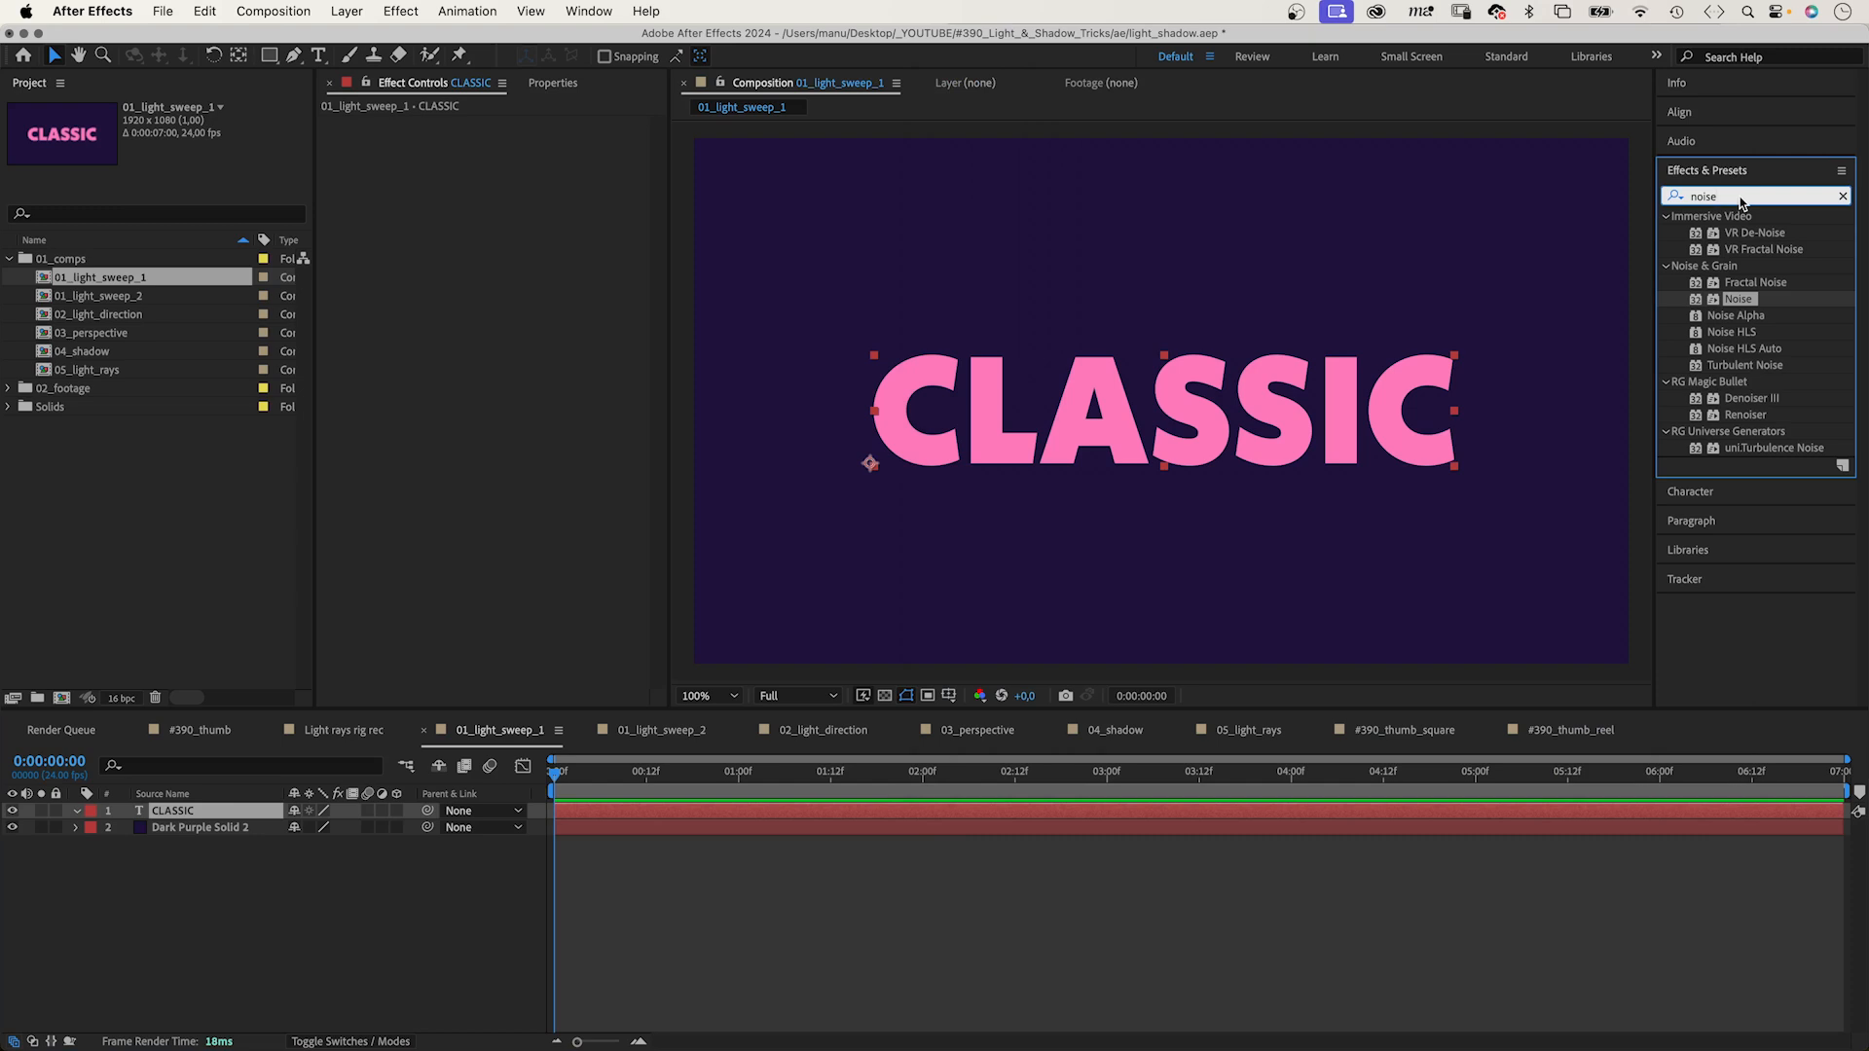
Apply CC Light Sweep to CLASSIC in pale yellow, keyframing its centre from the text's left.
text(cc light)
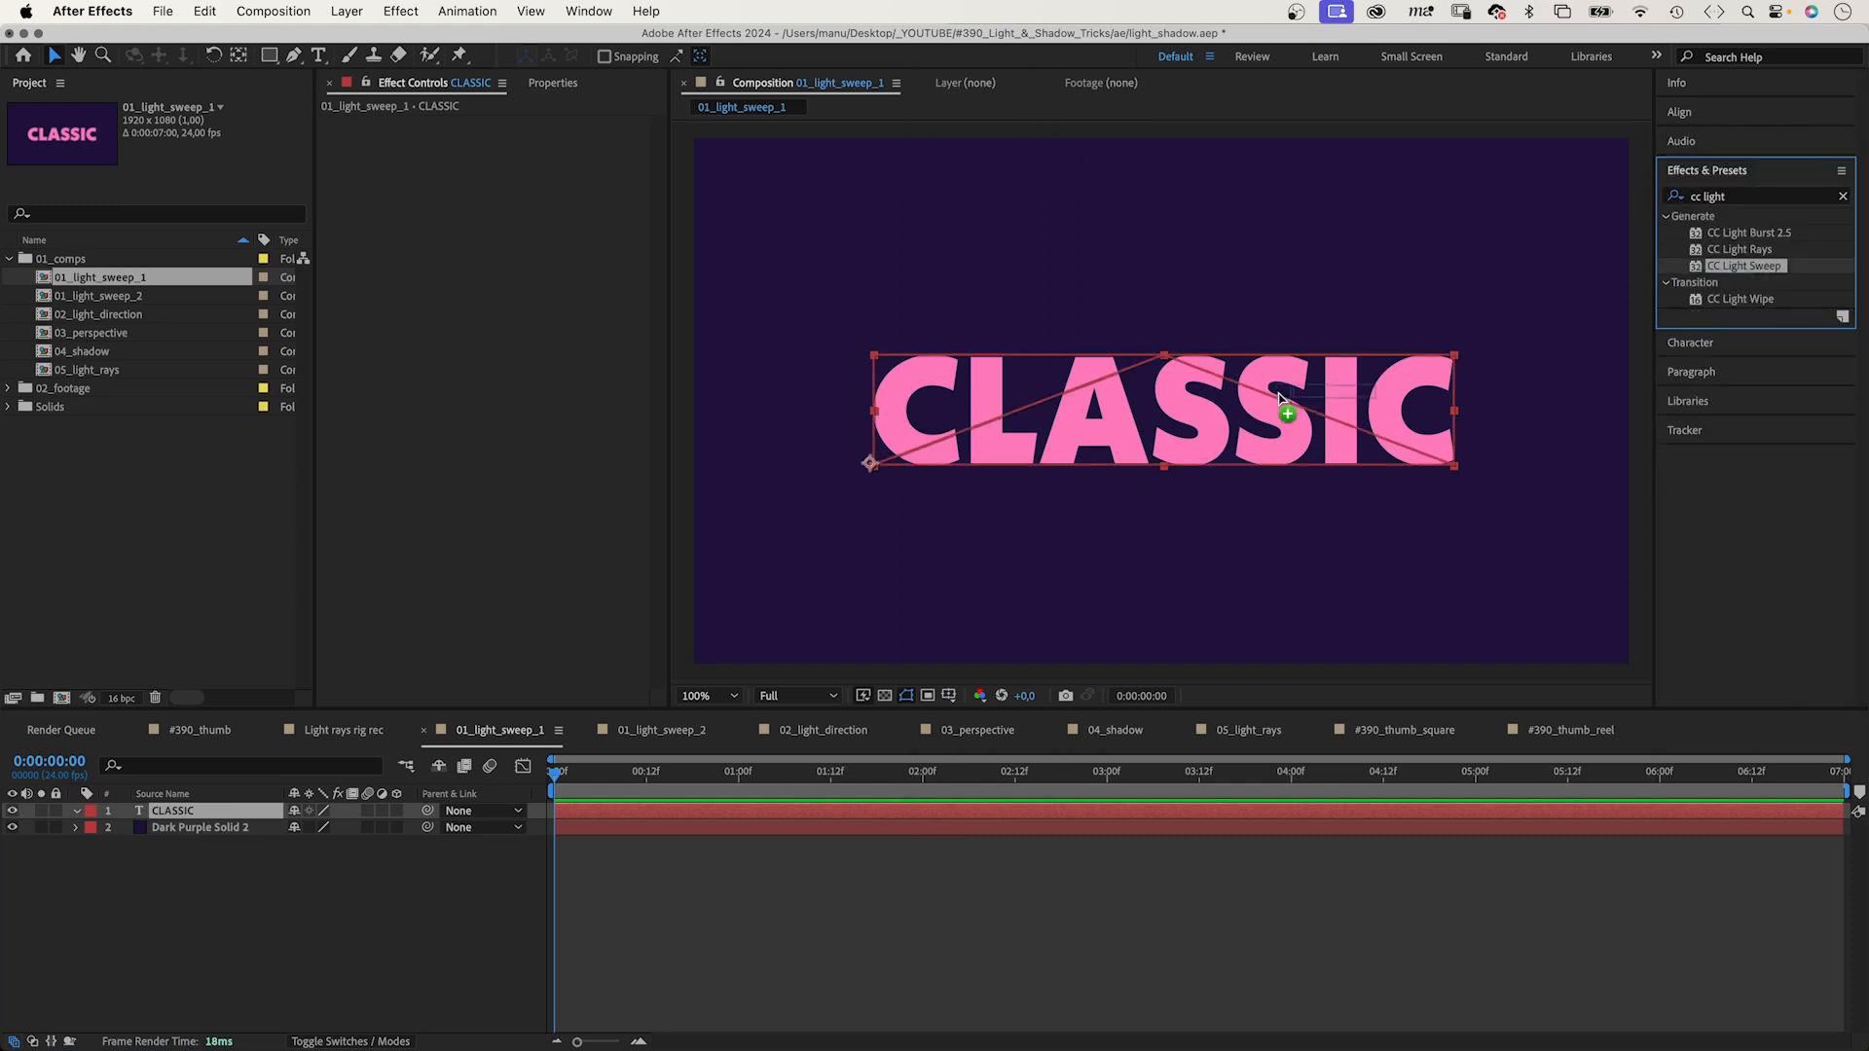
double_click(1743, 266)
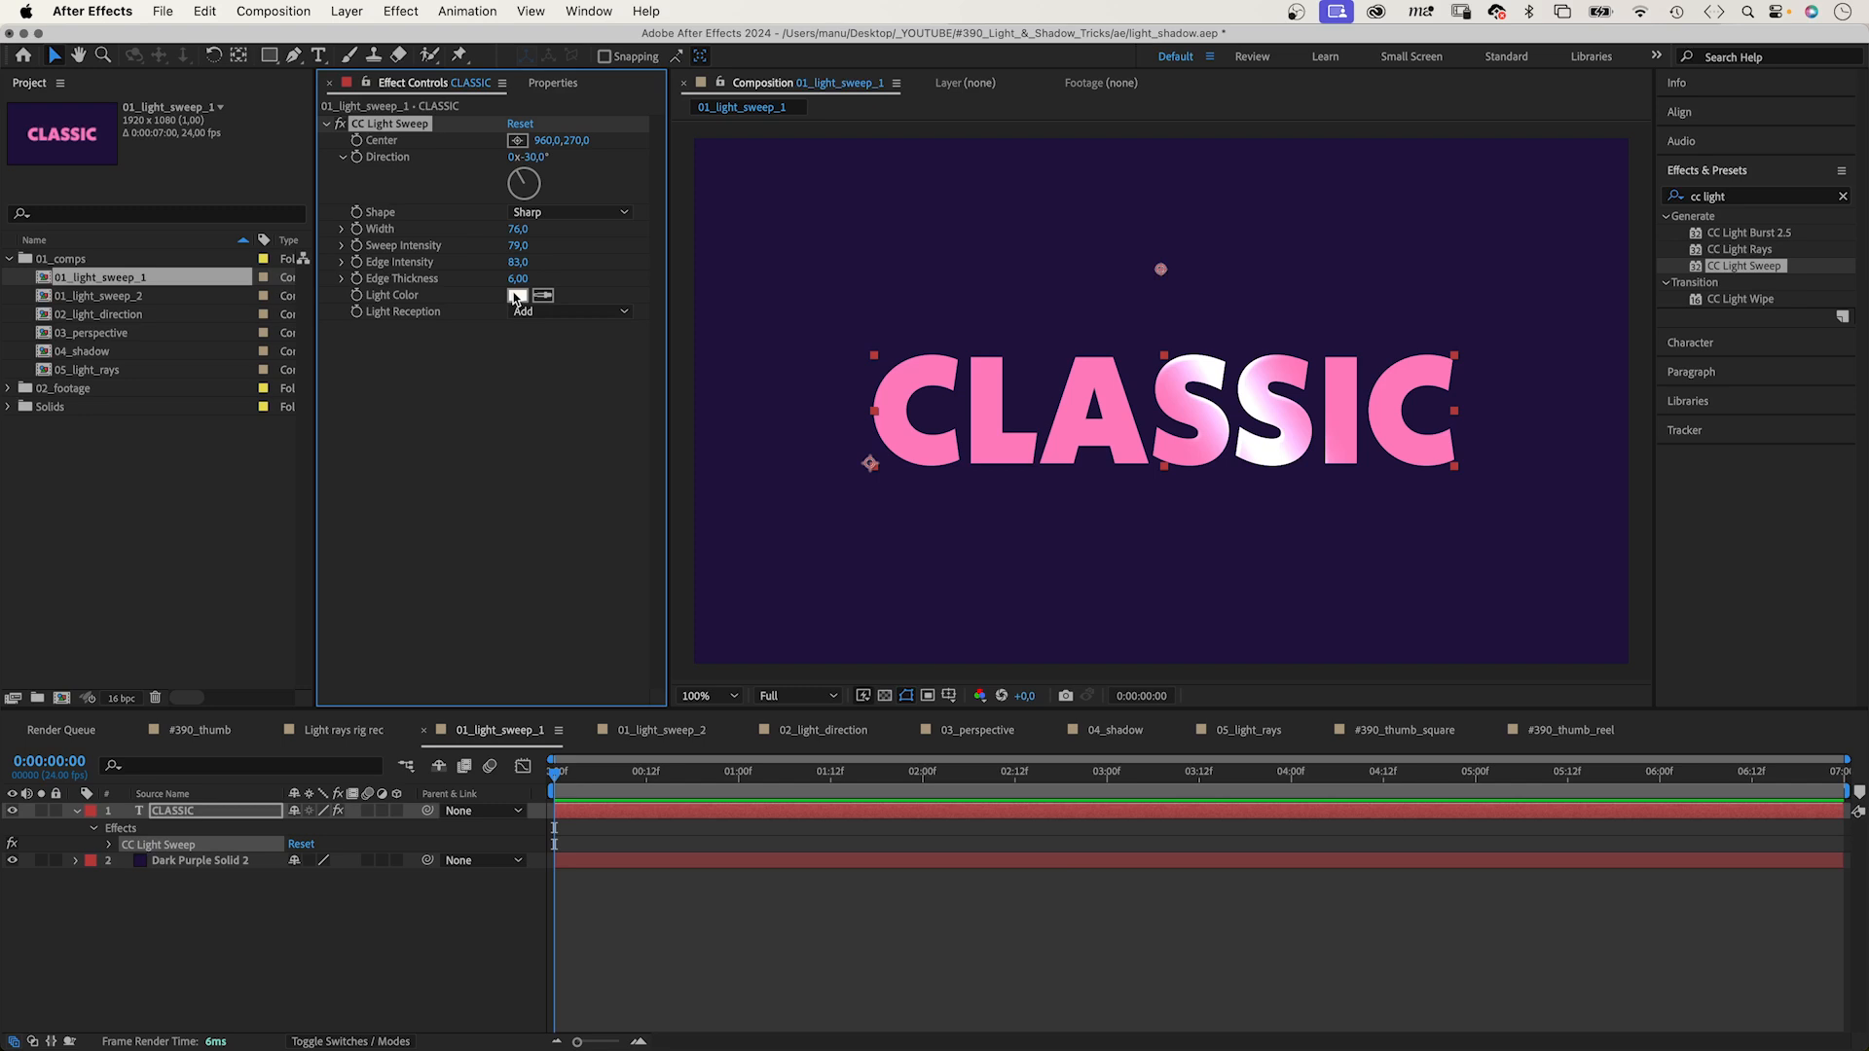
click(516, 295)
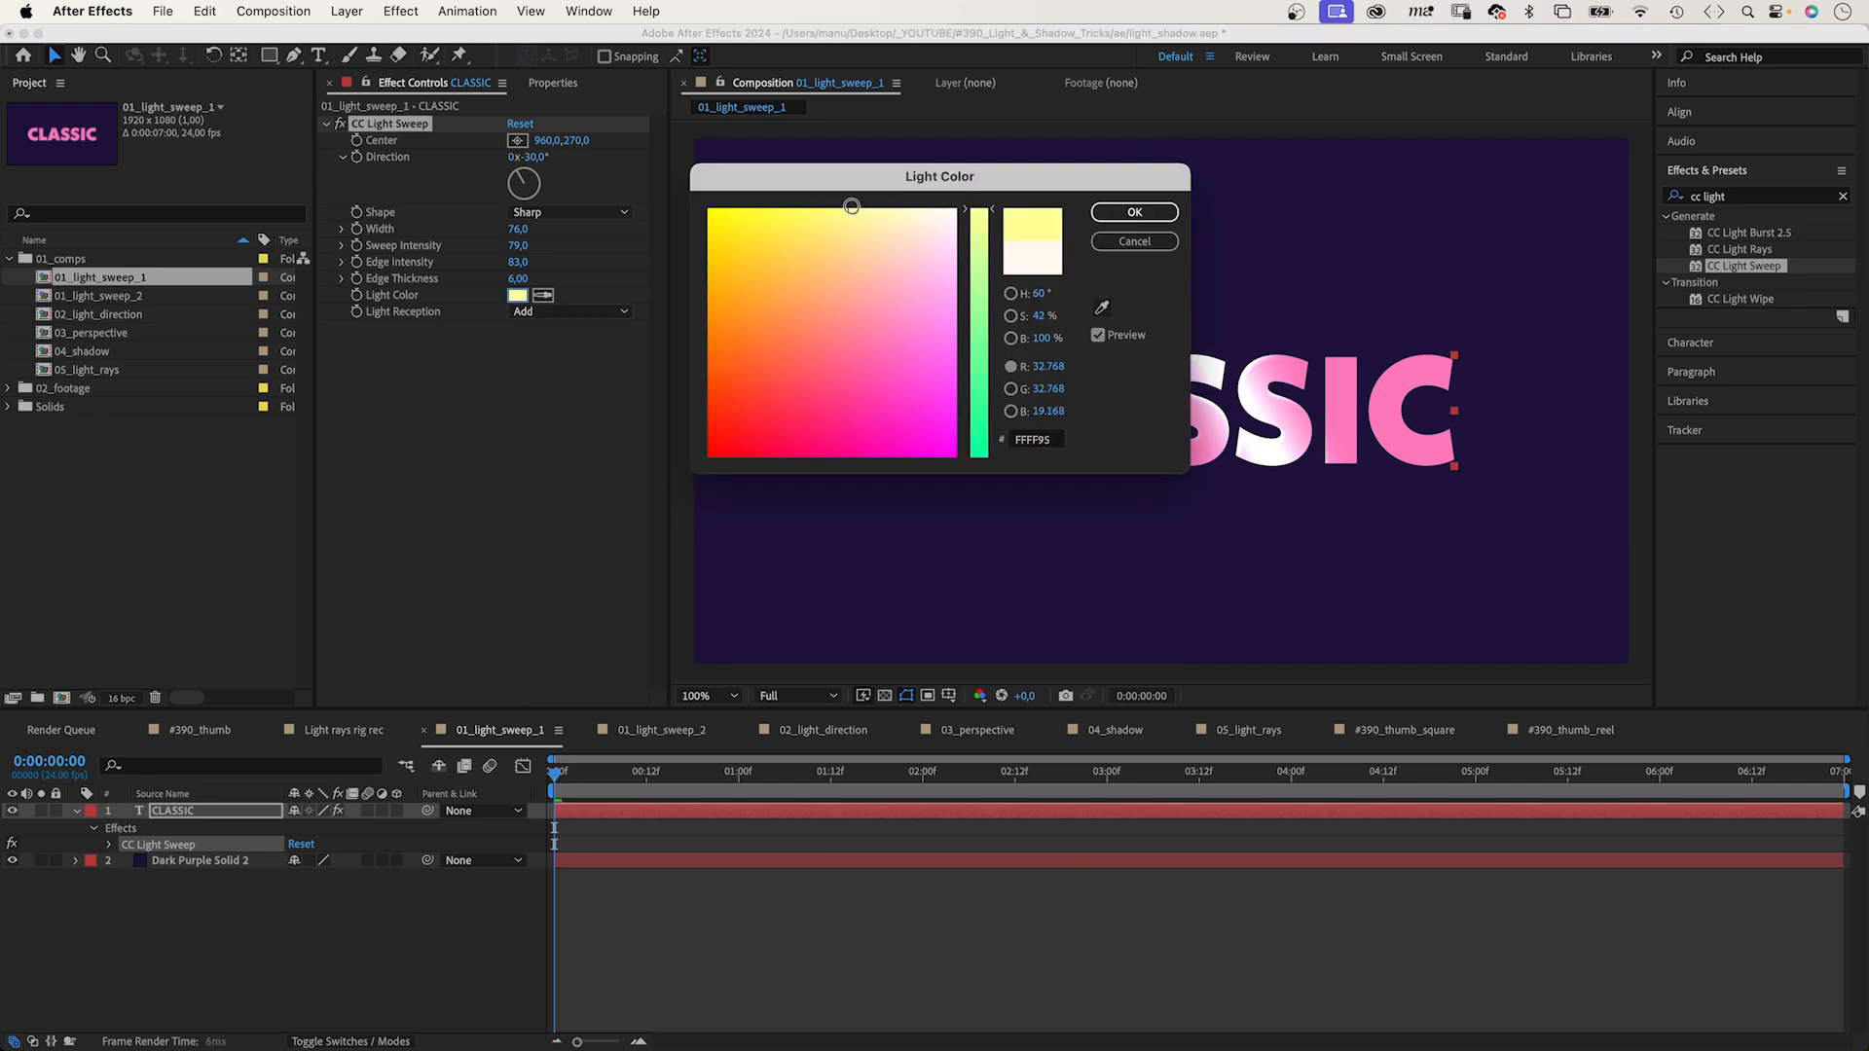
click(1134, 213)
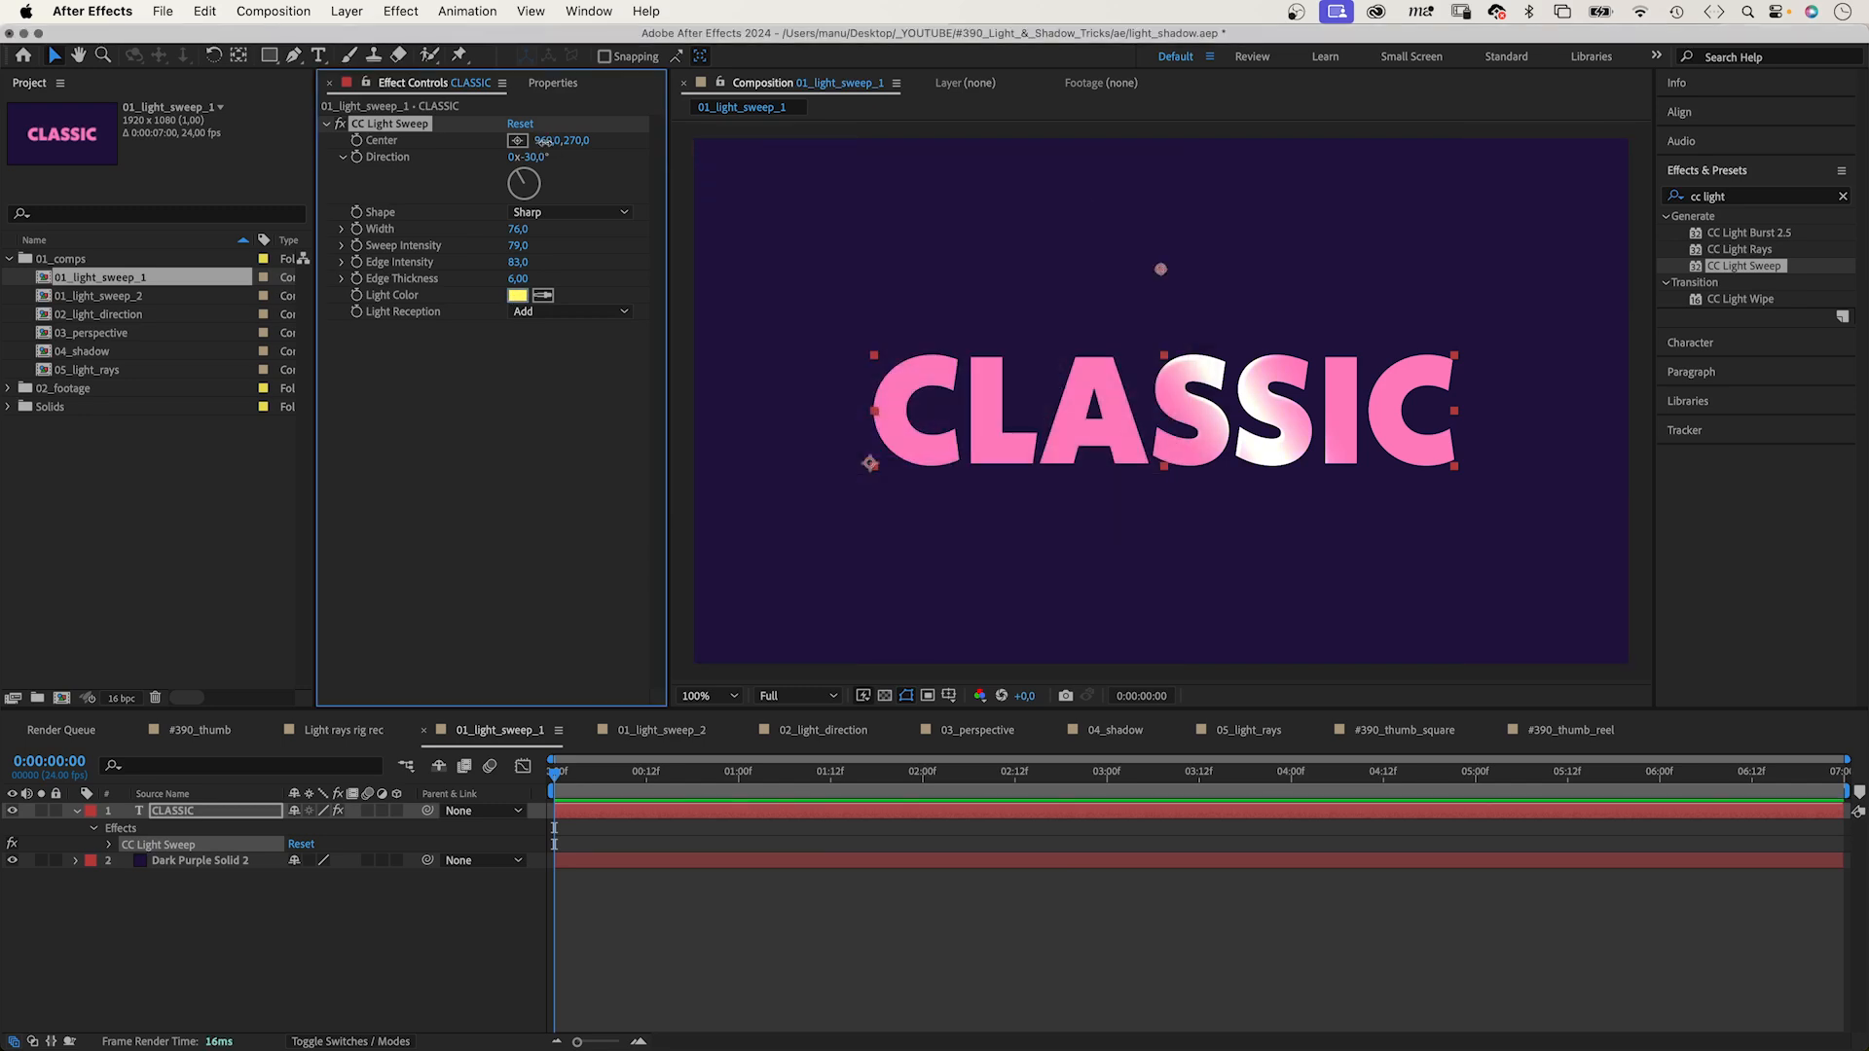
drag(1159, 269, 716, 268)
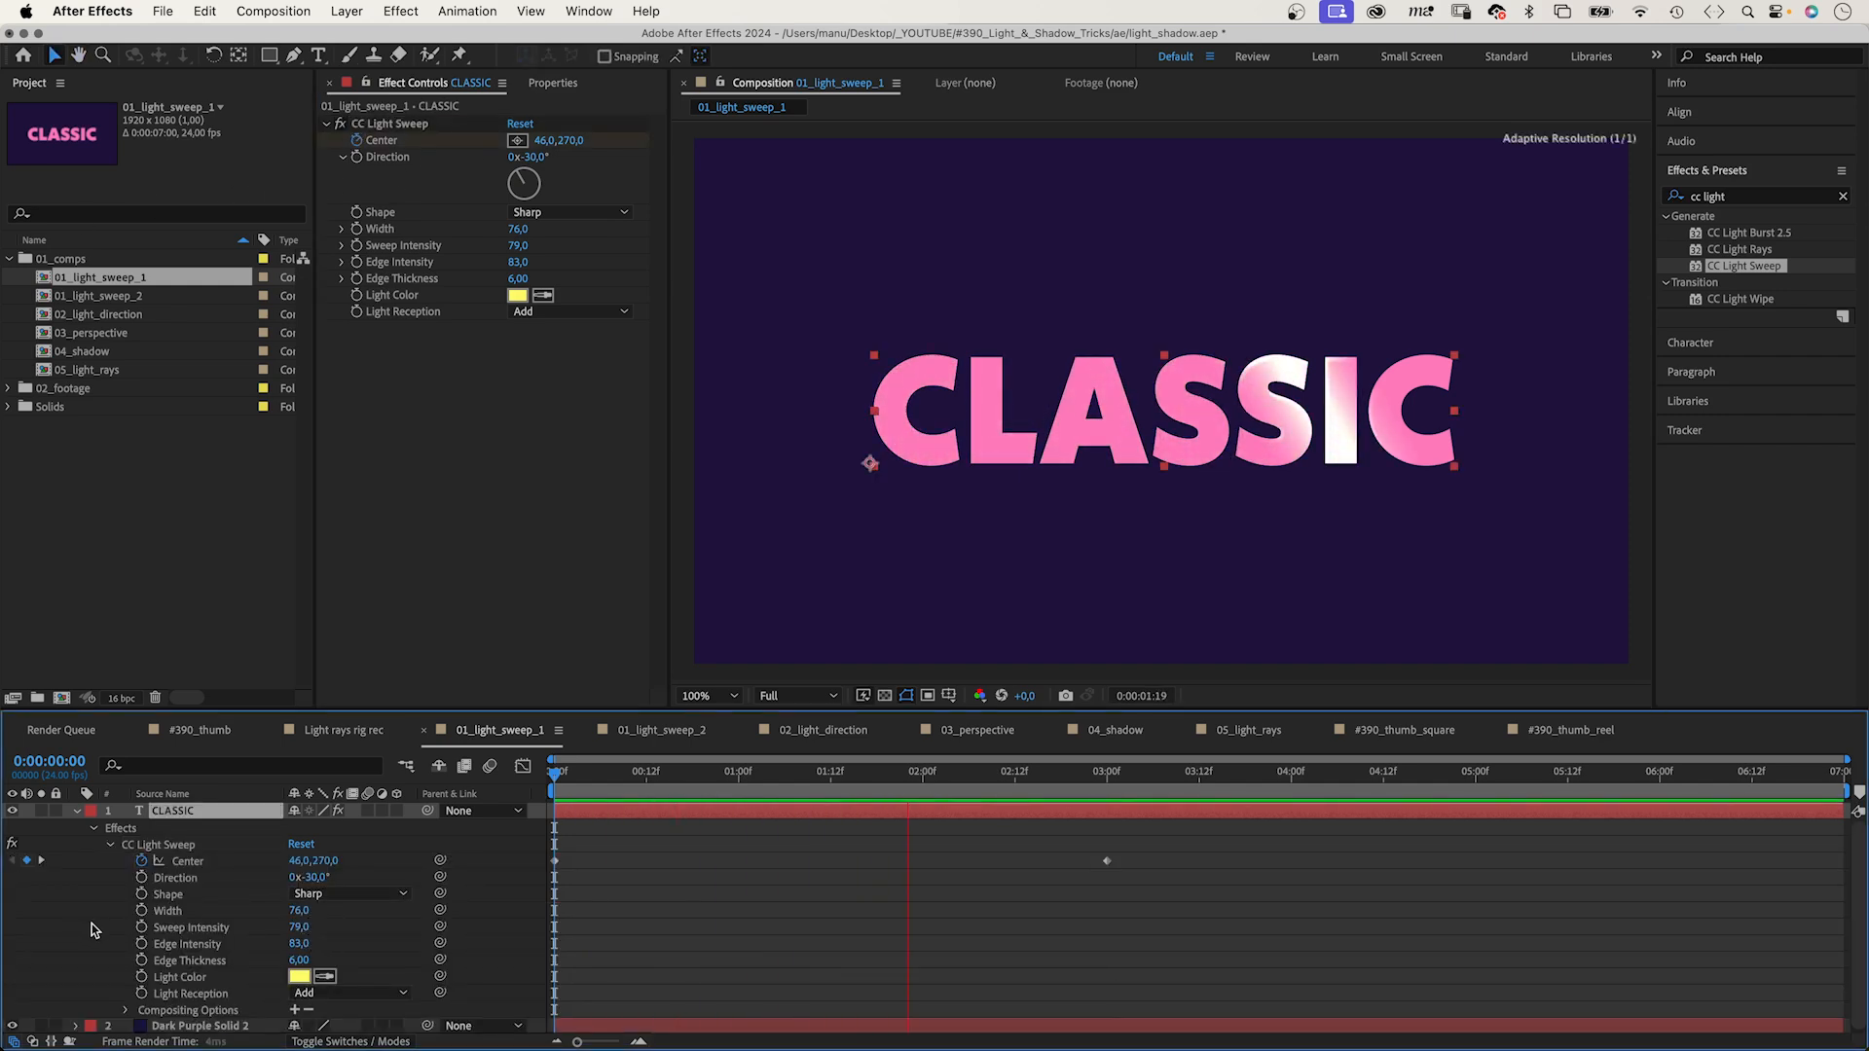
click(662, 729)
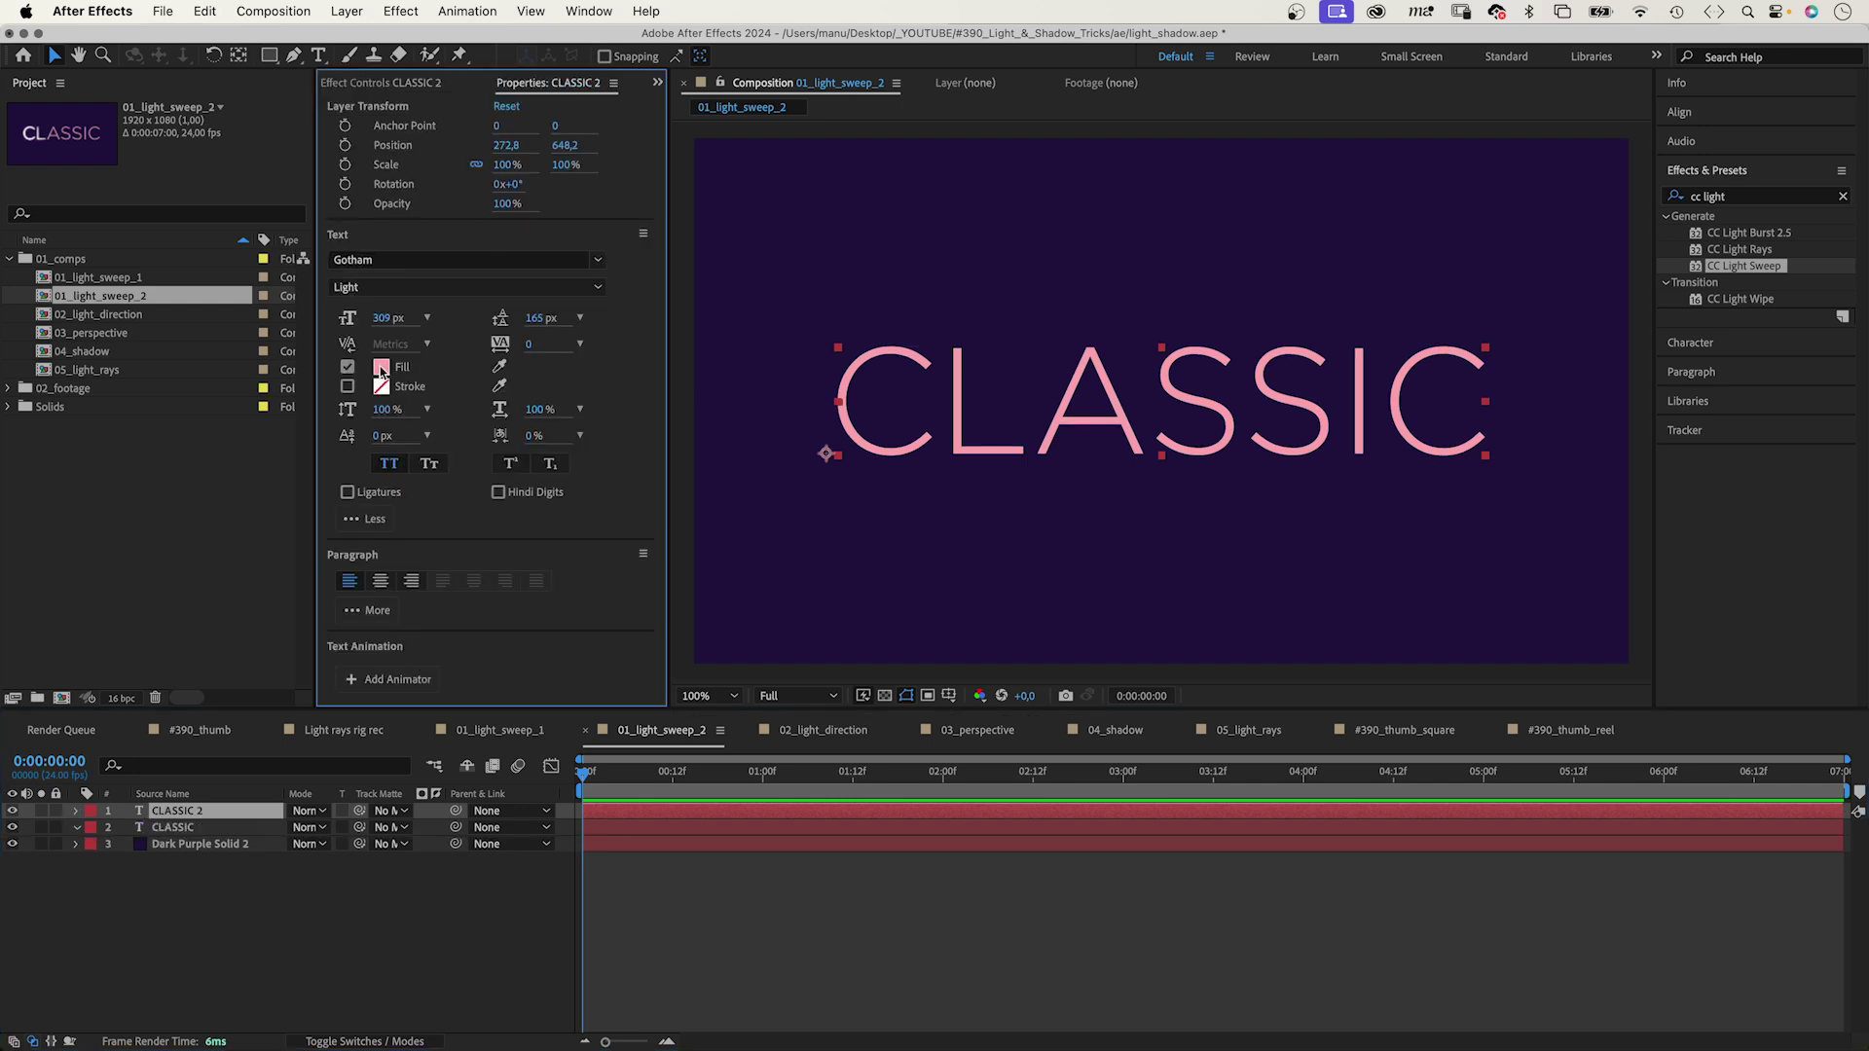
Set the thin CLASSIC 2 text fill to pale cream and search effects for glow.
click(381, 366)
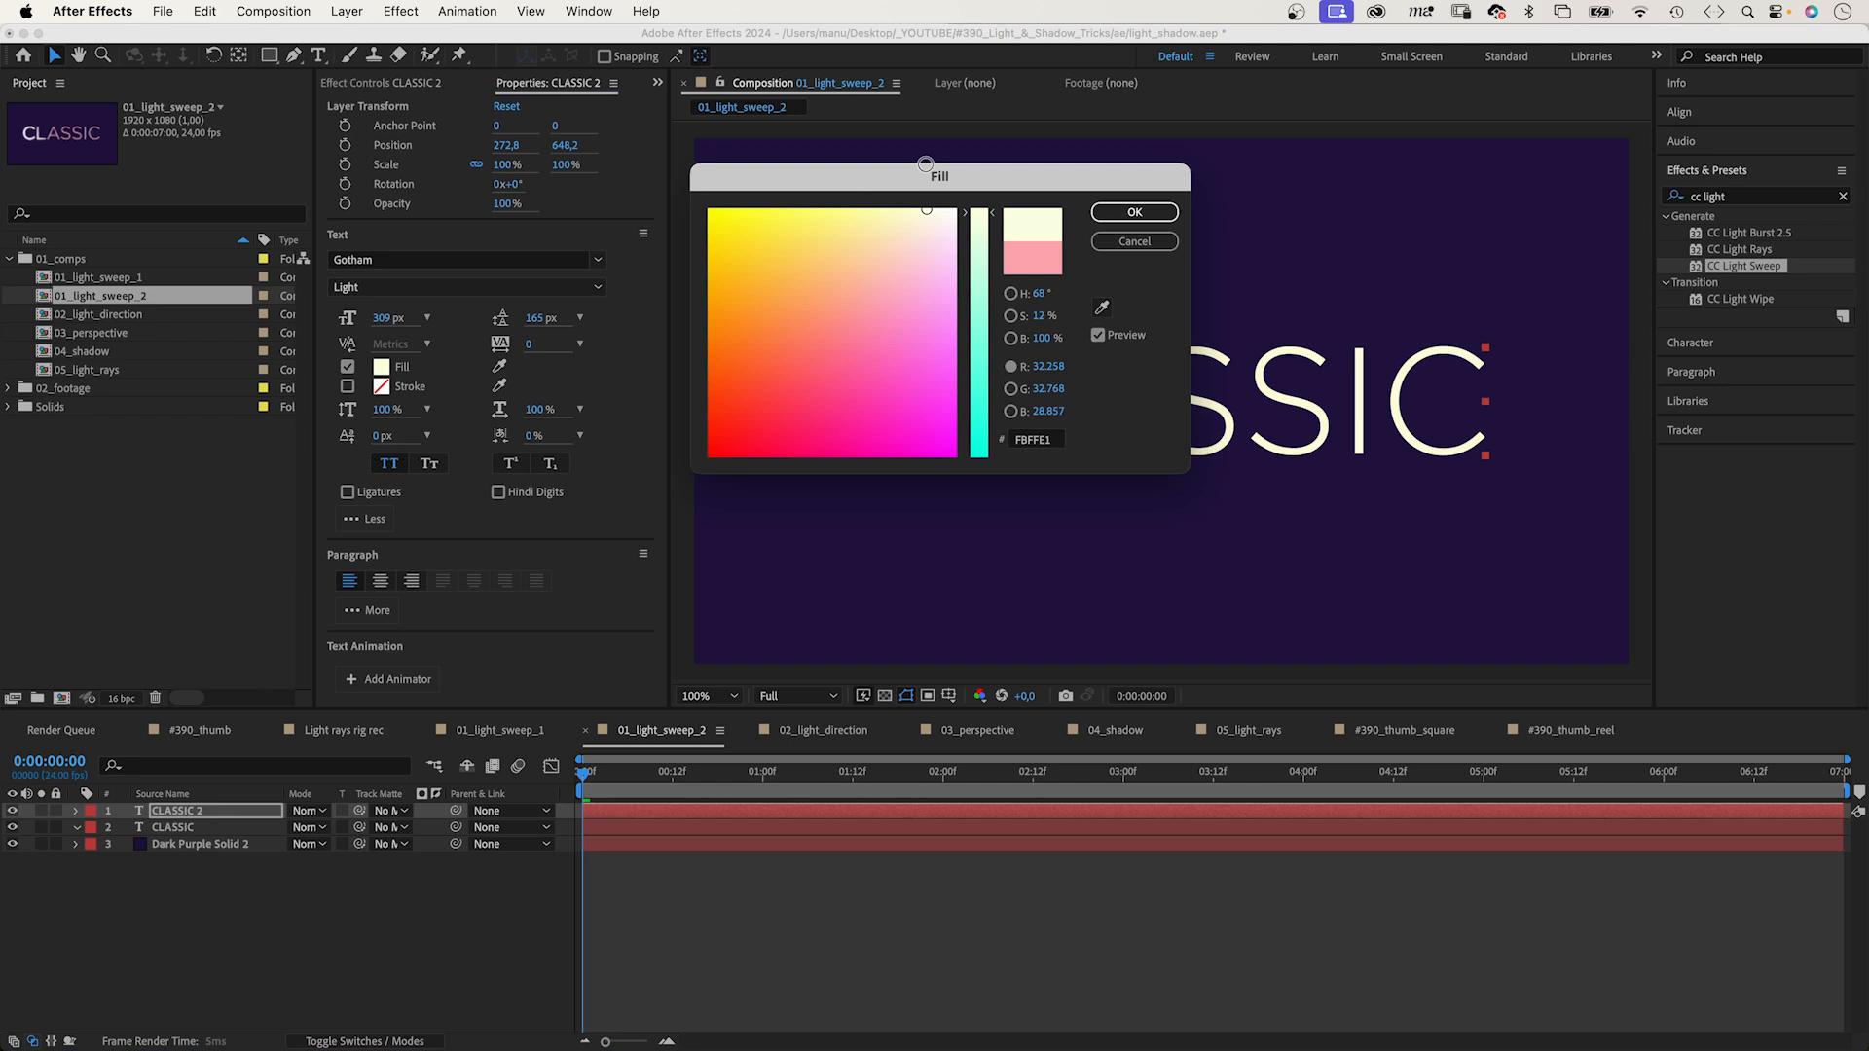
click(1133, 213)
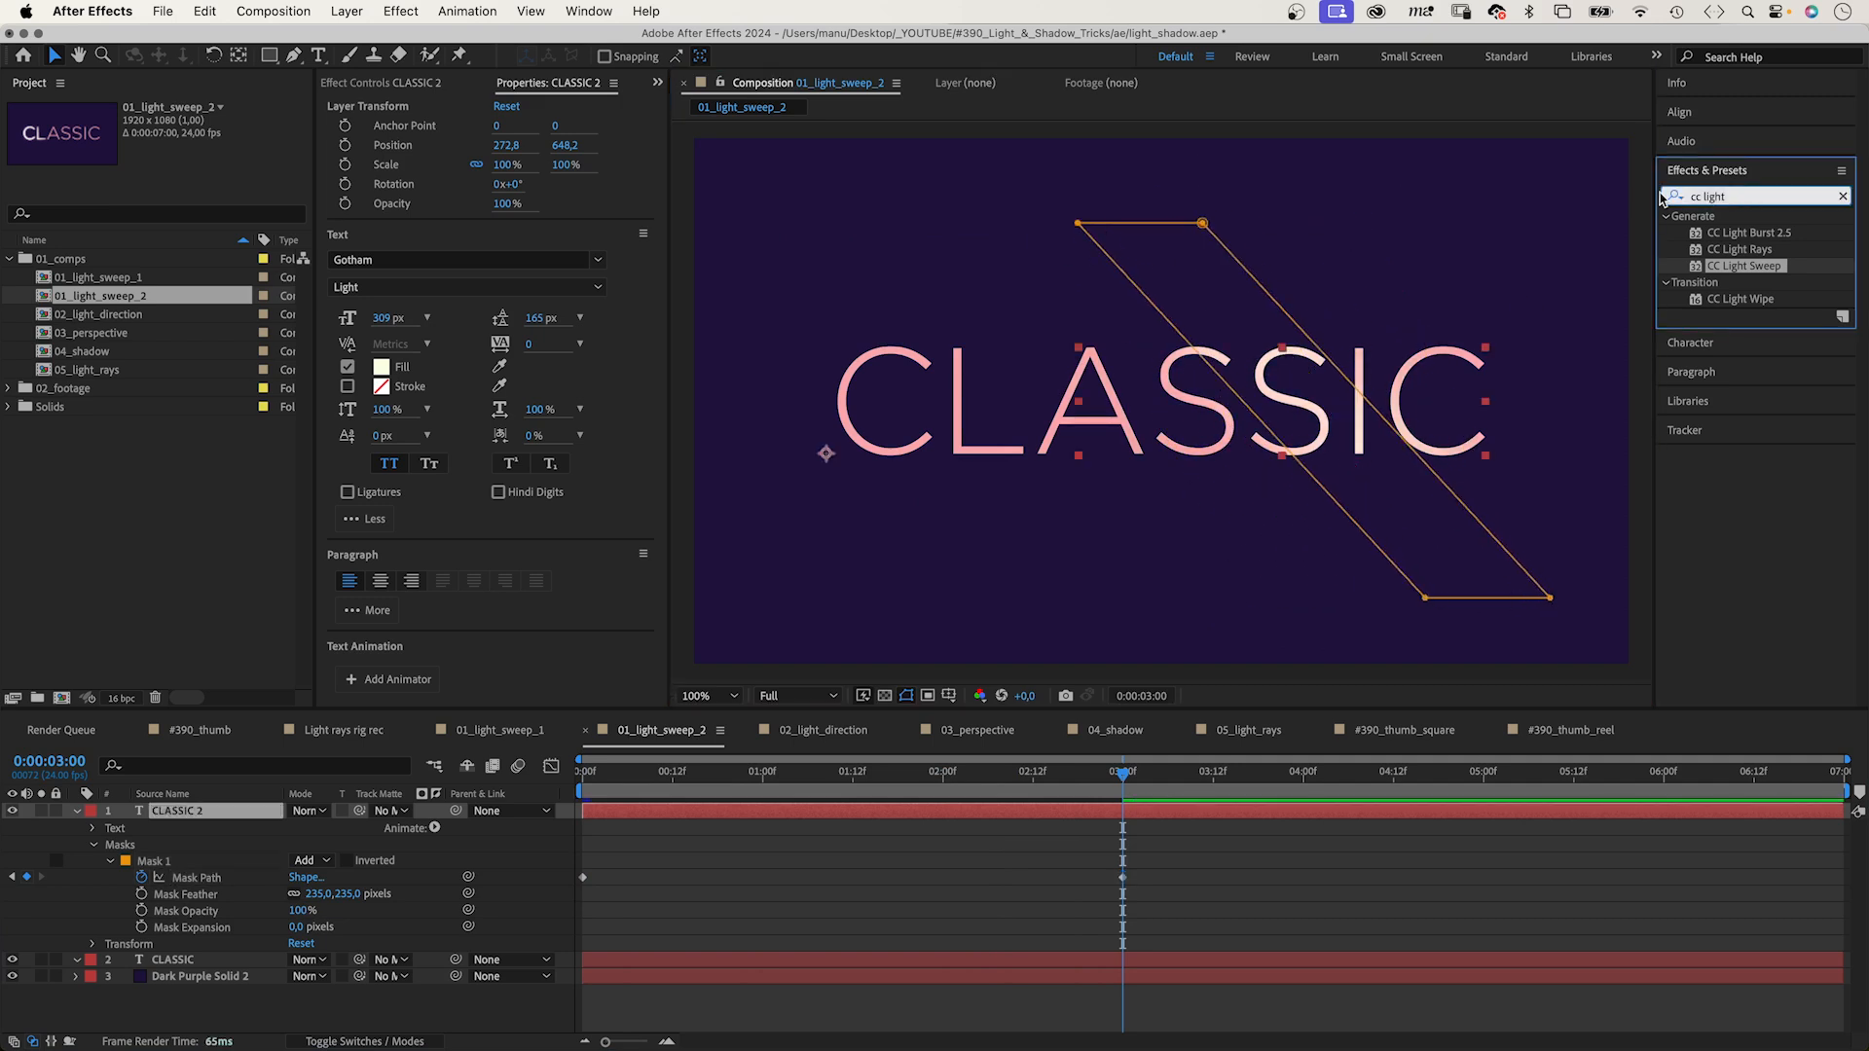
text(glow)
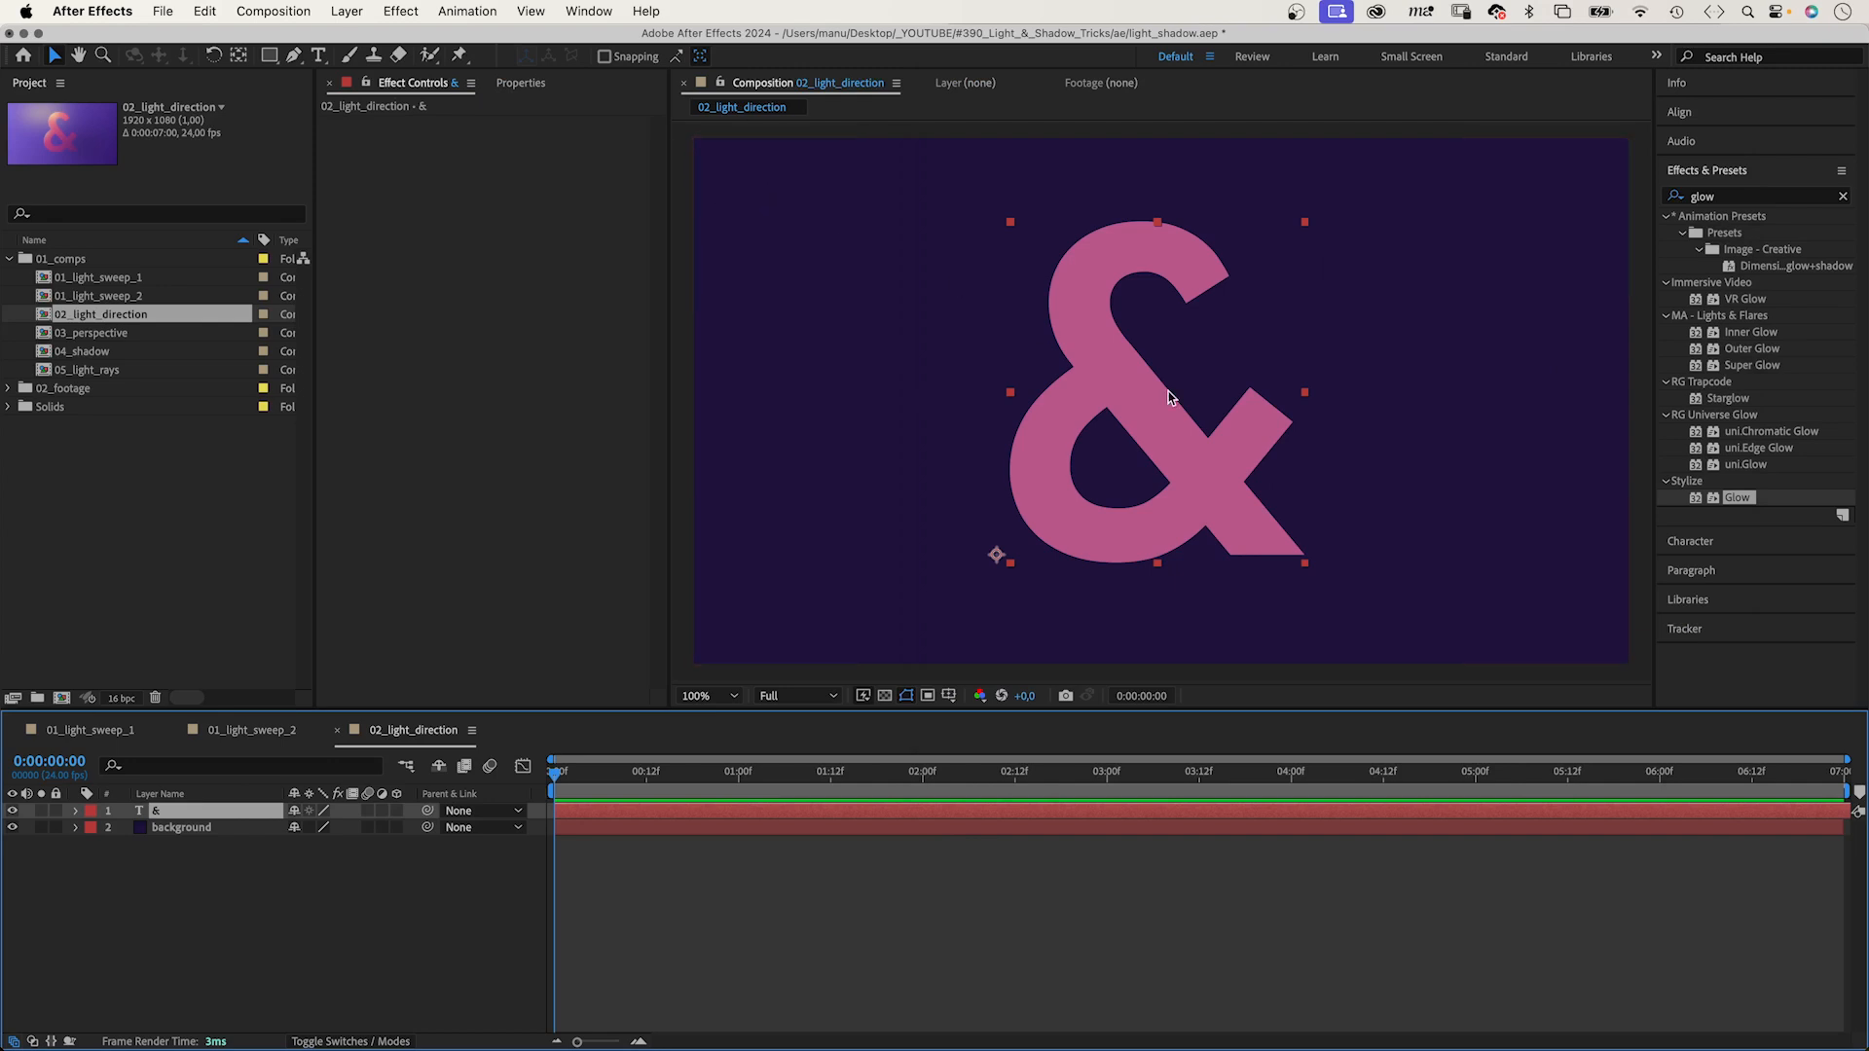
mouse_move(1583, 649)
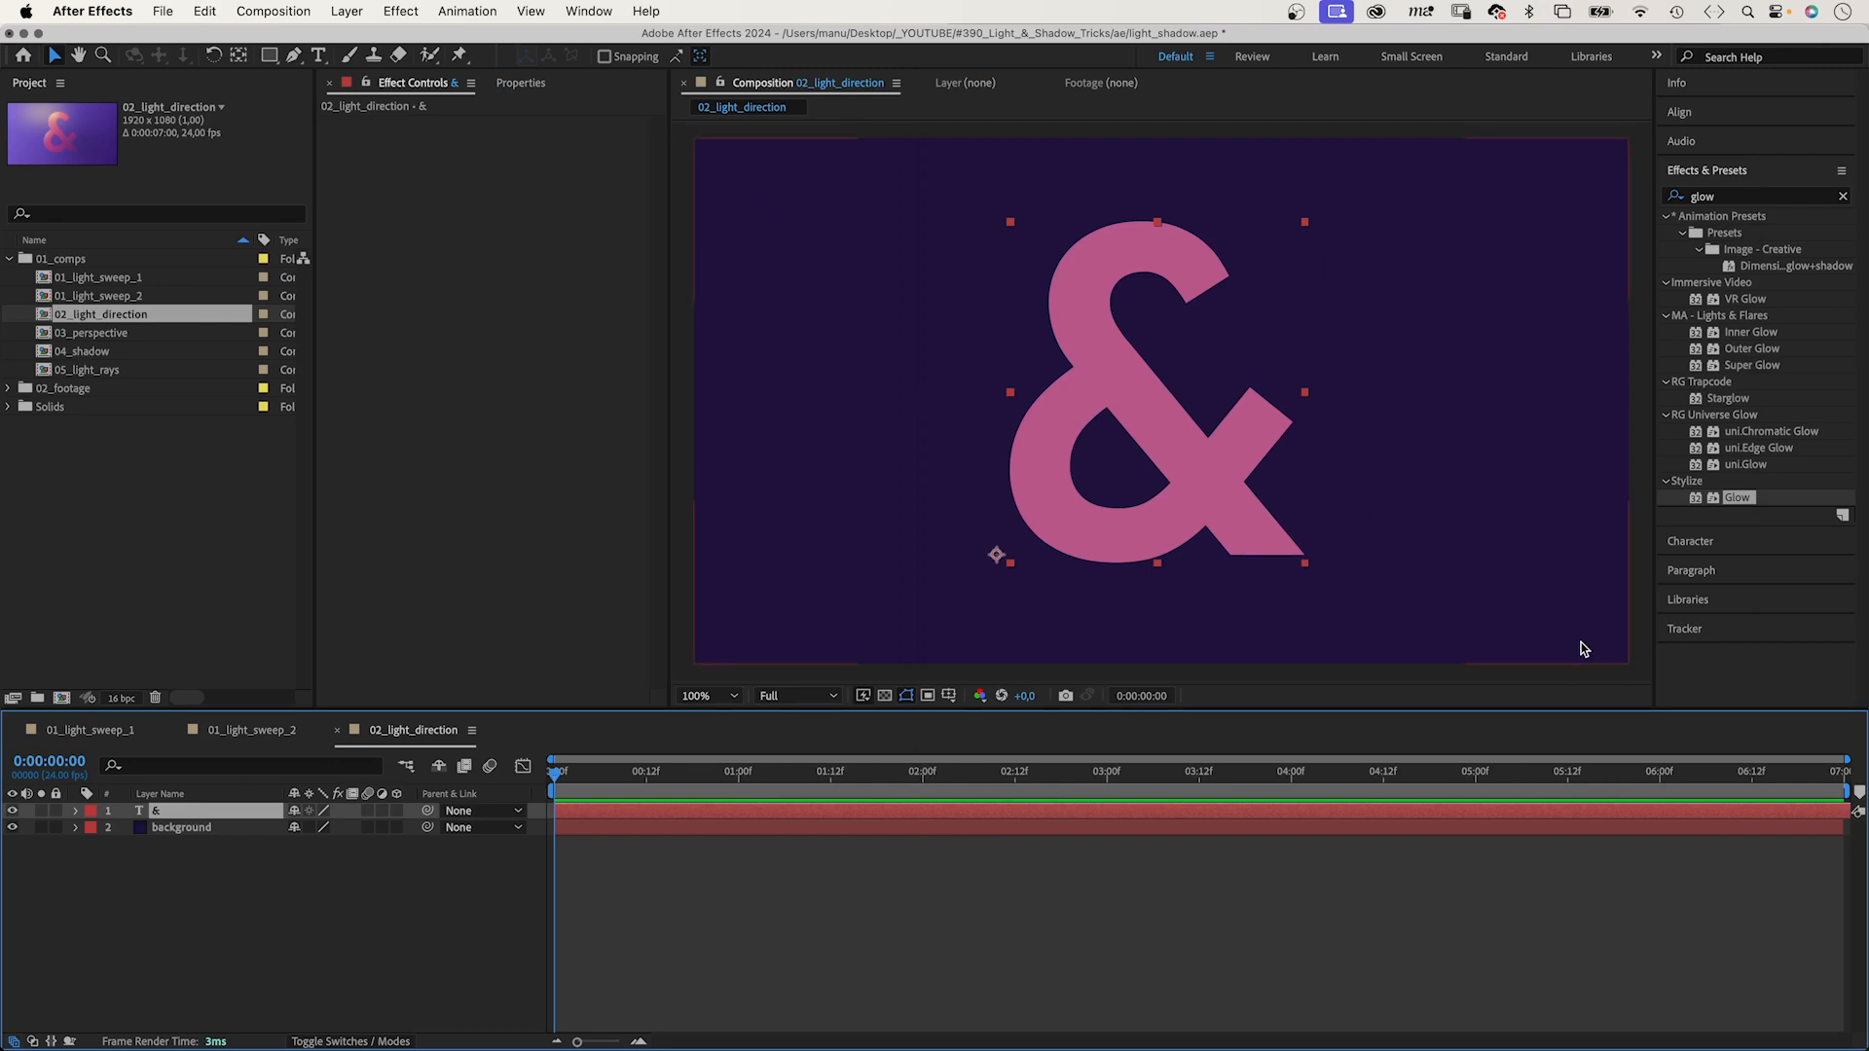
mouse_move(1580, 639)
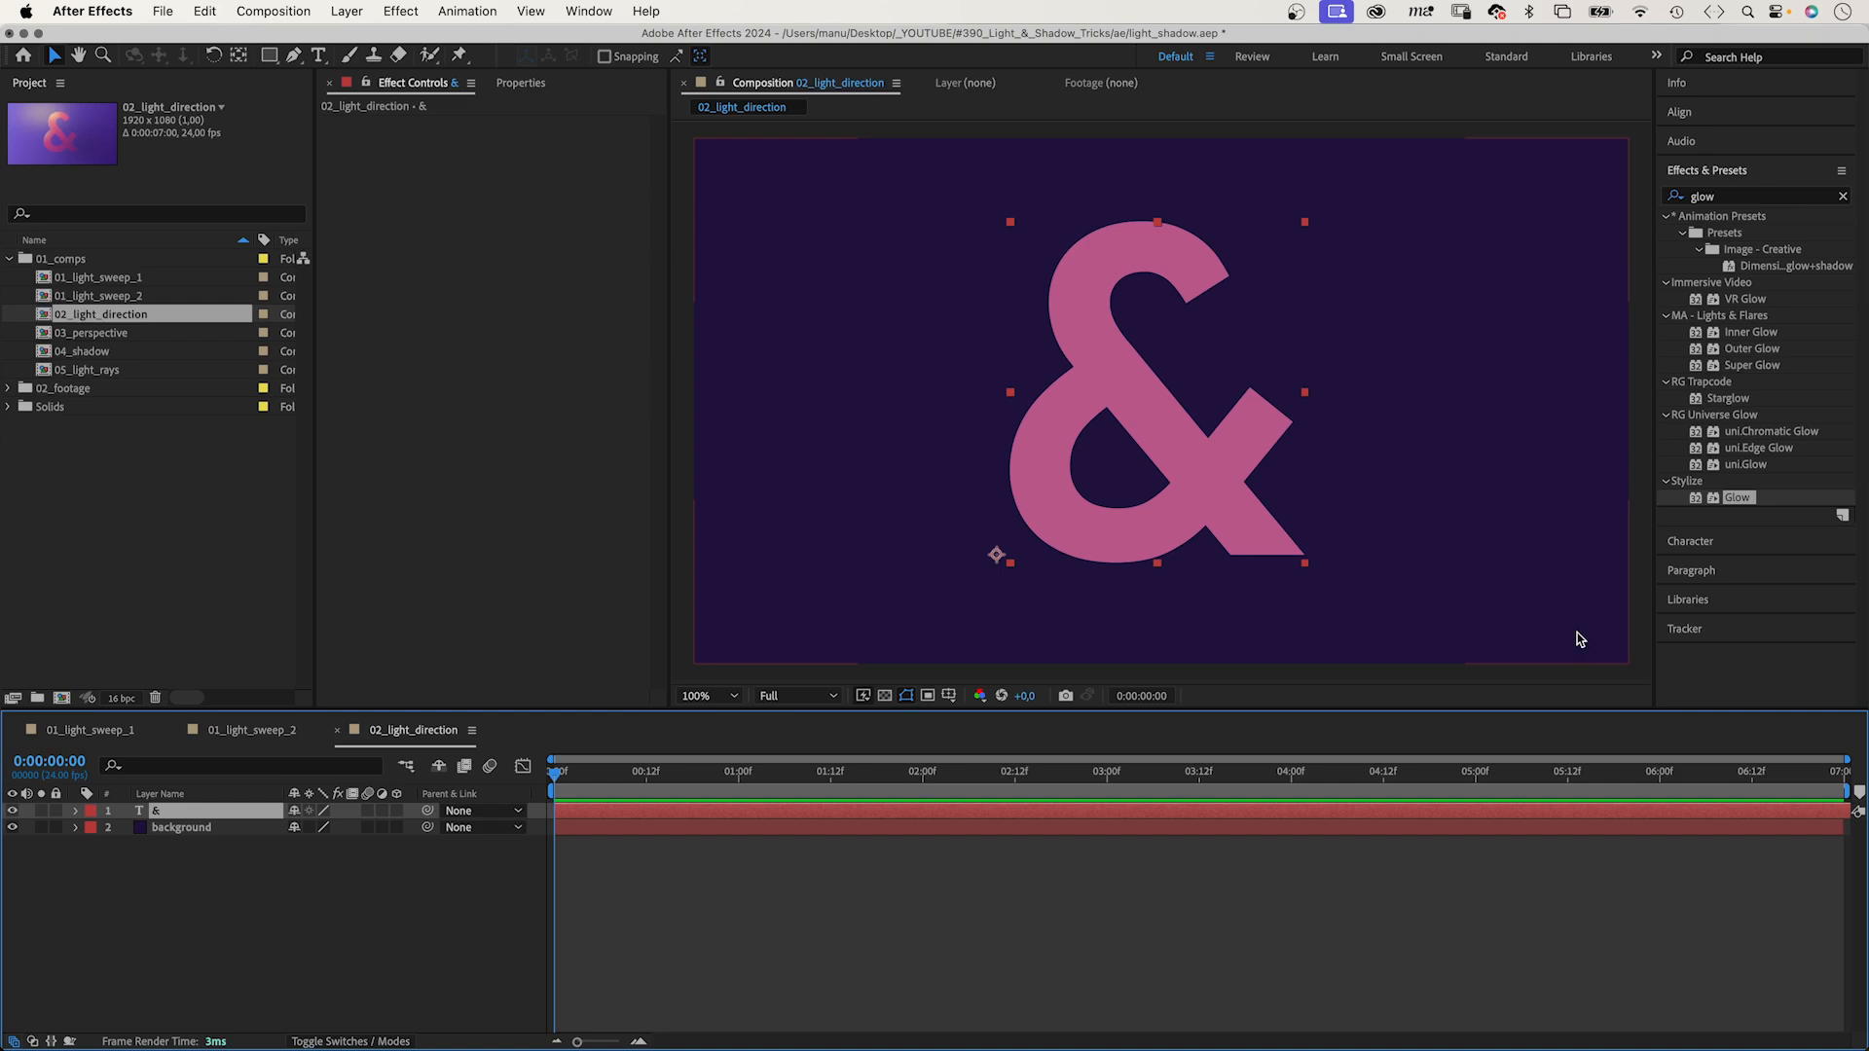
Apply Gradient Ramp to the background, dark purple start to light purple end, then select the ampersand.
text(gradient)
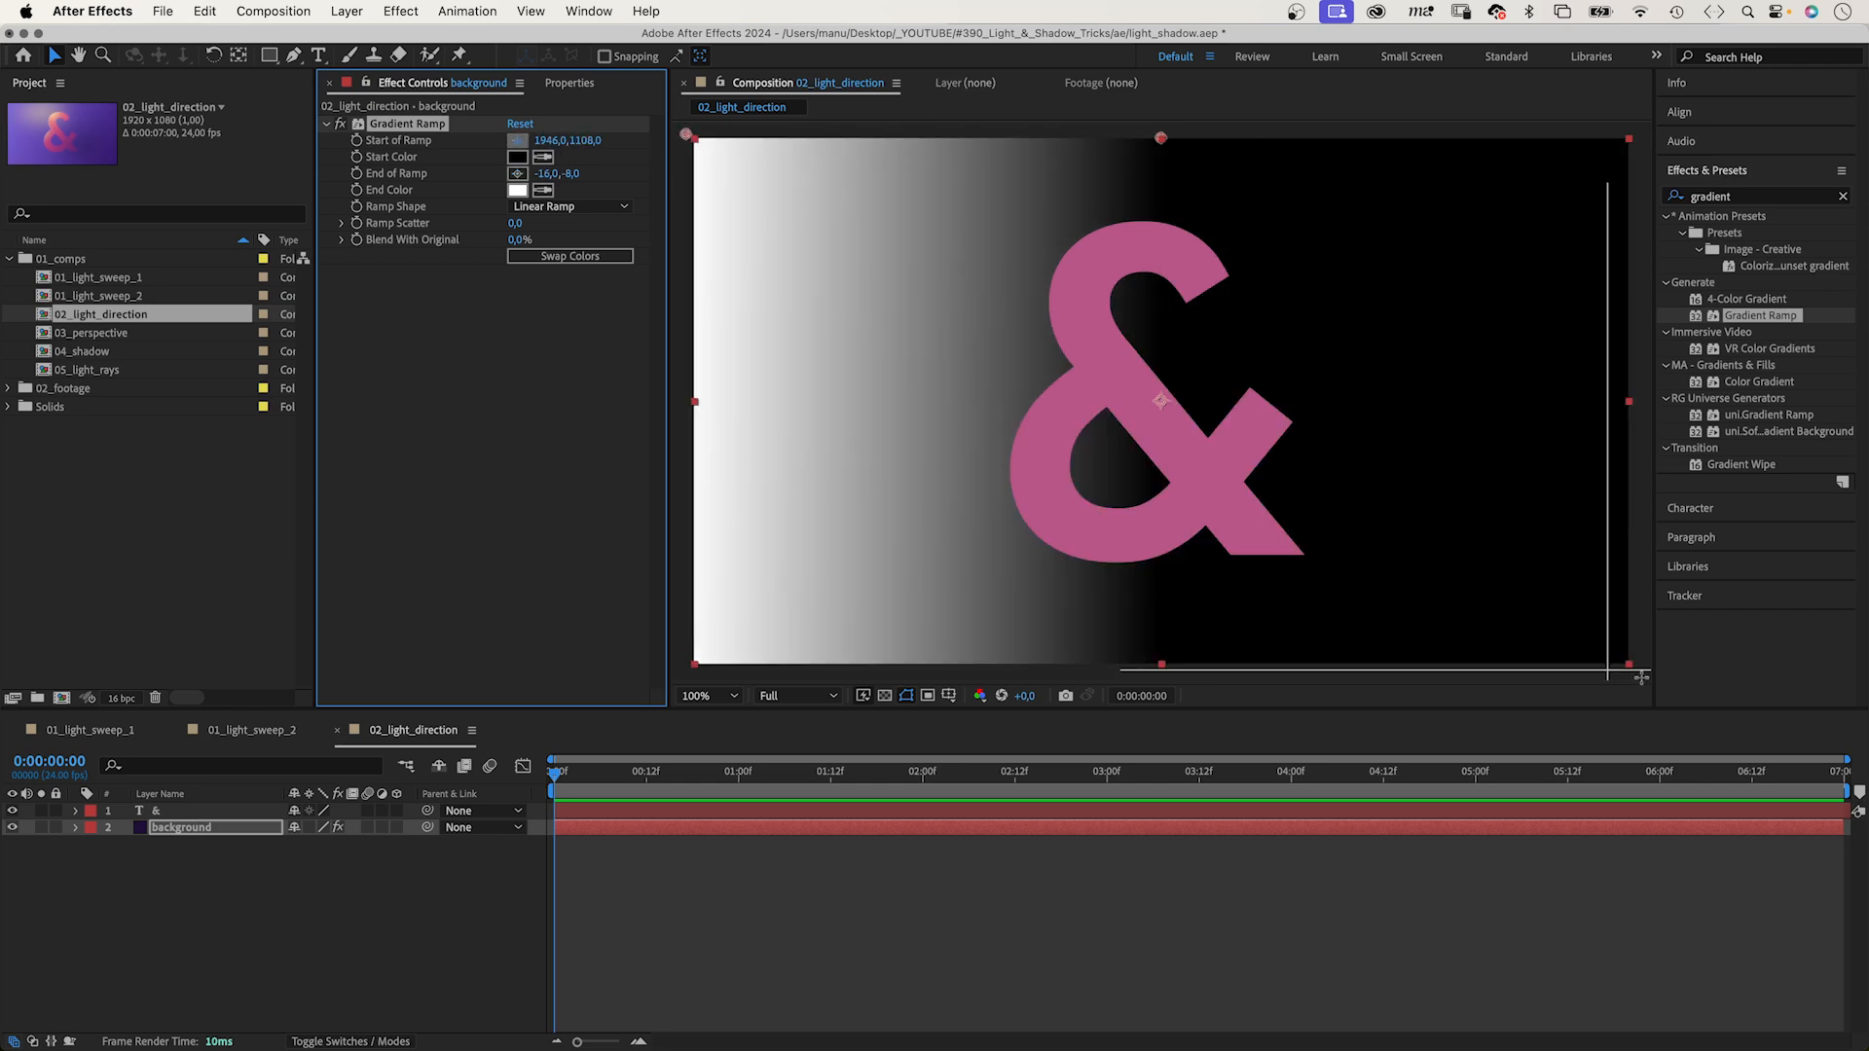
click(516, 156)
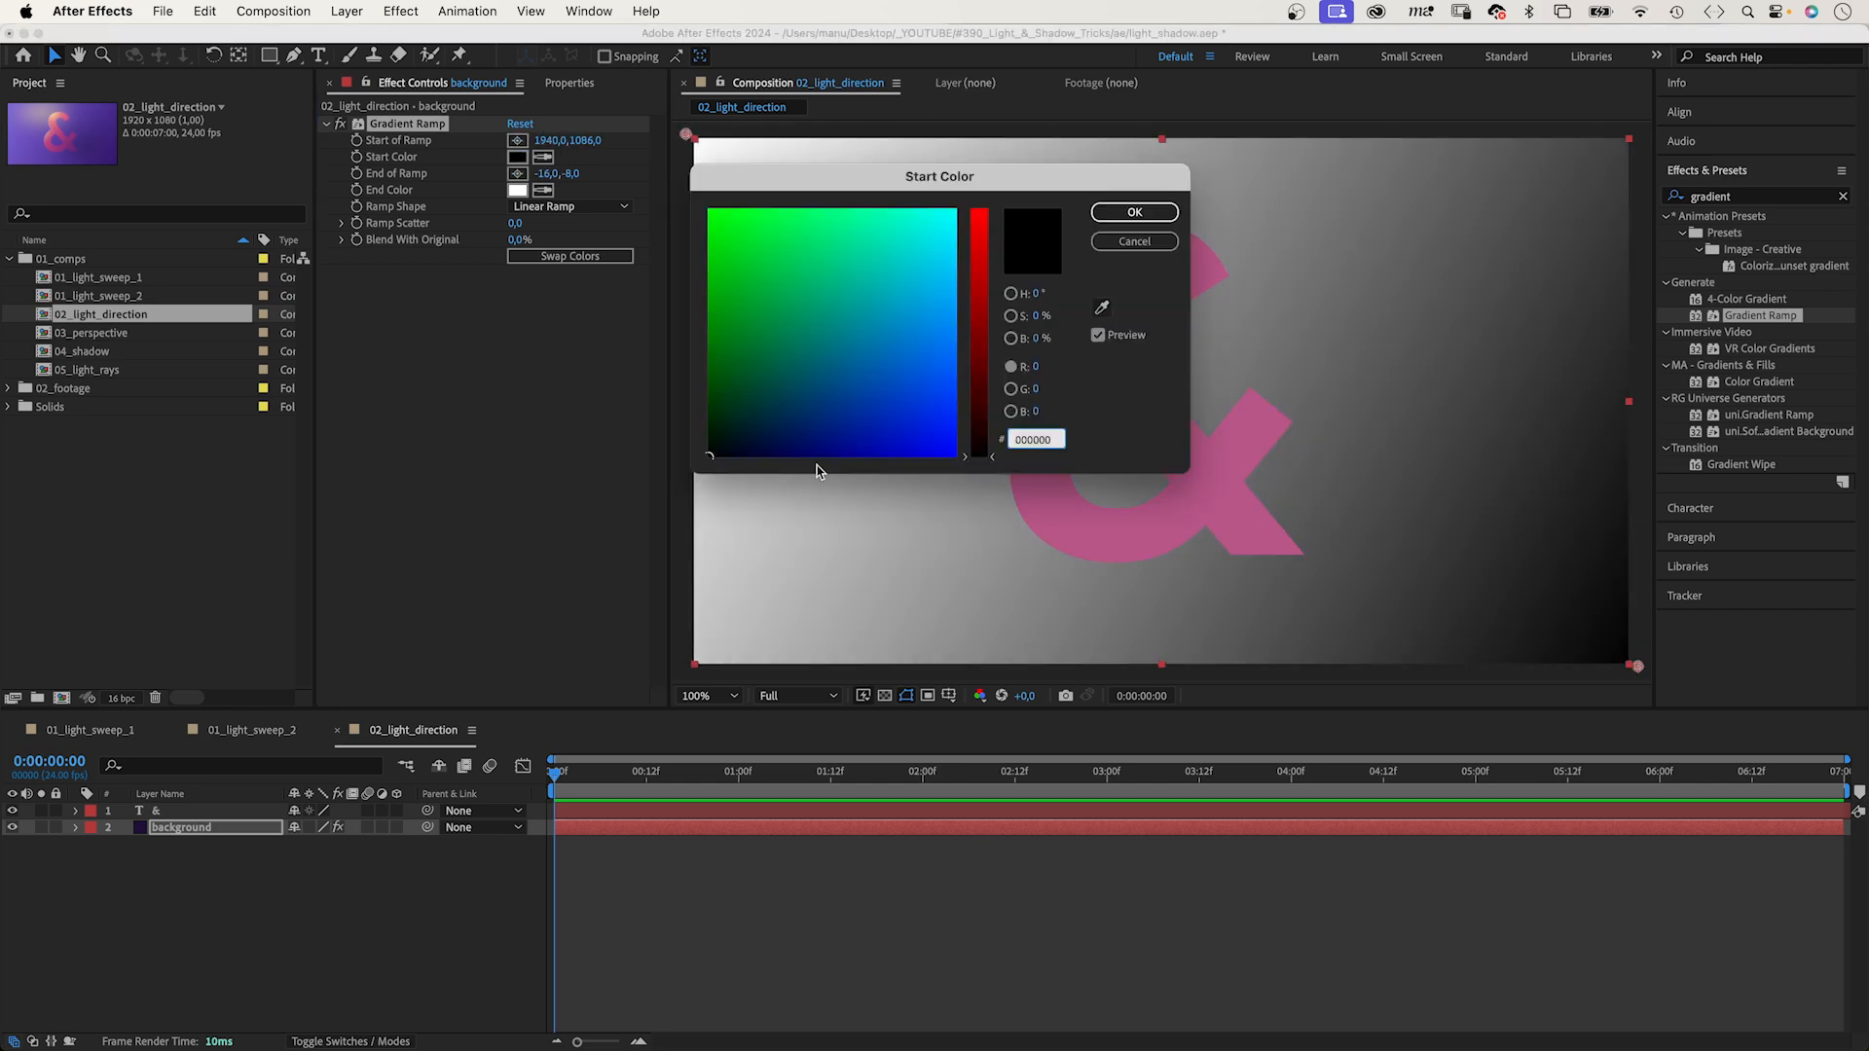
click(755, 443)
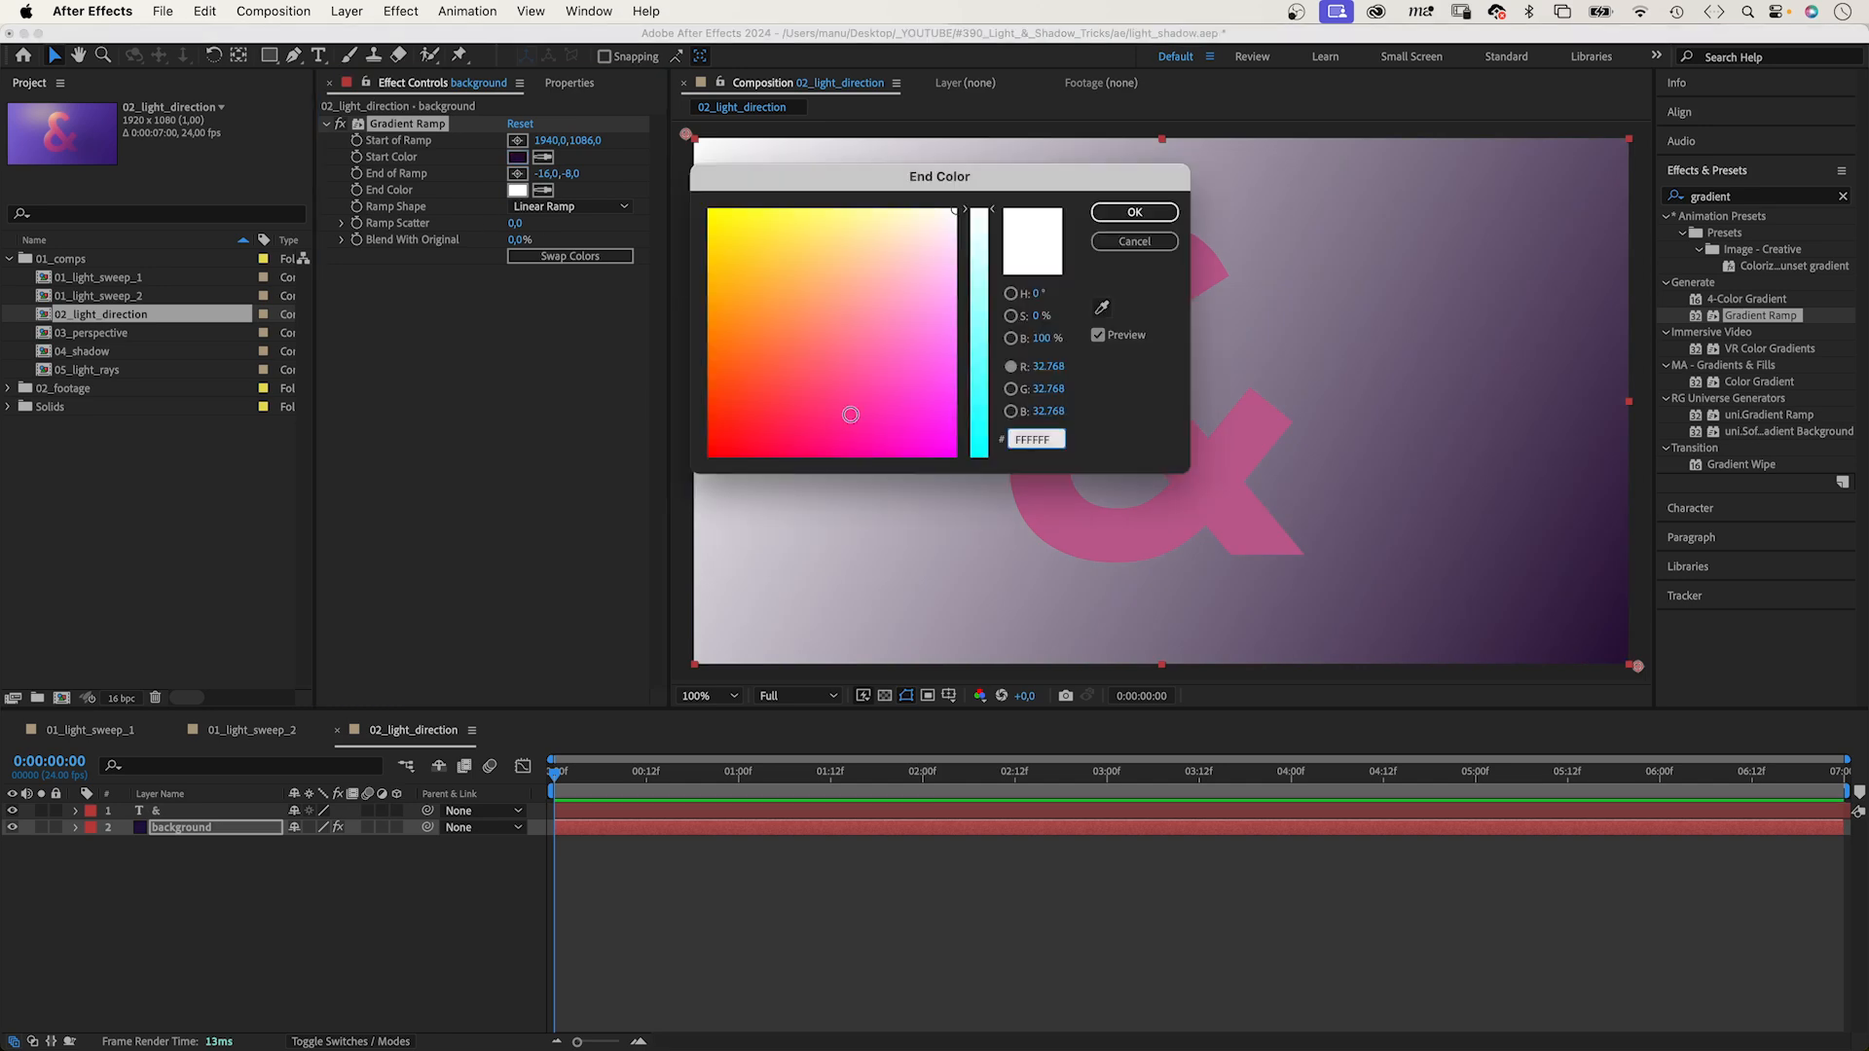
click(1133, 212)
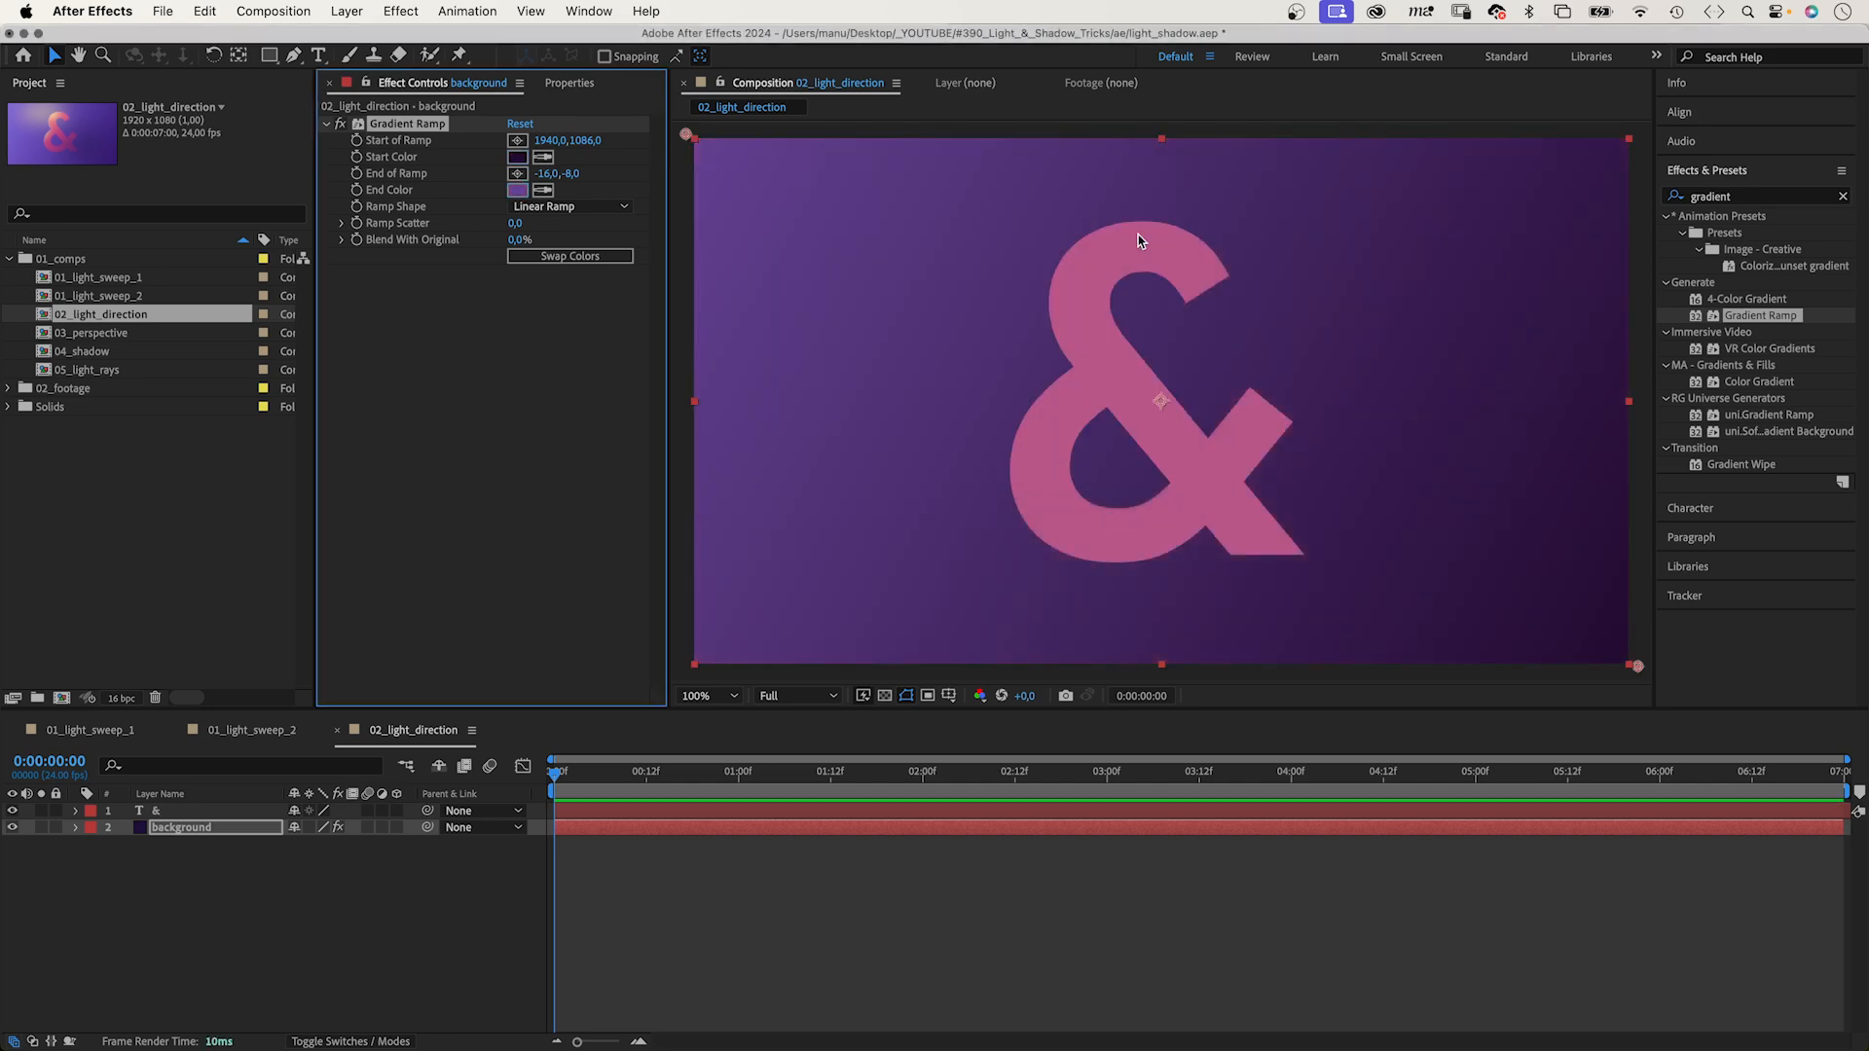
click(155, 810)
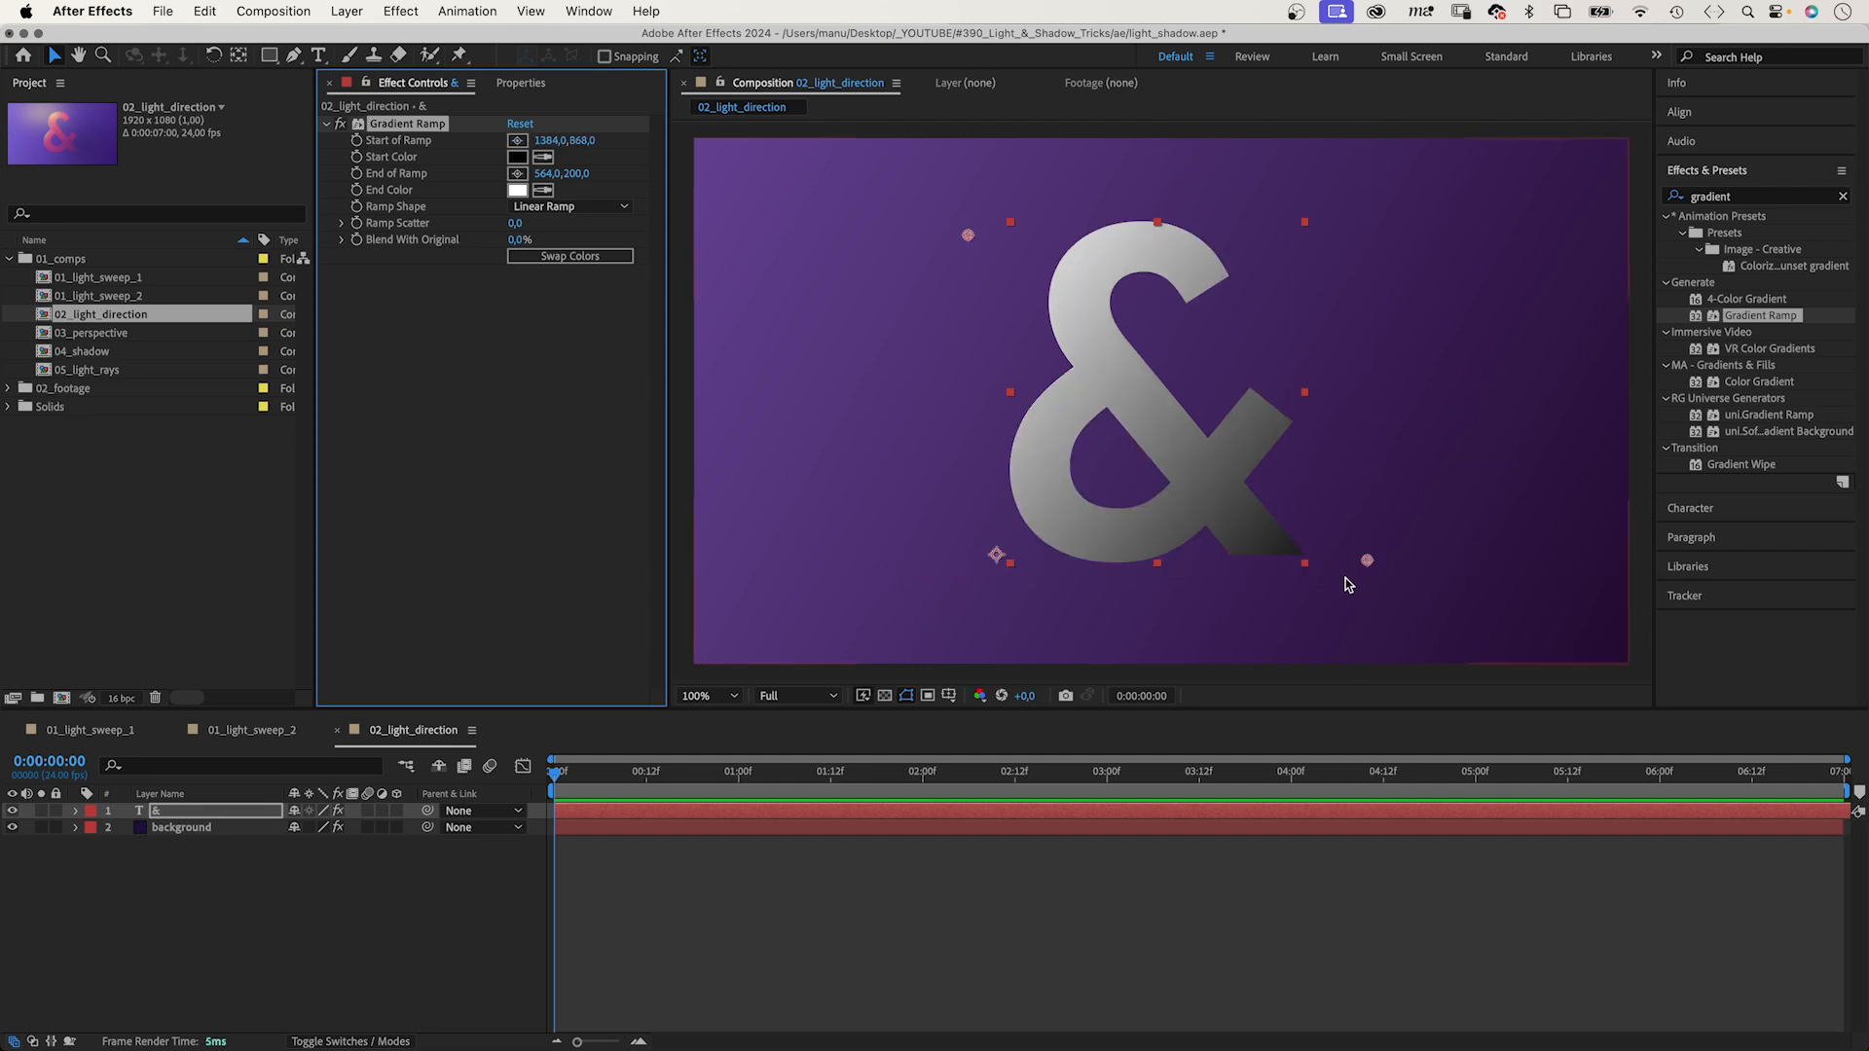
mouse_move(572, 285)
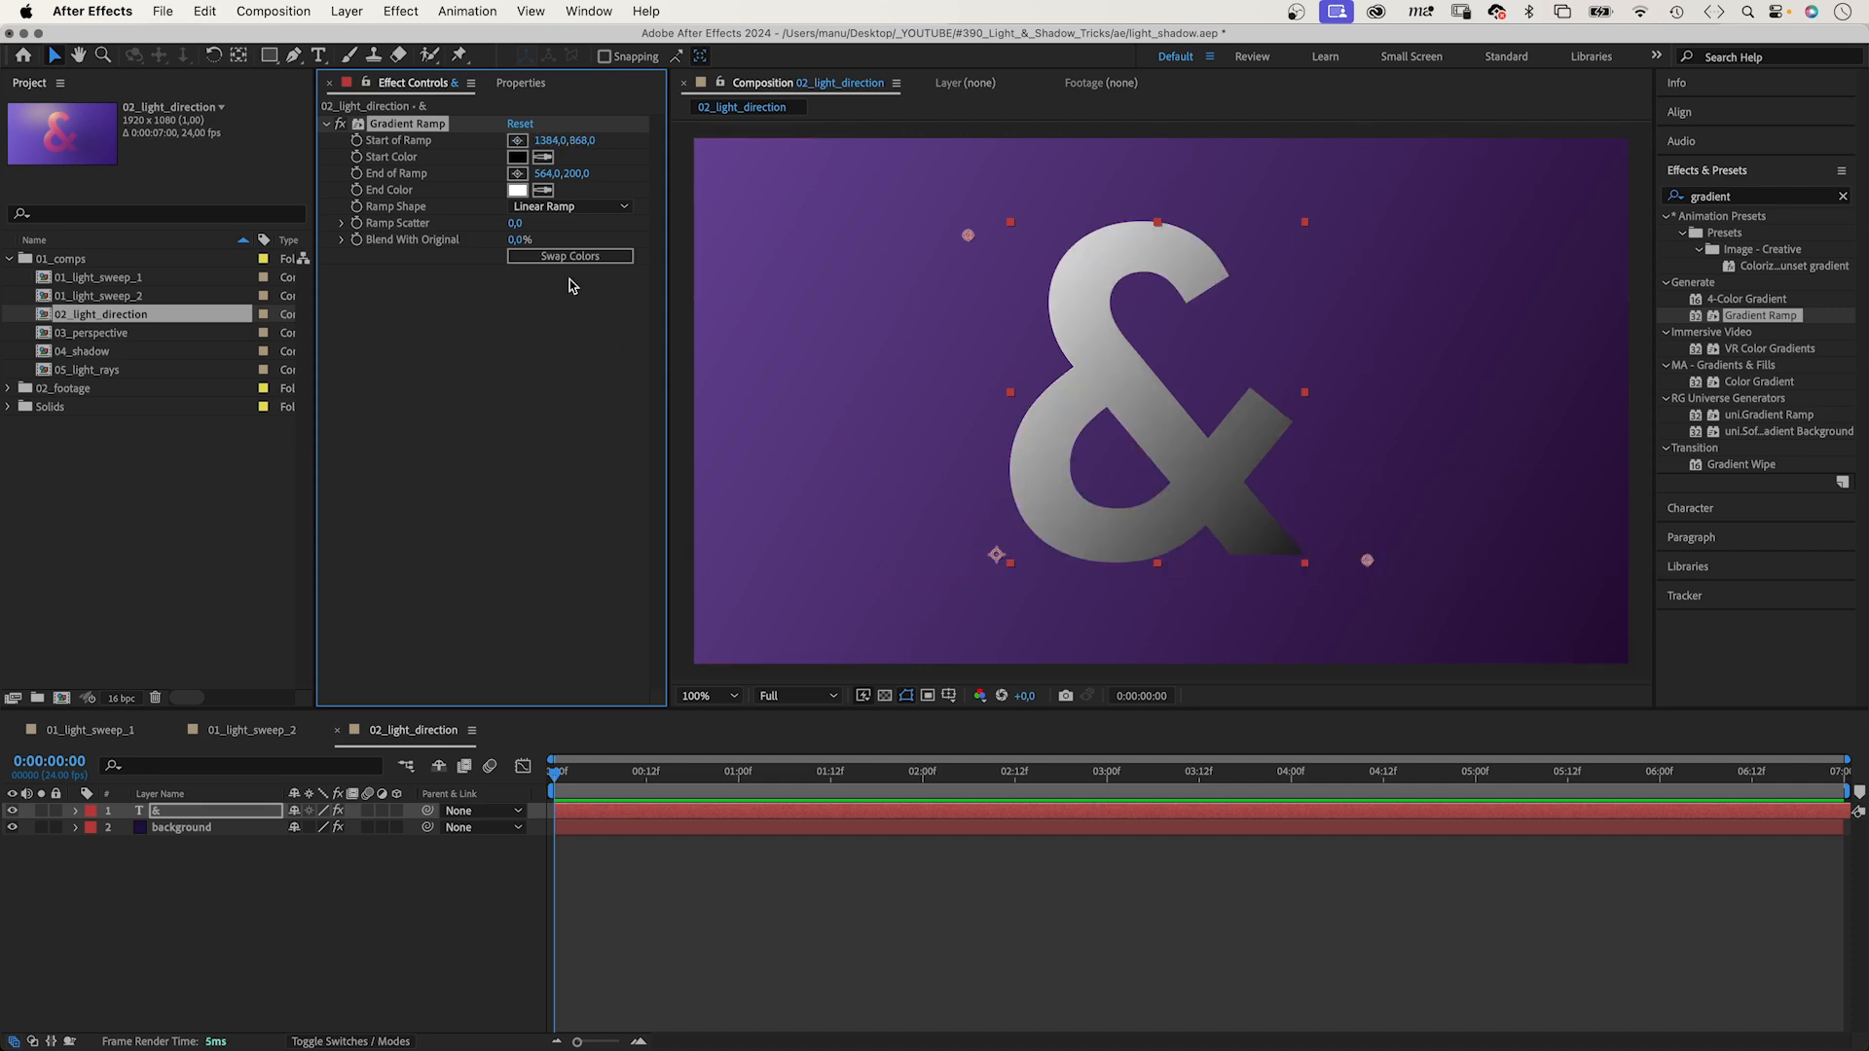
Set the ampersand's Gradient Ramp end colour to FF6495 and start colour to 5B2F97.
click(517, 189)
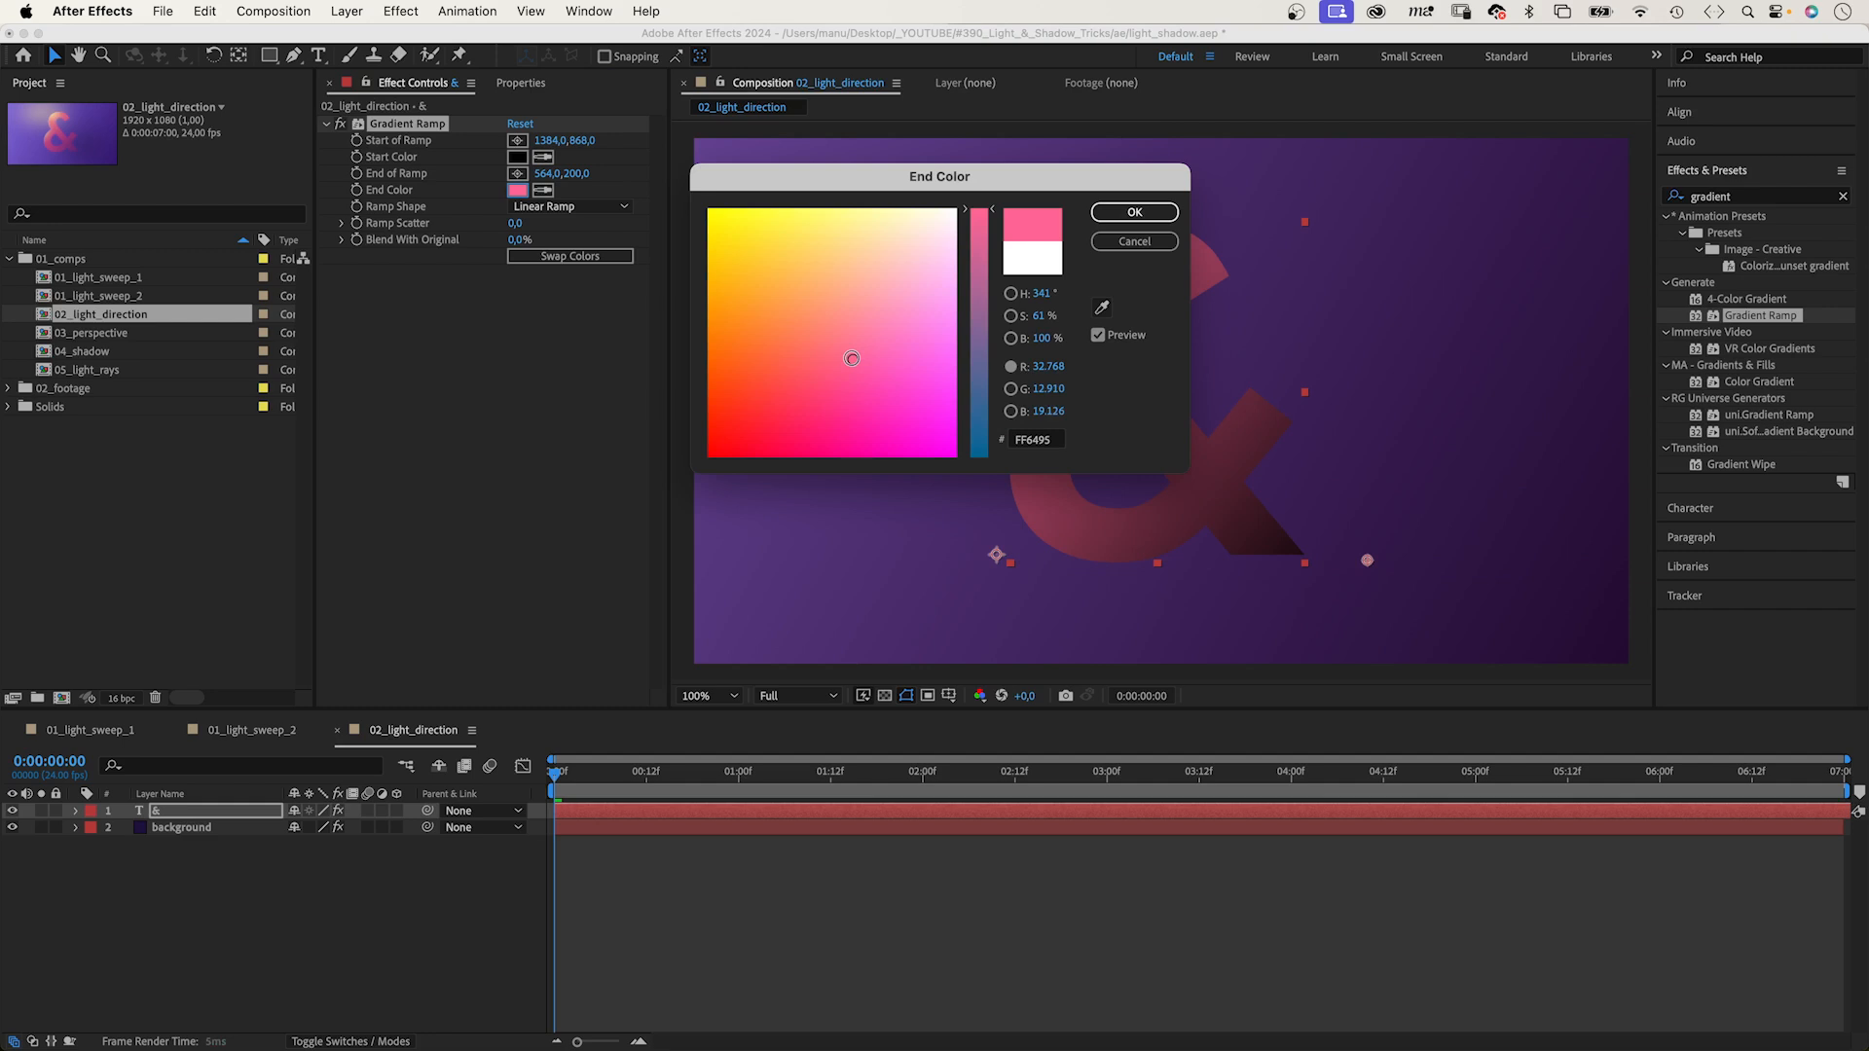
click(1134, 212)
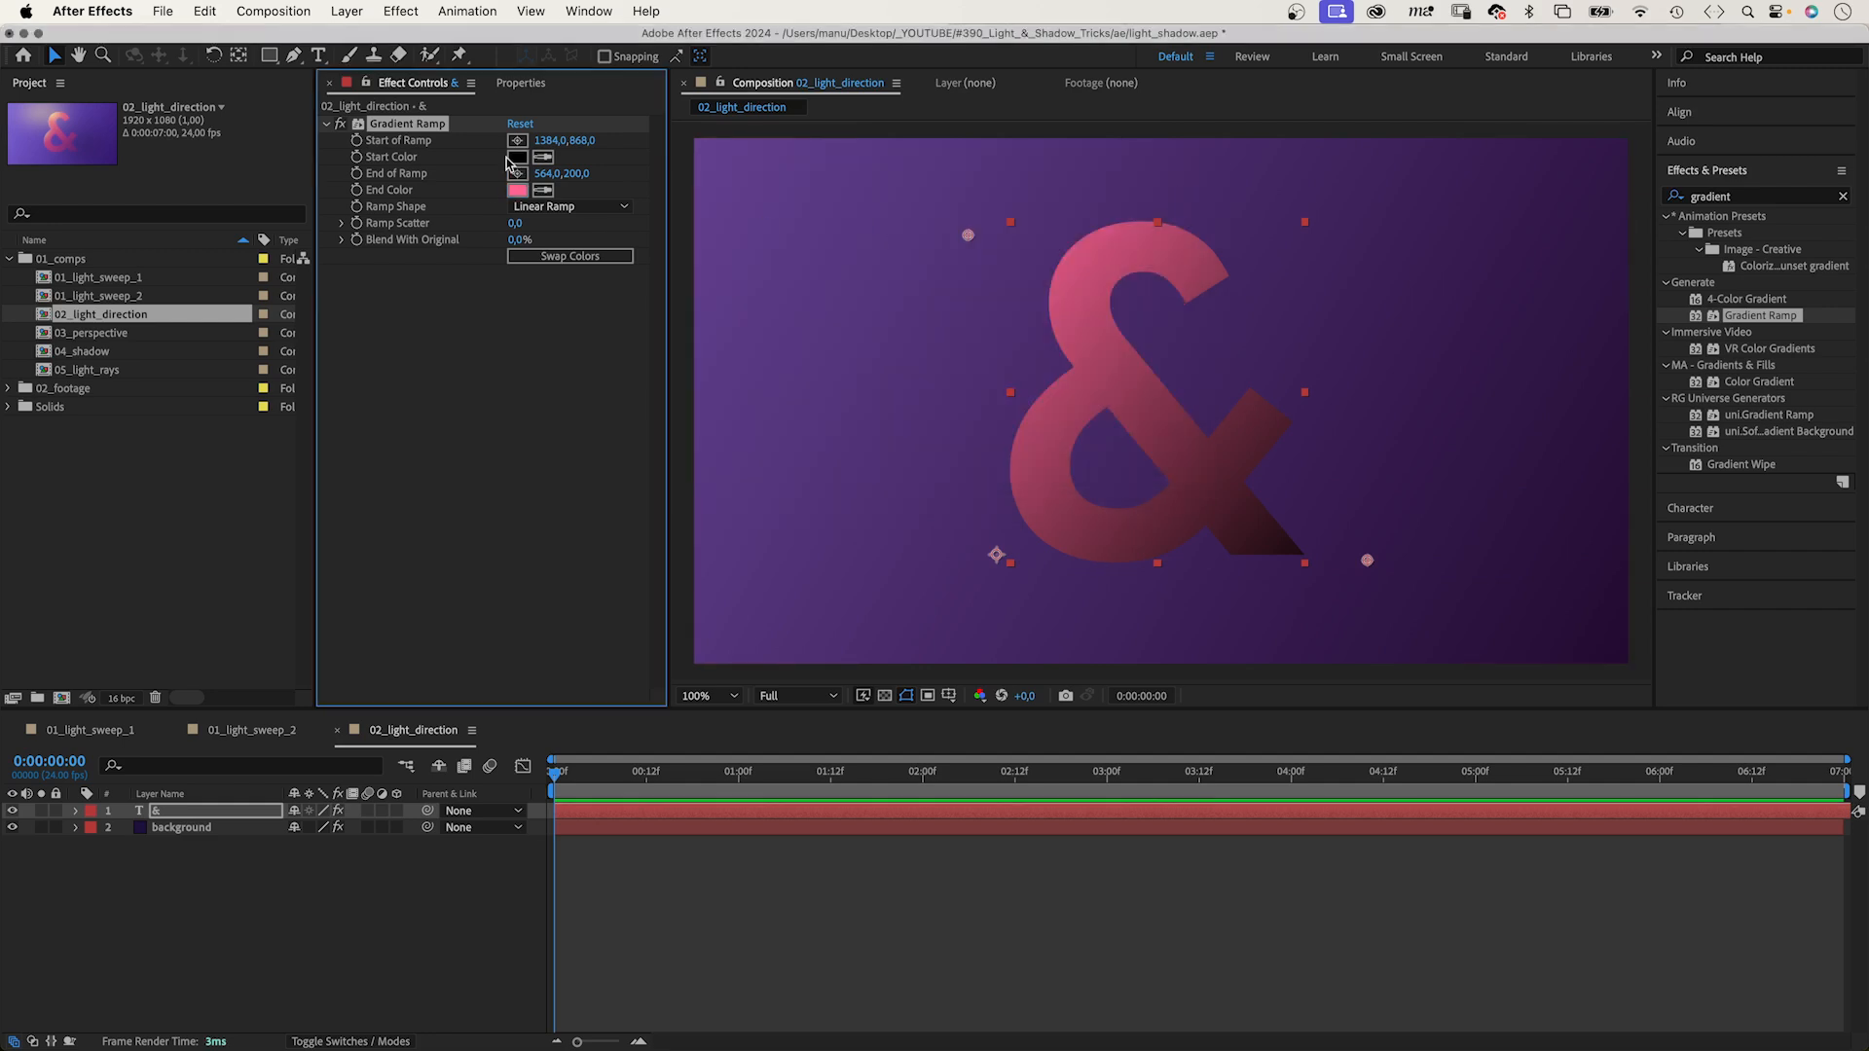
click(515, 157)
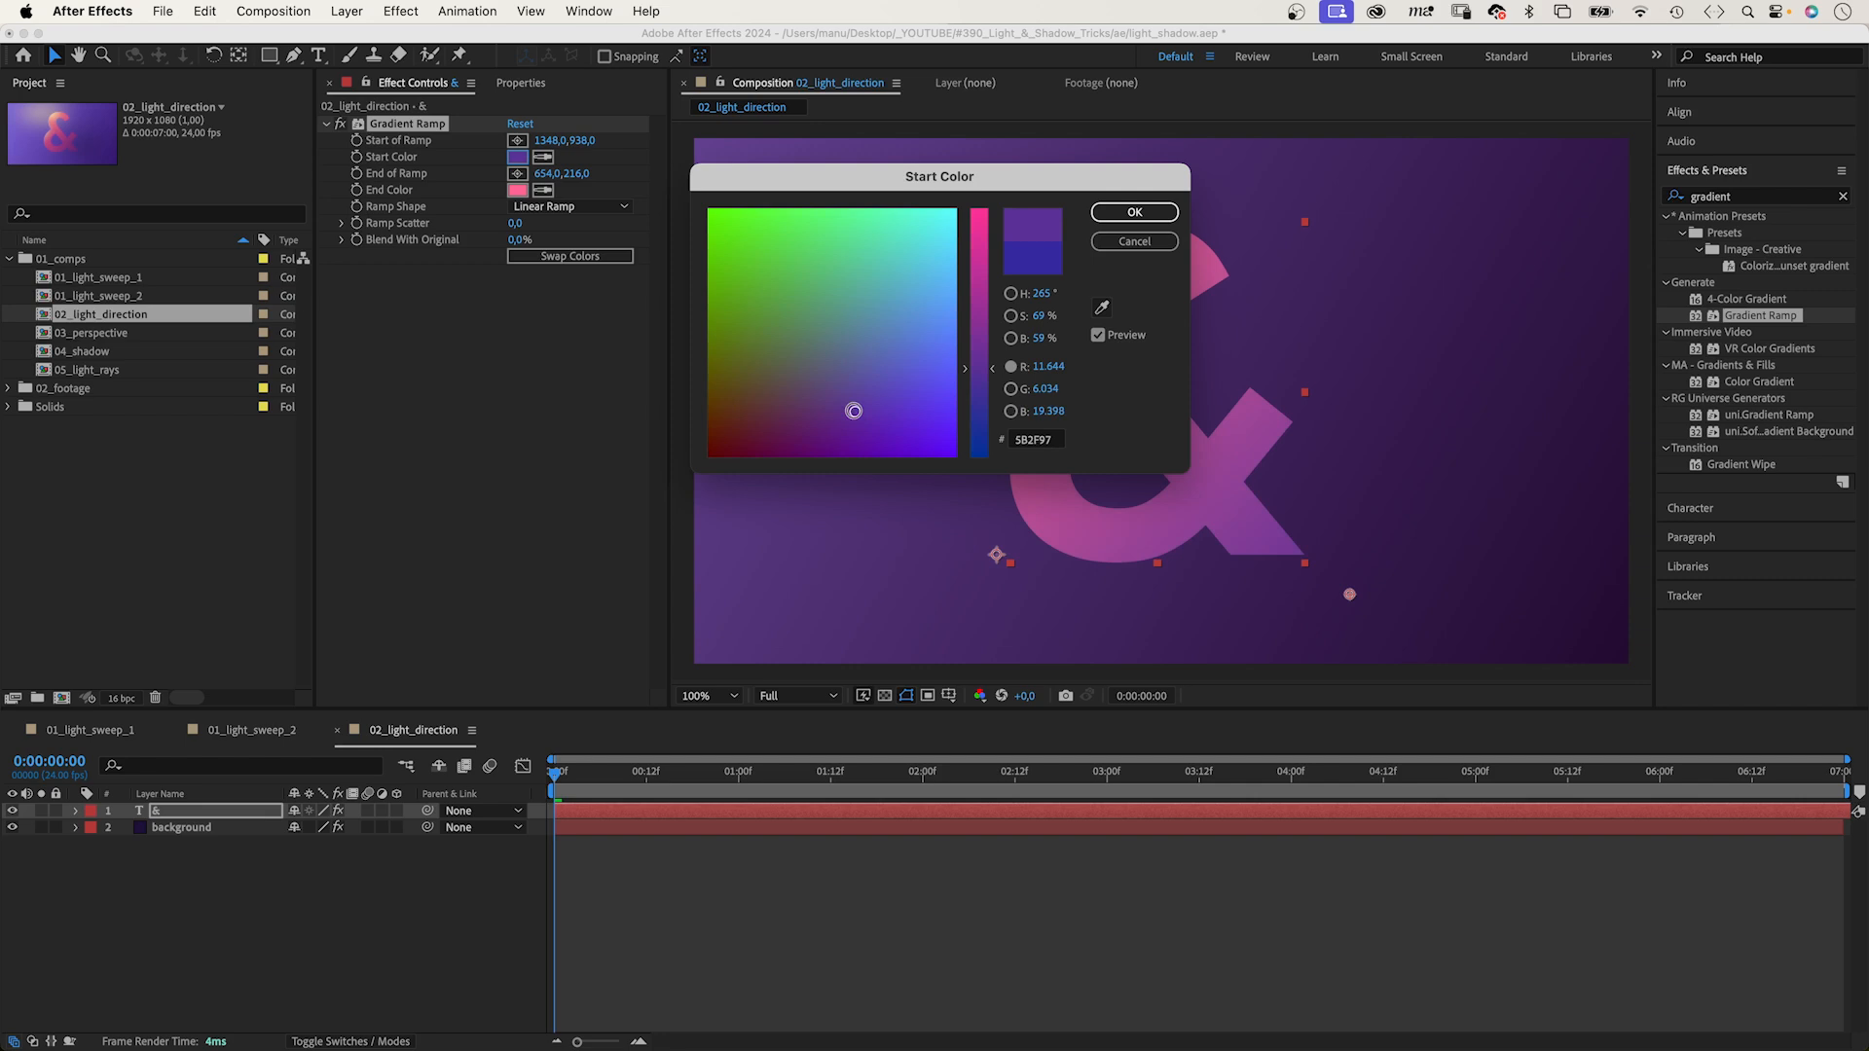
click(1133, 212)
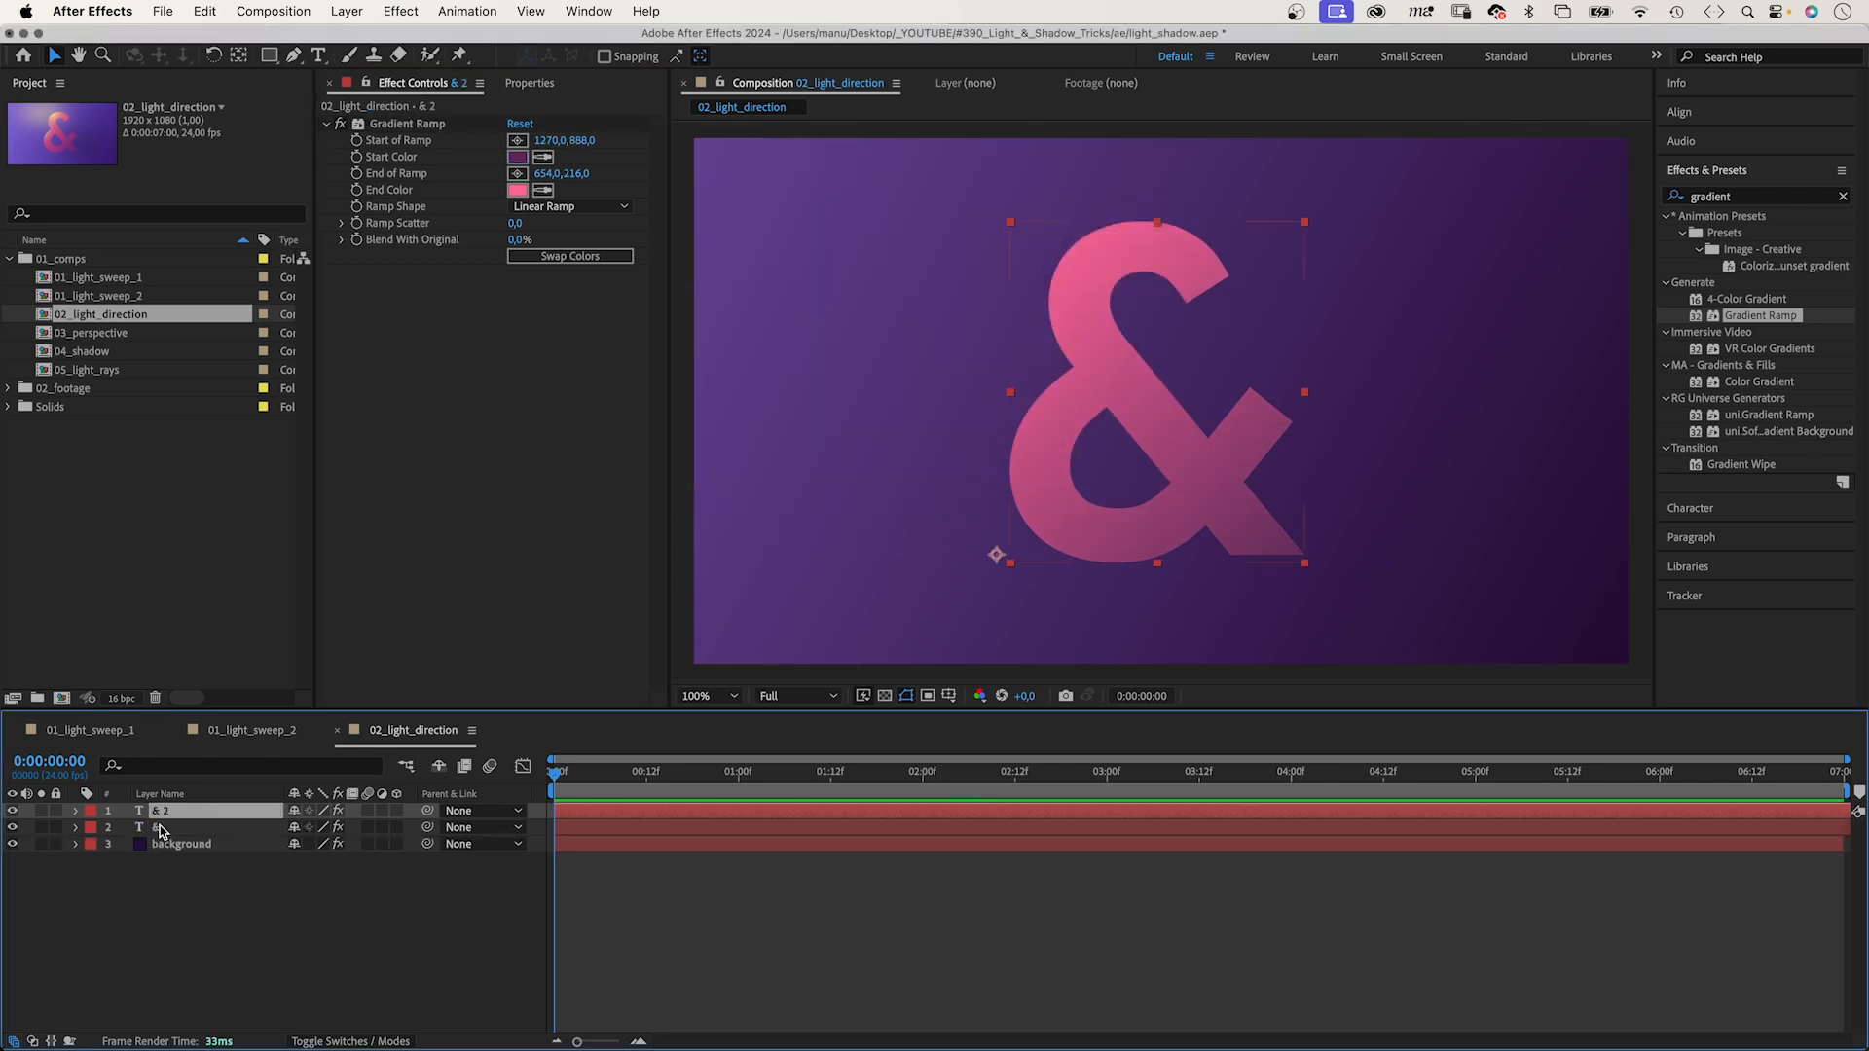
Set & 2's gradient end colour to FFE37C and mask it with an ellipse at the top.
click(517, 190)
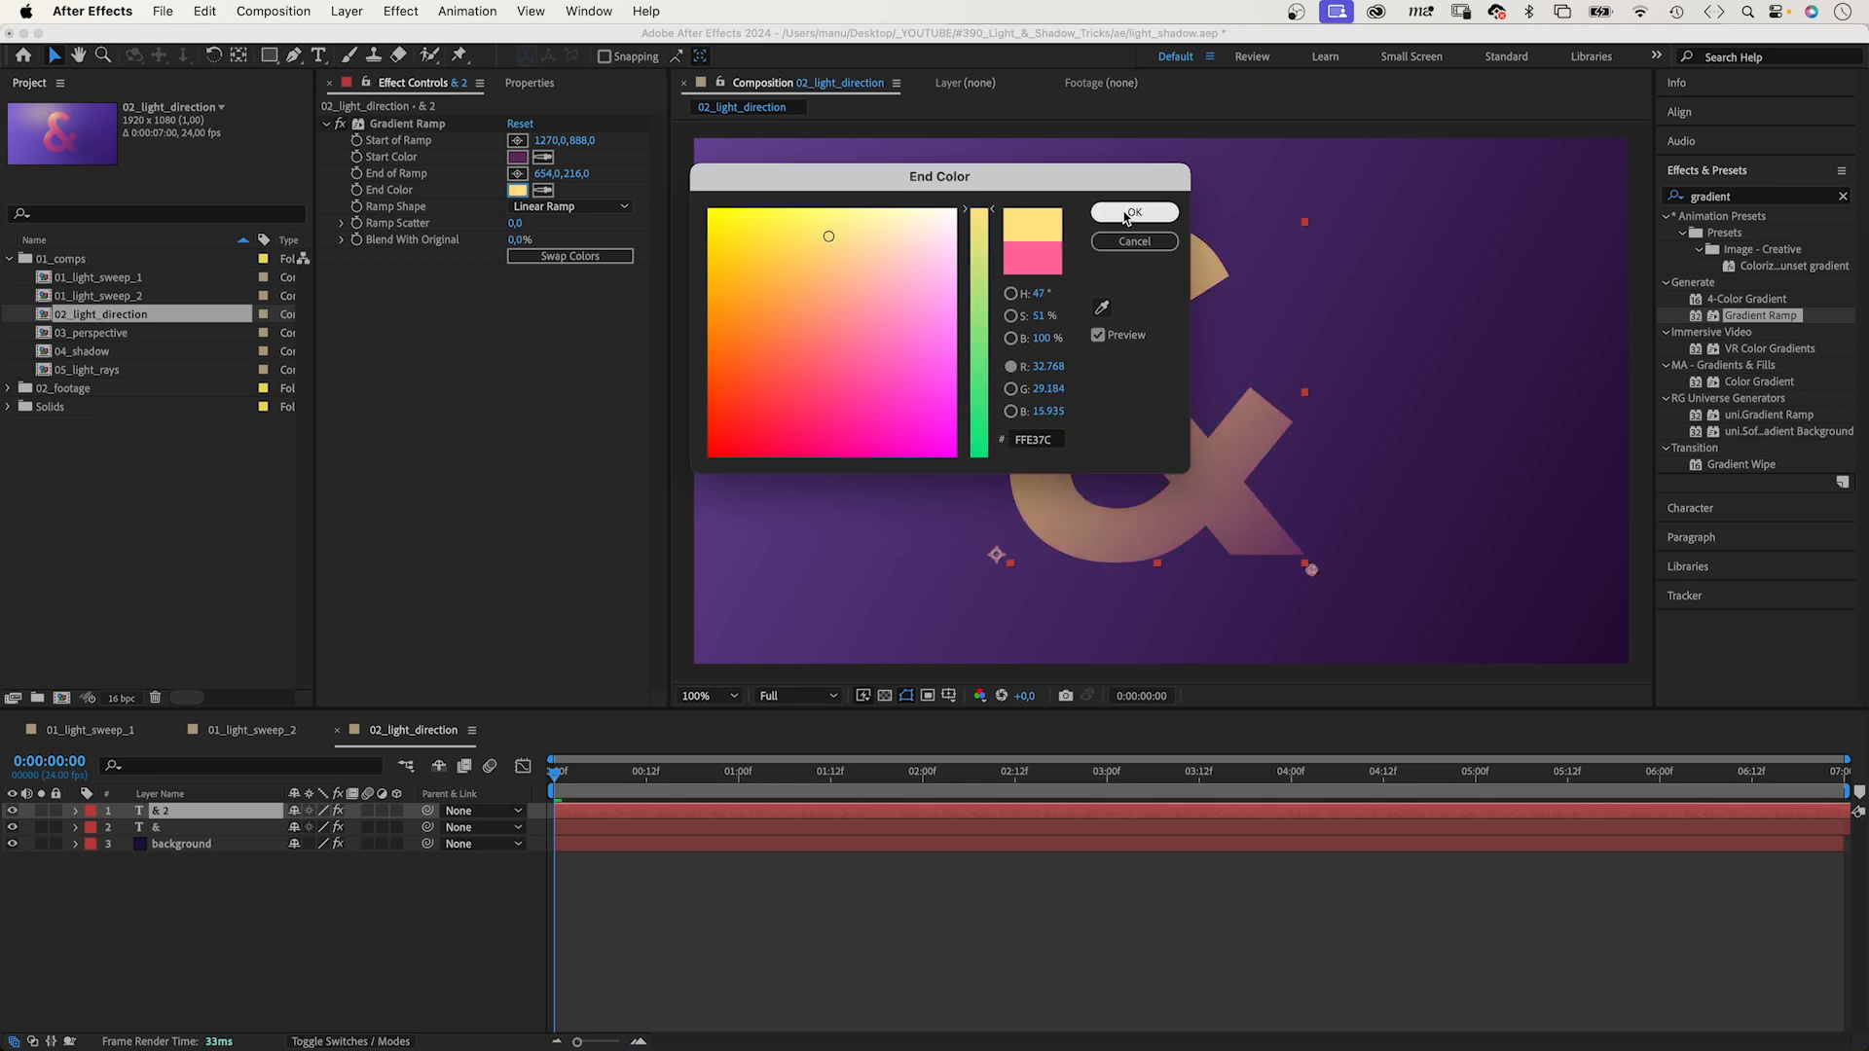
click(1133, 212)
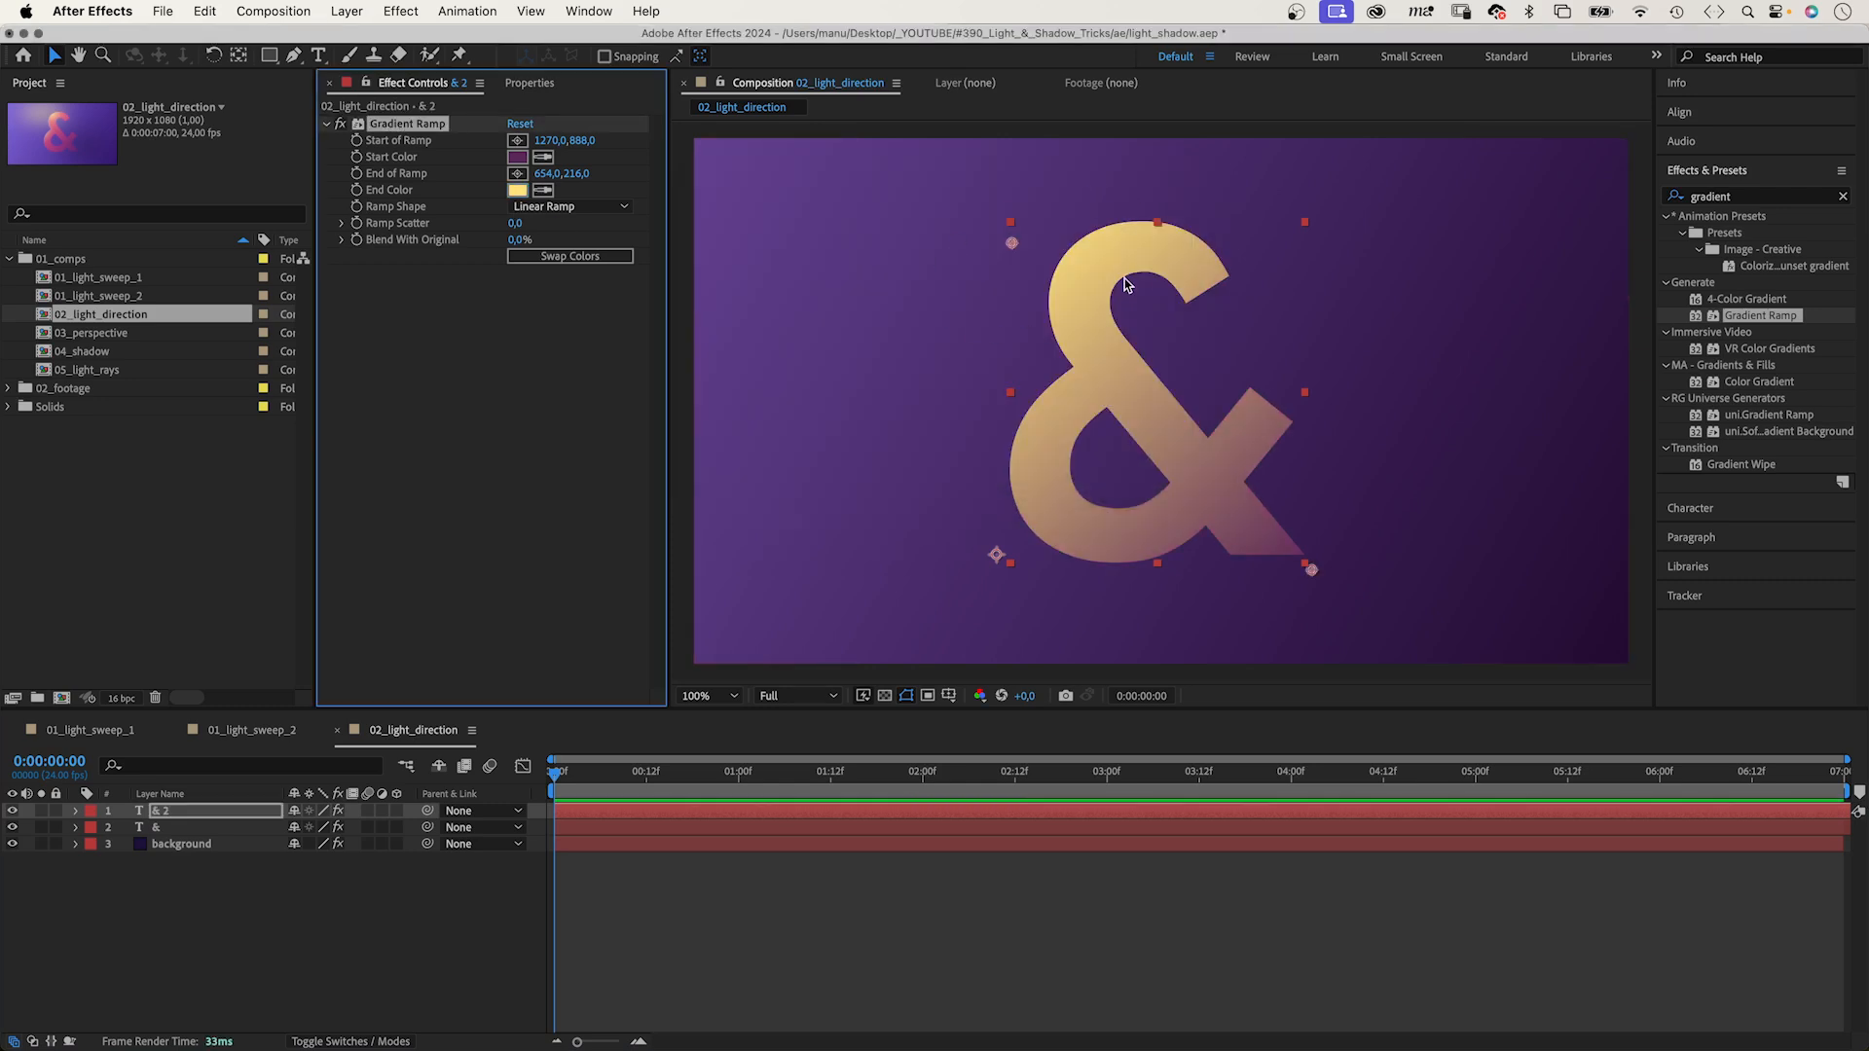
click(262, 54)
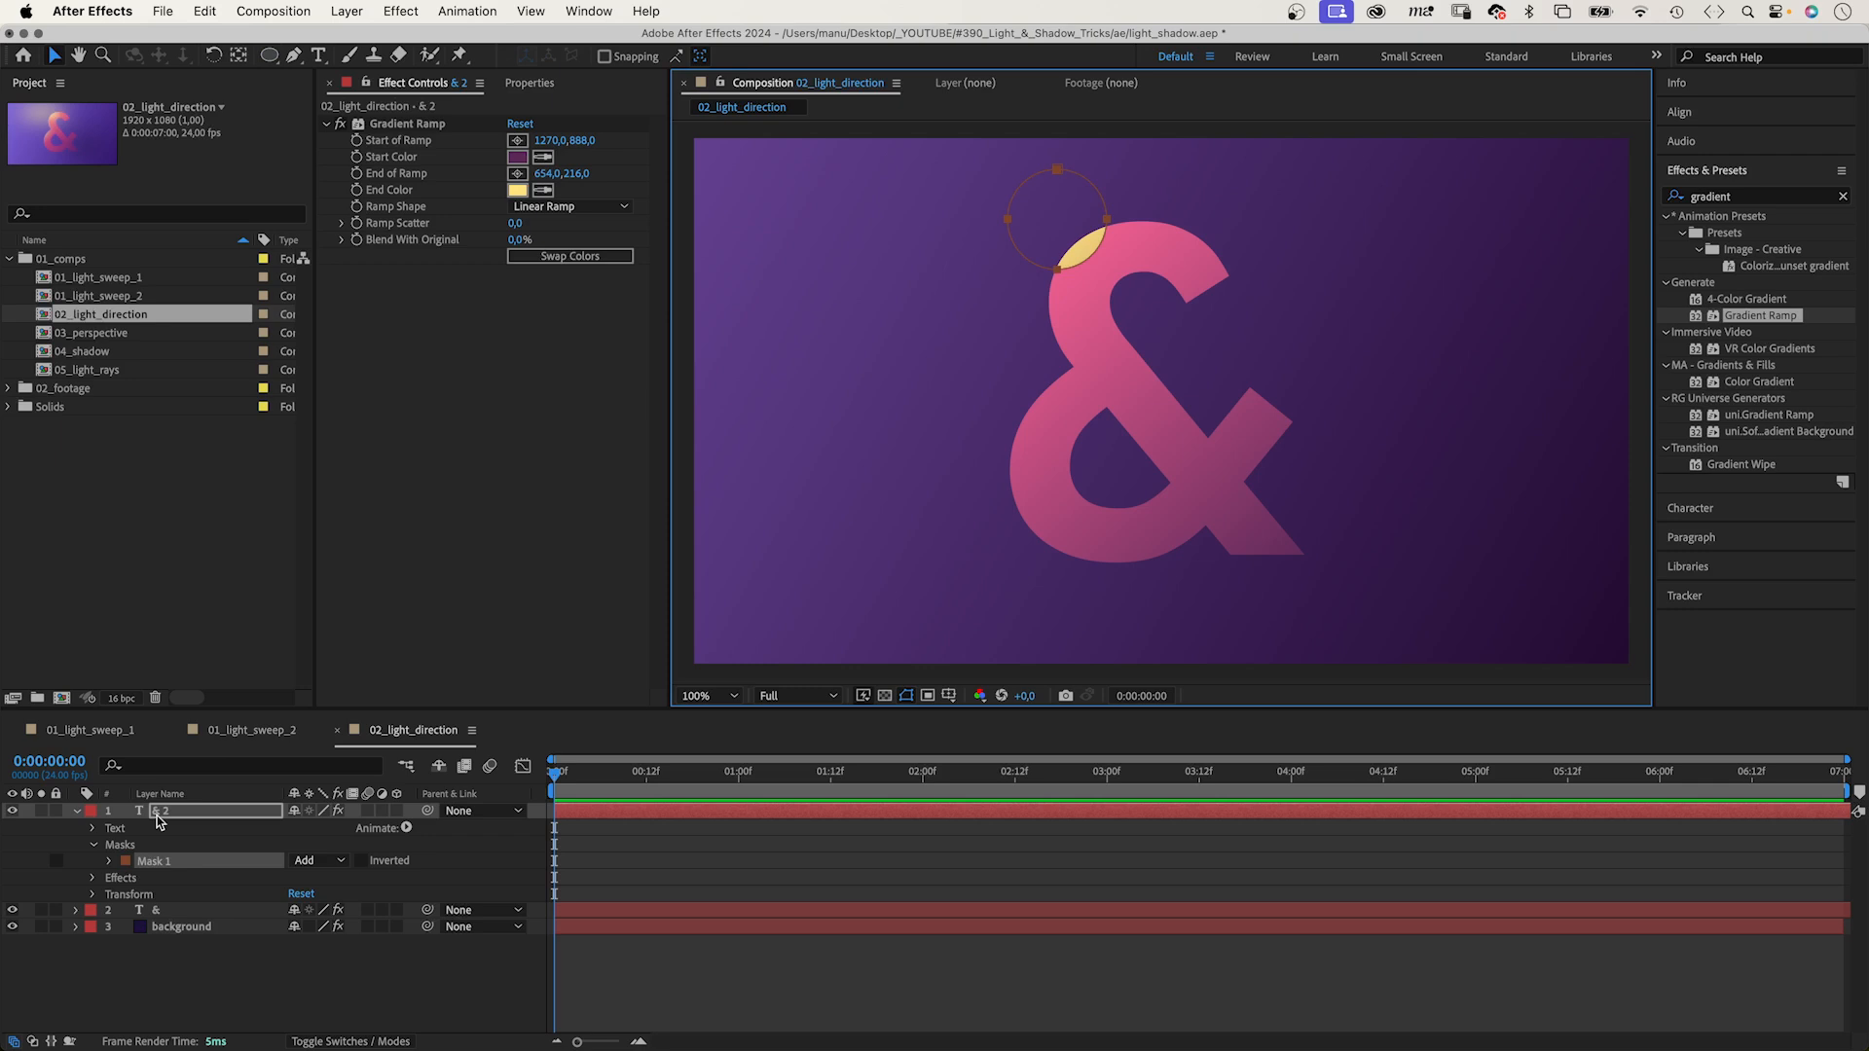
click(96, 861)
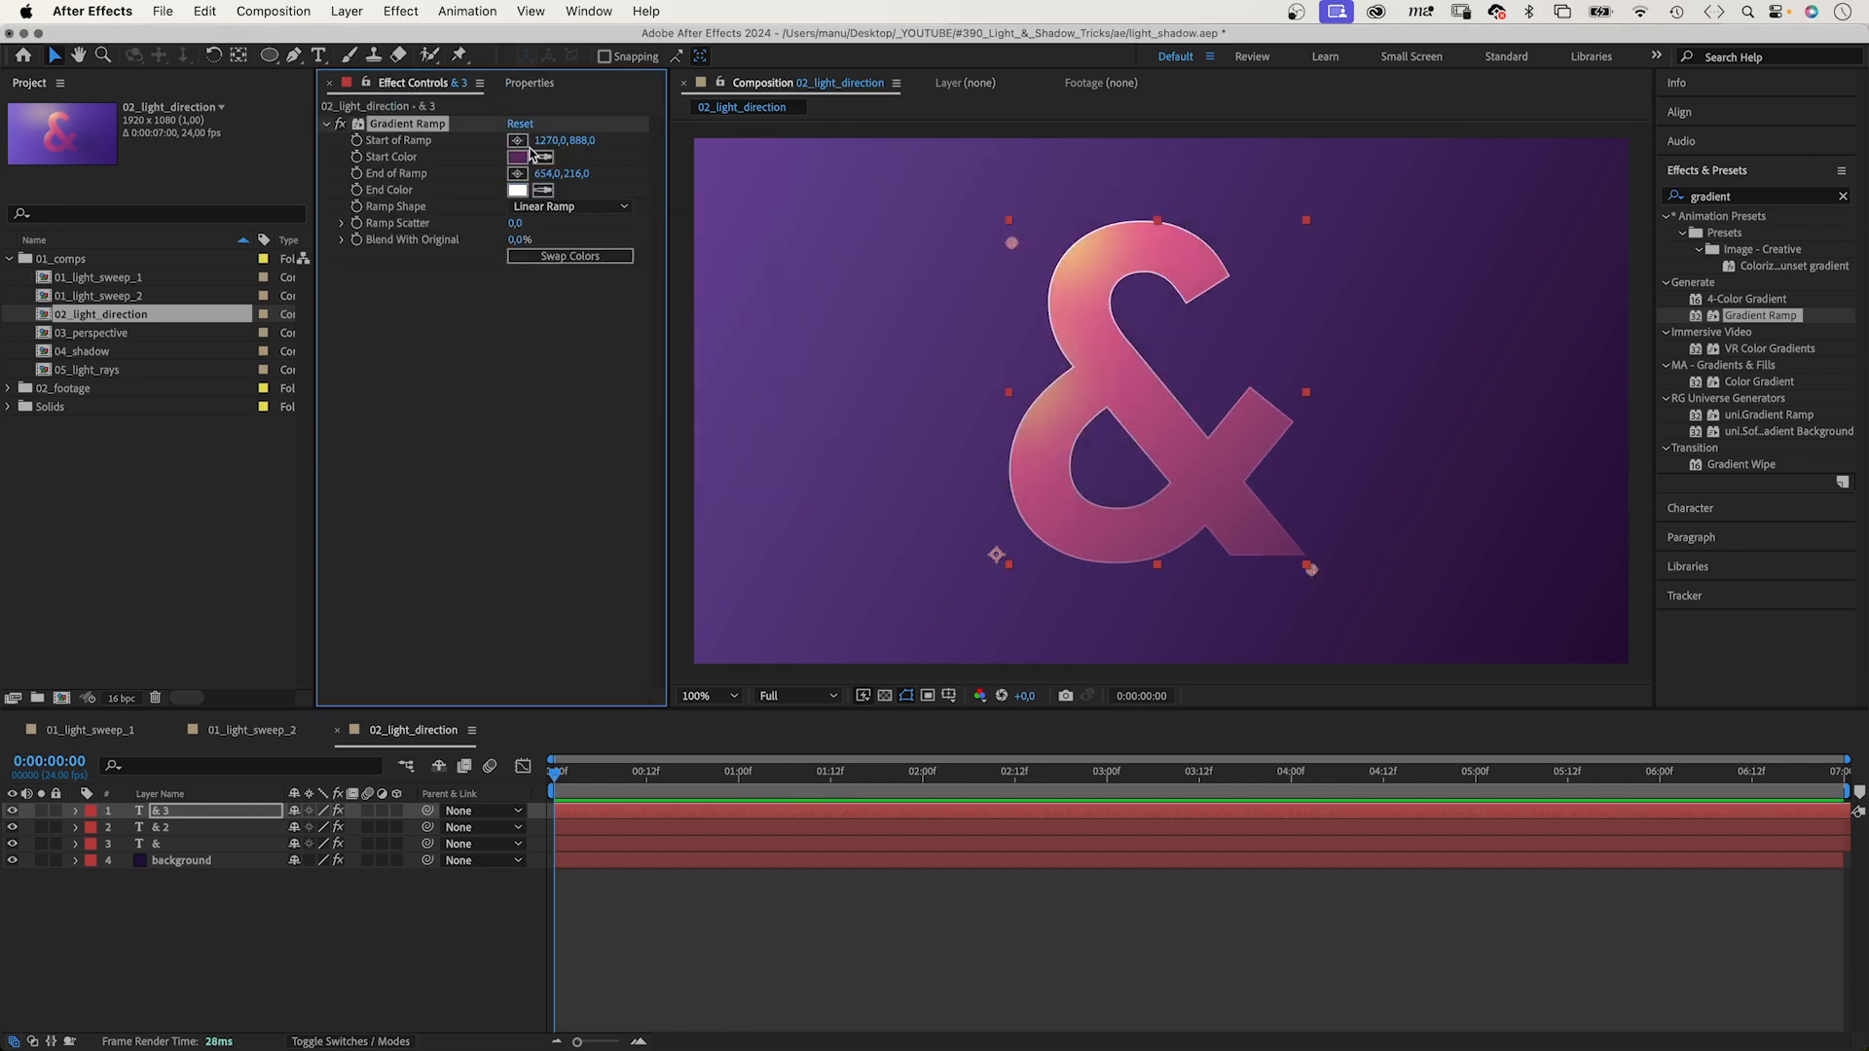
Give & 3 a magenta gradient start colour and move the gradient end point lower.
click(517, 156)
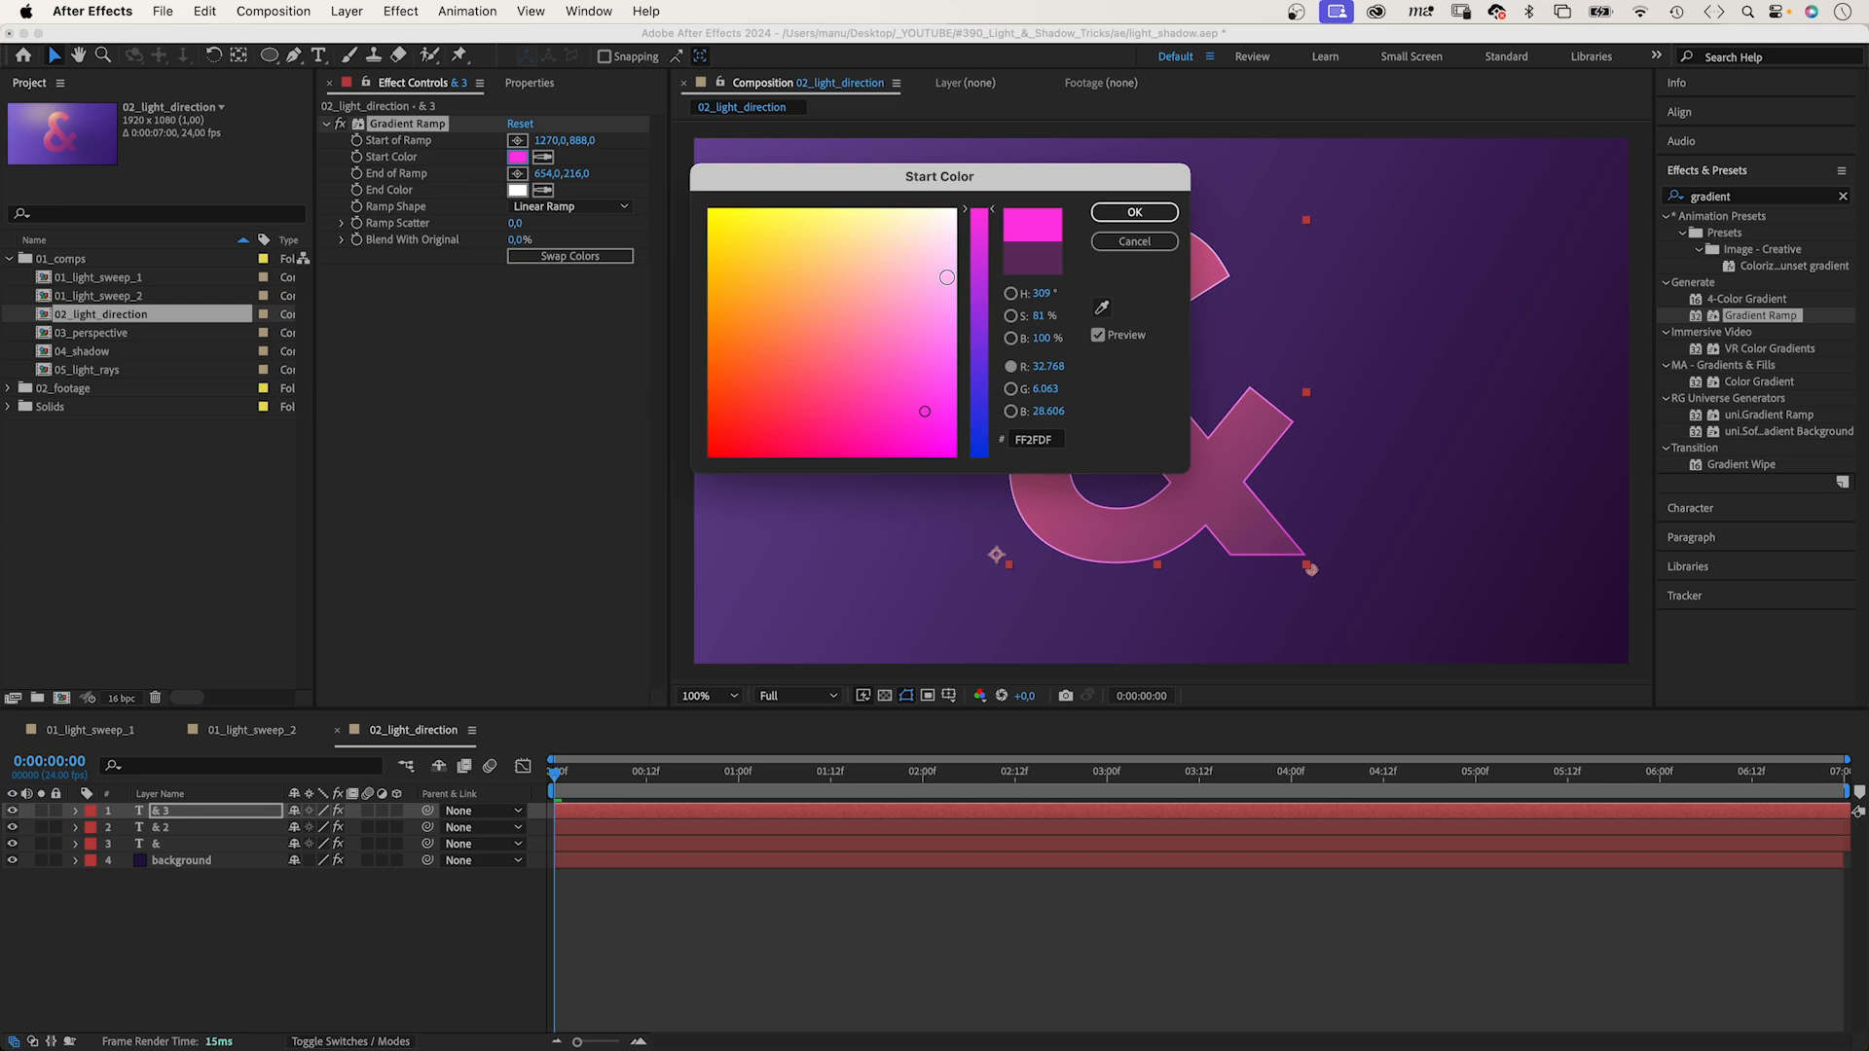
click(1133, 212)
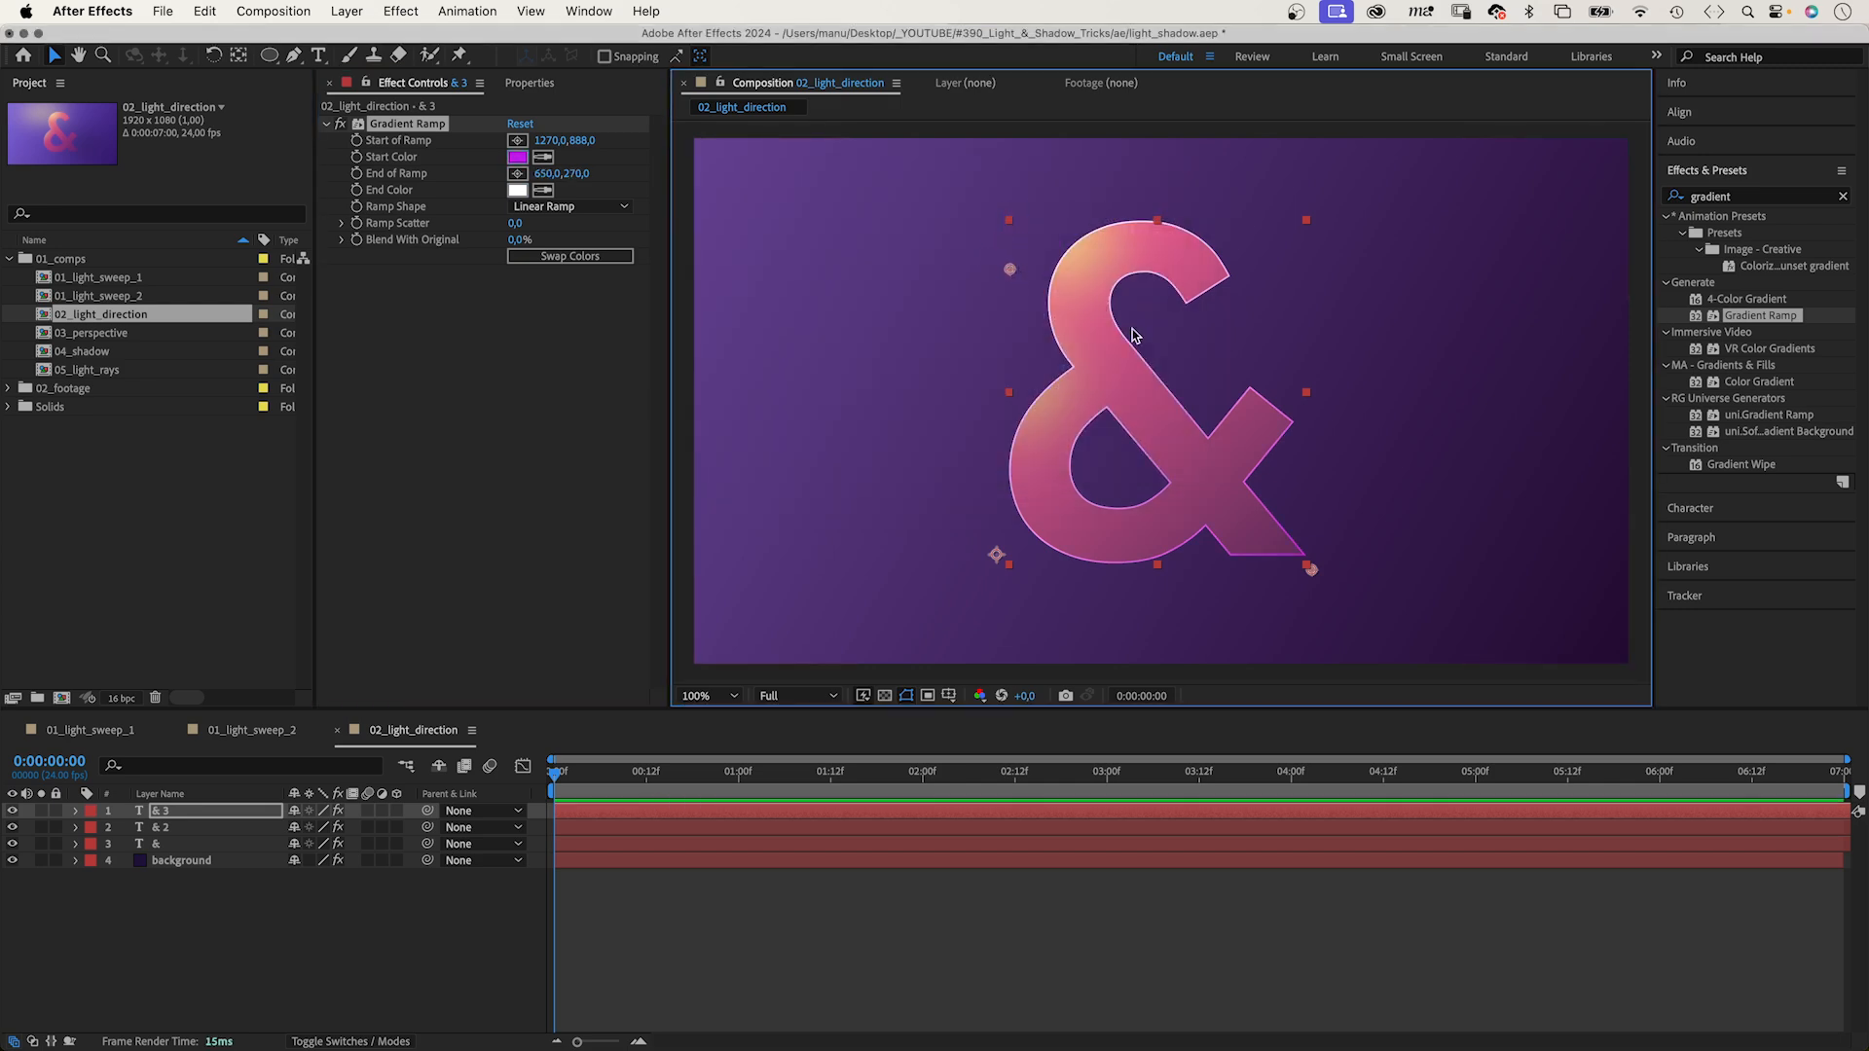
drag(1308, 569, 1135, 382)
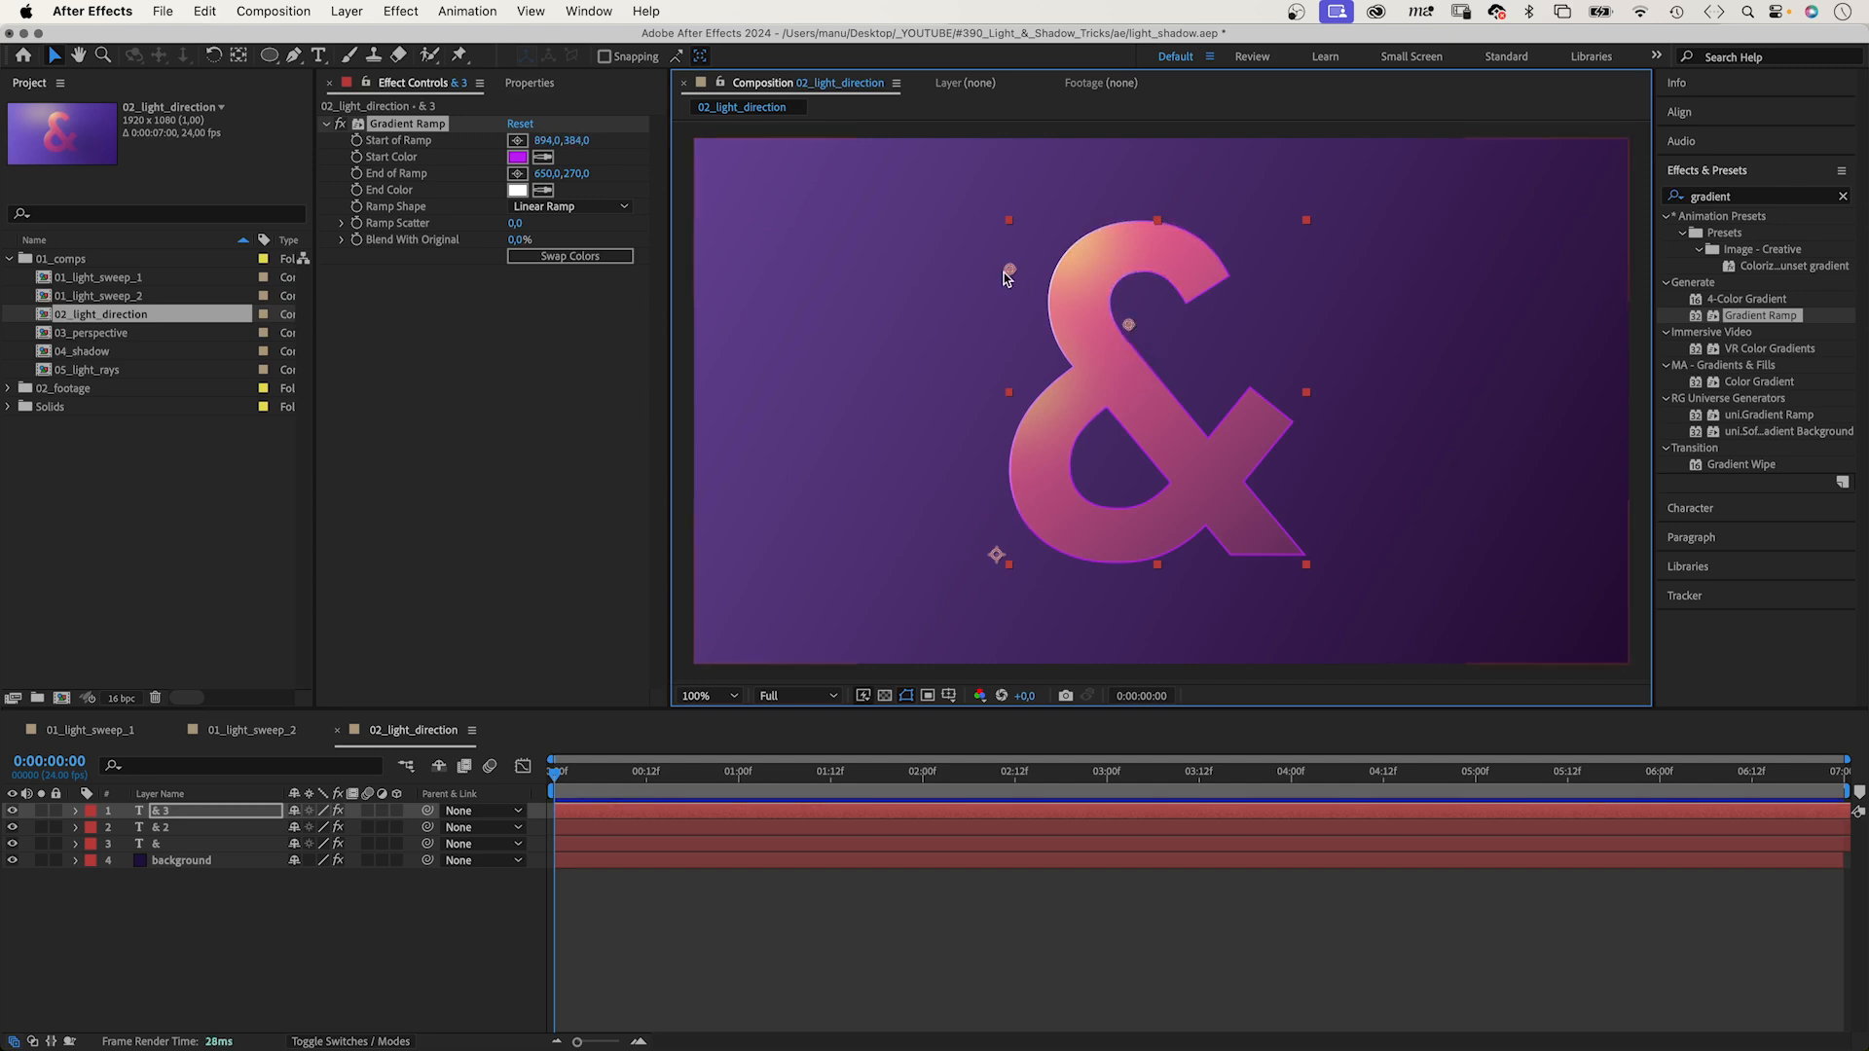
drag(1007, 270, 1031, 285)
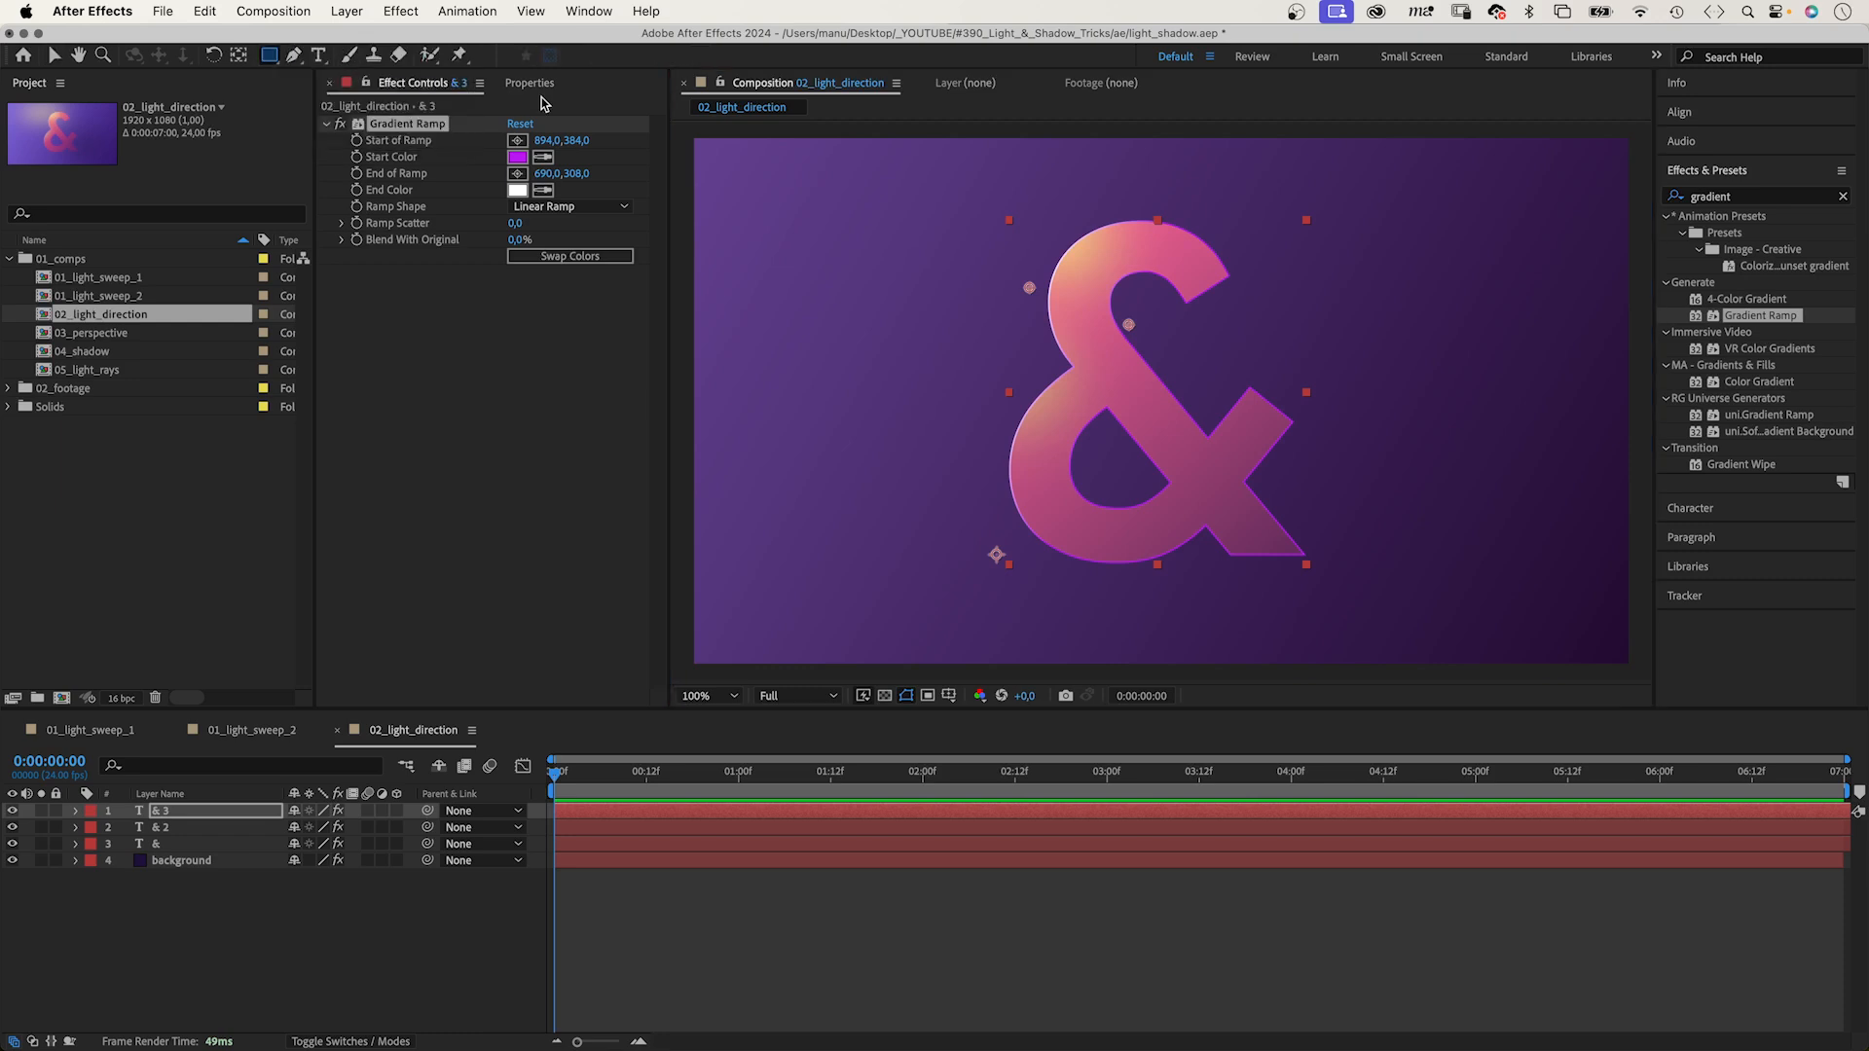
Mask & 3 with a rectangle feathered to 157, tilted by raising one corner.
click(75, 810)
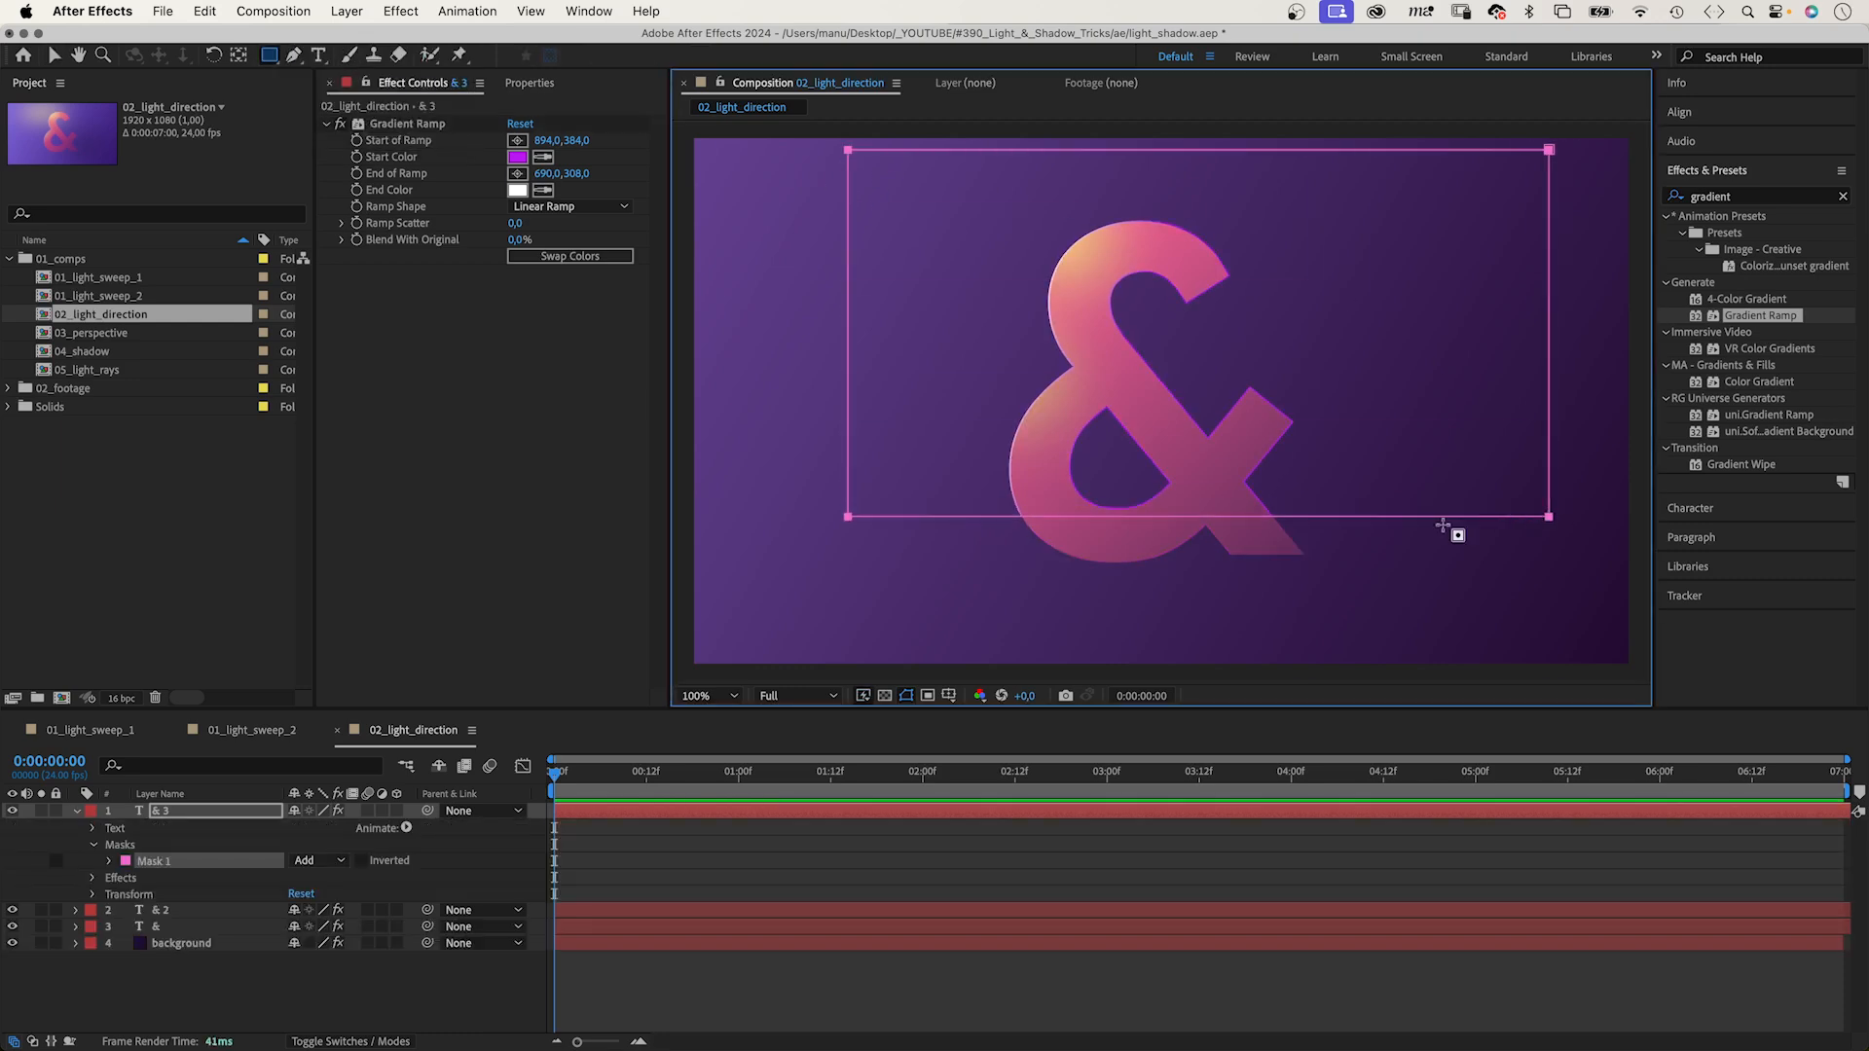
click(108, 861)
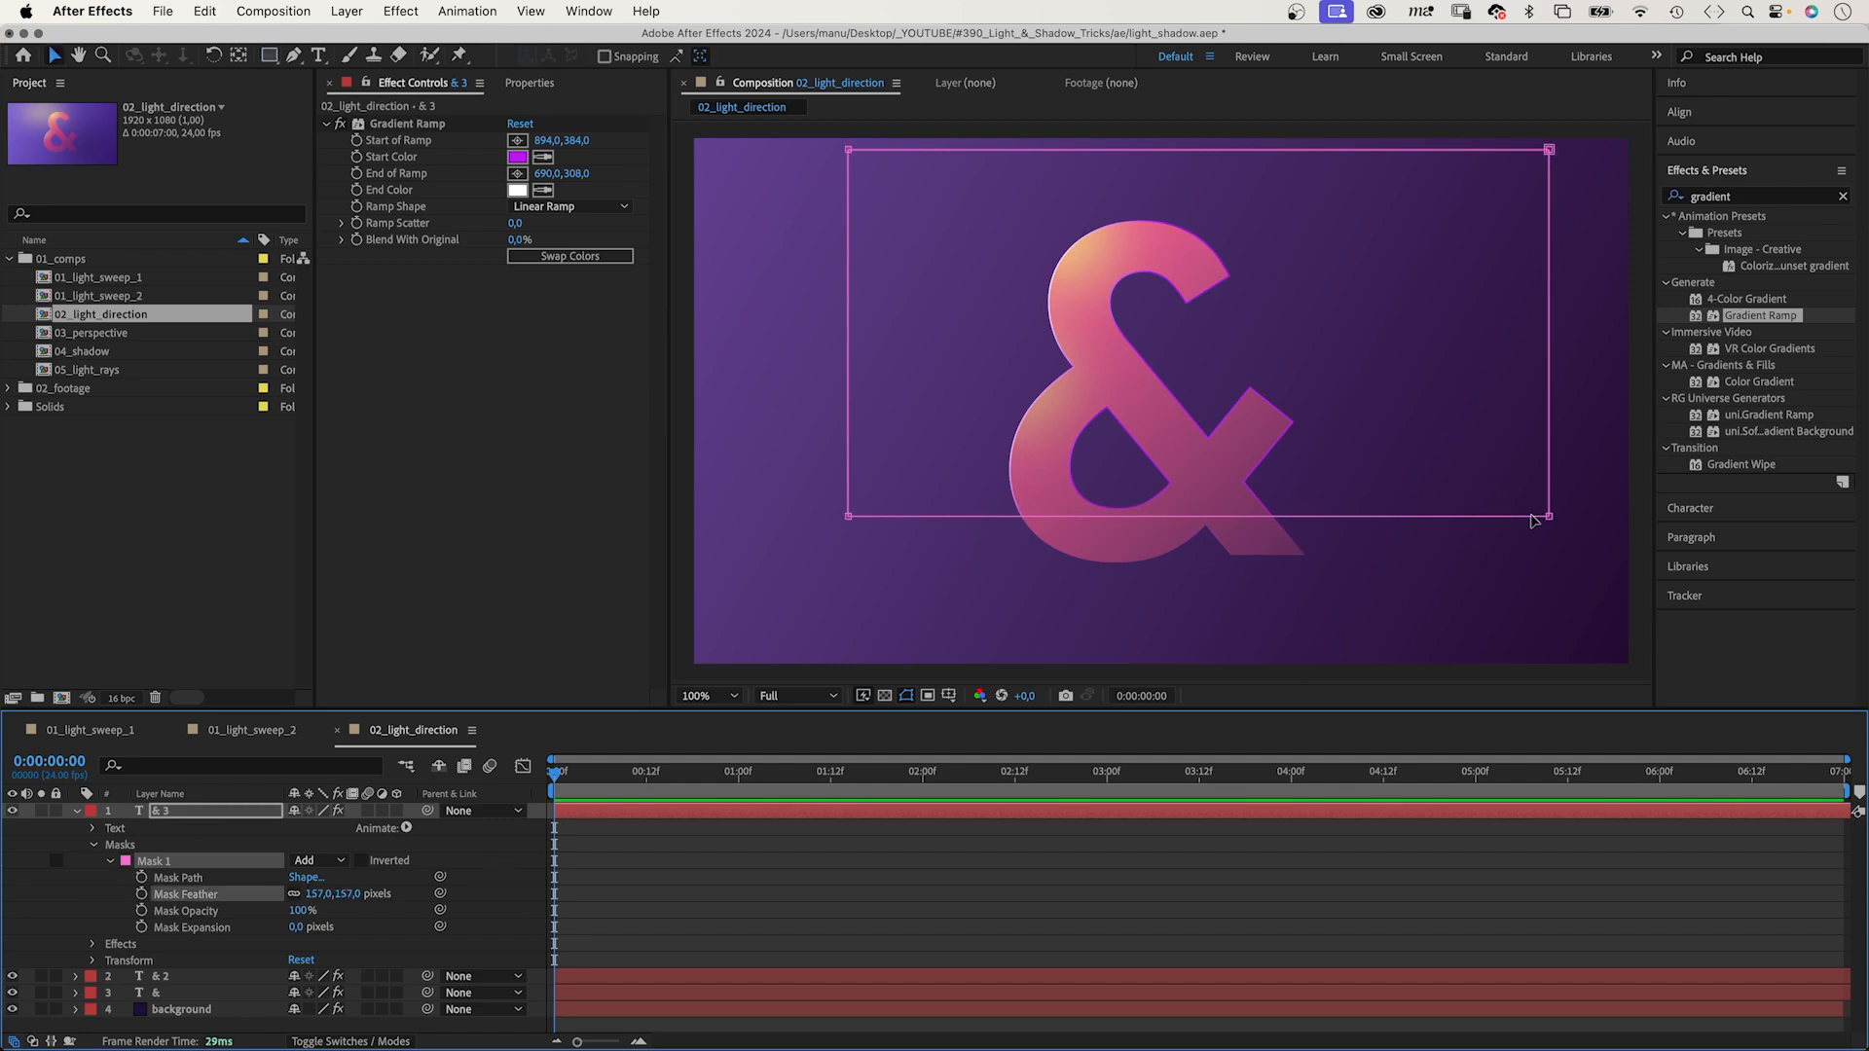
drag(1547, 519, 1508, 439)
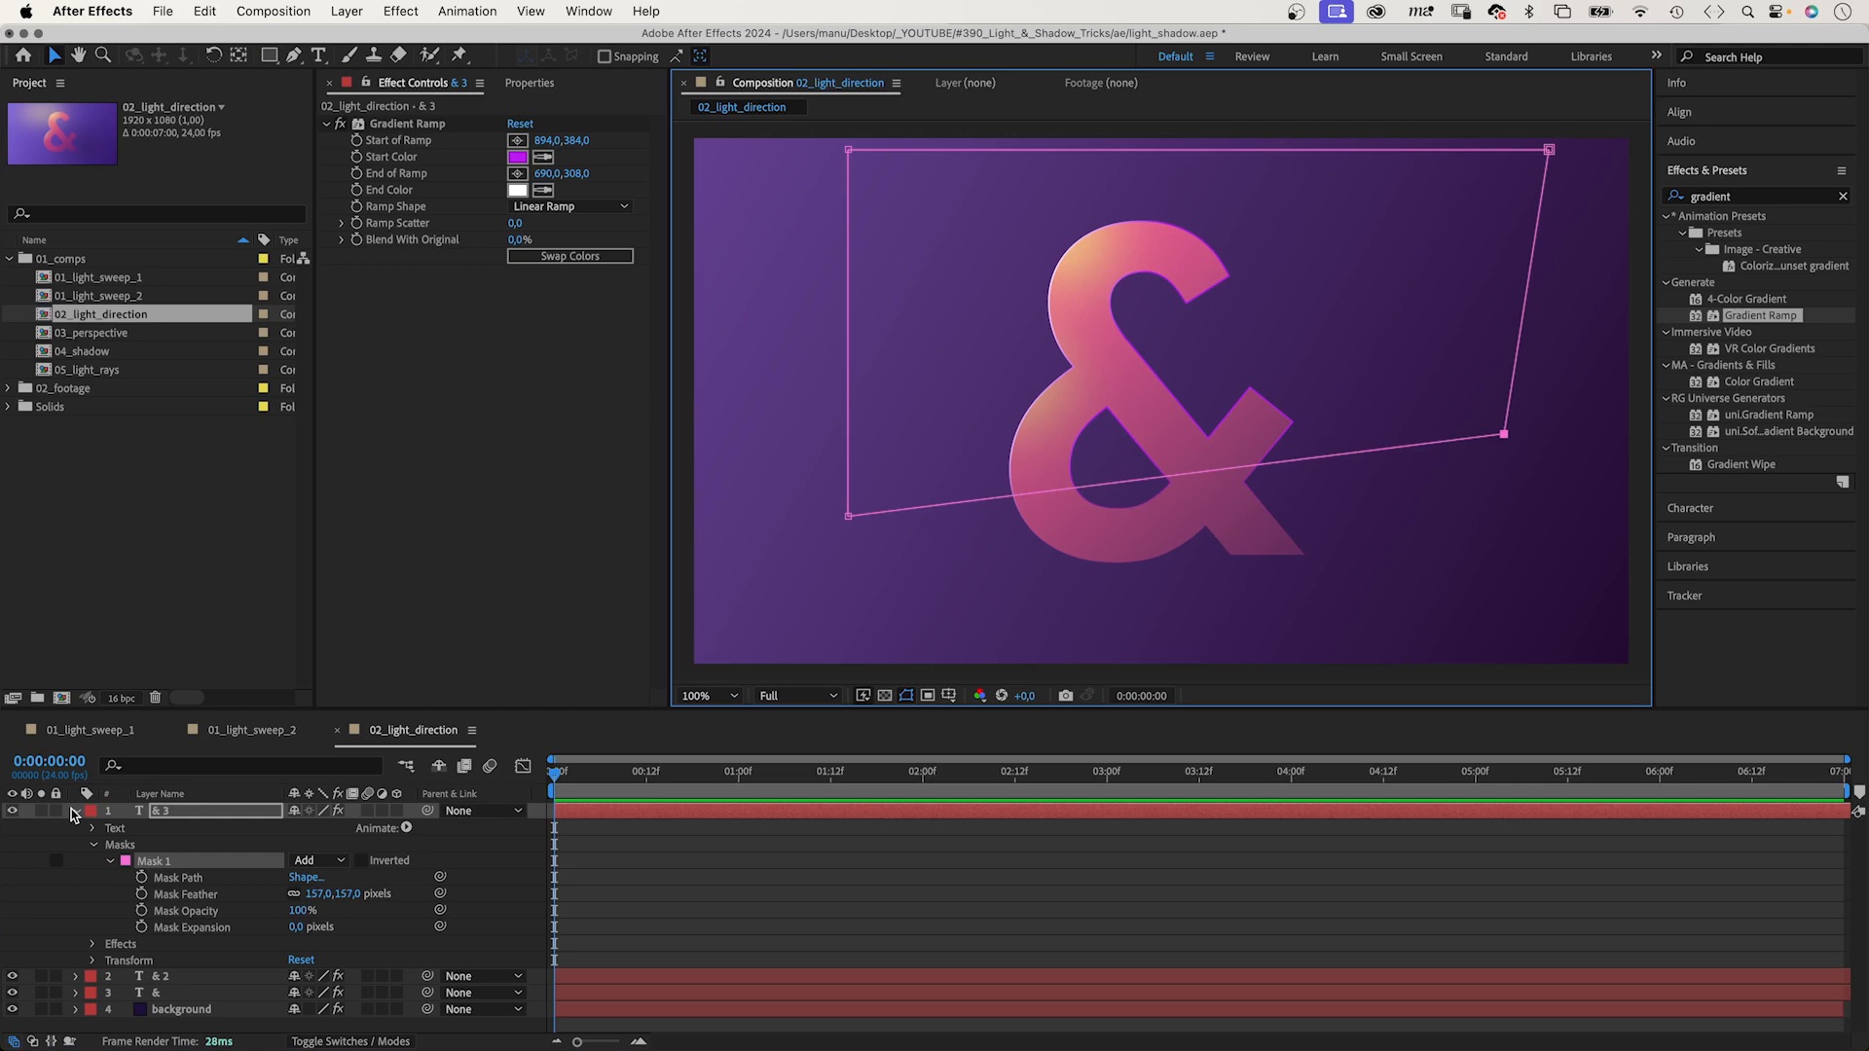
click(73, 810)
text(bright ligh)
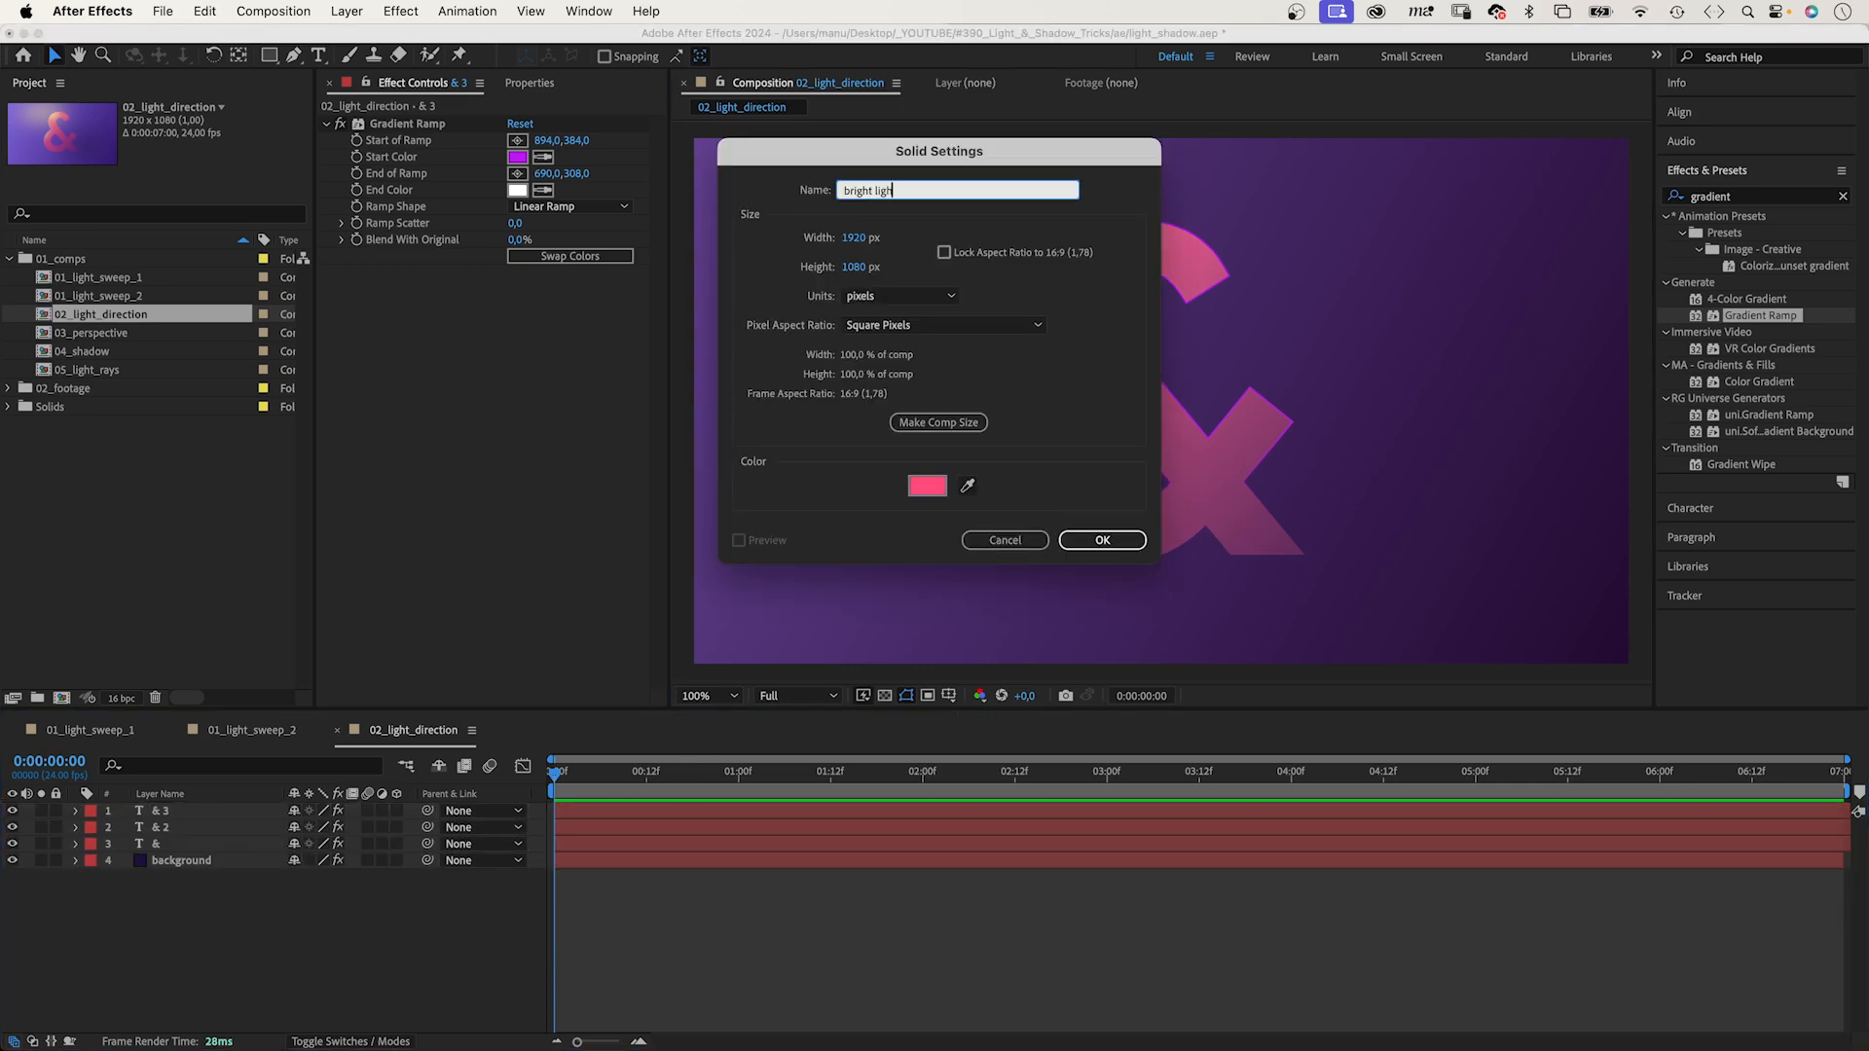
Create the pale yellow 'bright light' solid with a feathered ellipse glow.
click(926, 485)
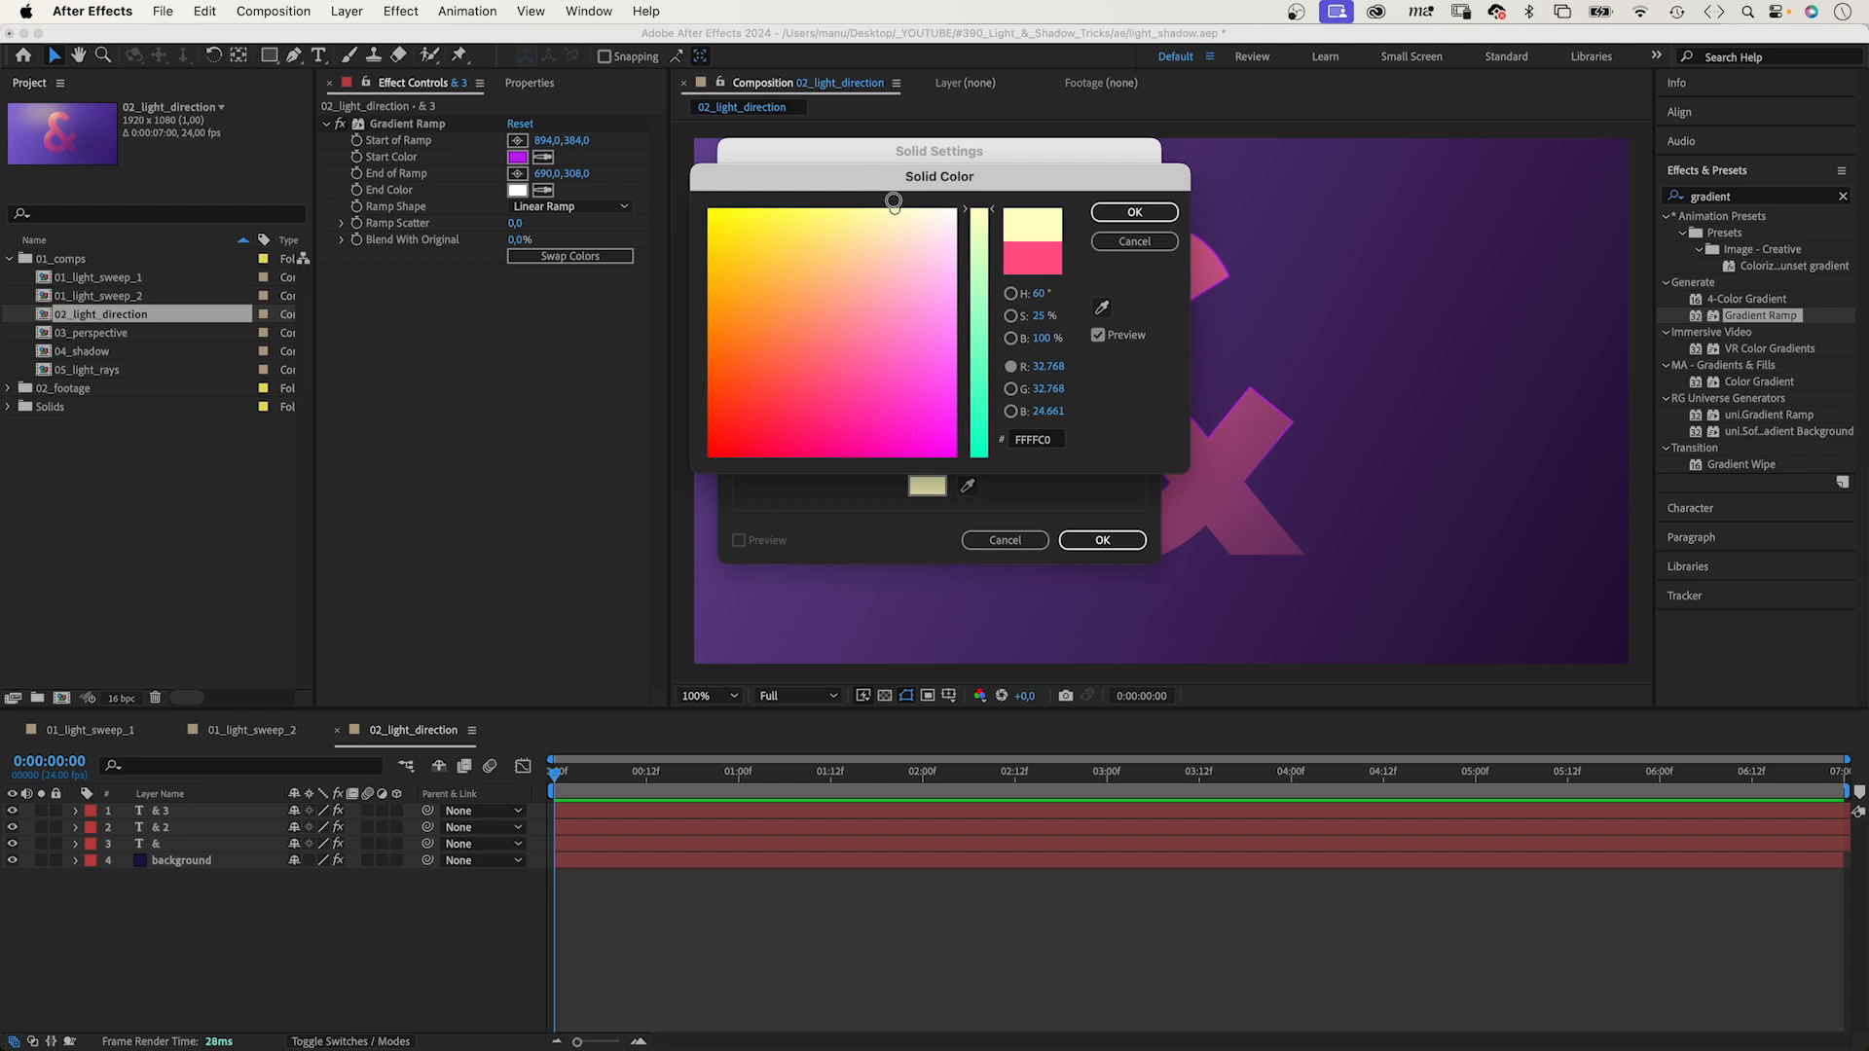
click(1134, 212)
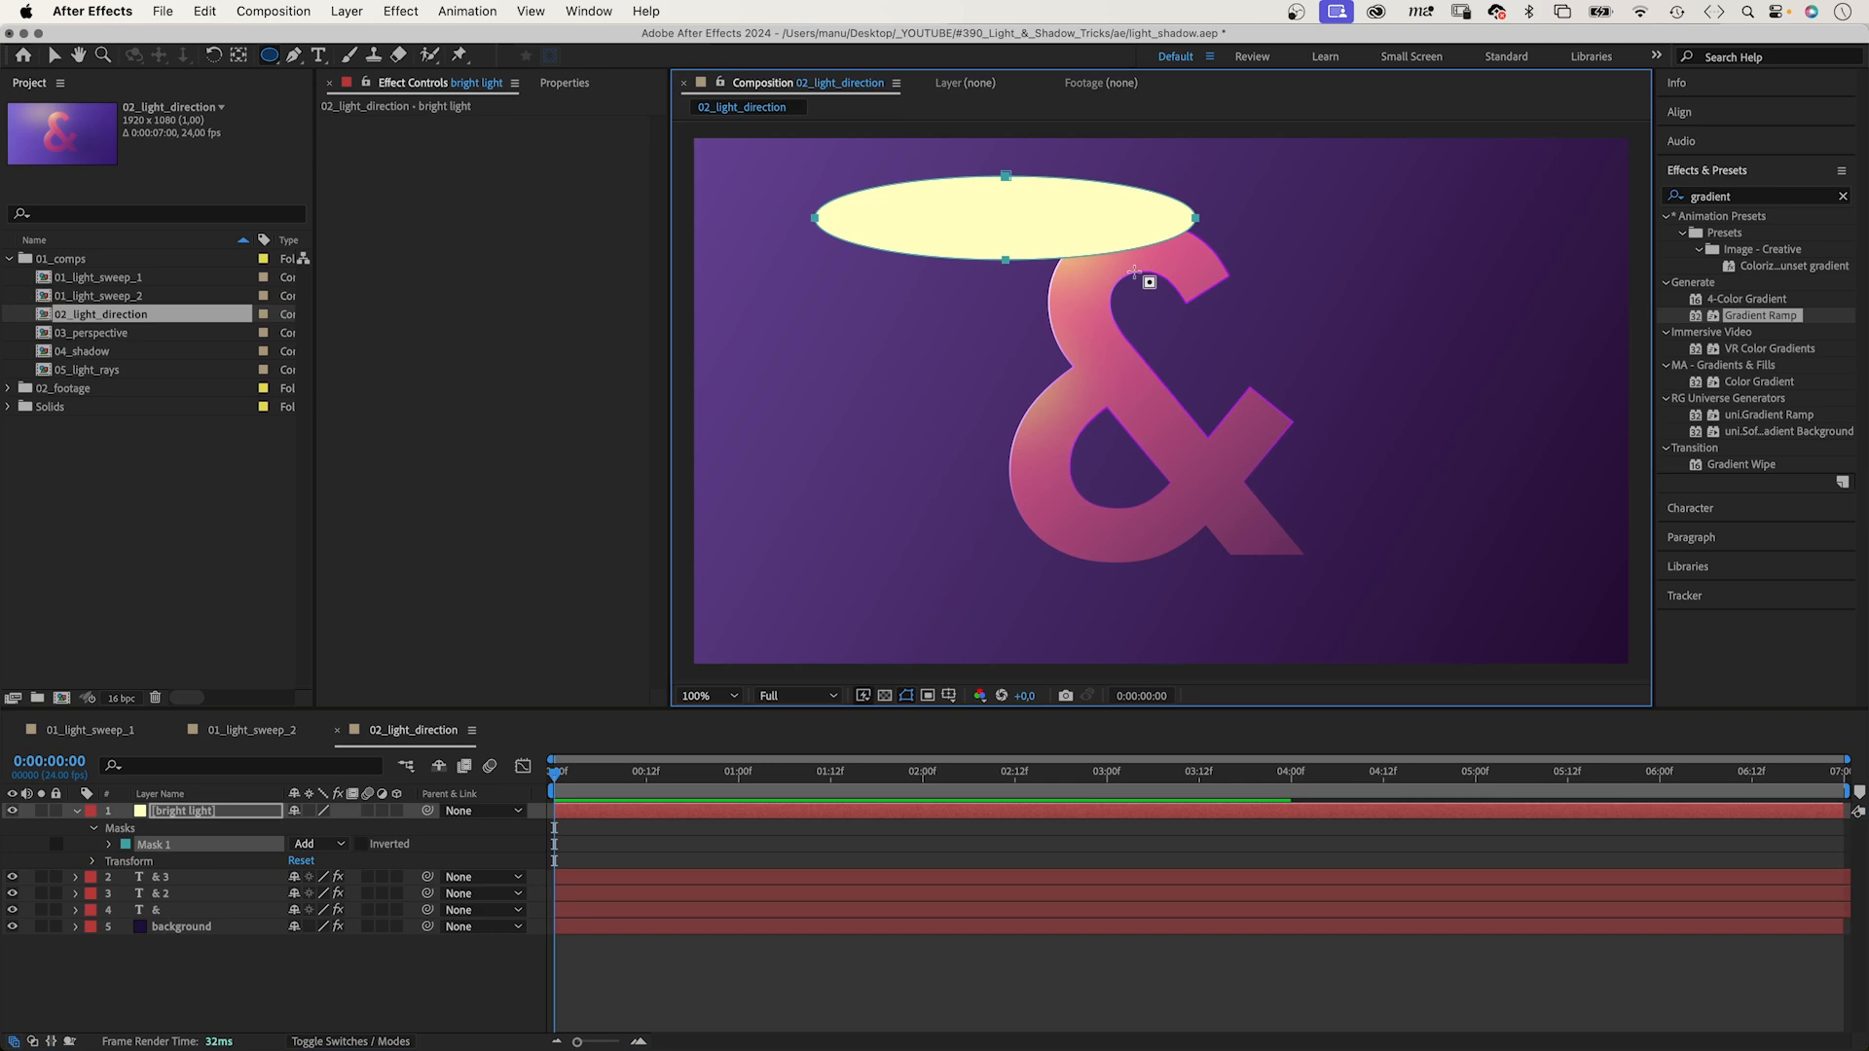
click(102, 844)
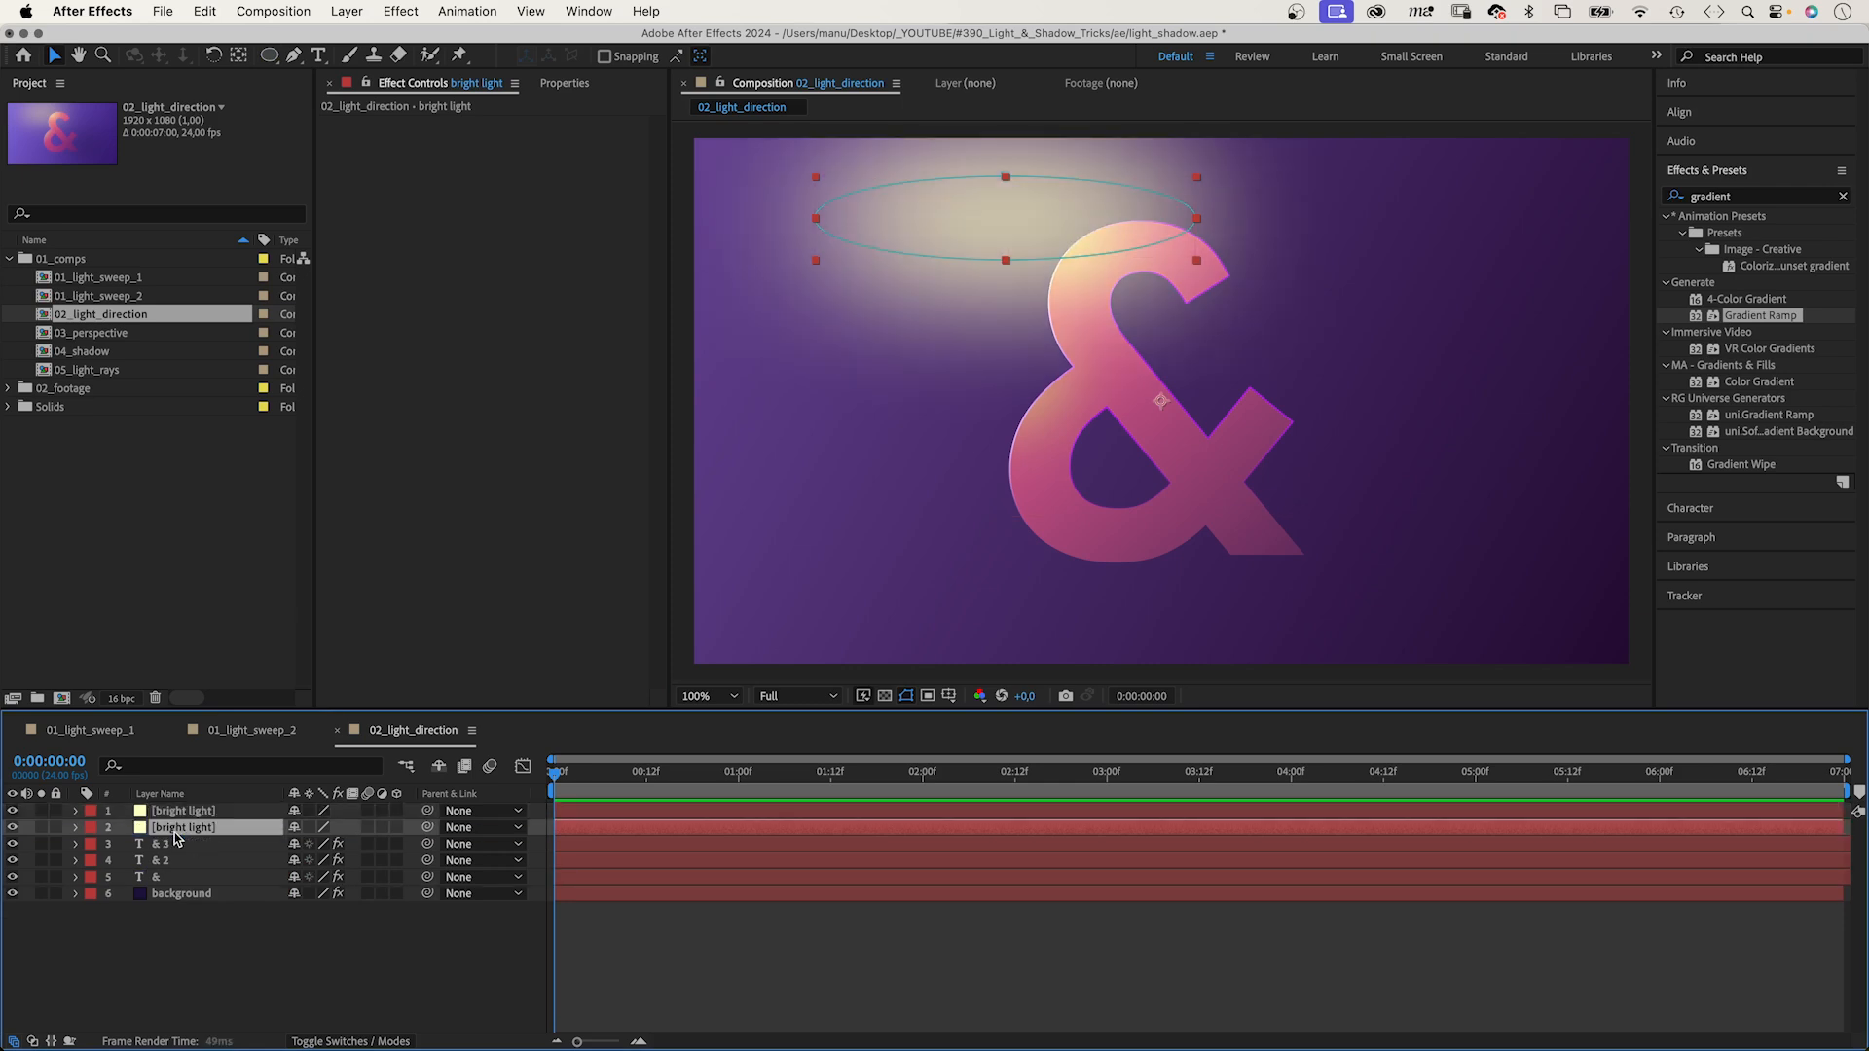
Duplicate the glow as 'dark light' and recolour its solid deep purple 4D1365.
text(dark)
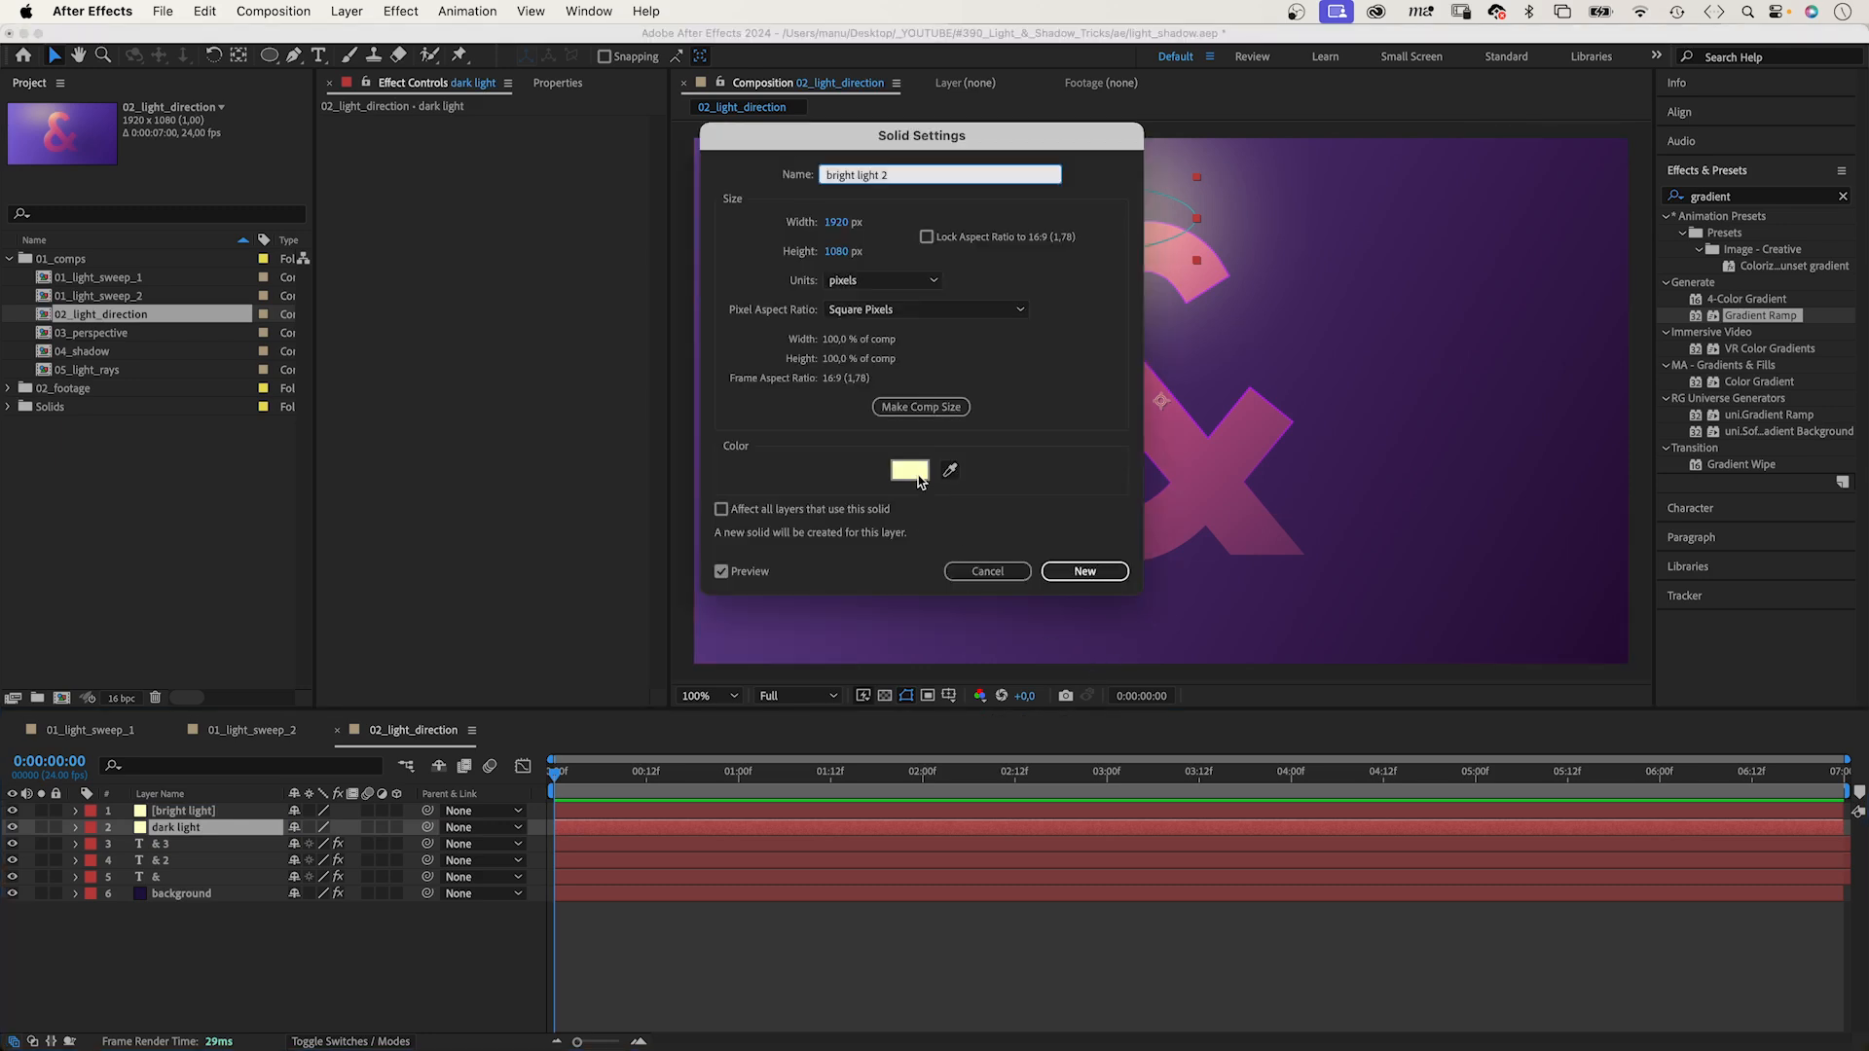
click(909, 470)
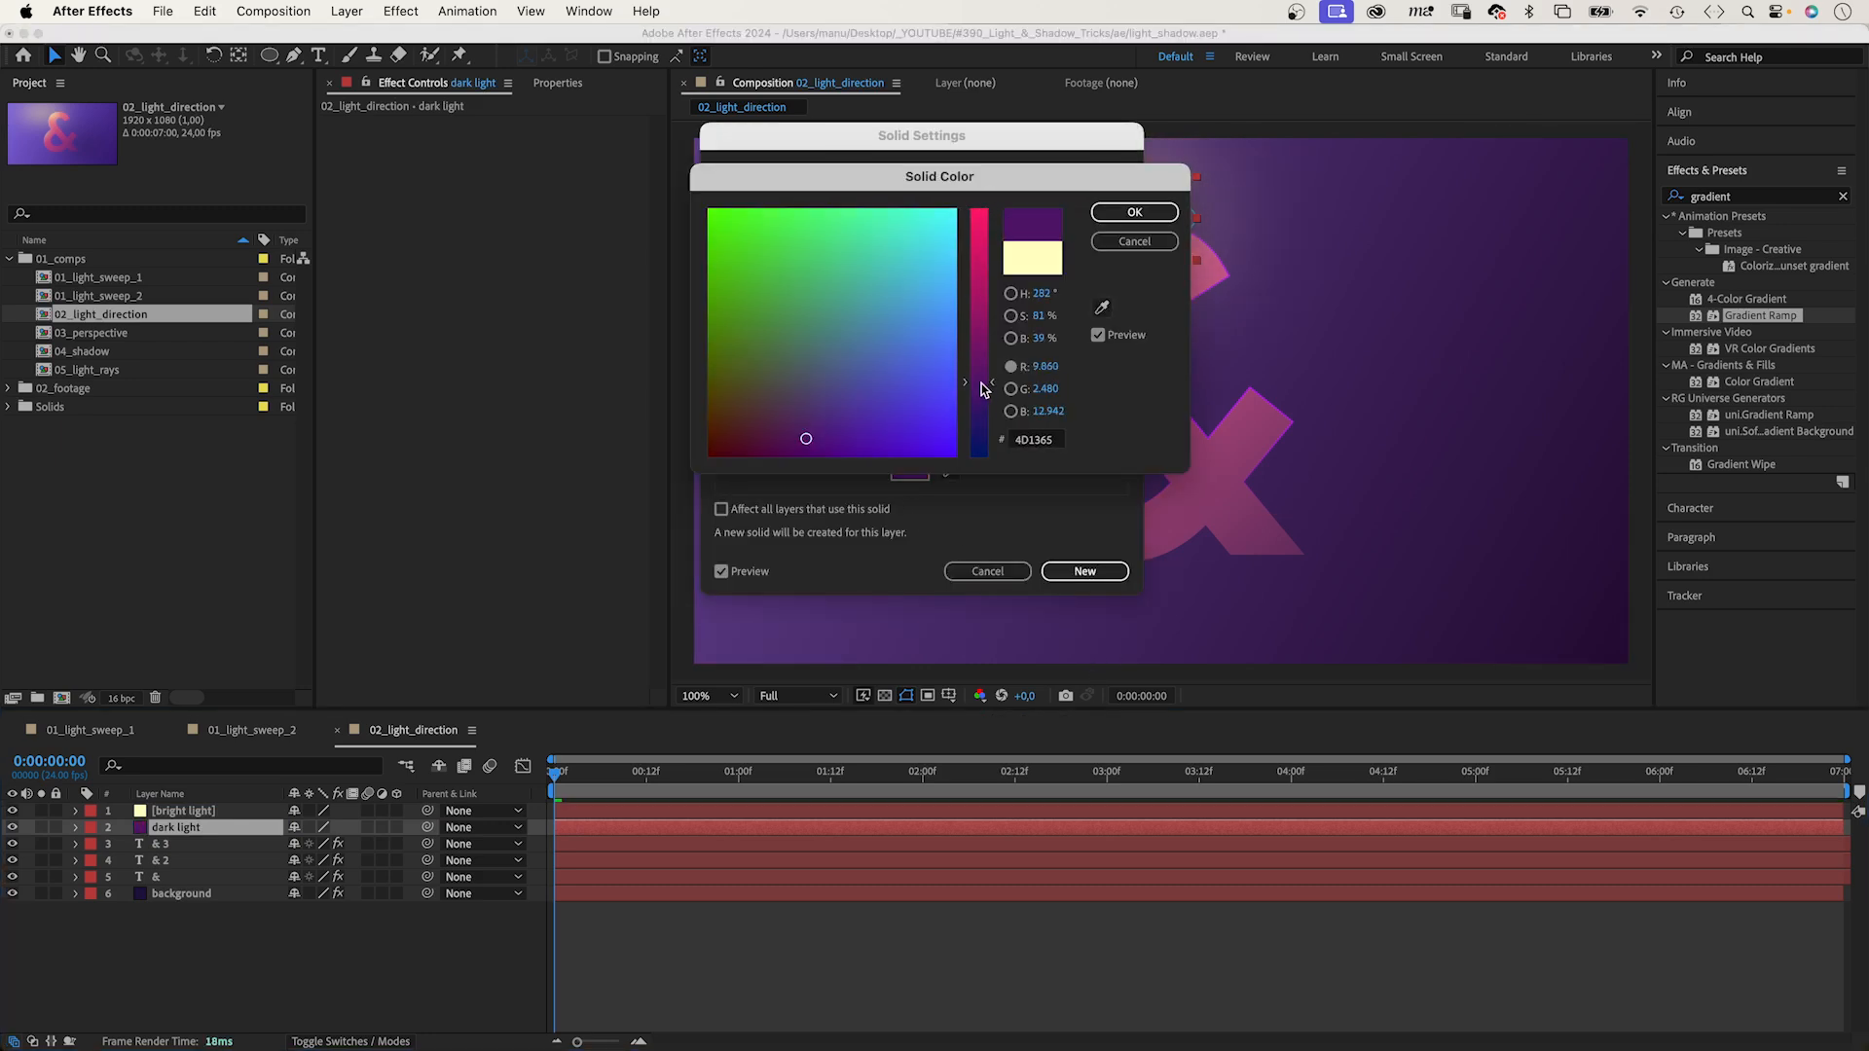
click(1133, 212)
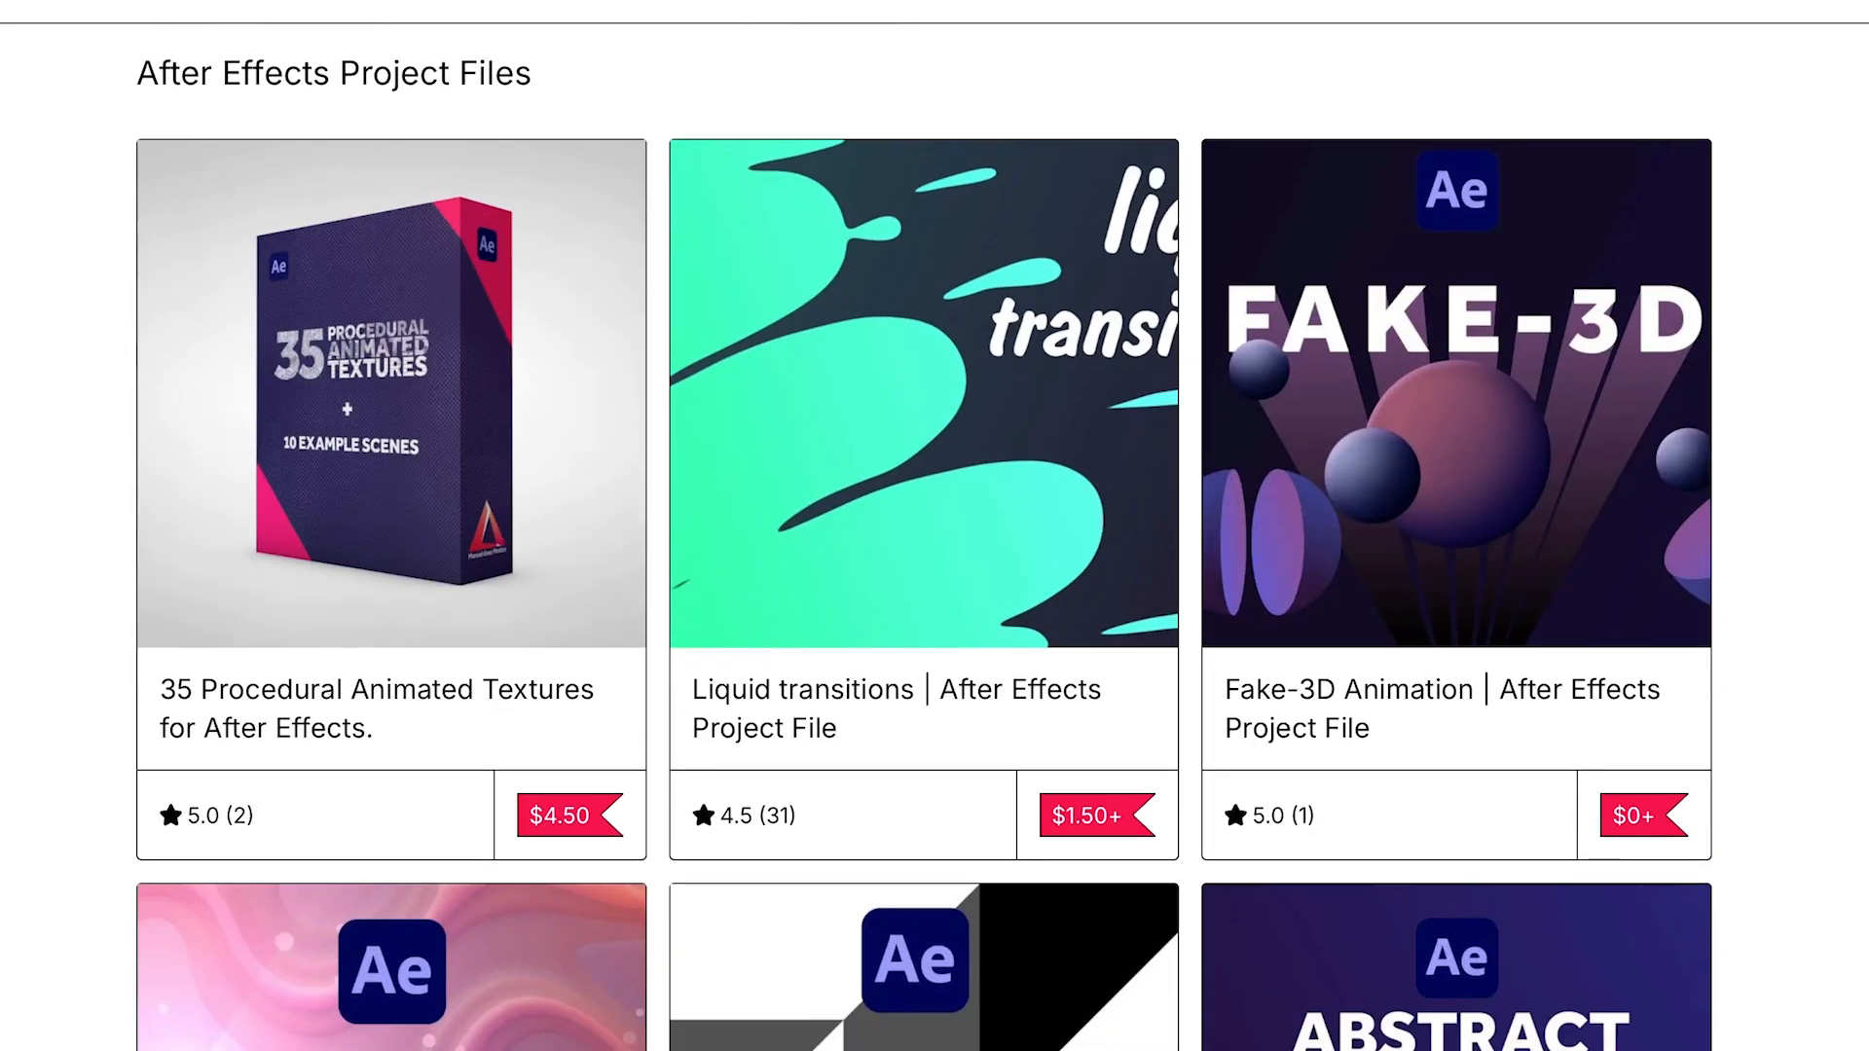
Scroll through the After Effects Project Files section of the creator's store.
scroll(down, 3)
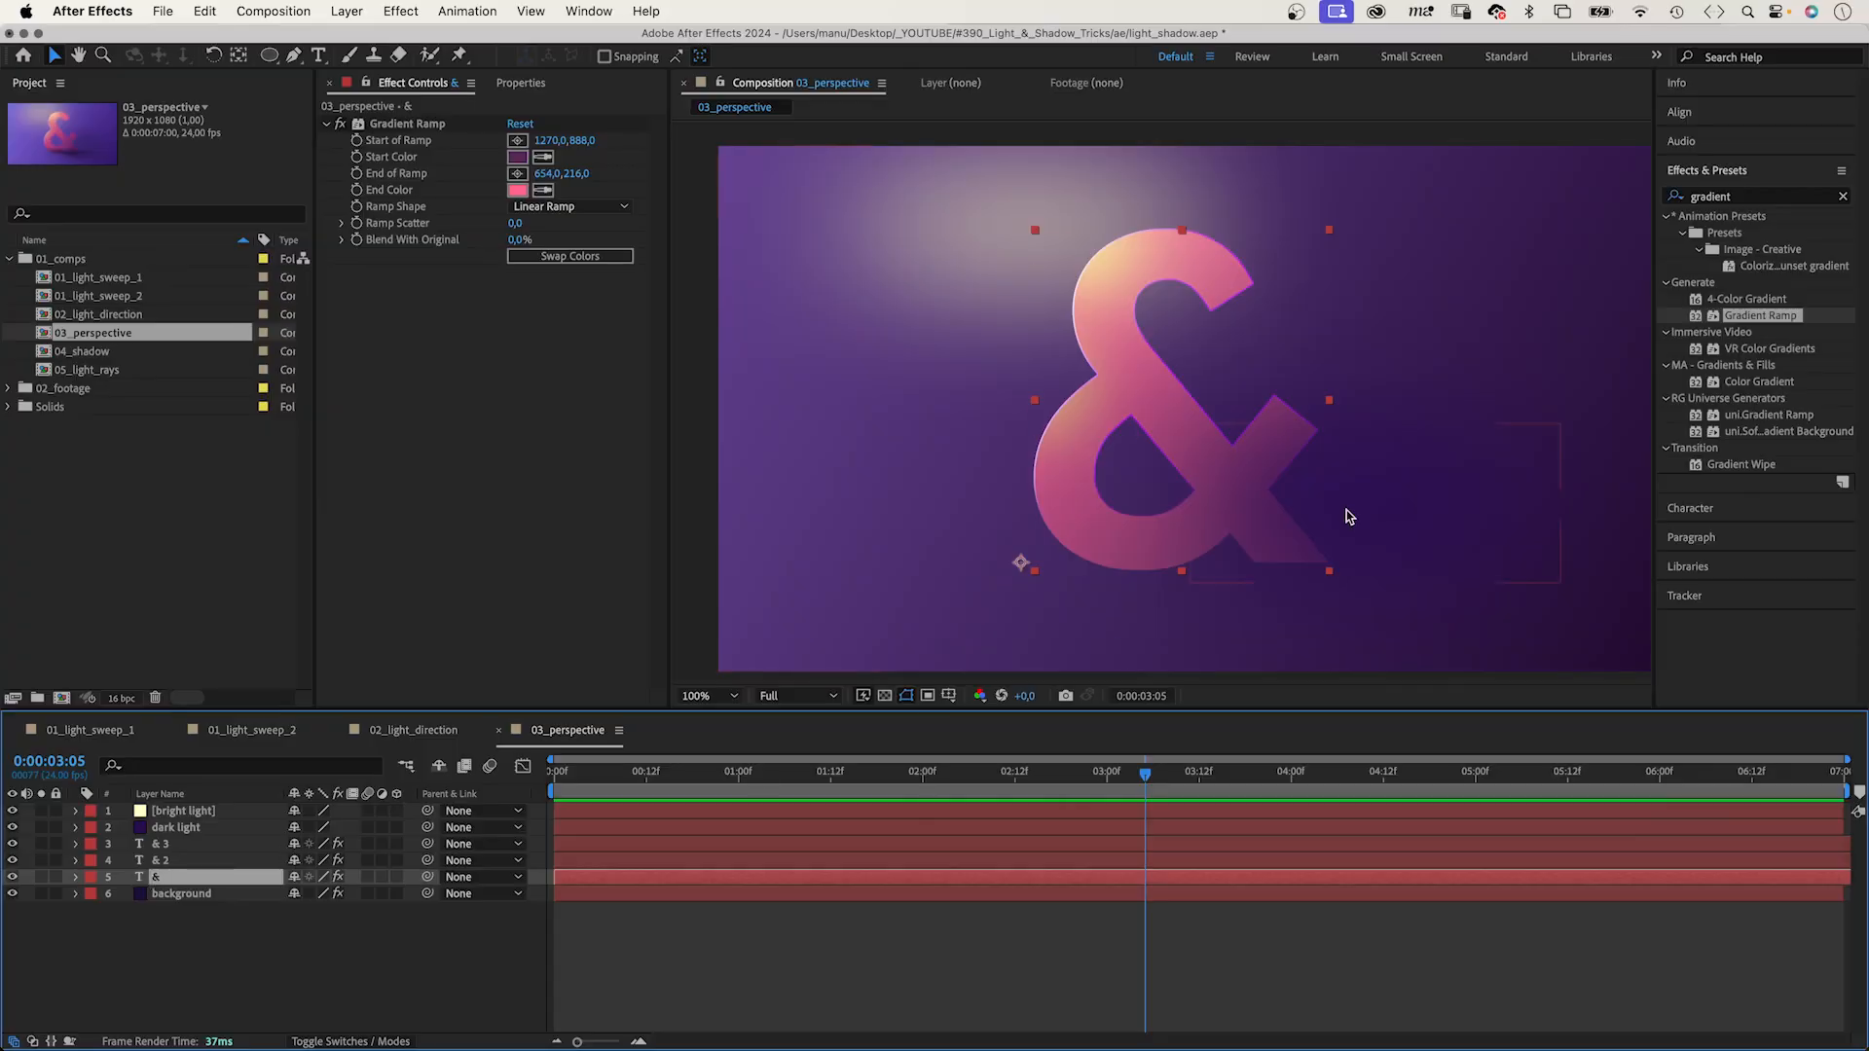
mouse_move(1311, 464)
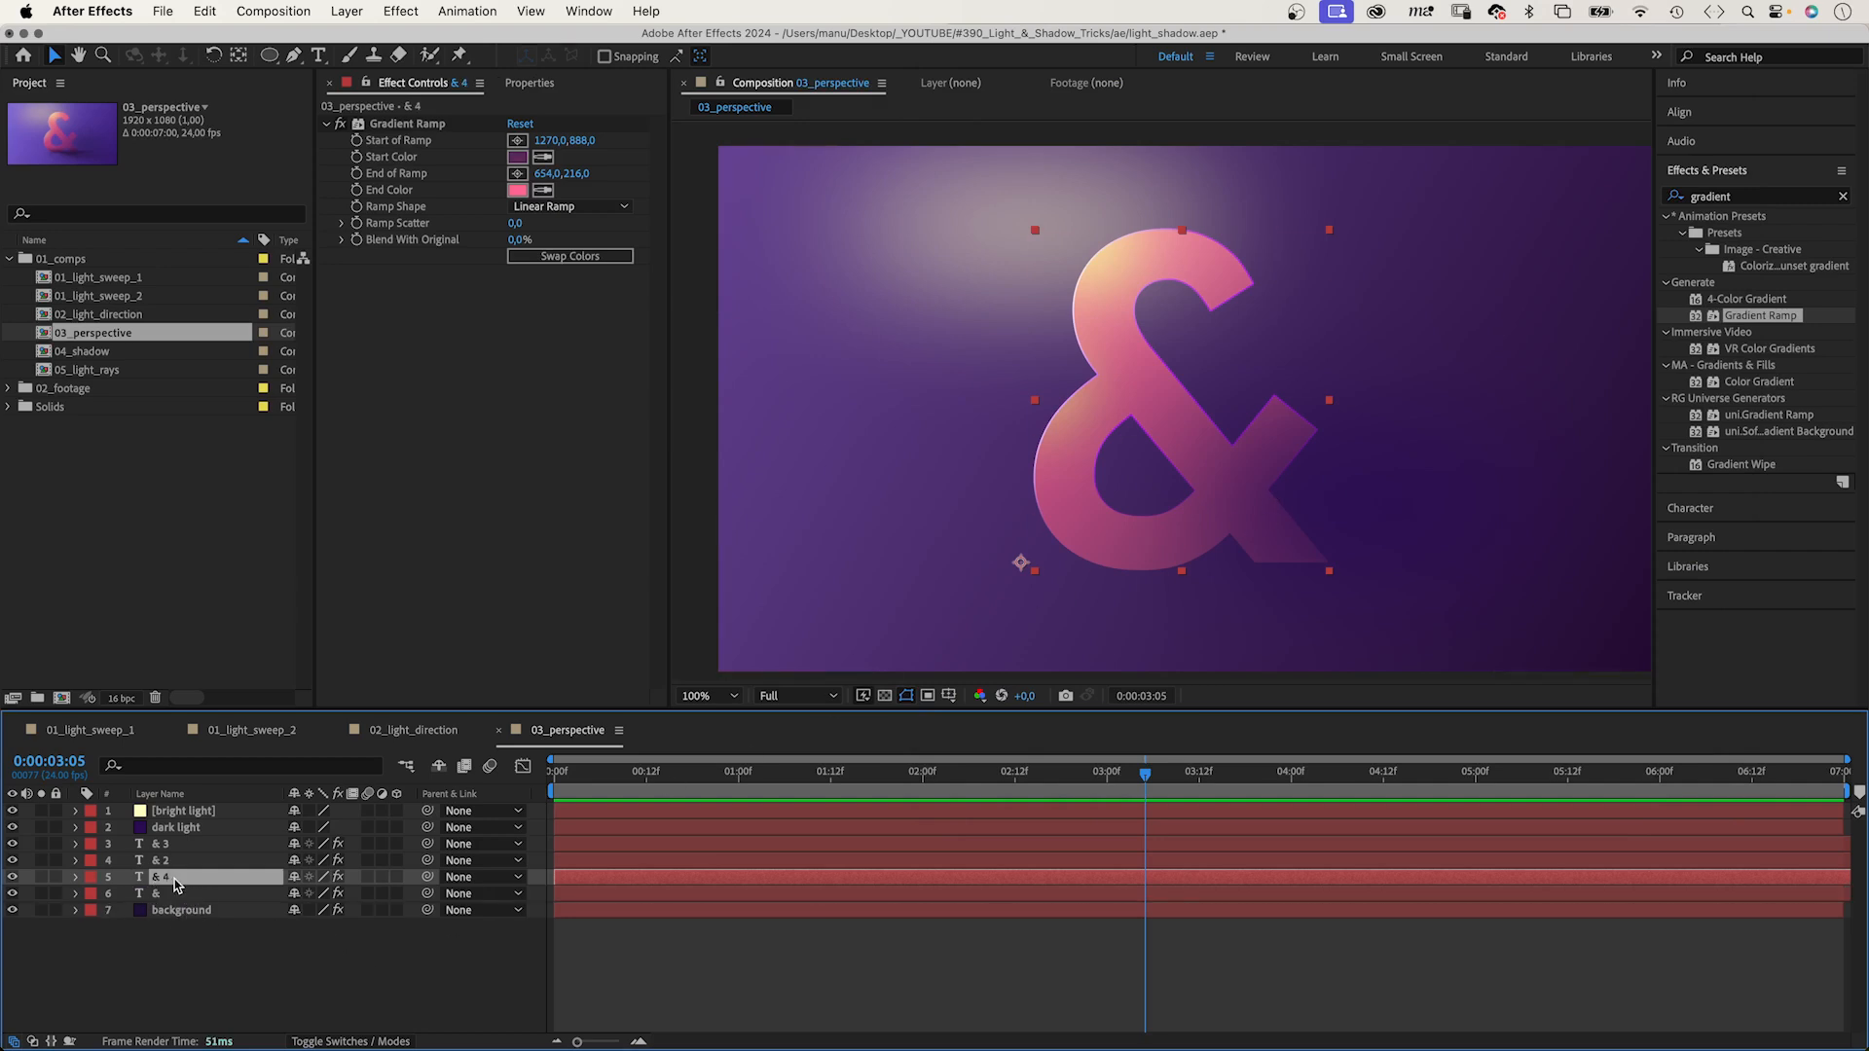
Set the & 4 copy's Gradient Ramp start colour to dark 331732 and begin its end colour.
click(517, 157)
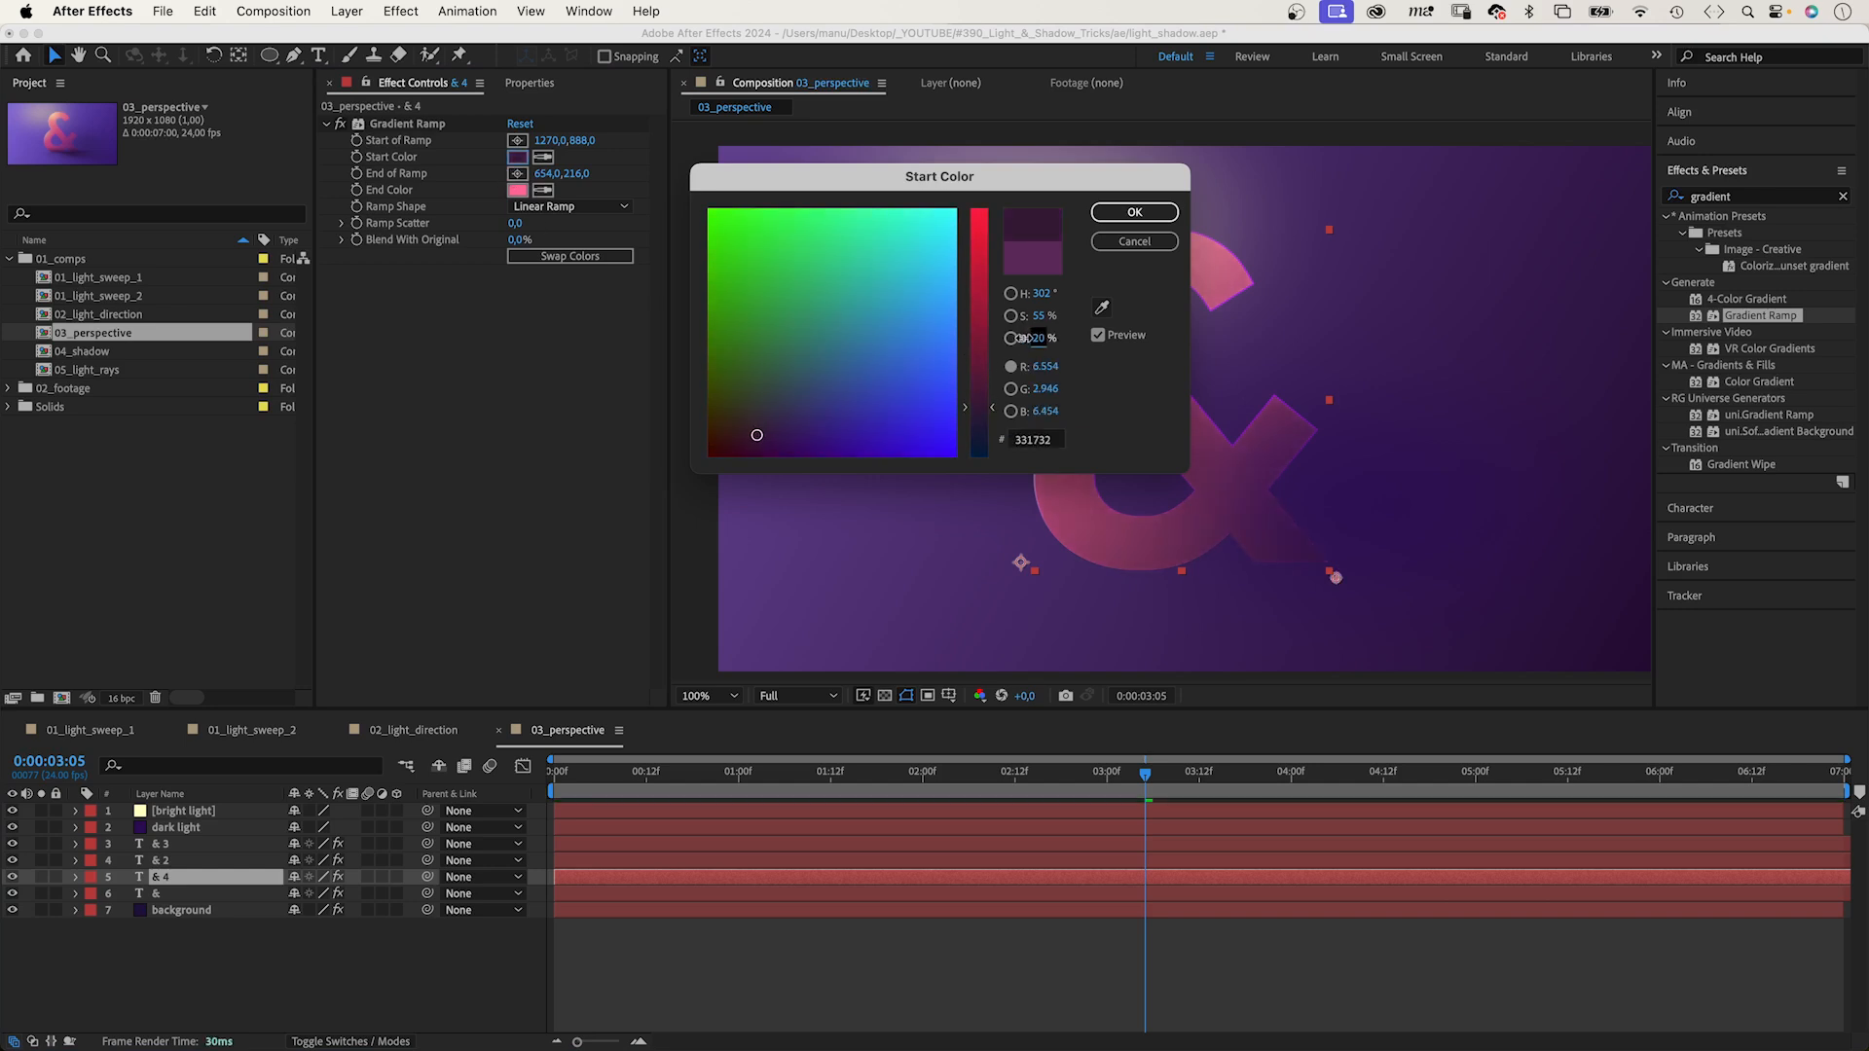
click(1134, 212)
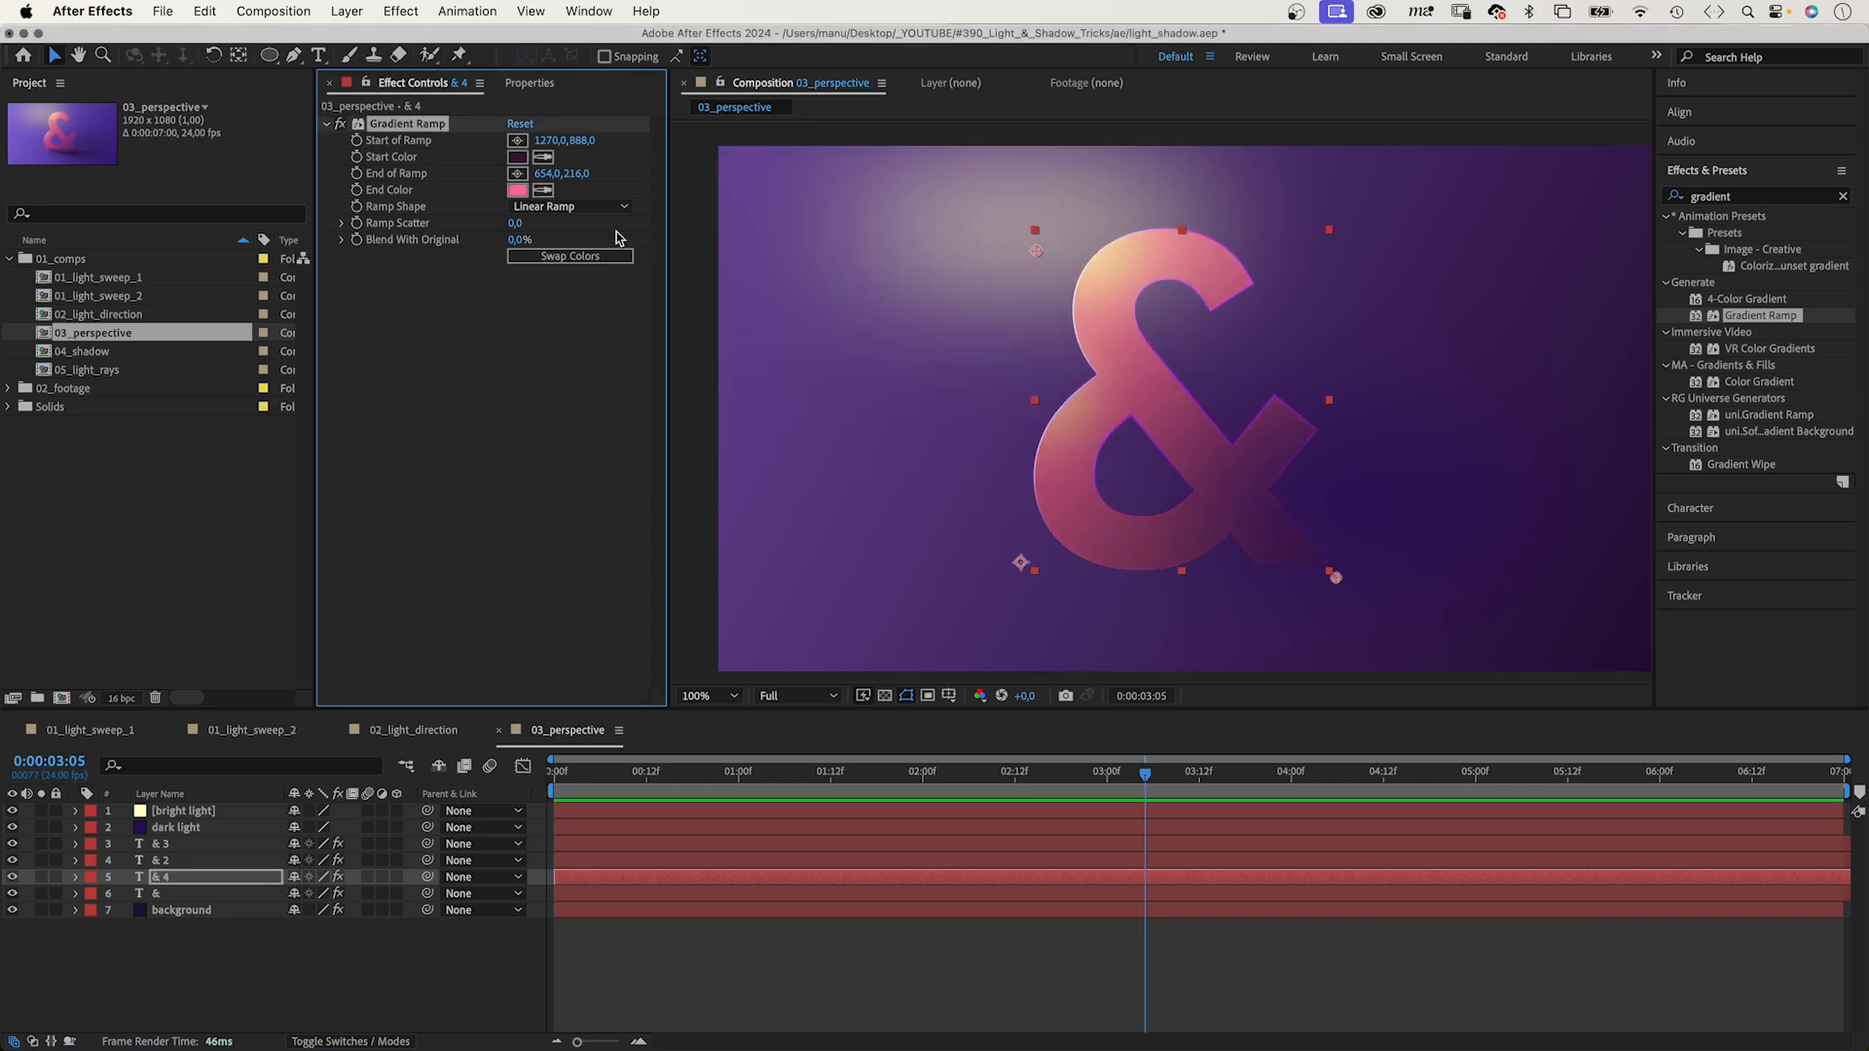
click(516, 190)
text(36)
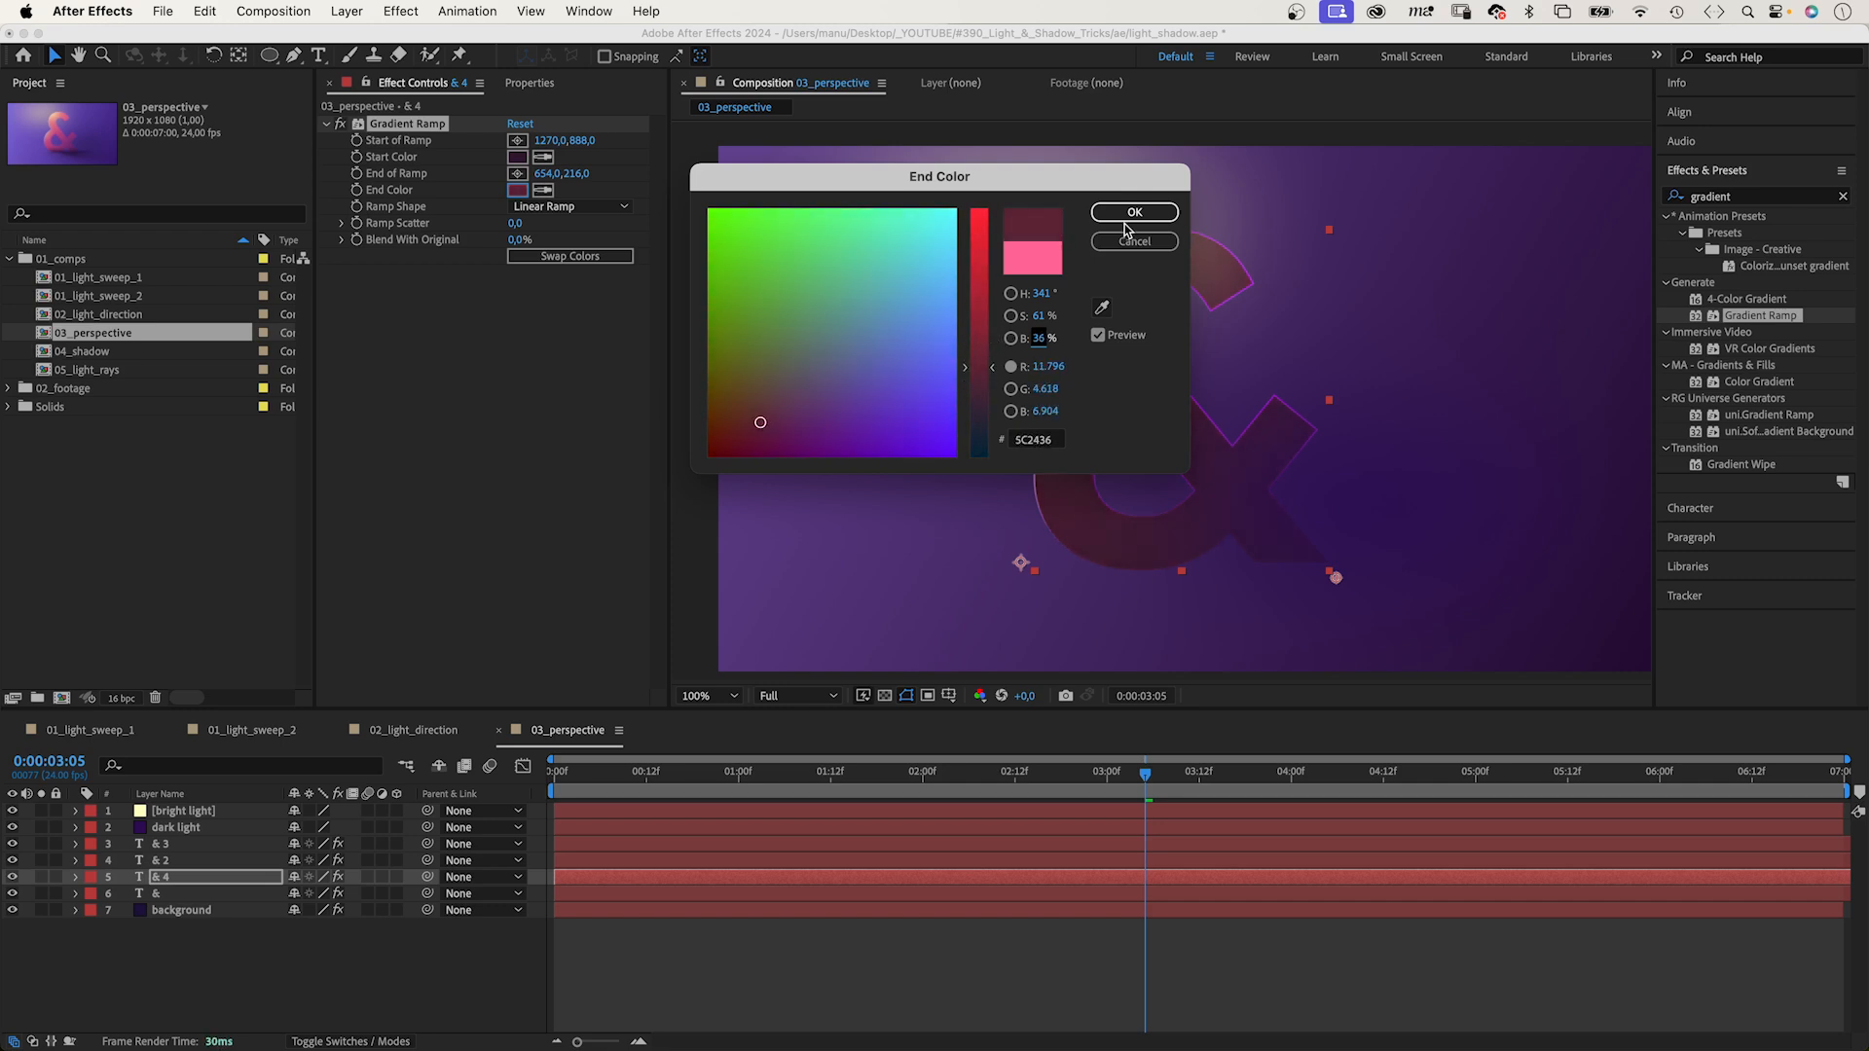
Set & 4's end colour to maroon 5C2436 and soften its base rectangle mask's feather.
click(1134, 212)
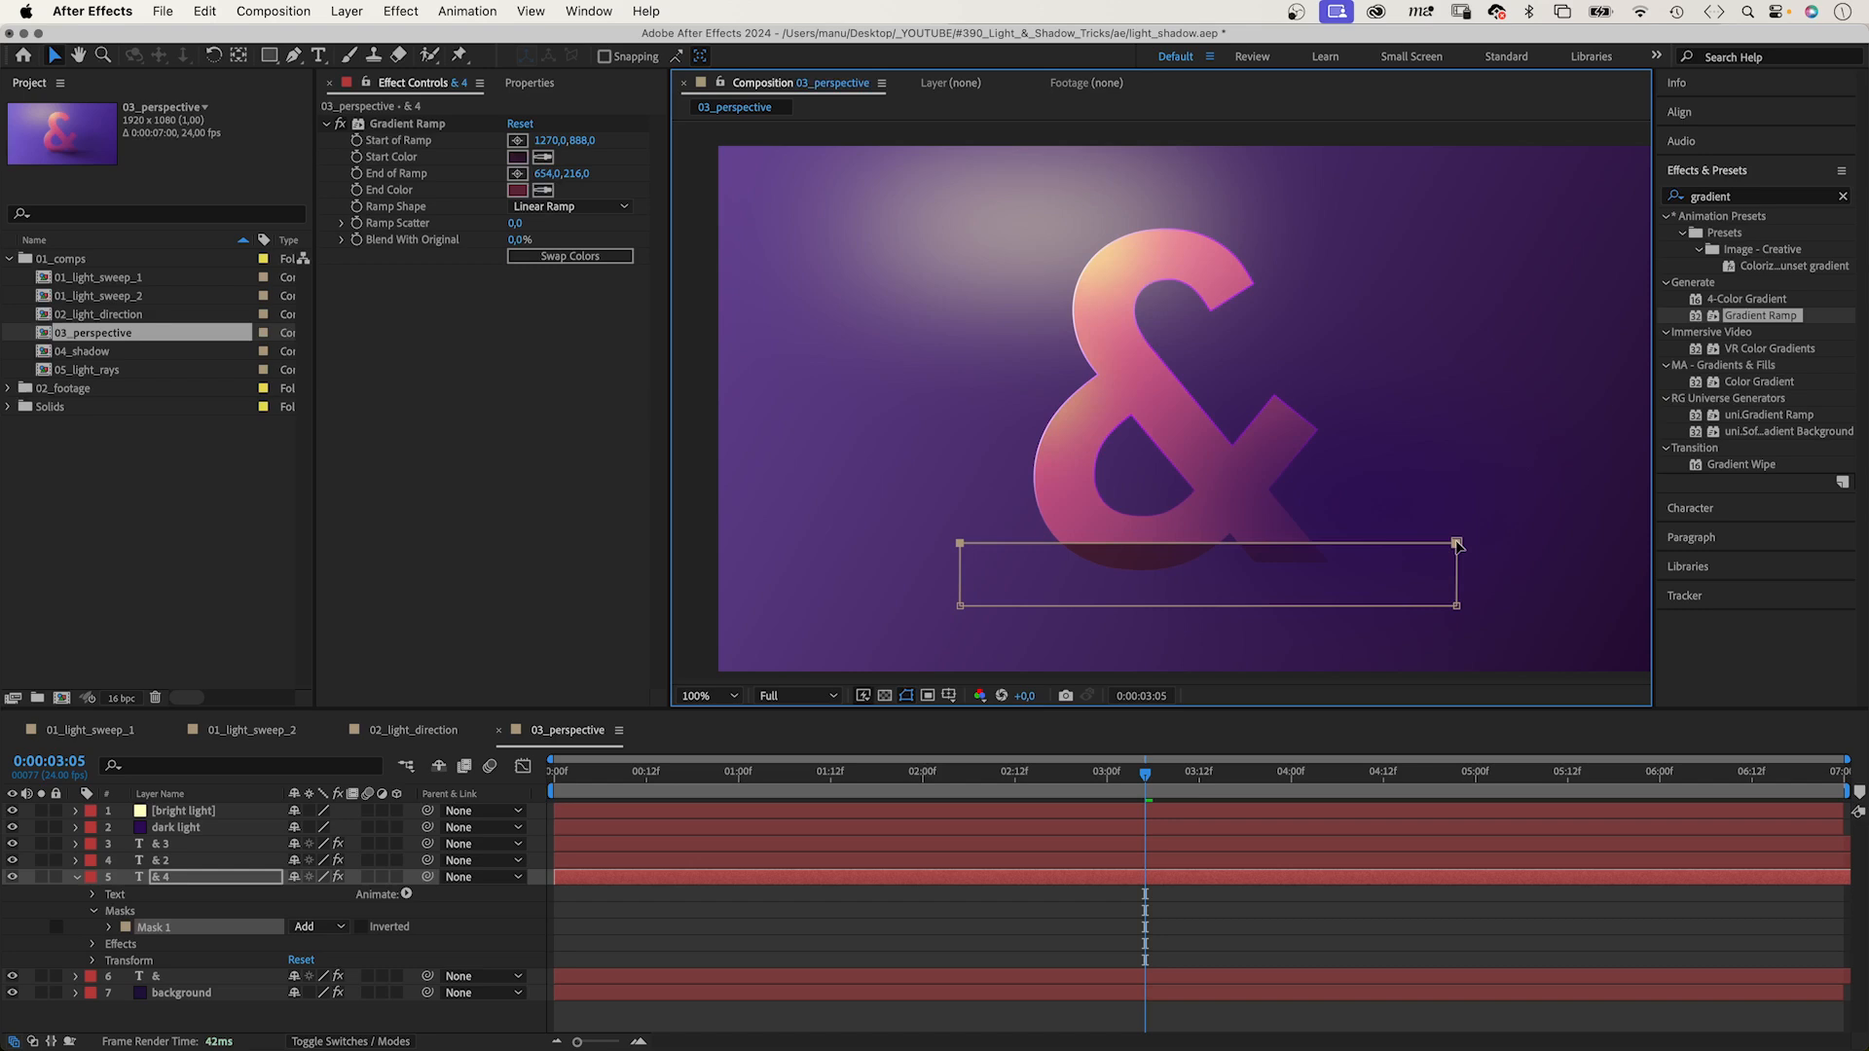
click(93, 926)
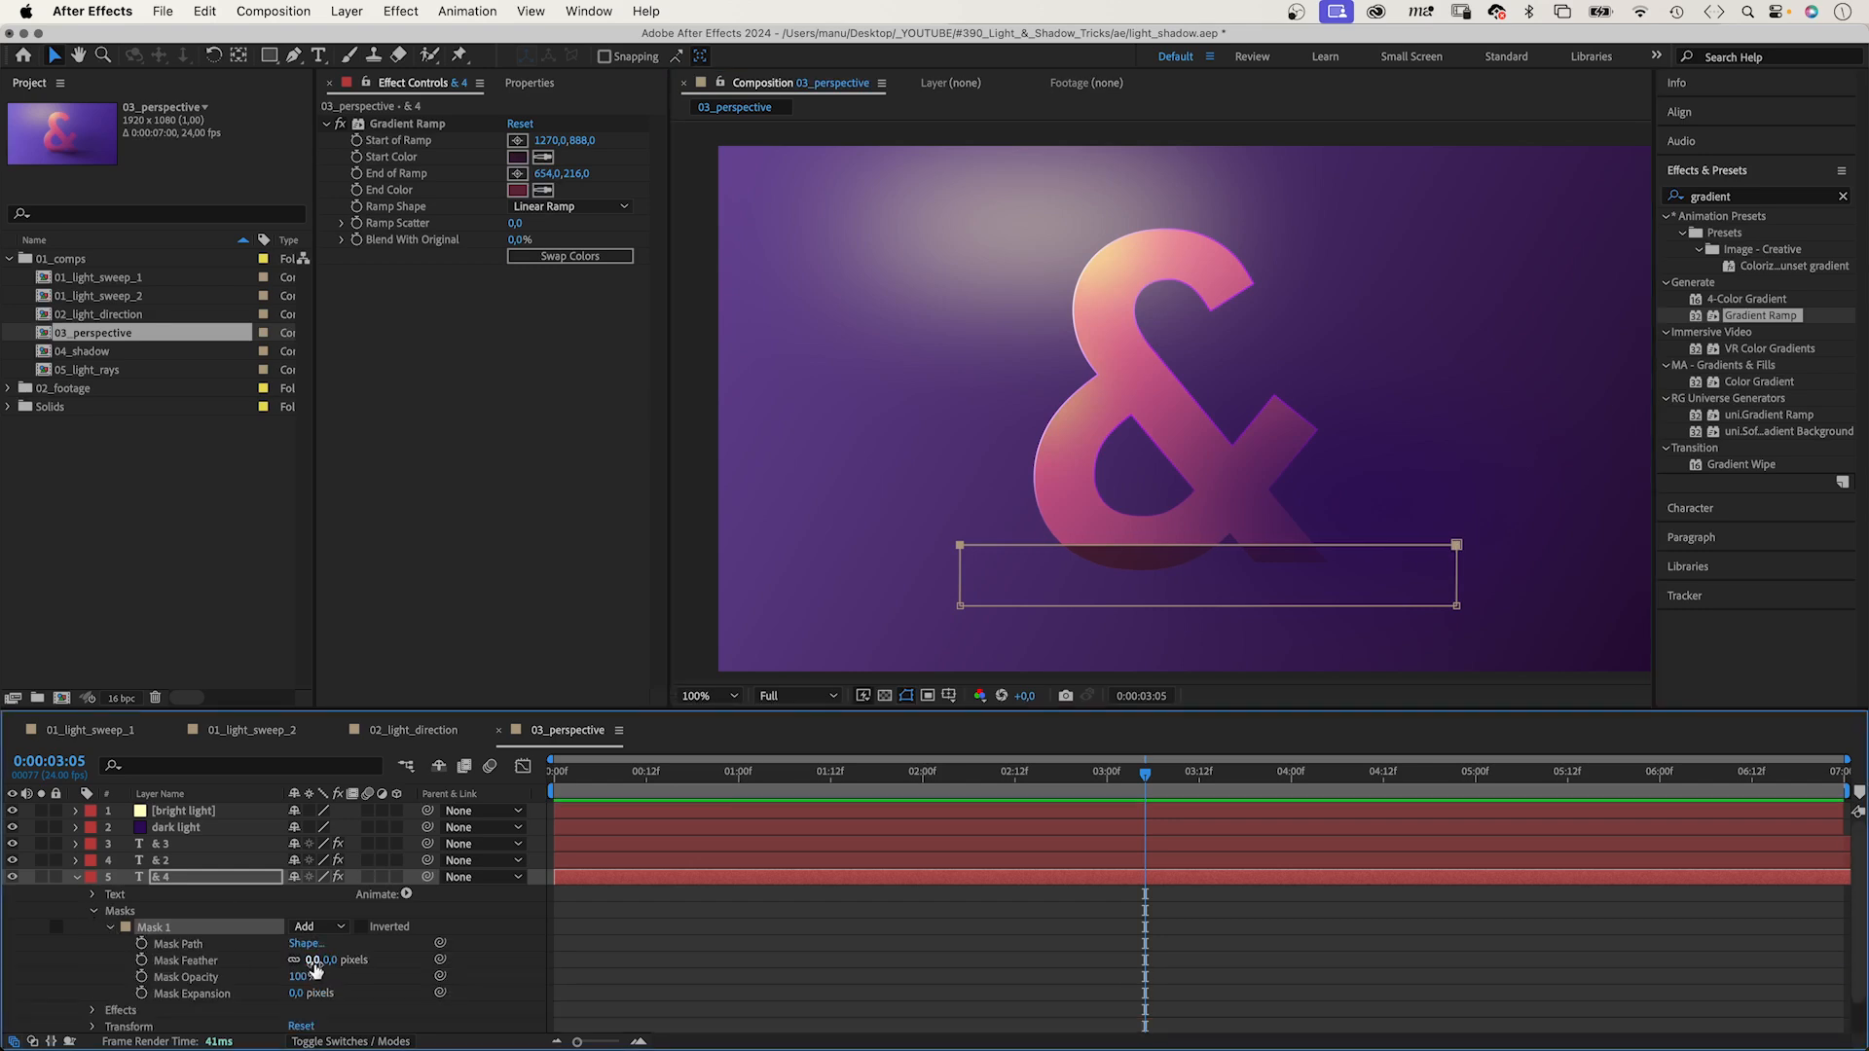
drag(309, 960, 351, 960)
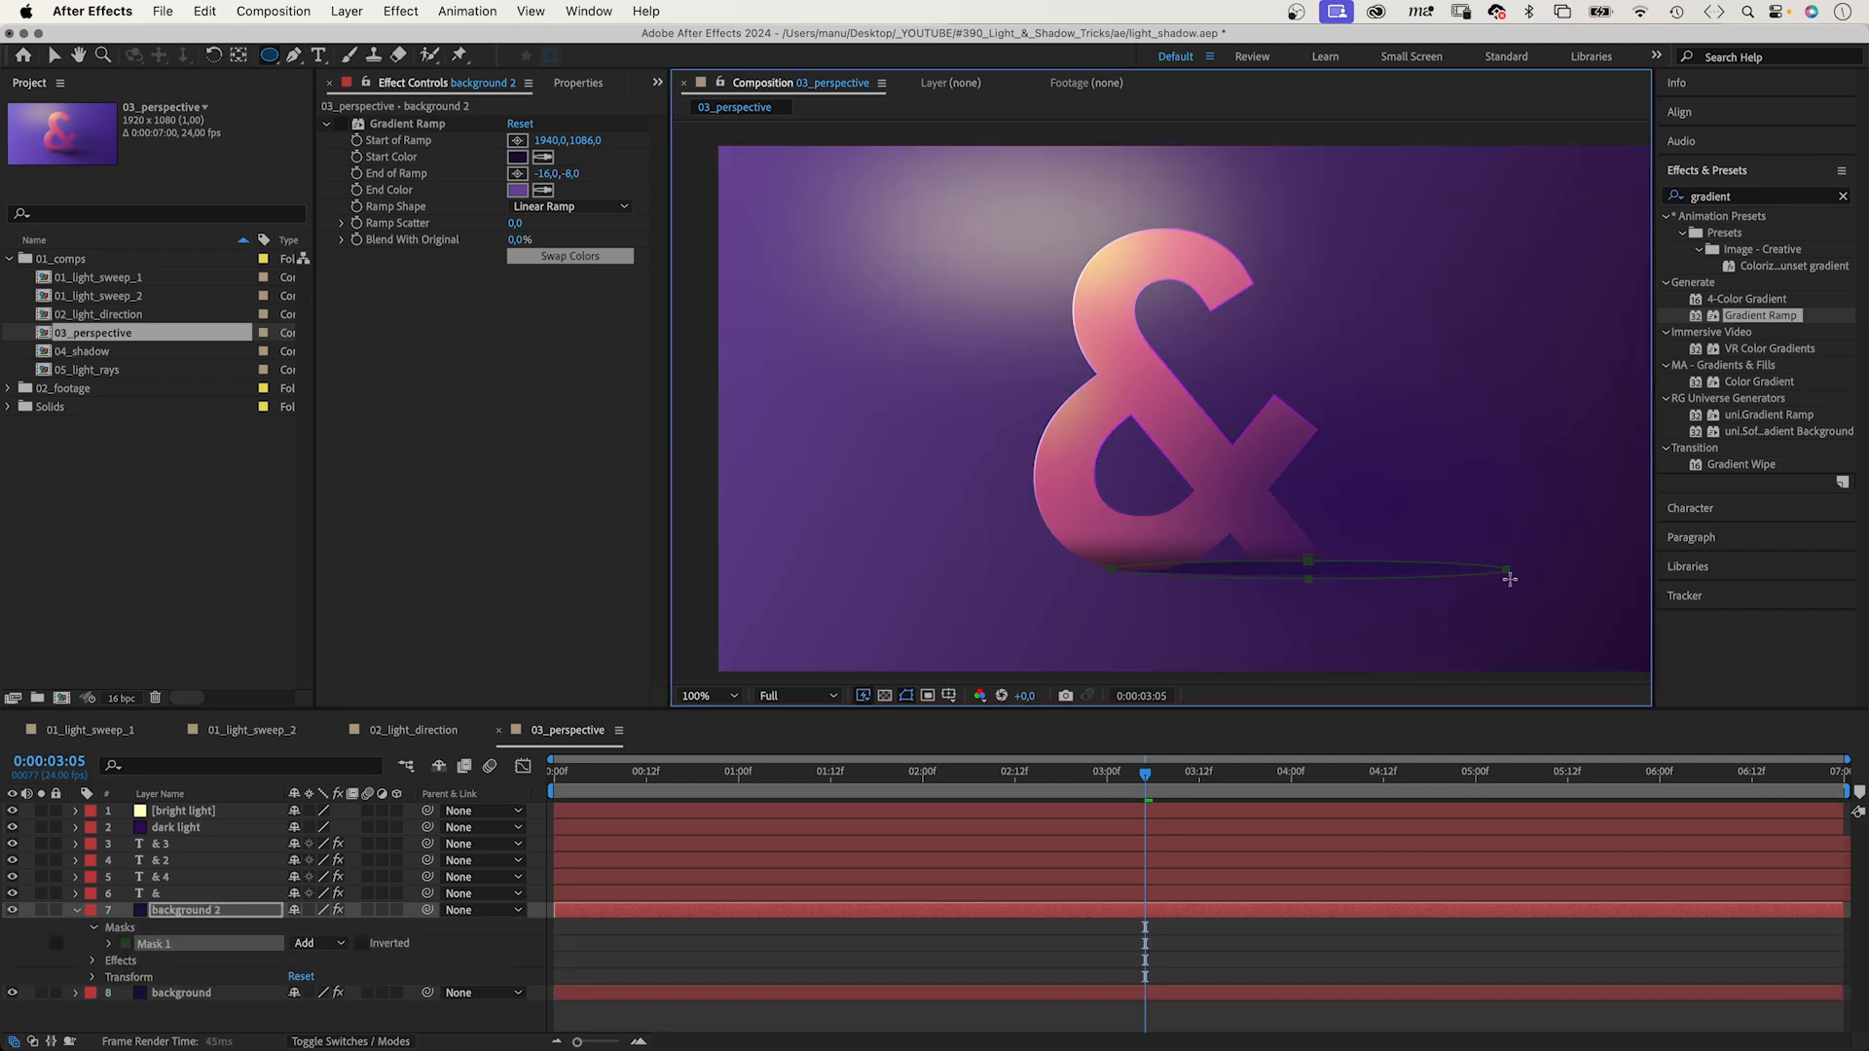
Draw a thin feathered ellipse mask along the ampersand's base and start naming the copy 'shadow'.
drag(1507, 578, 1562, 574)
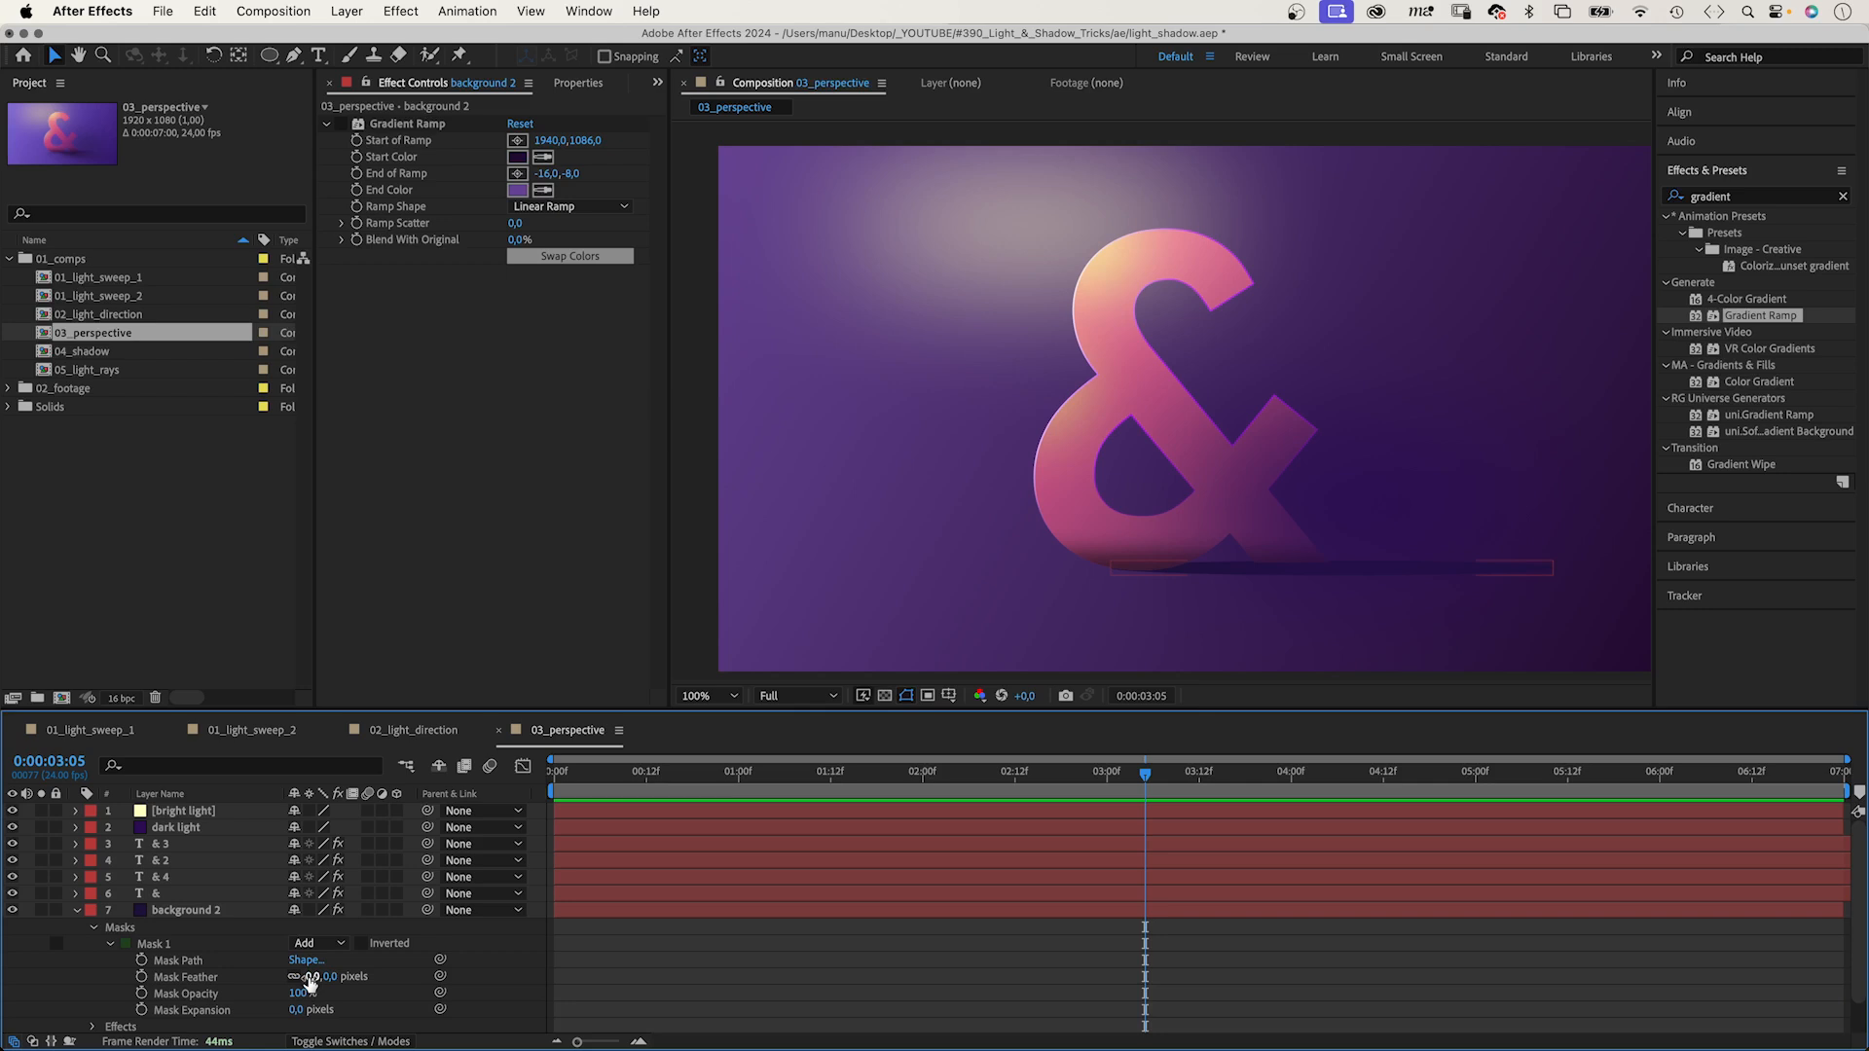
drag(323, 977, 363, 976)
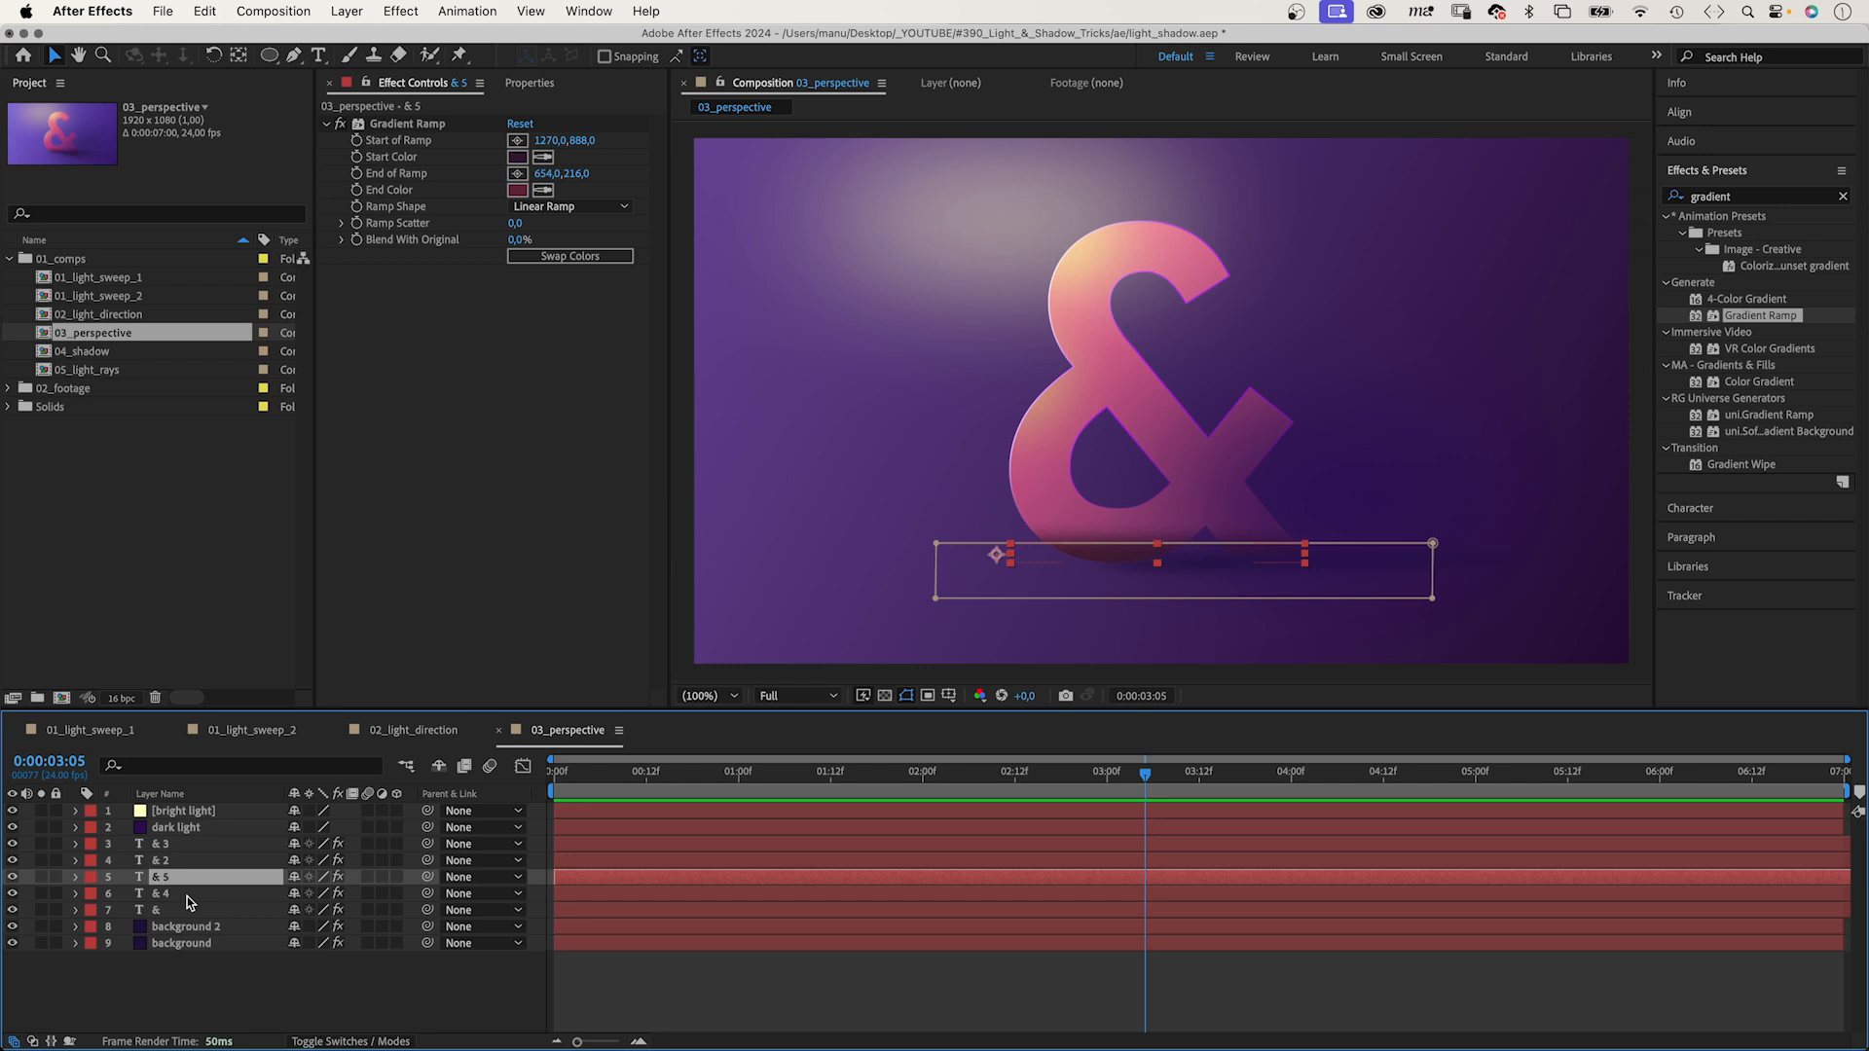
text(shadow)
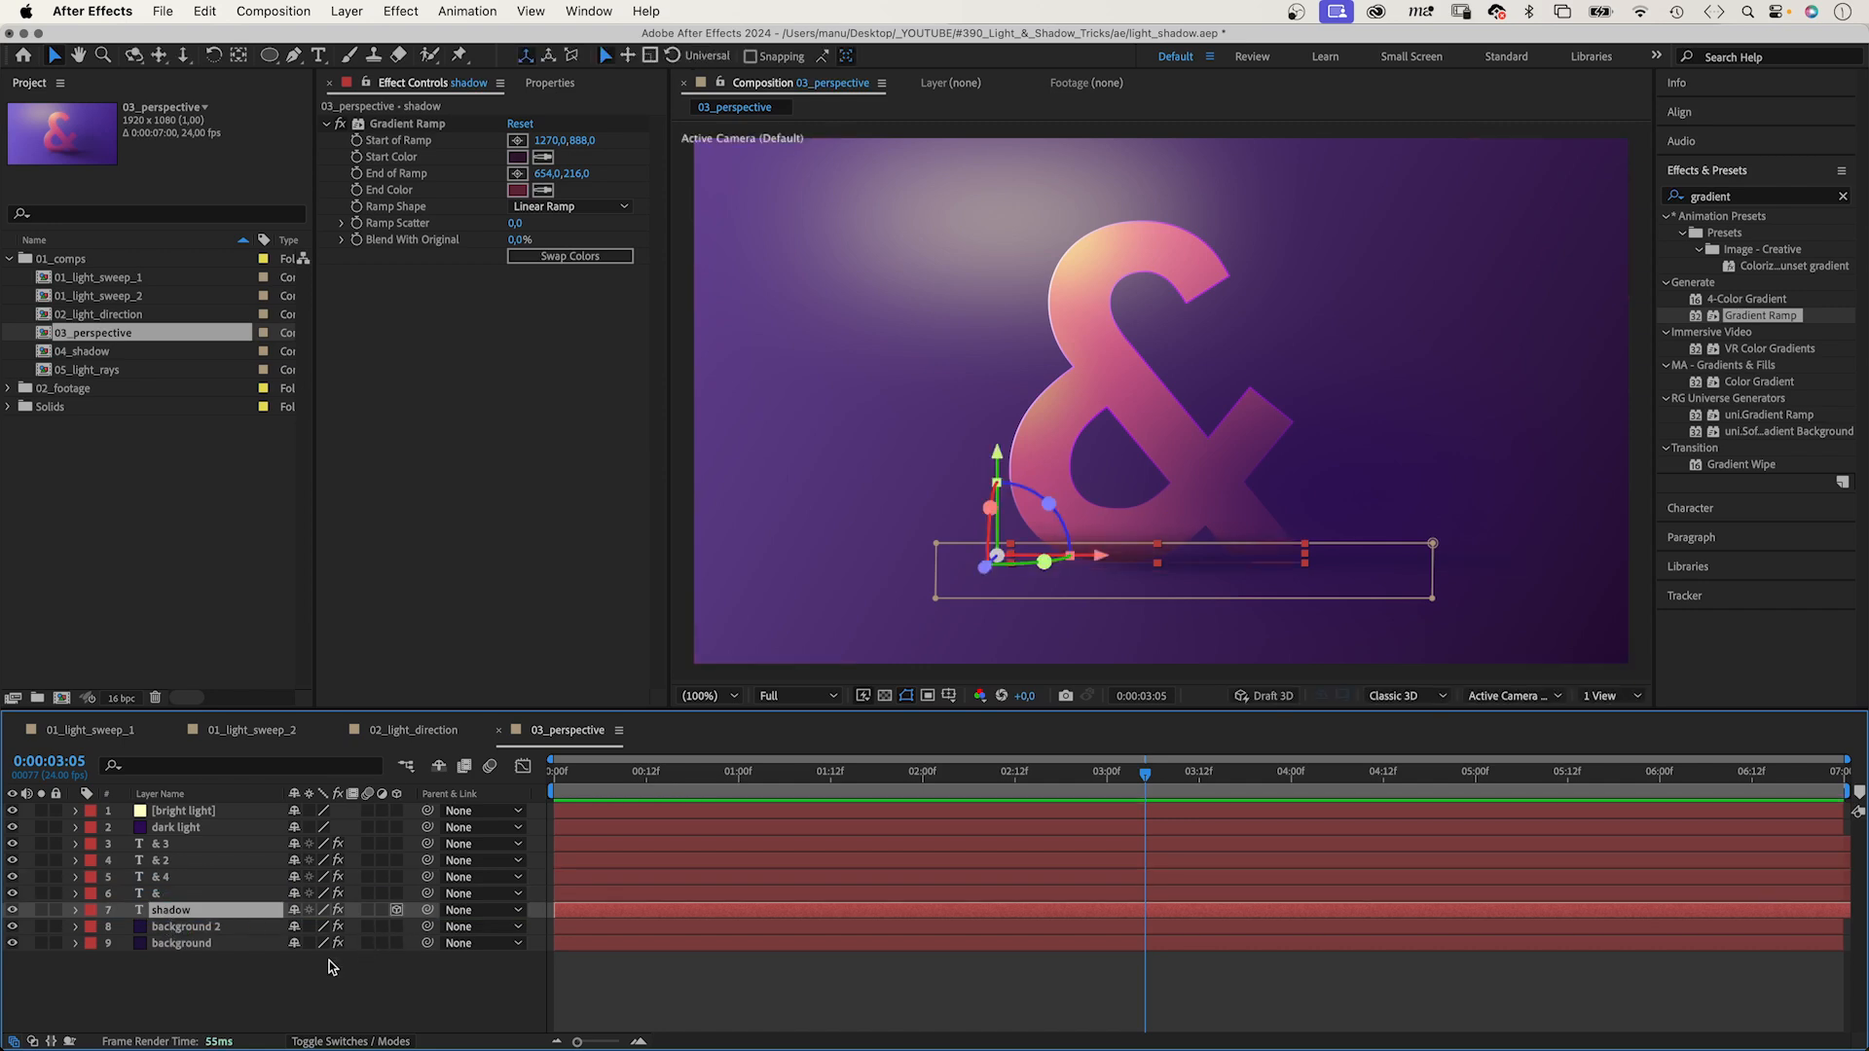
Rotate the shadow layer 100 on X, feather its mask to 17,244, and reshape the mask.
click(76, 909)
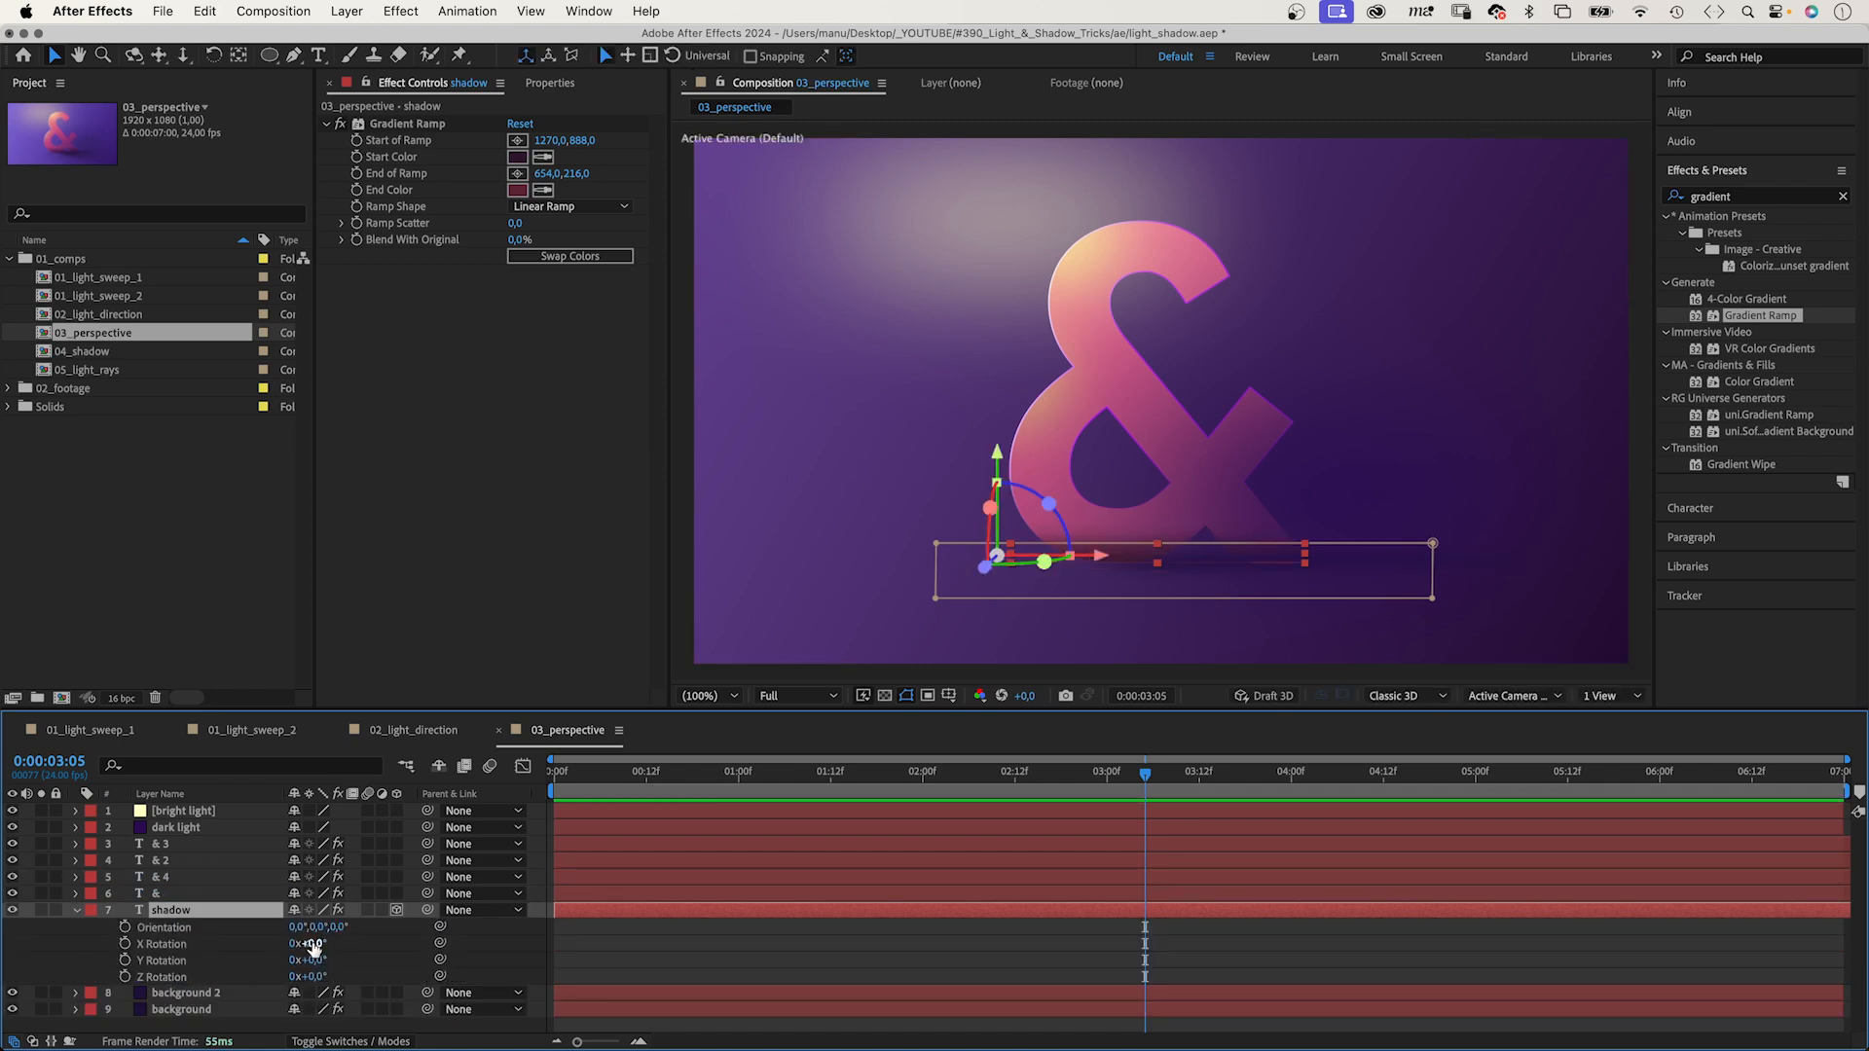
text(100)
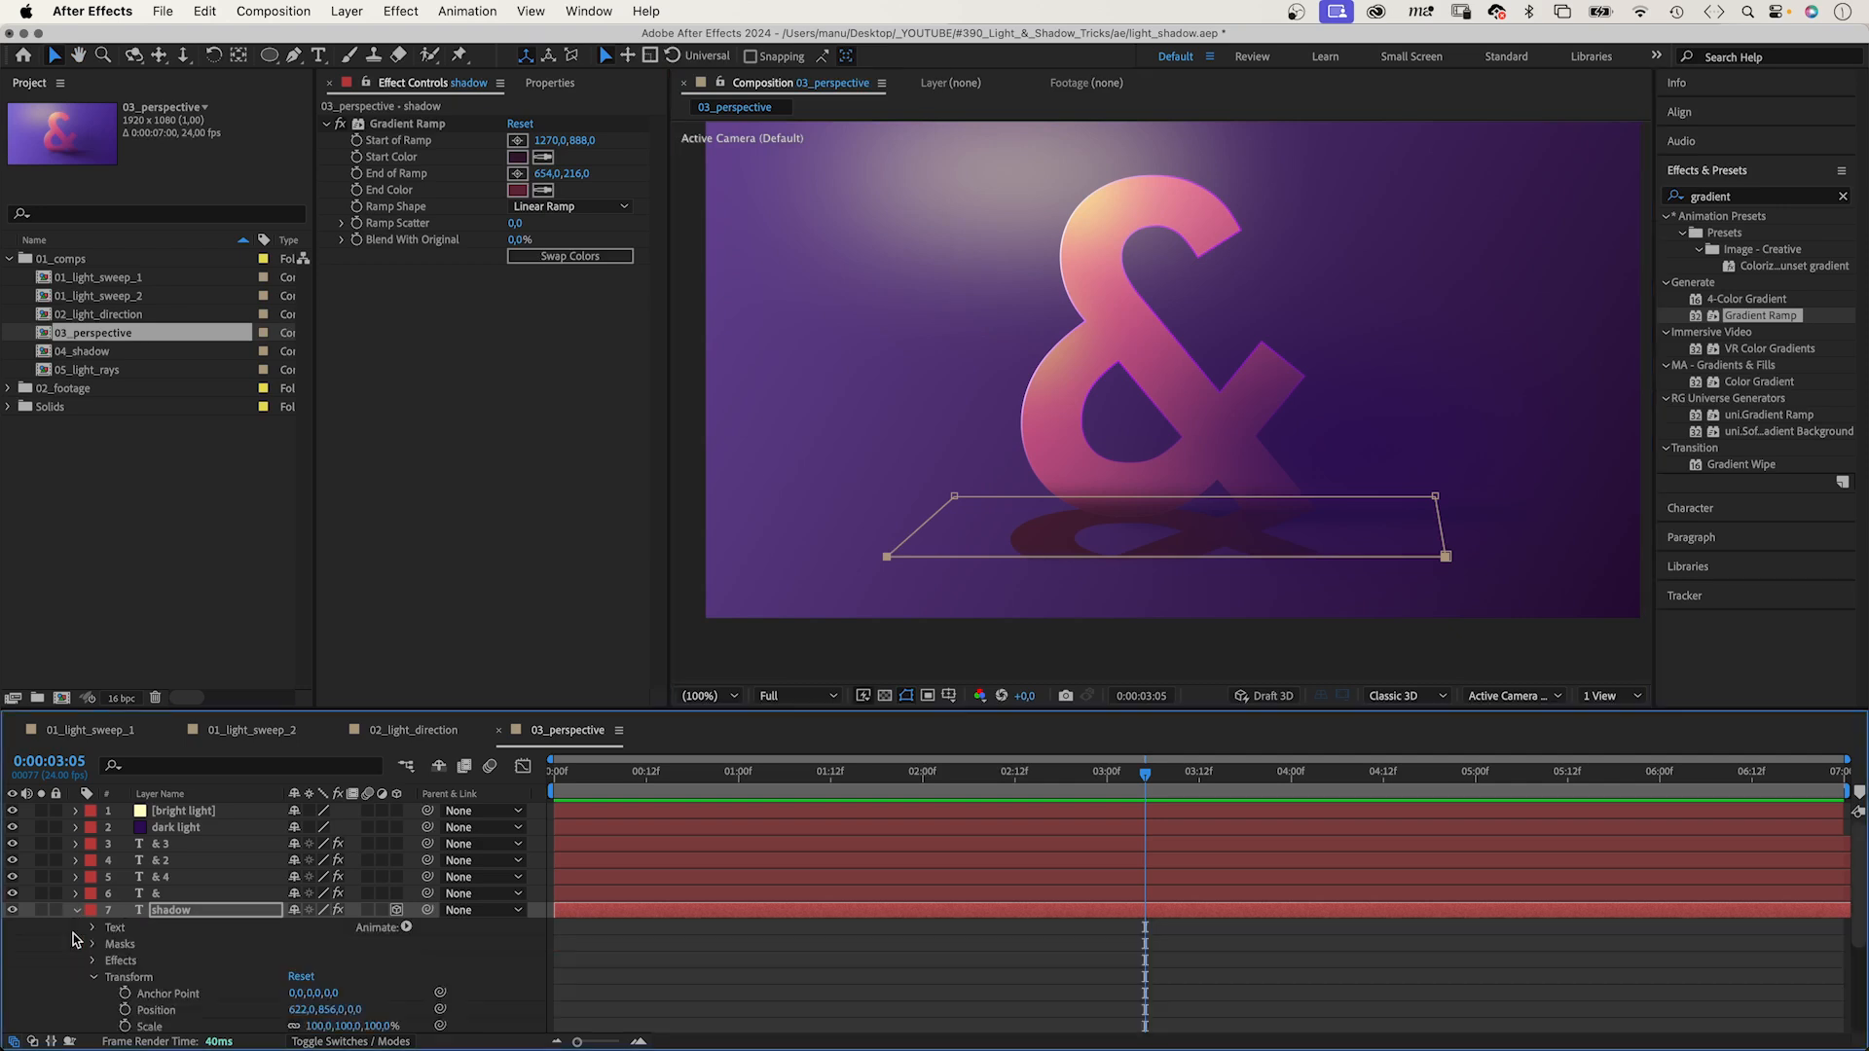
click(87, 943)
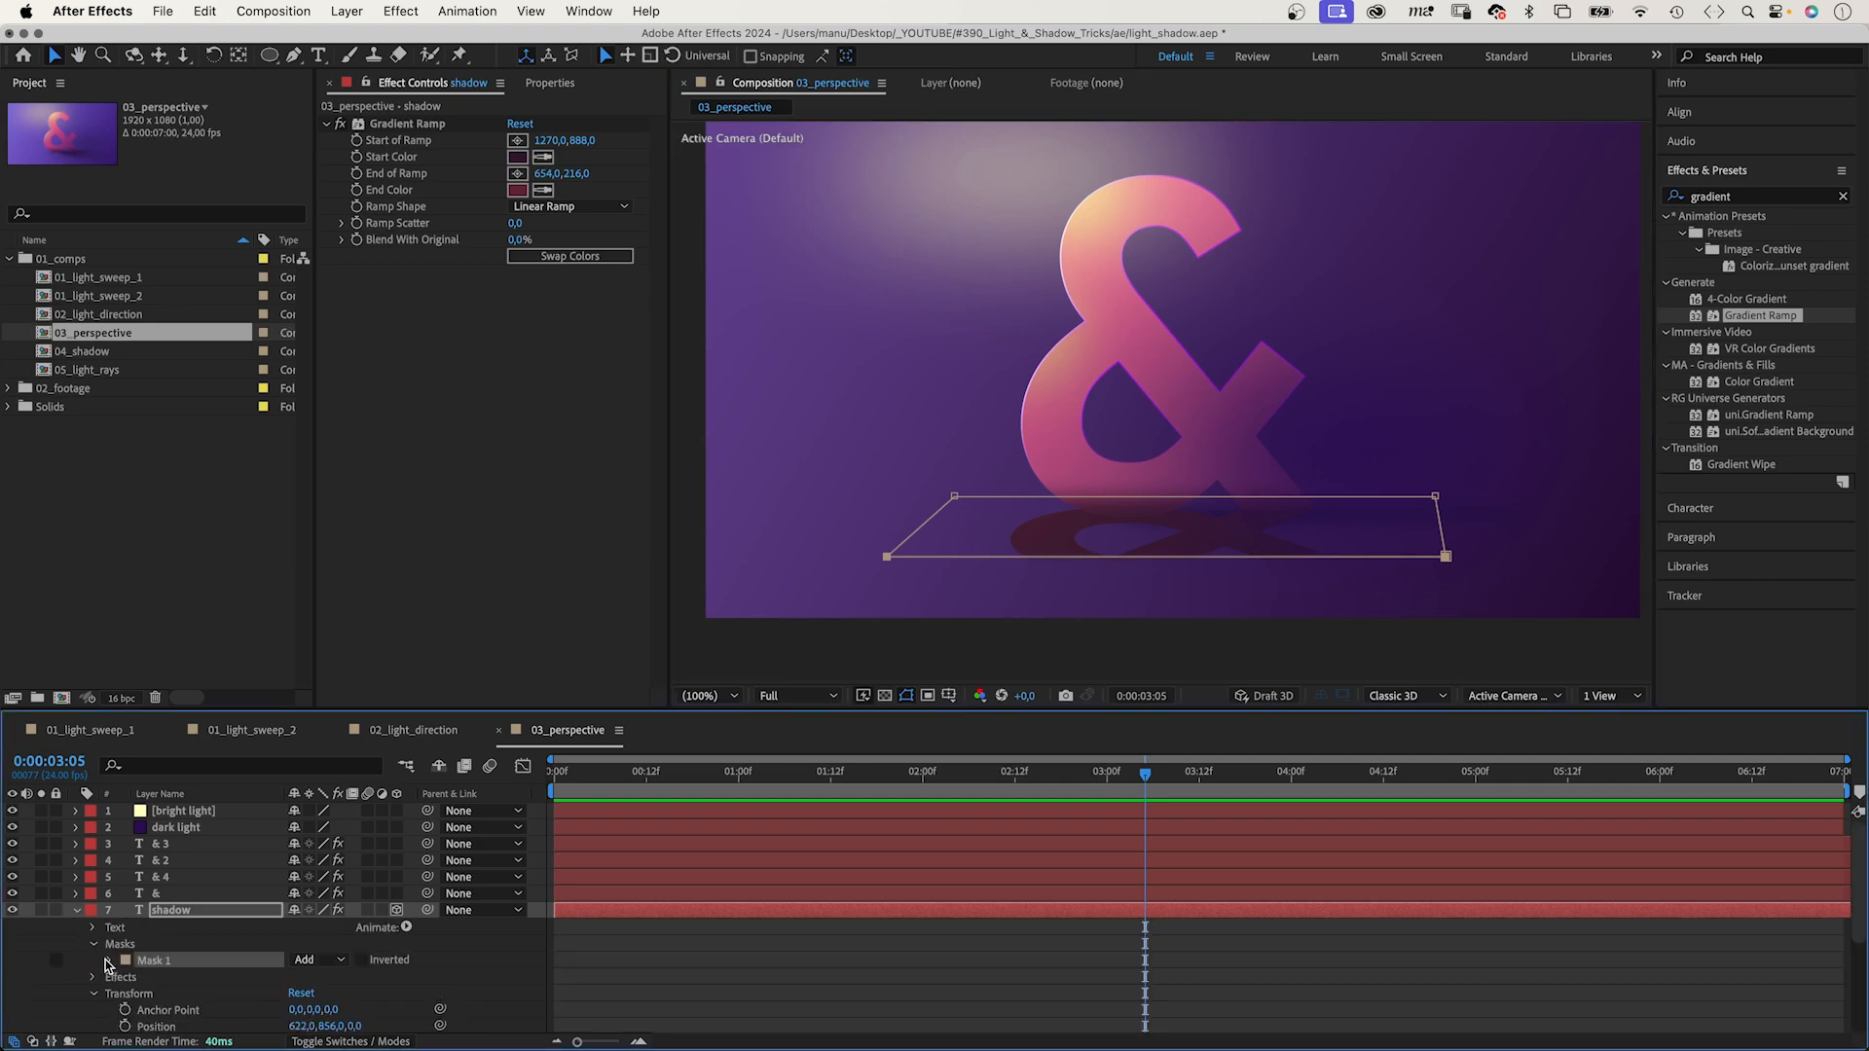
click(90, 960)
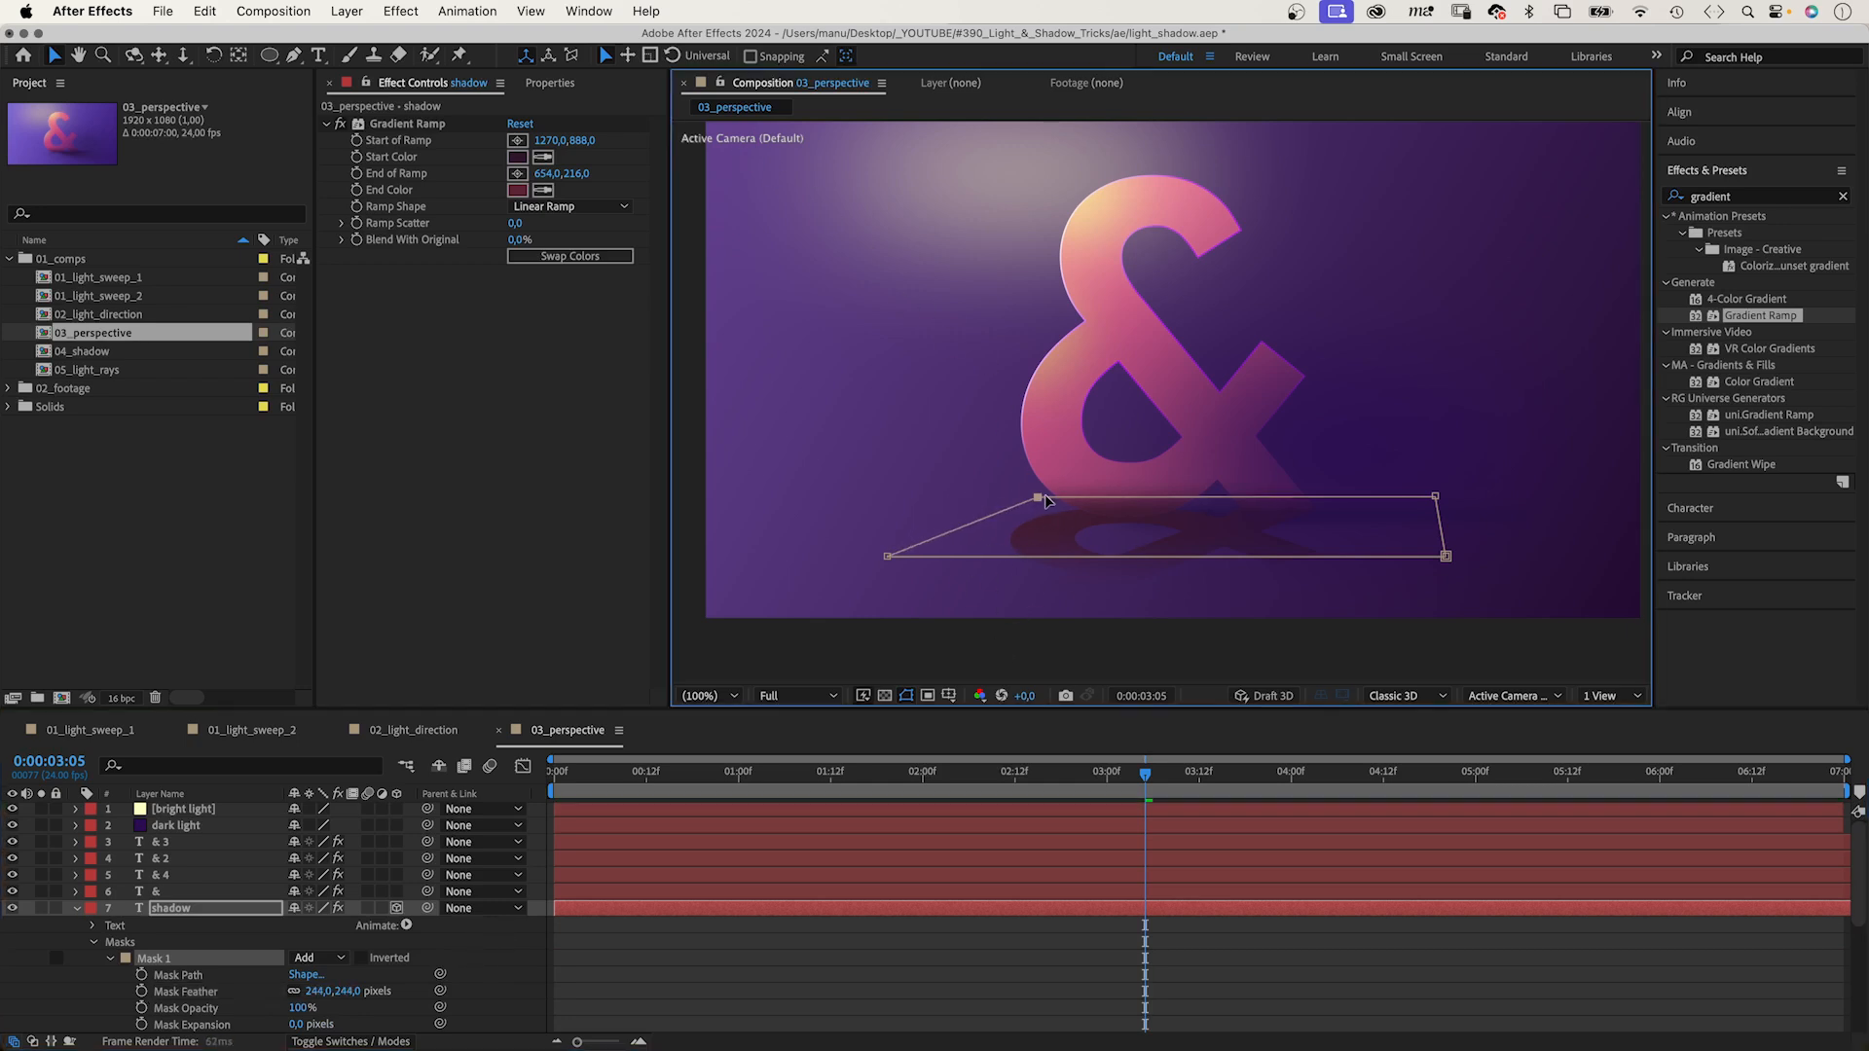
drag(1044, 499, 918, 568)
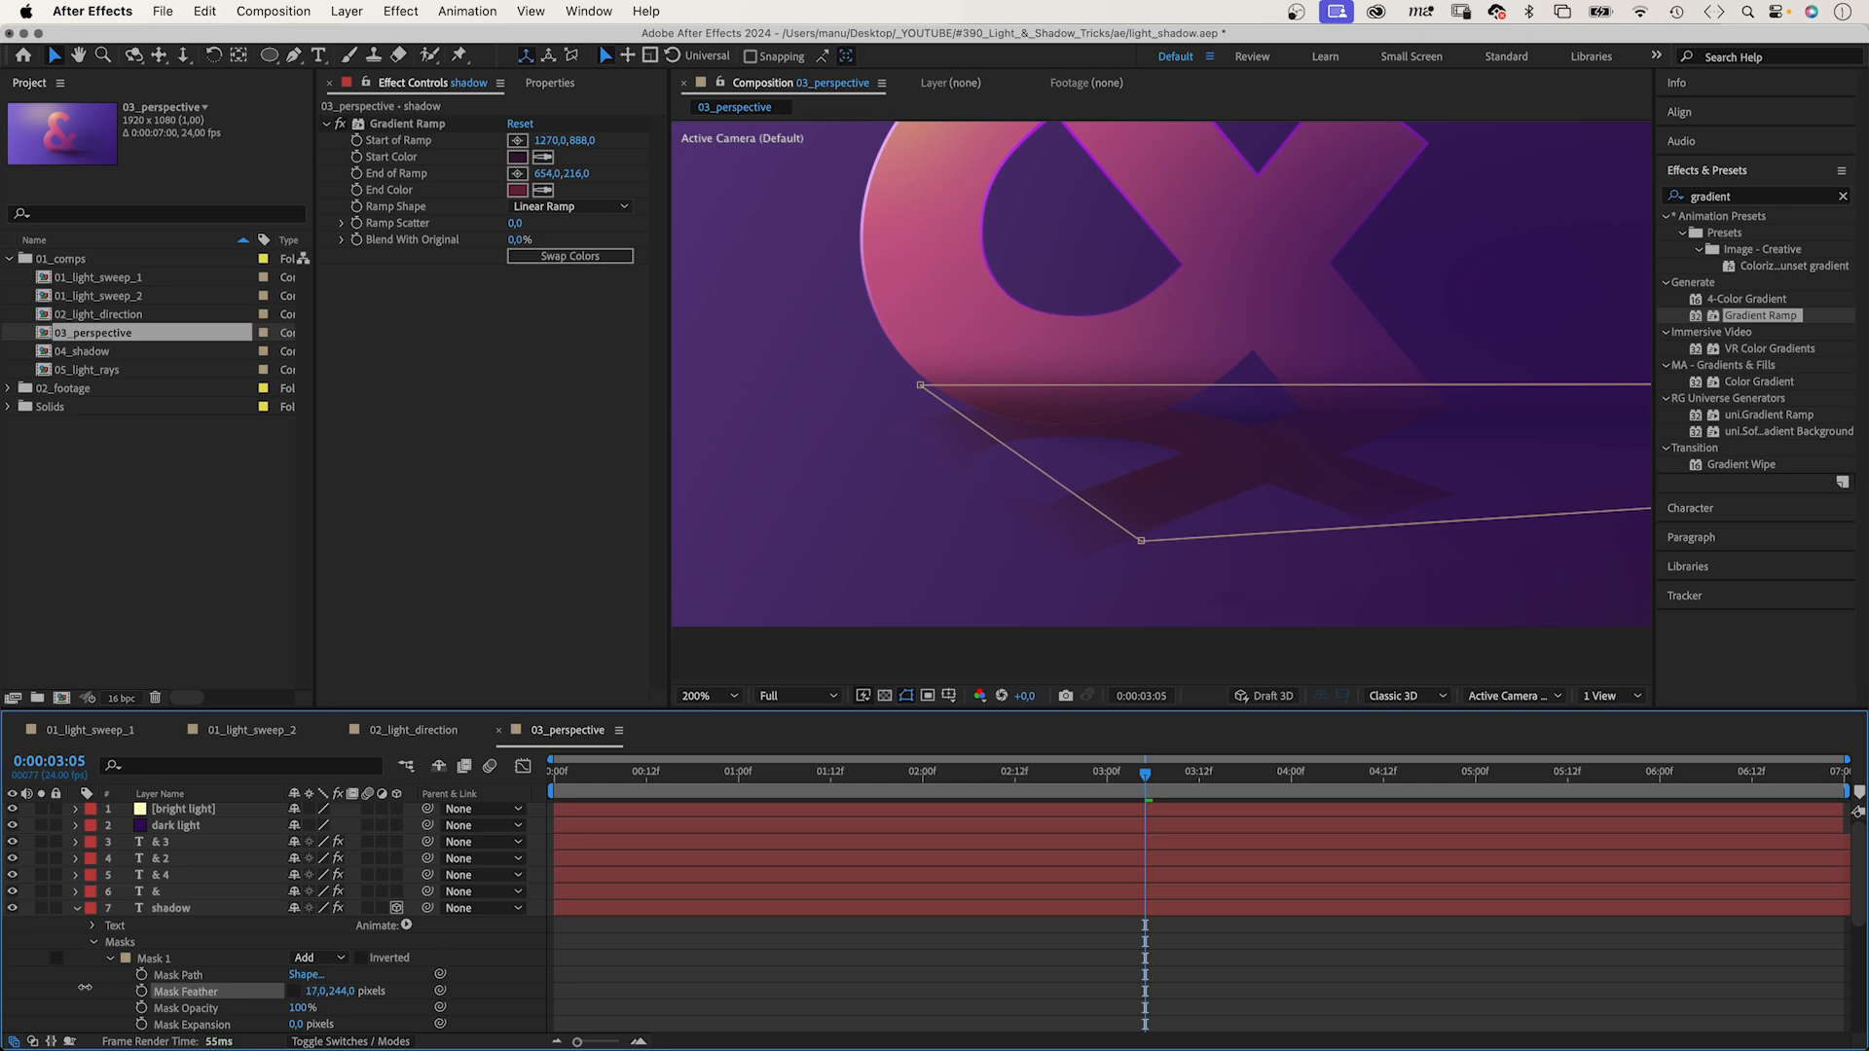
Give the shadow a CC Radial Fast Blur of about 76, reshape its mask, and open DEPTH.
double_click(170, 908)
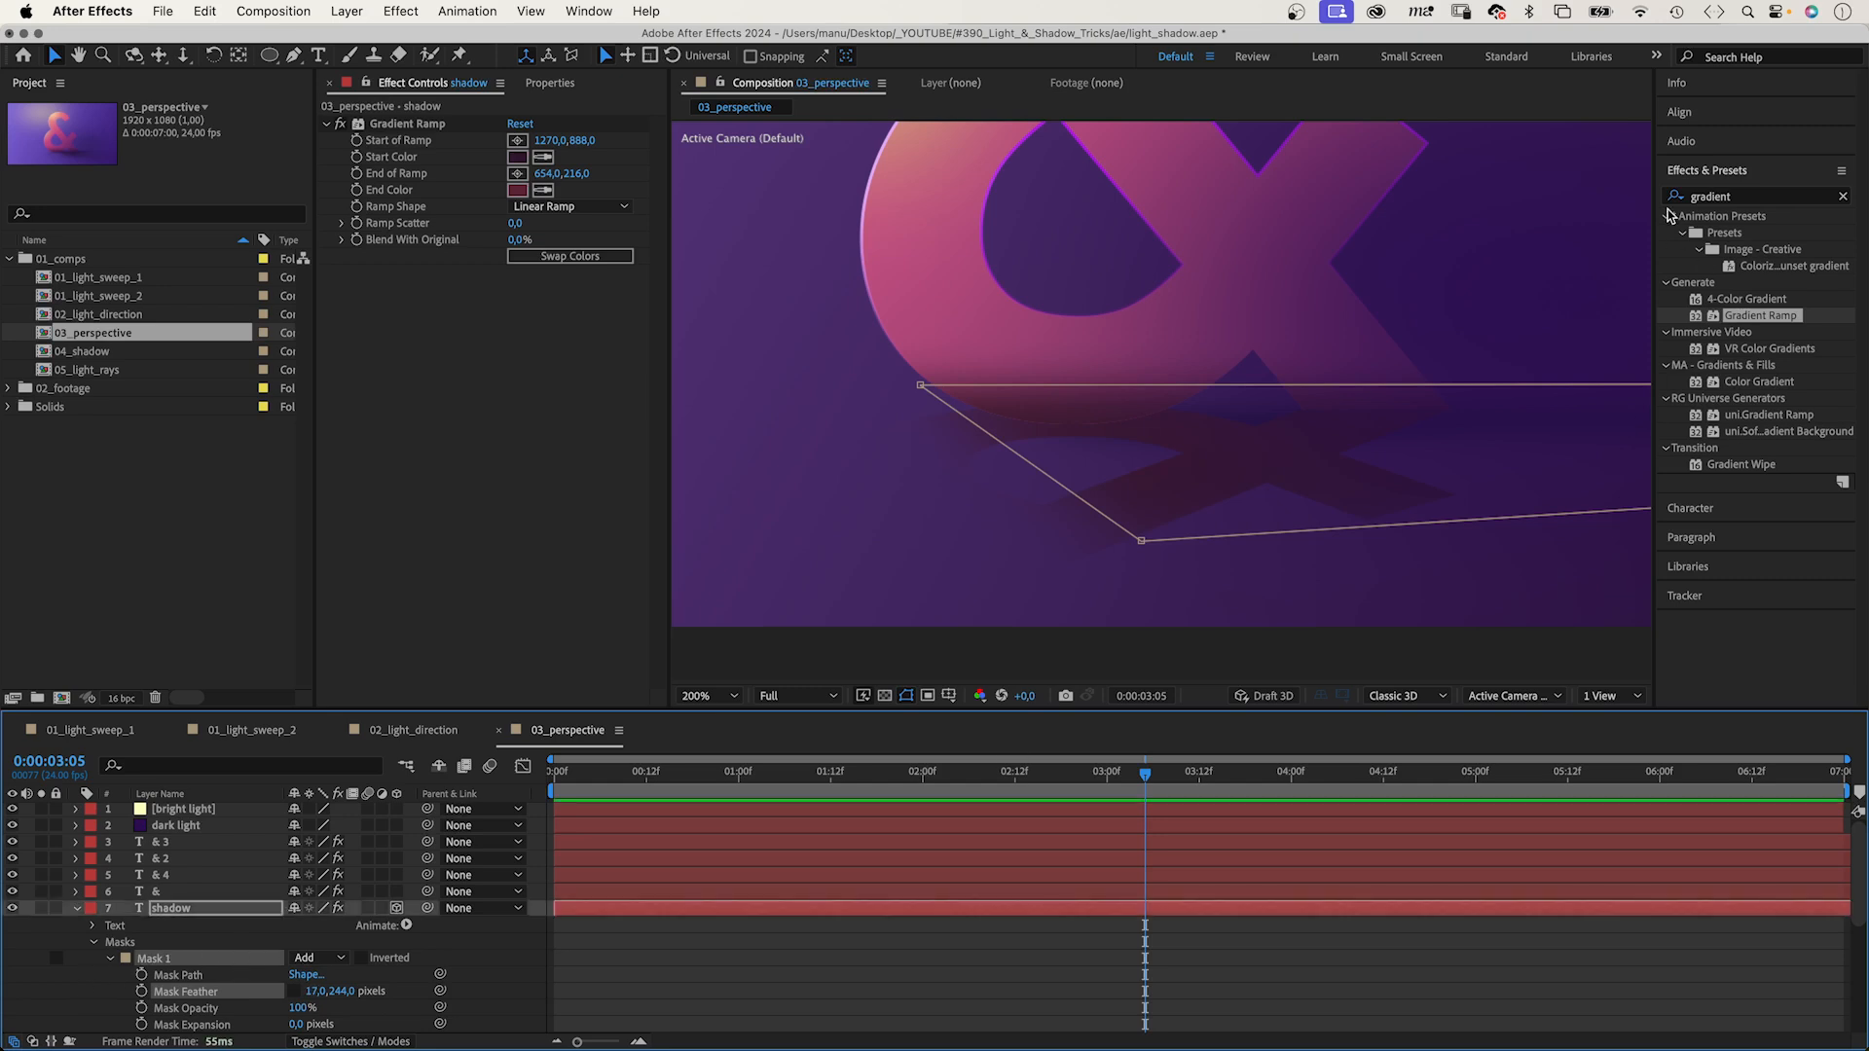
text(cc r)
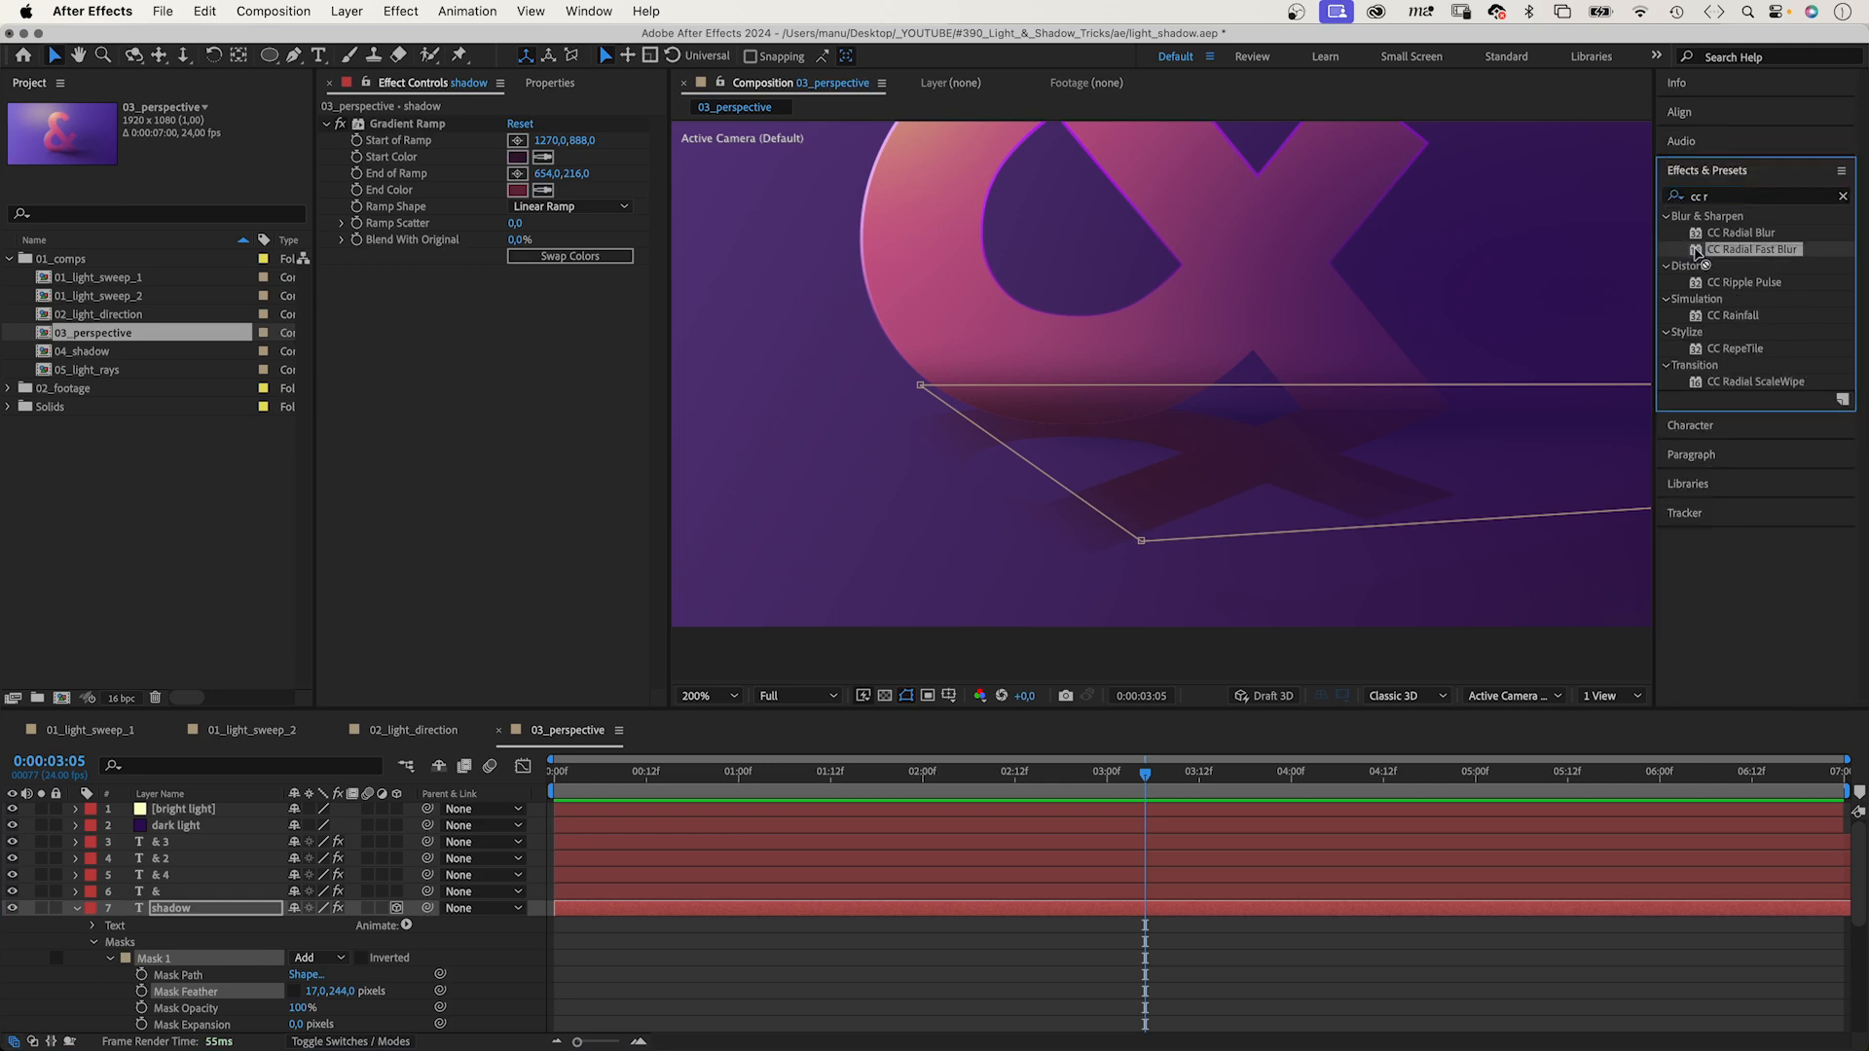
double_click(1752, 249)
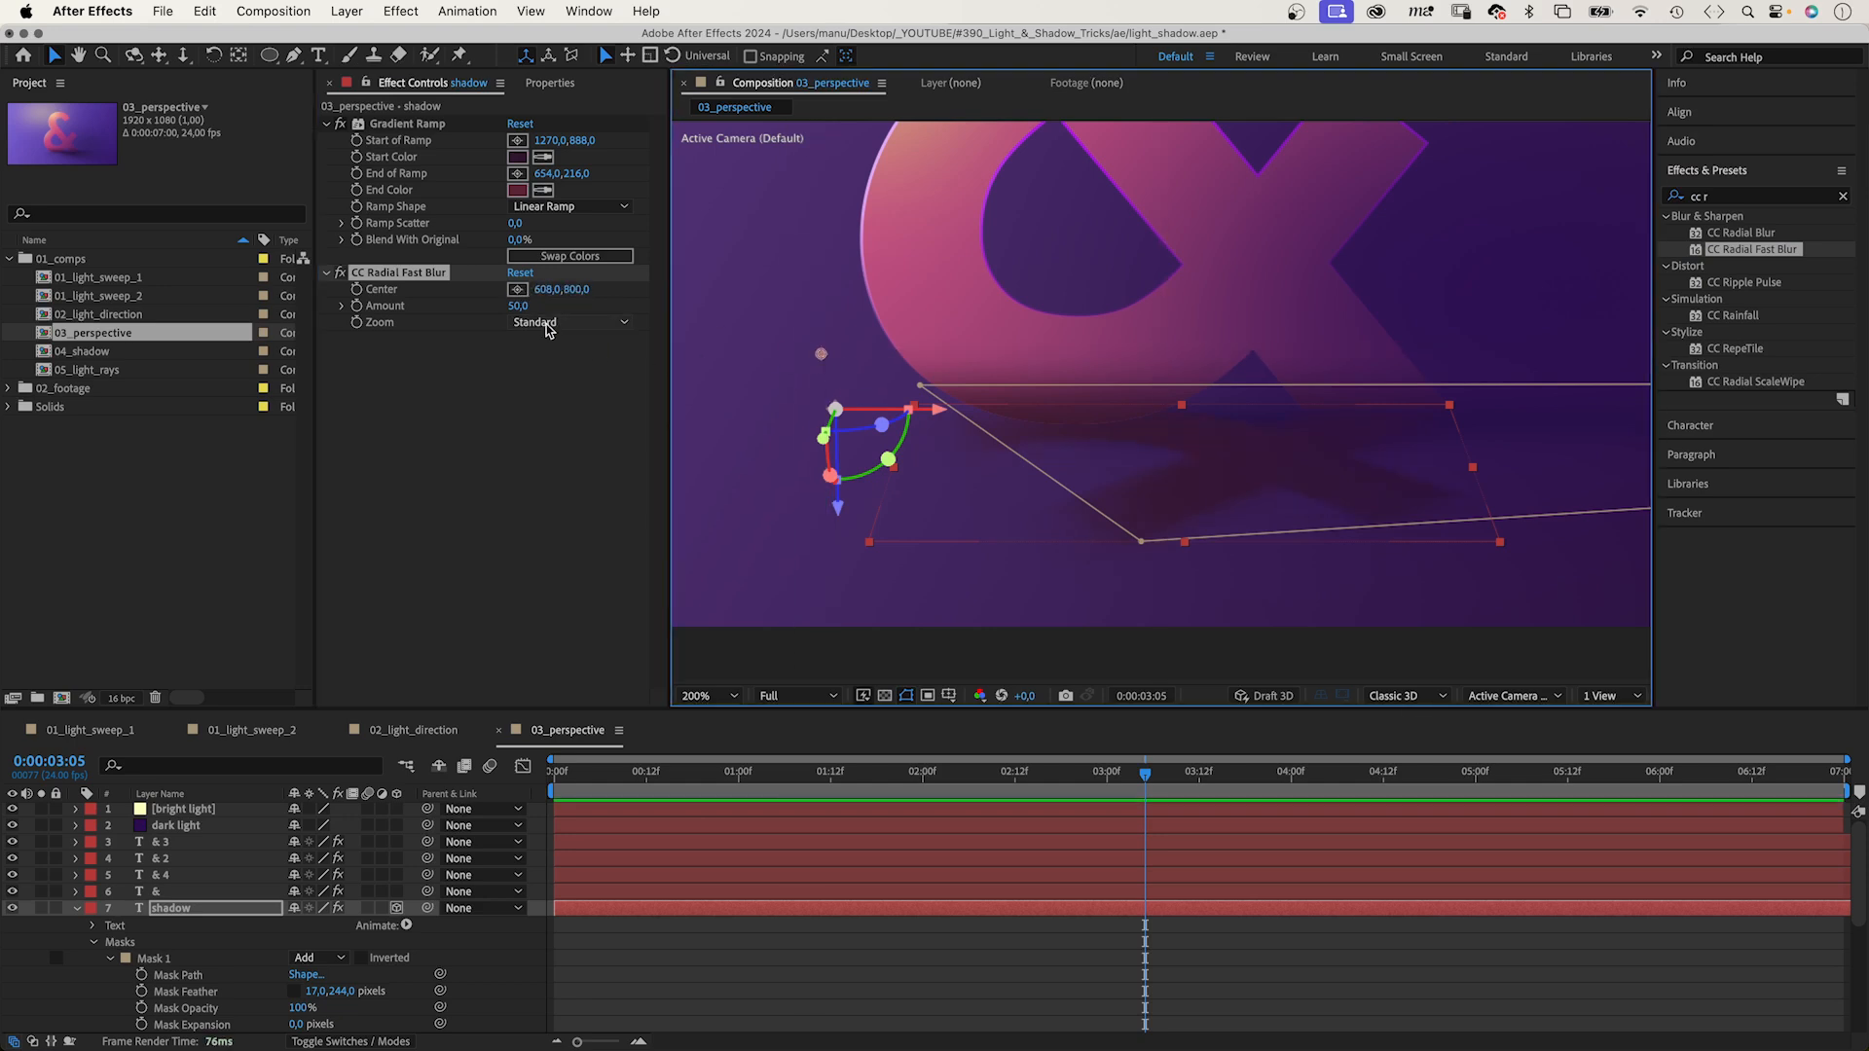
drag(518, 304, 561, 304)
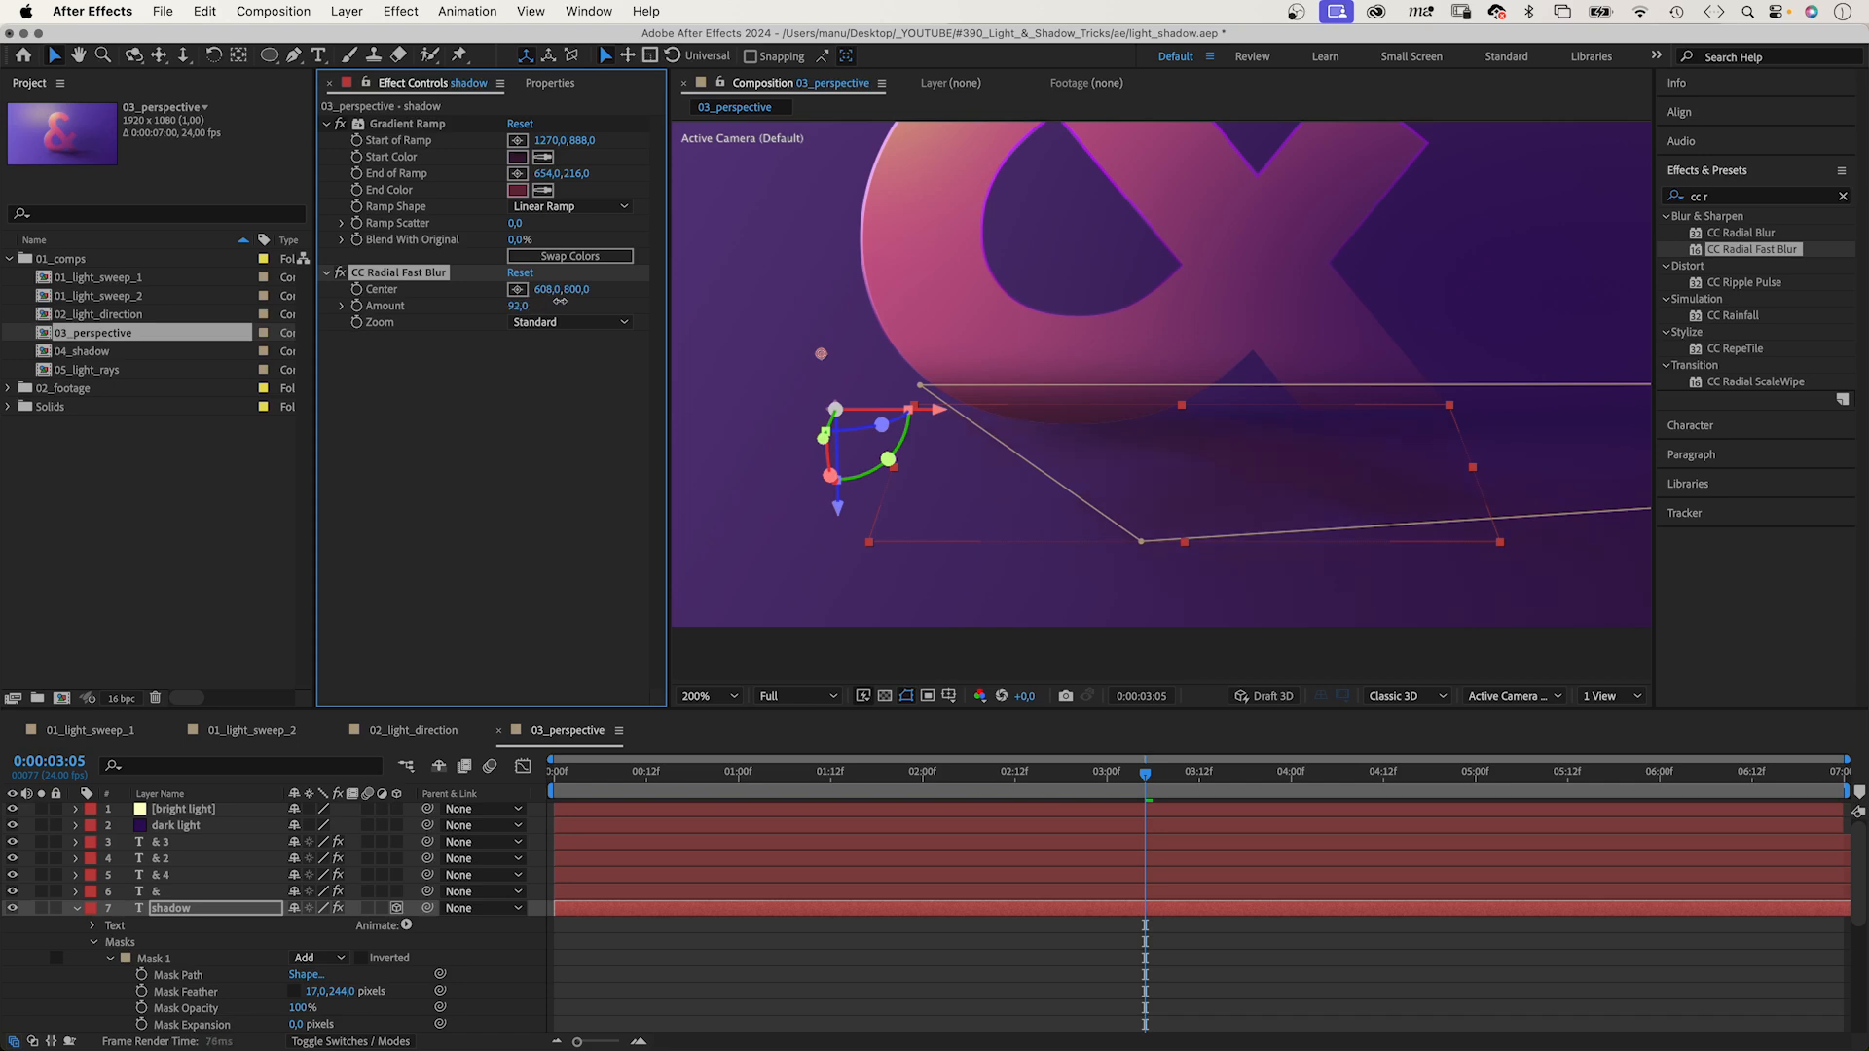
drag(519, 307, 519, 322)
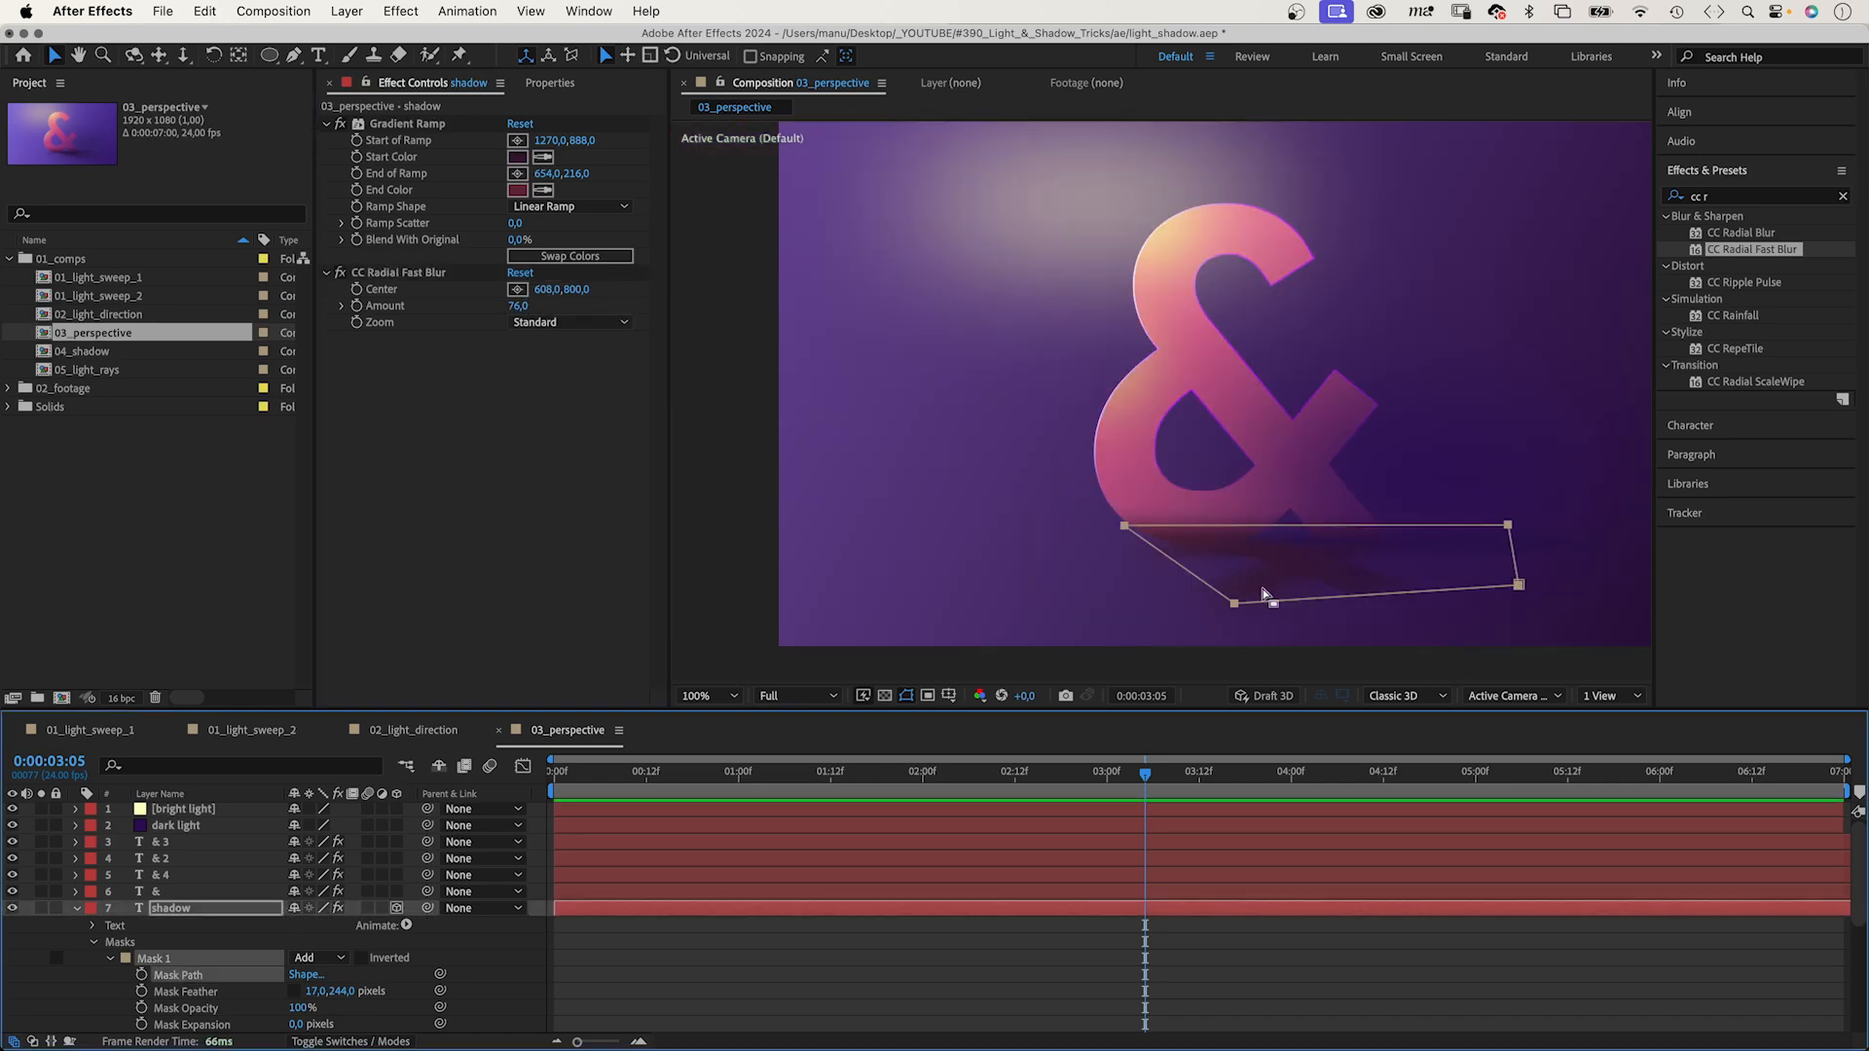
drag(1271, 601, 1253, 630)
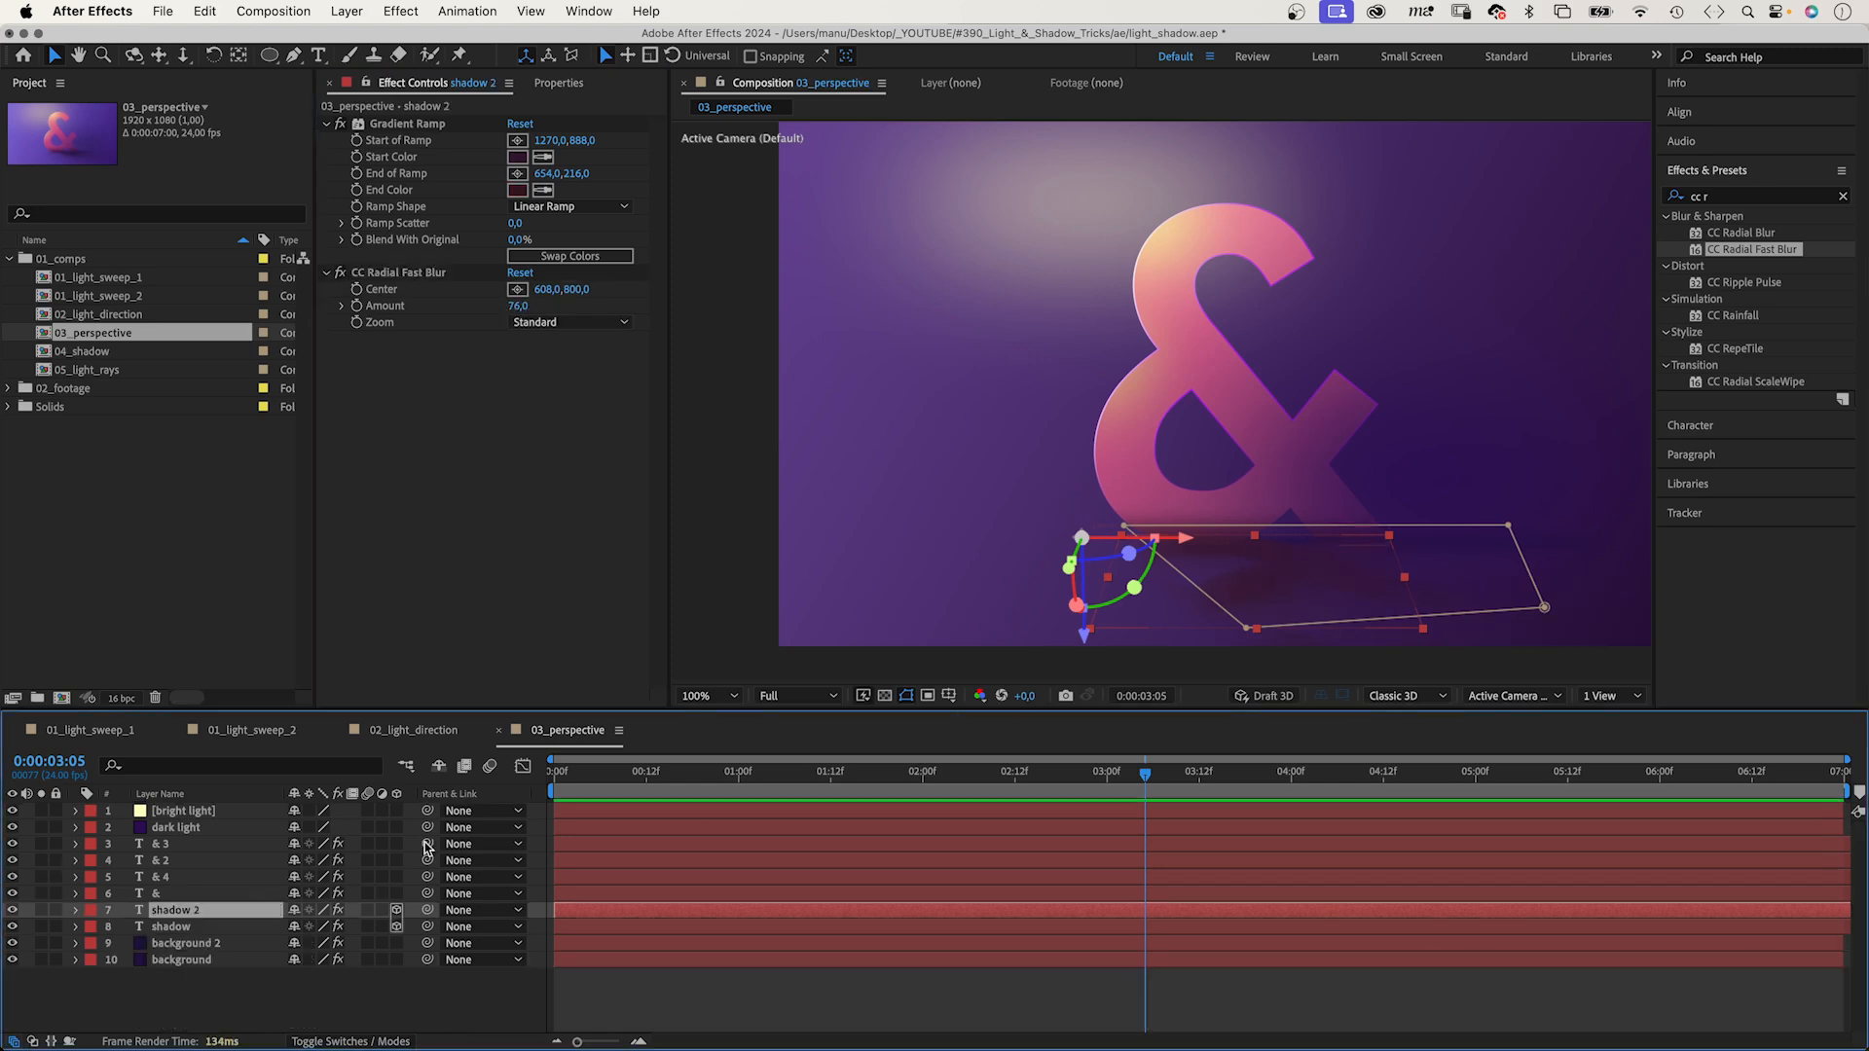
click(170, 926)
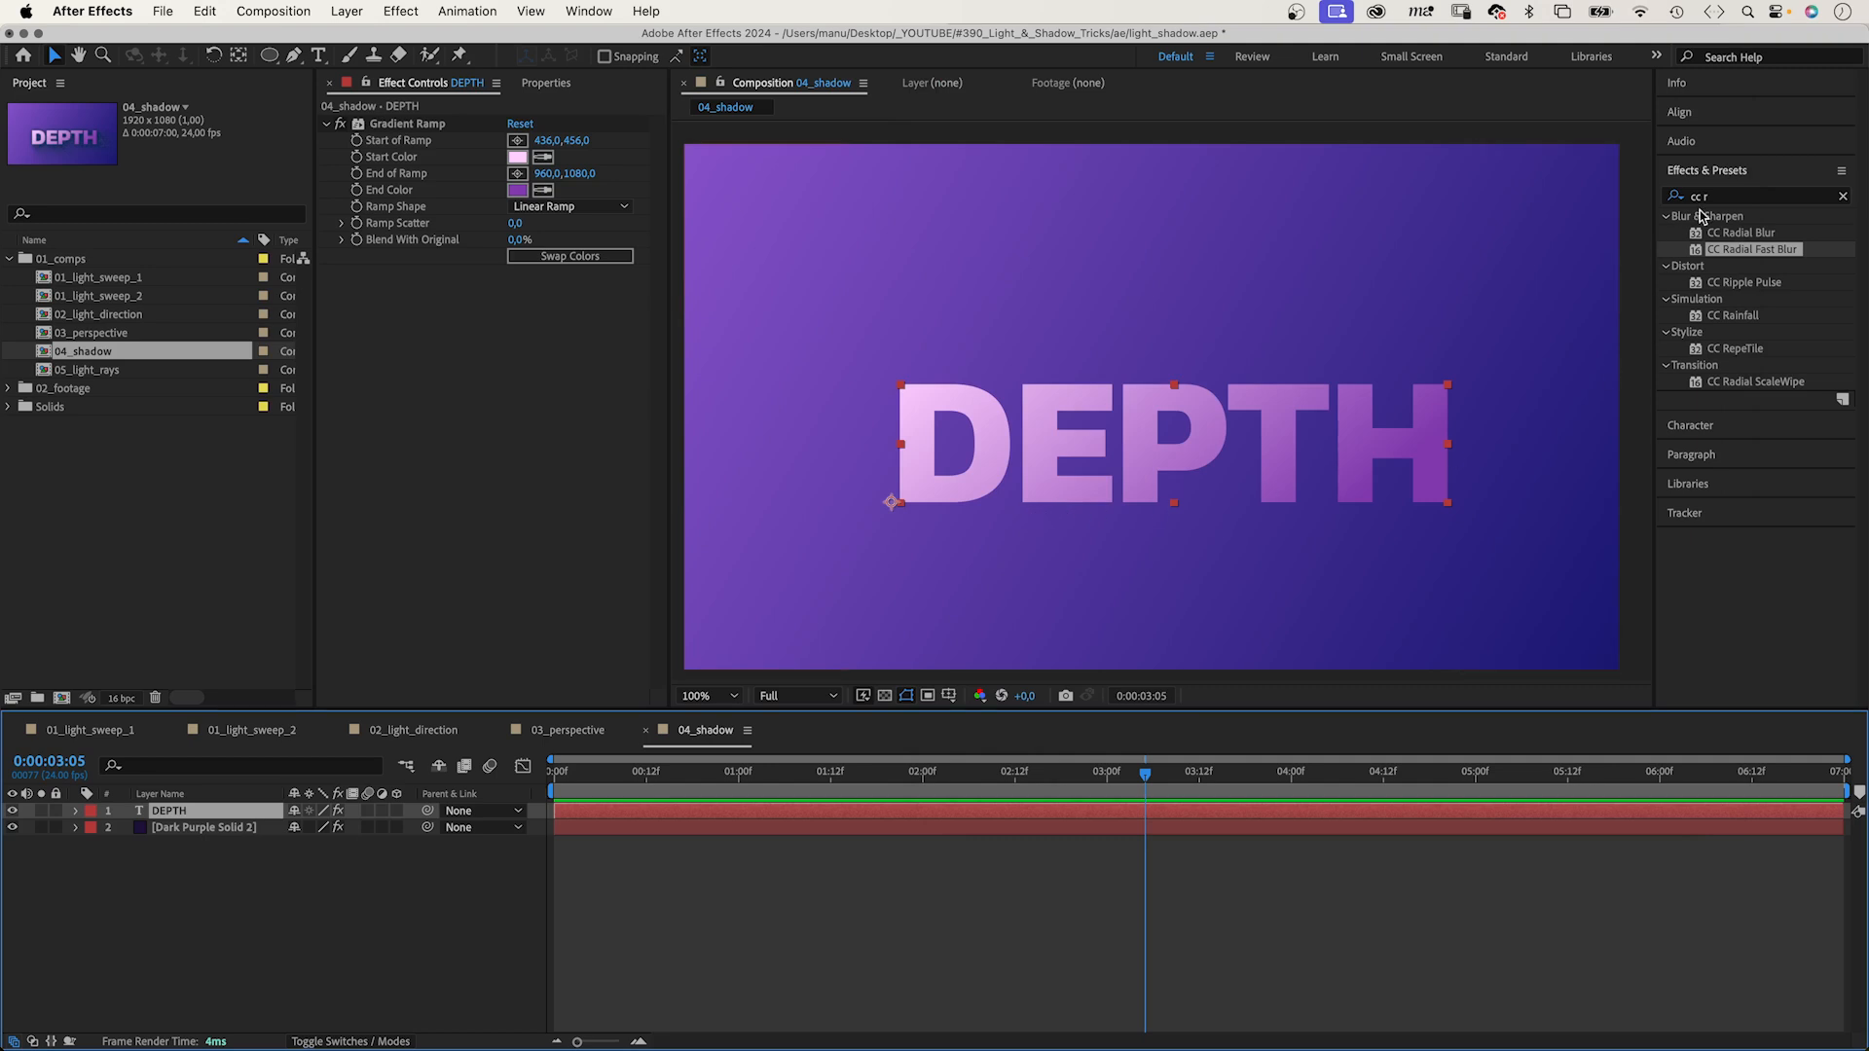
Add a dark blue Drop Shadow to DEPTH: 75% opacity, distance 10, softness 20.
text(drop s)
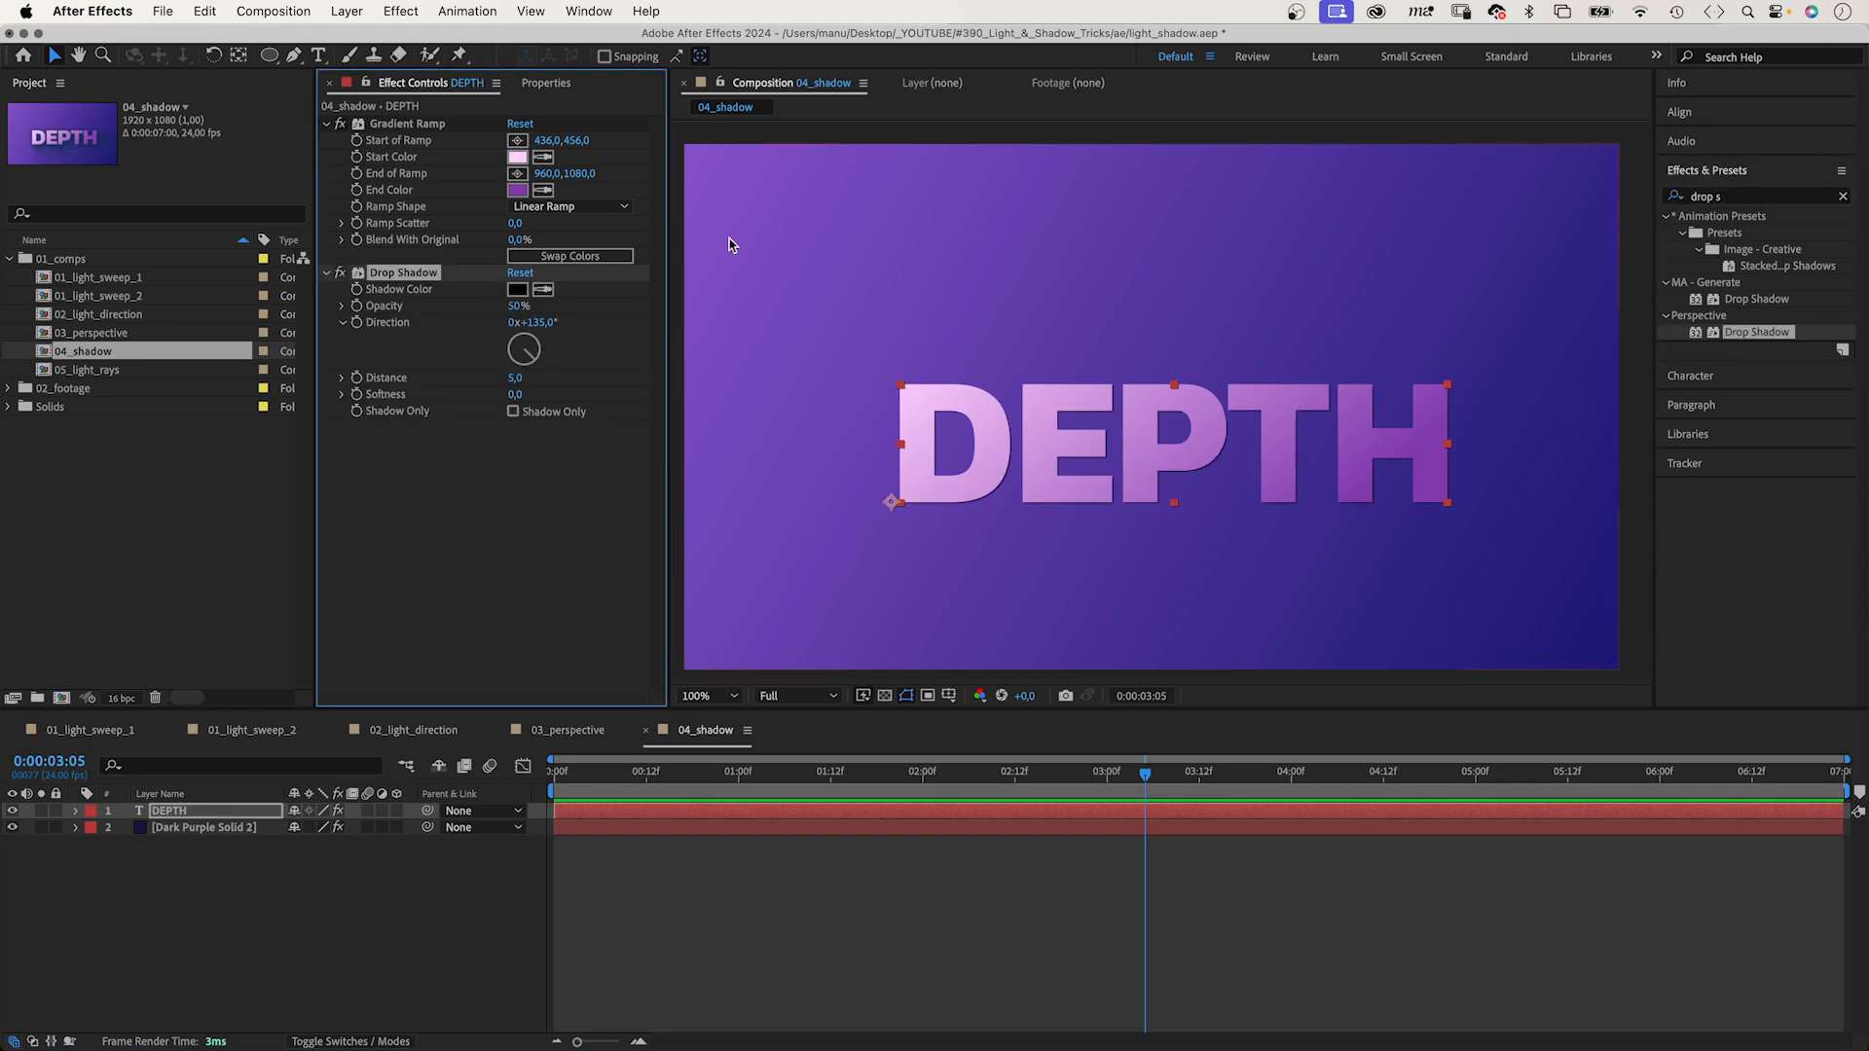
mouse_move(1474, 669)
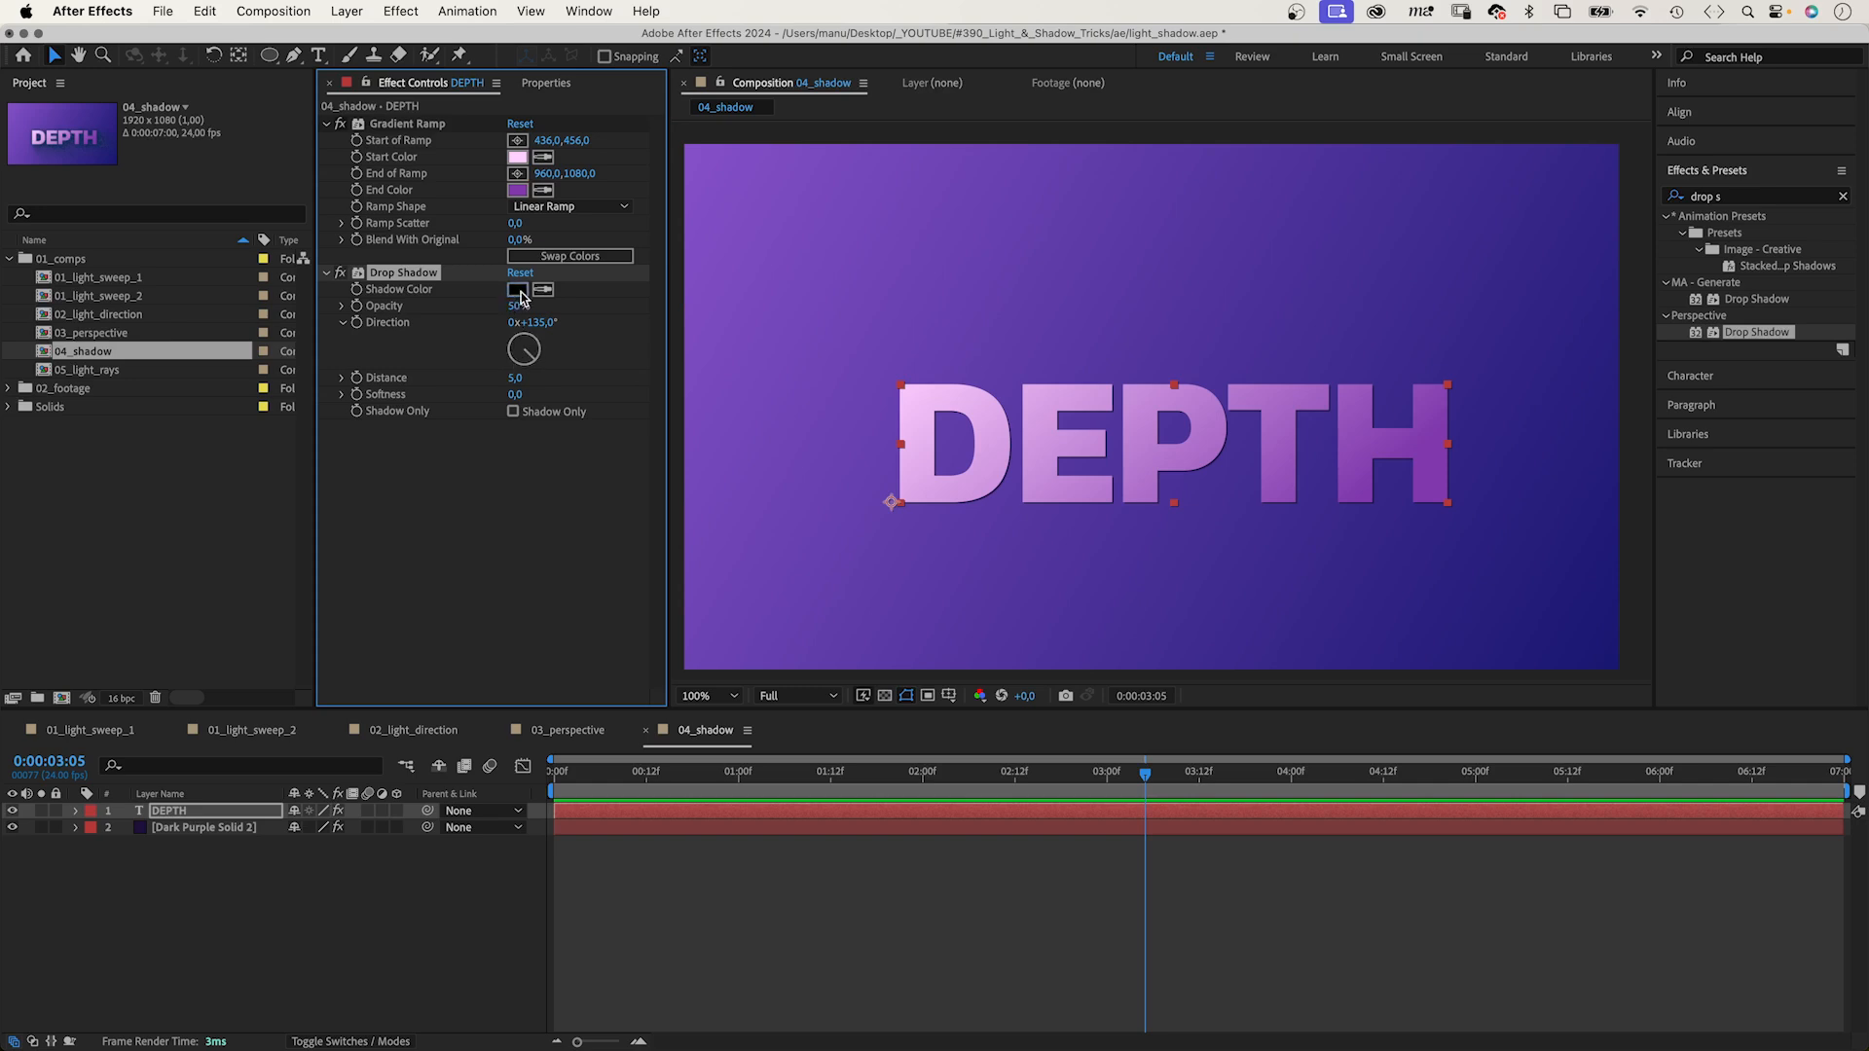
click(517, 289)
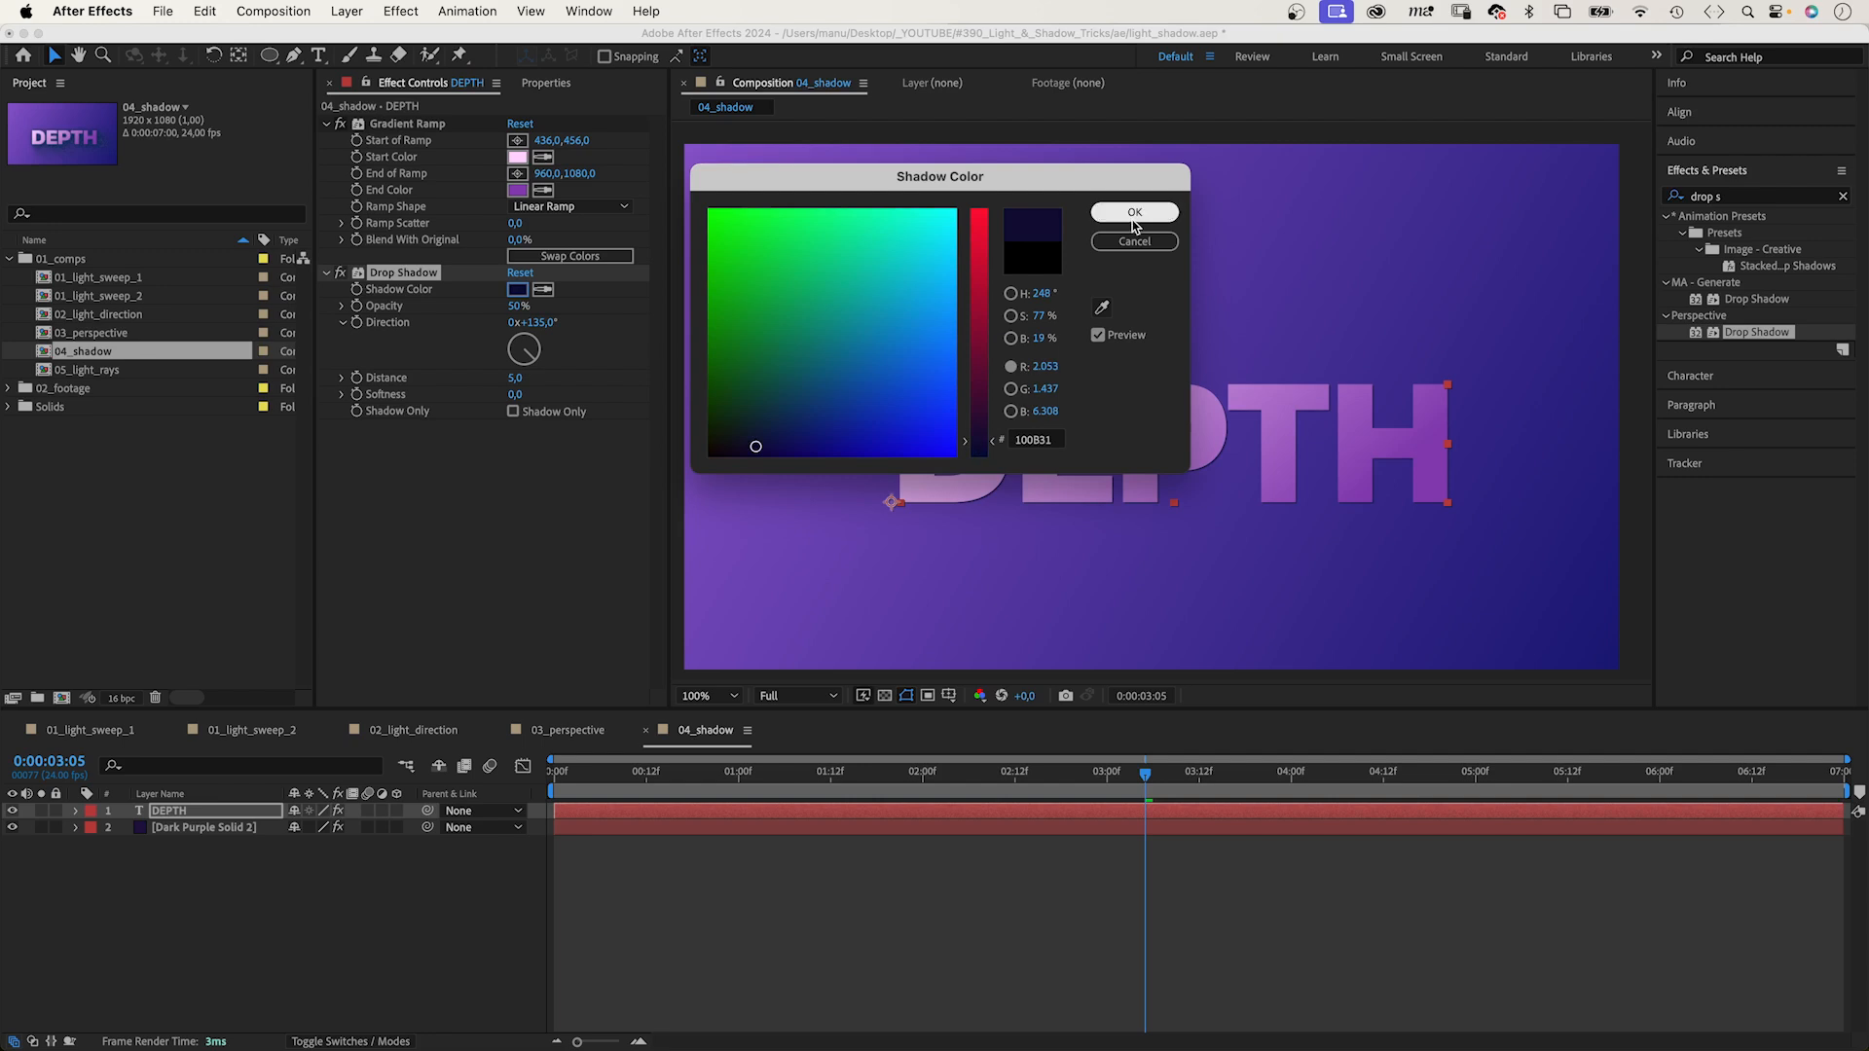
click(1134, 212)
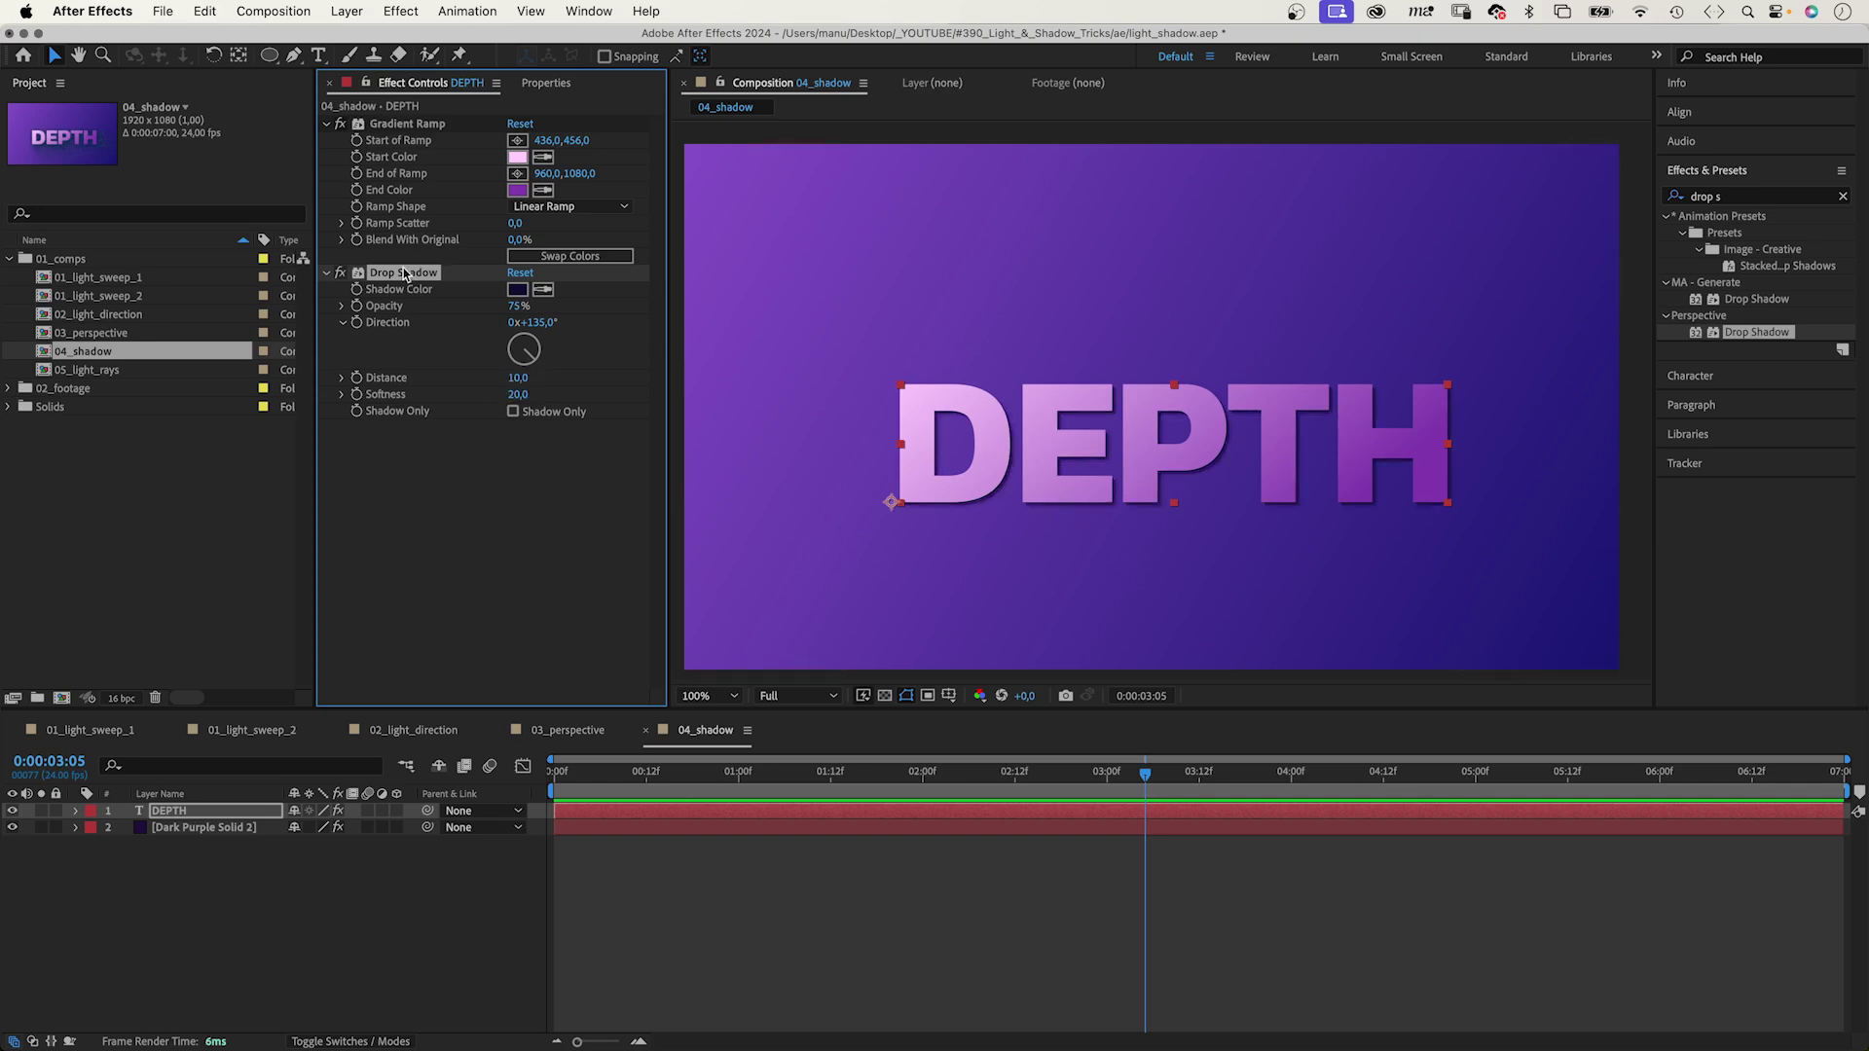
Duplicate the Drop Shadow twice in purples: 60%, distance 20, softness 80; 50%, 30, 170.
click(516, 444)
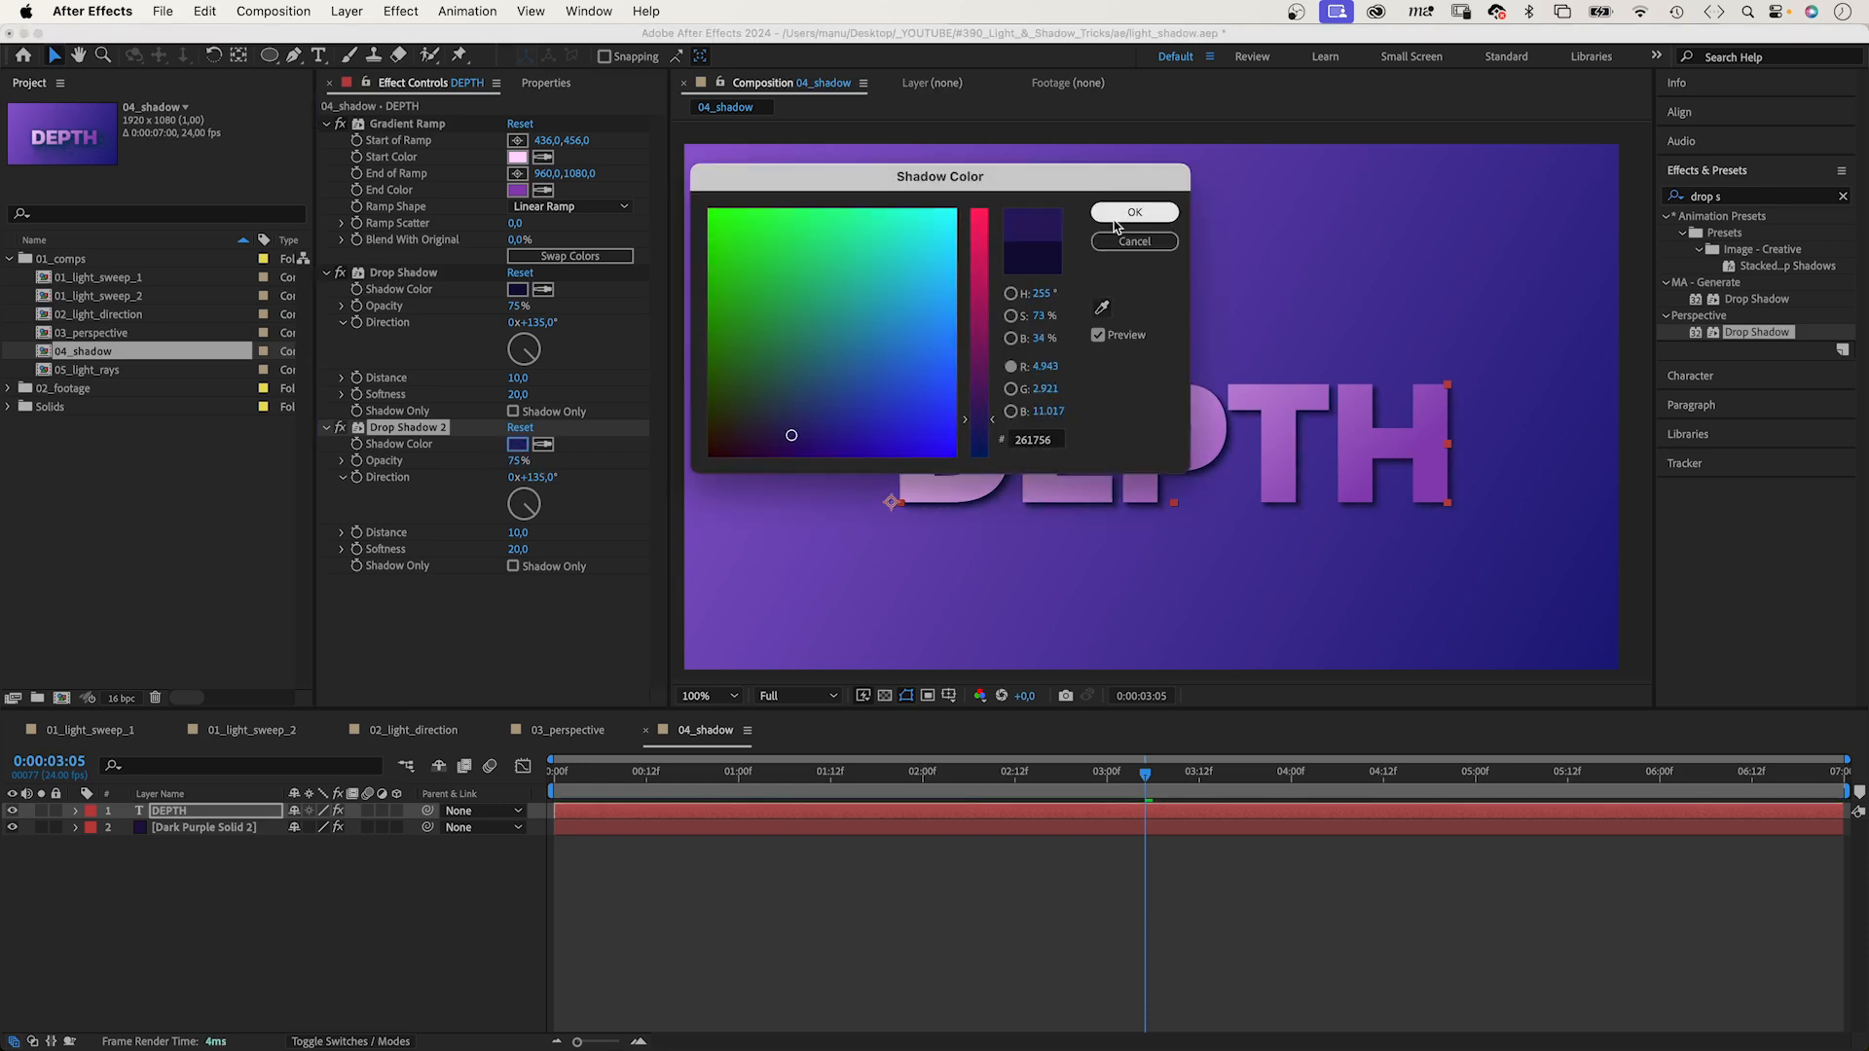
click(1134, 212)
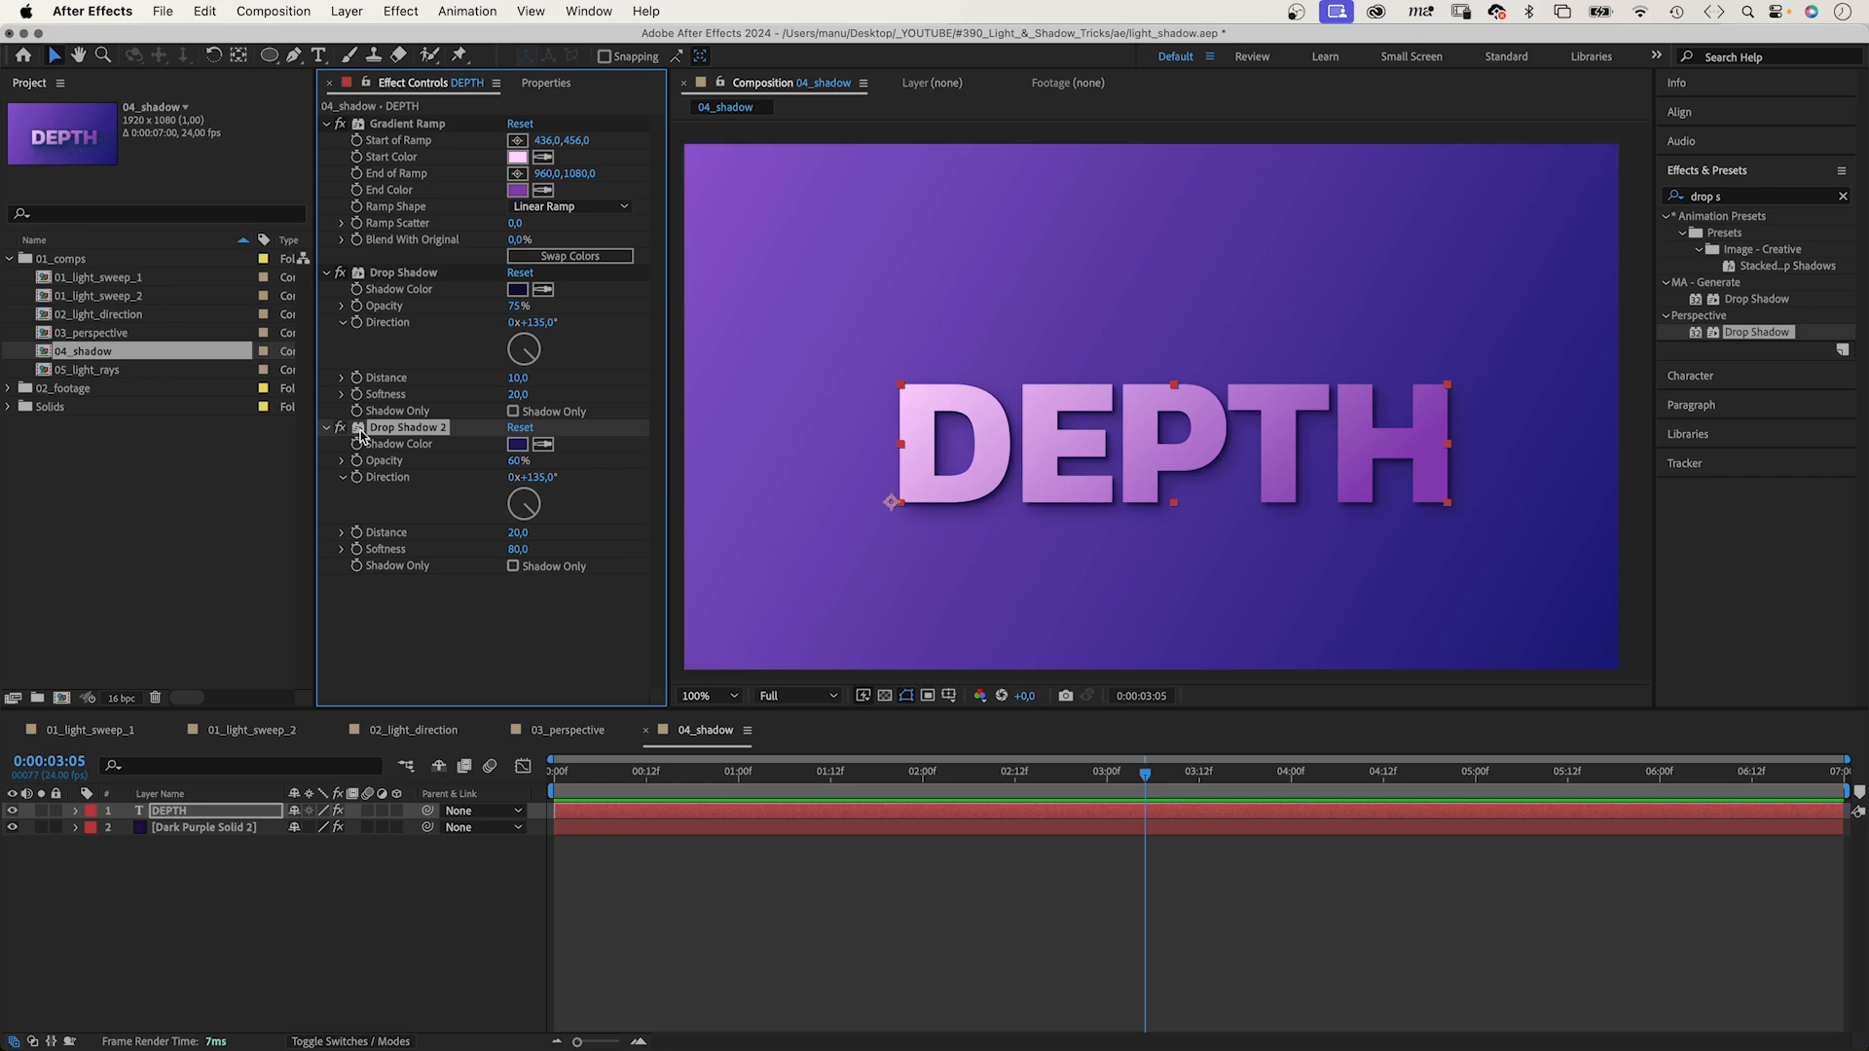
click(517, 444)
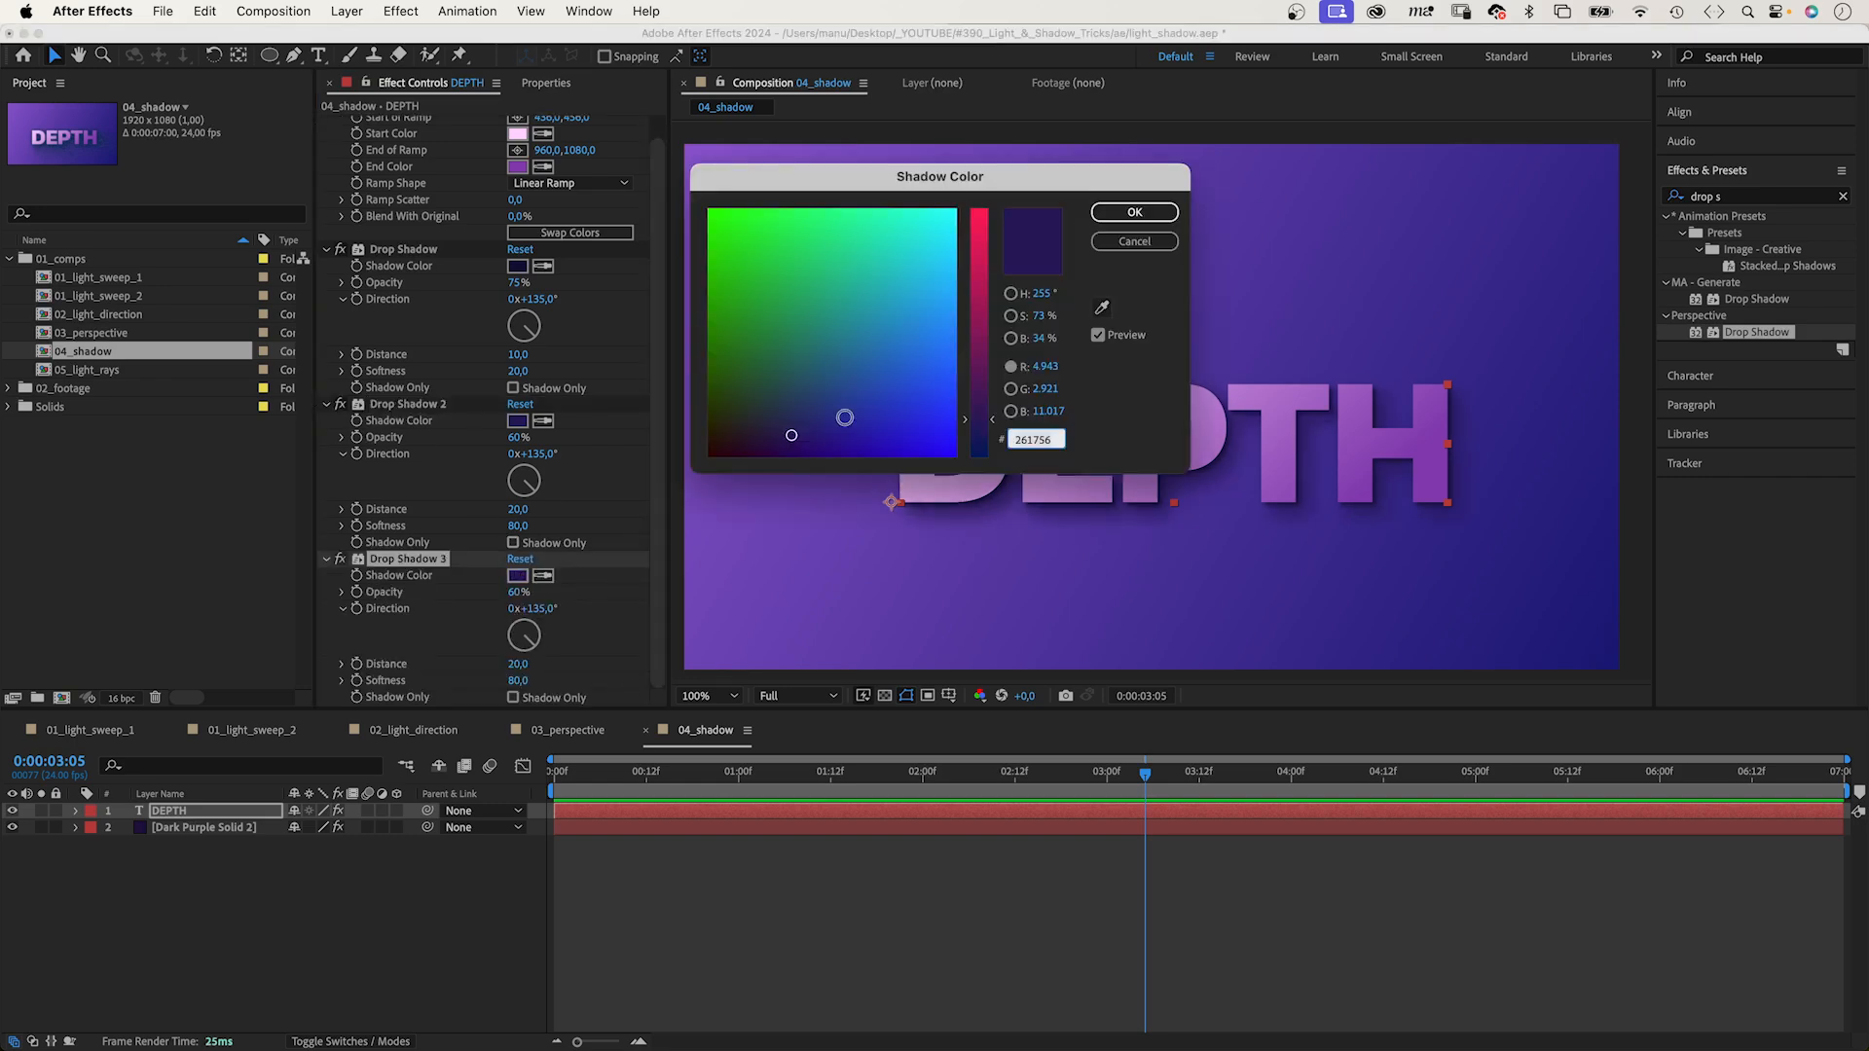
drag(844, 418, 813, 429)
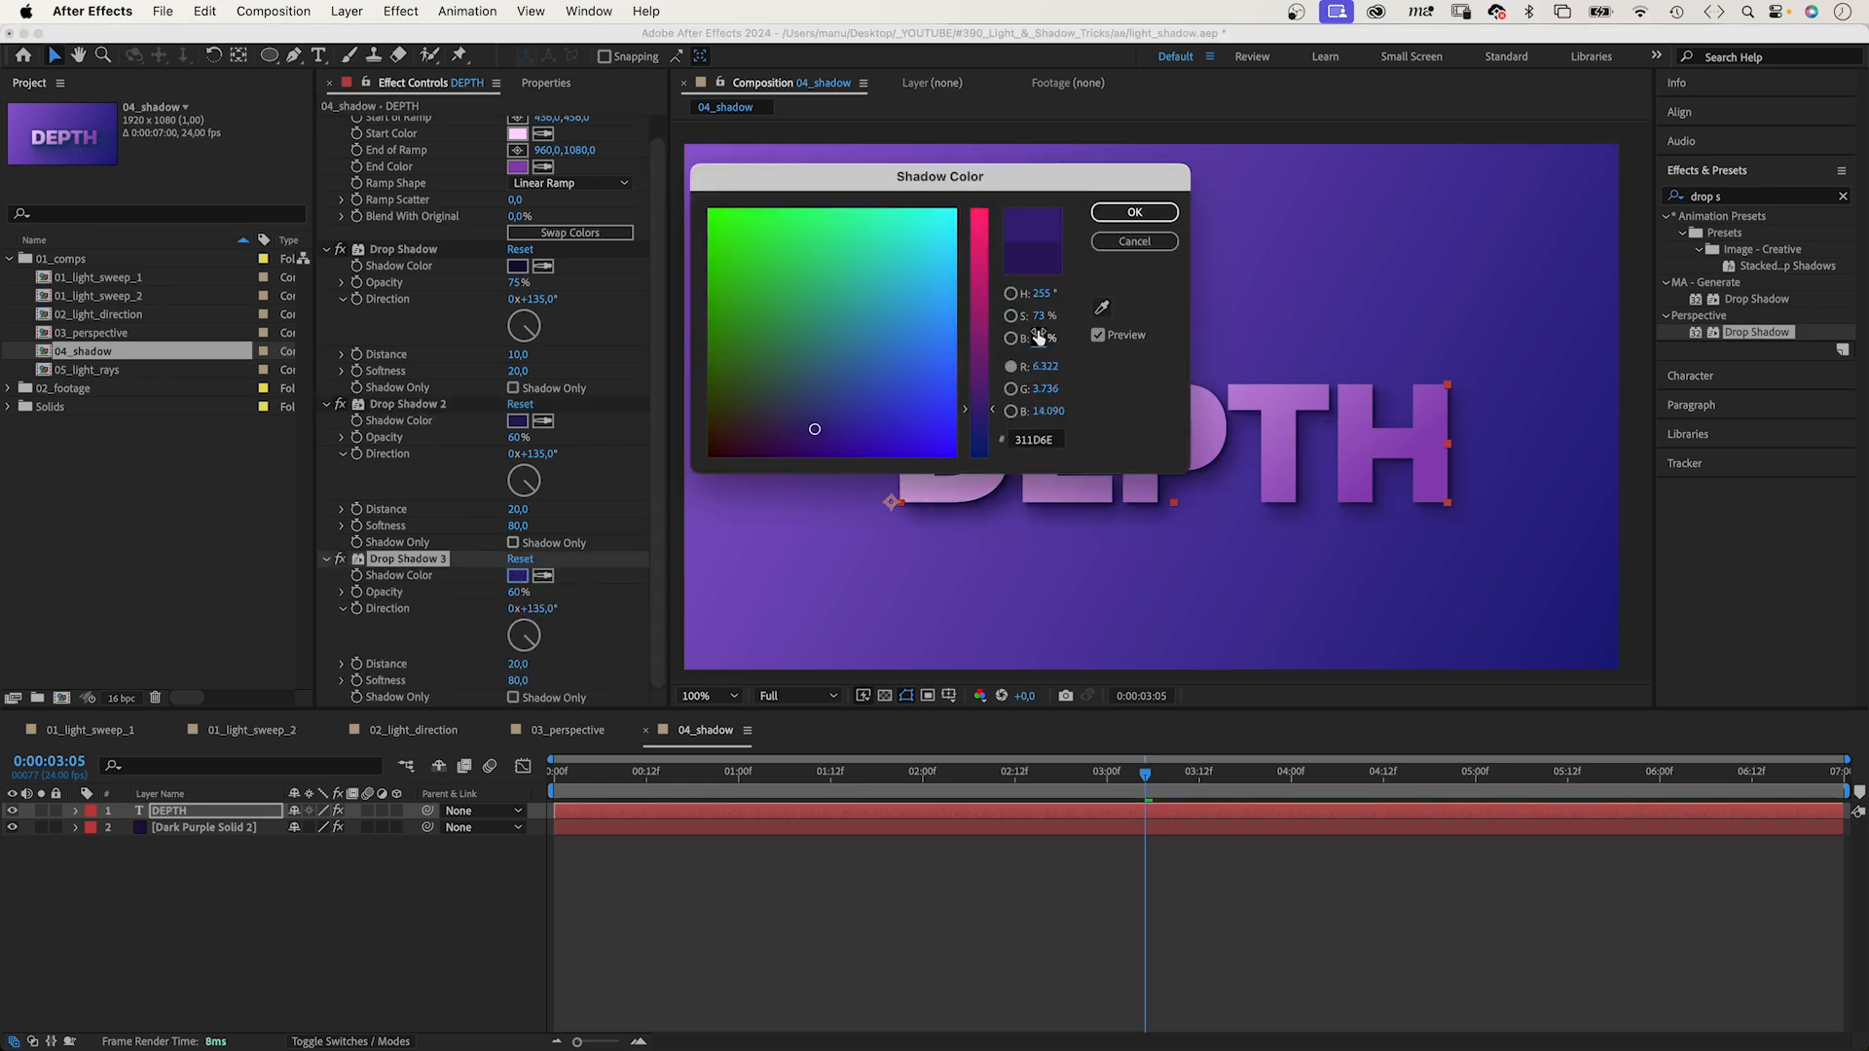
click(1134, 212)
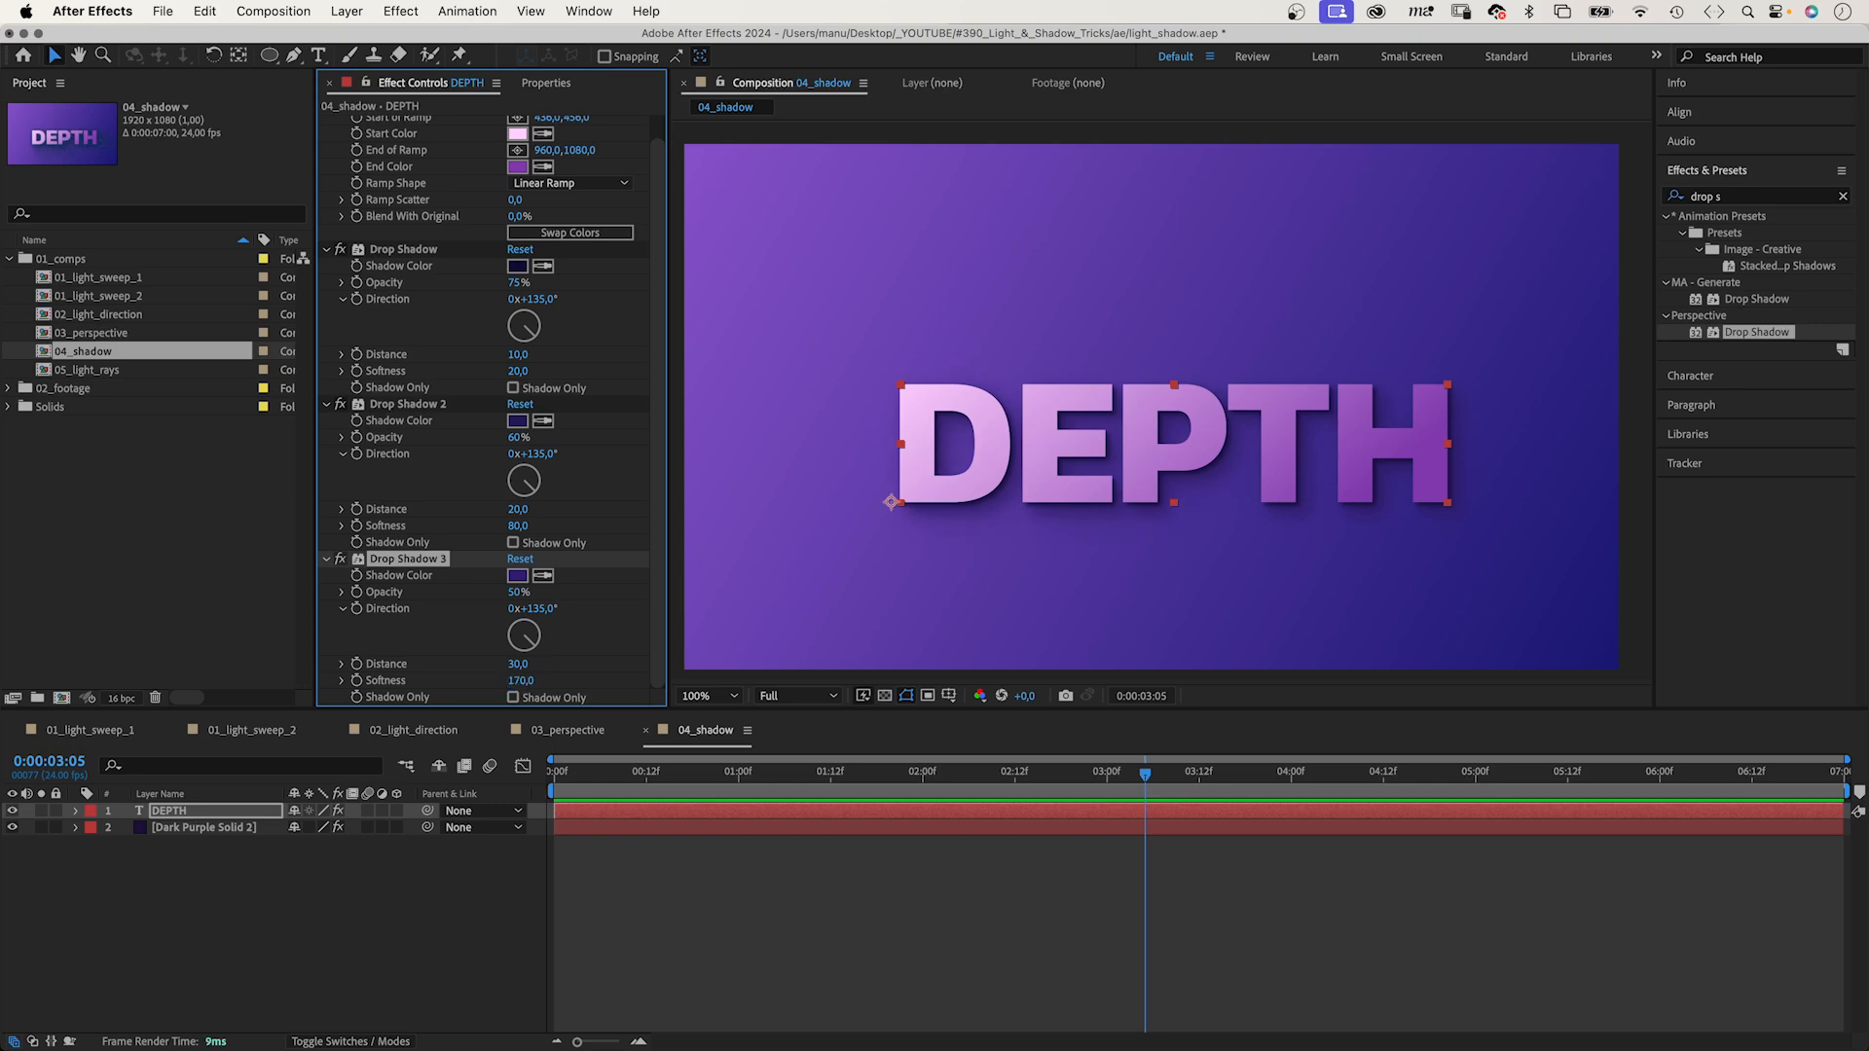
mouse_move(648, 688)
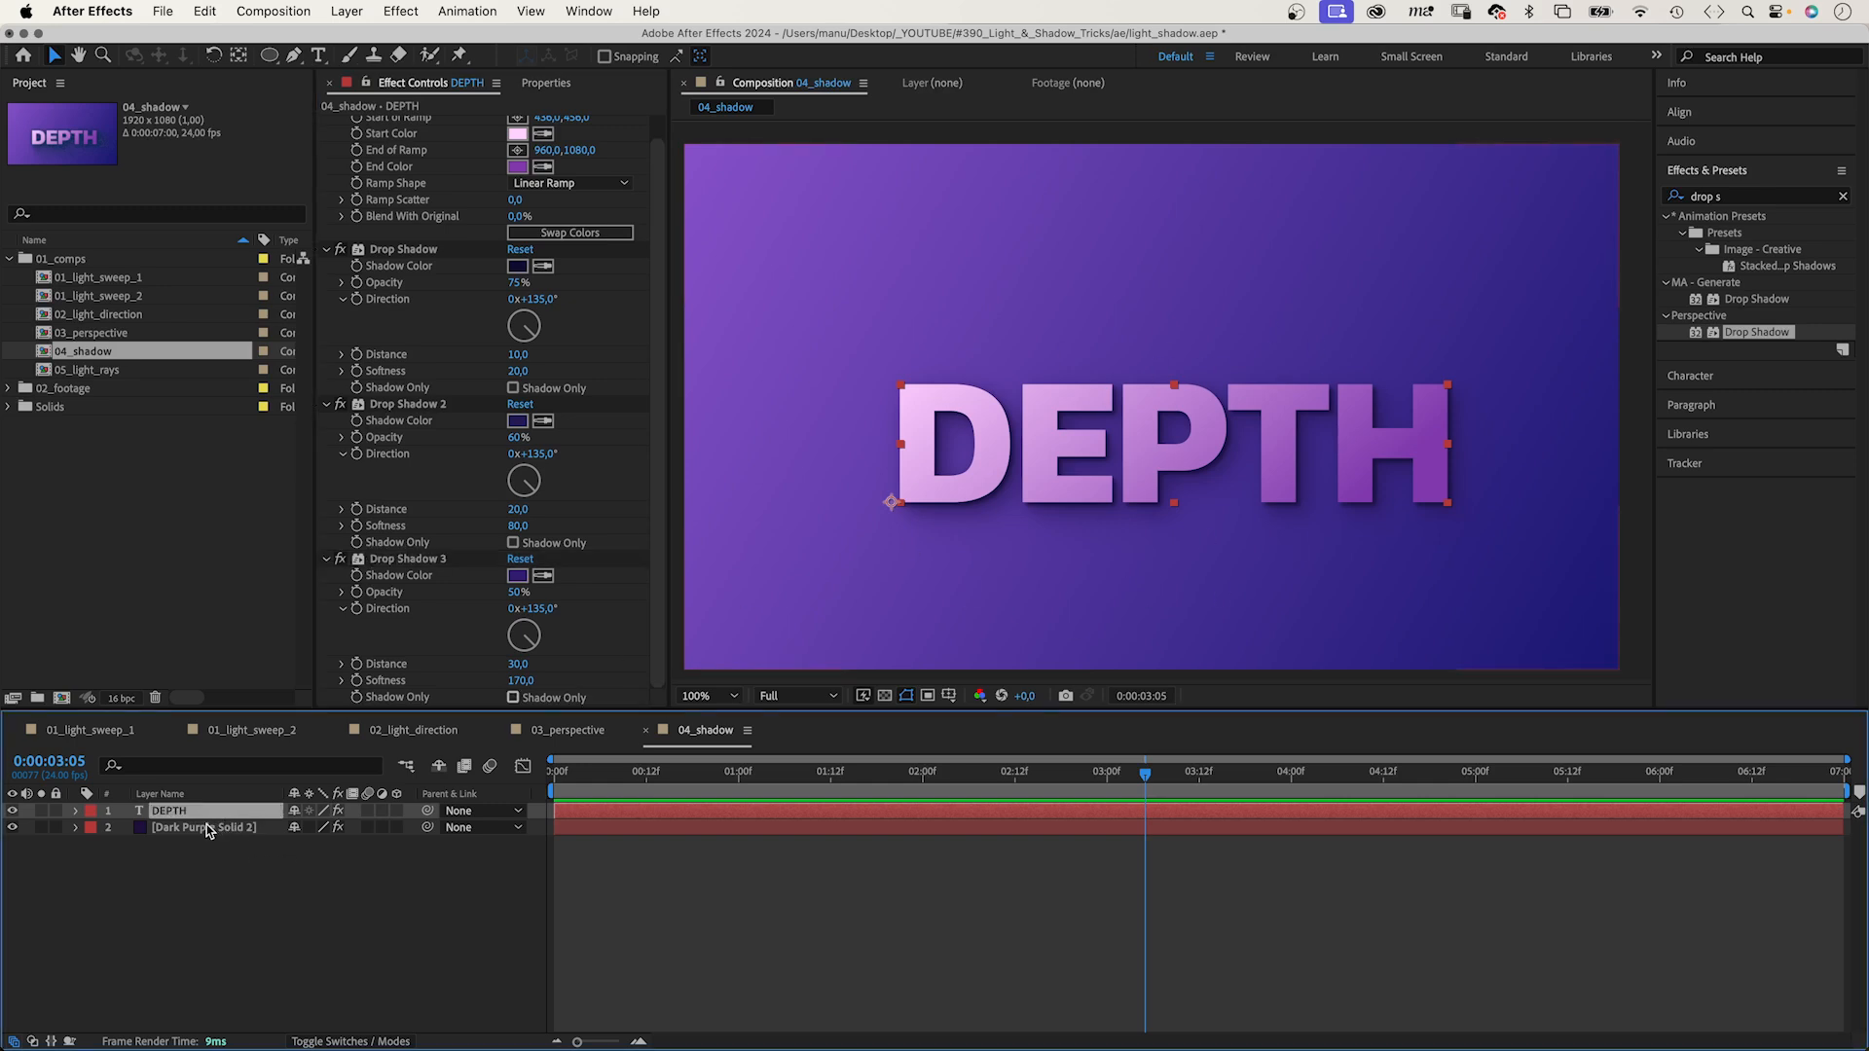
Duplicate DEPTH and add a CC Radial Fast Blur centred just above the text.
key(cmd+d)
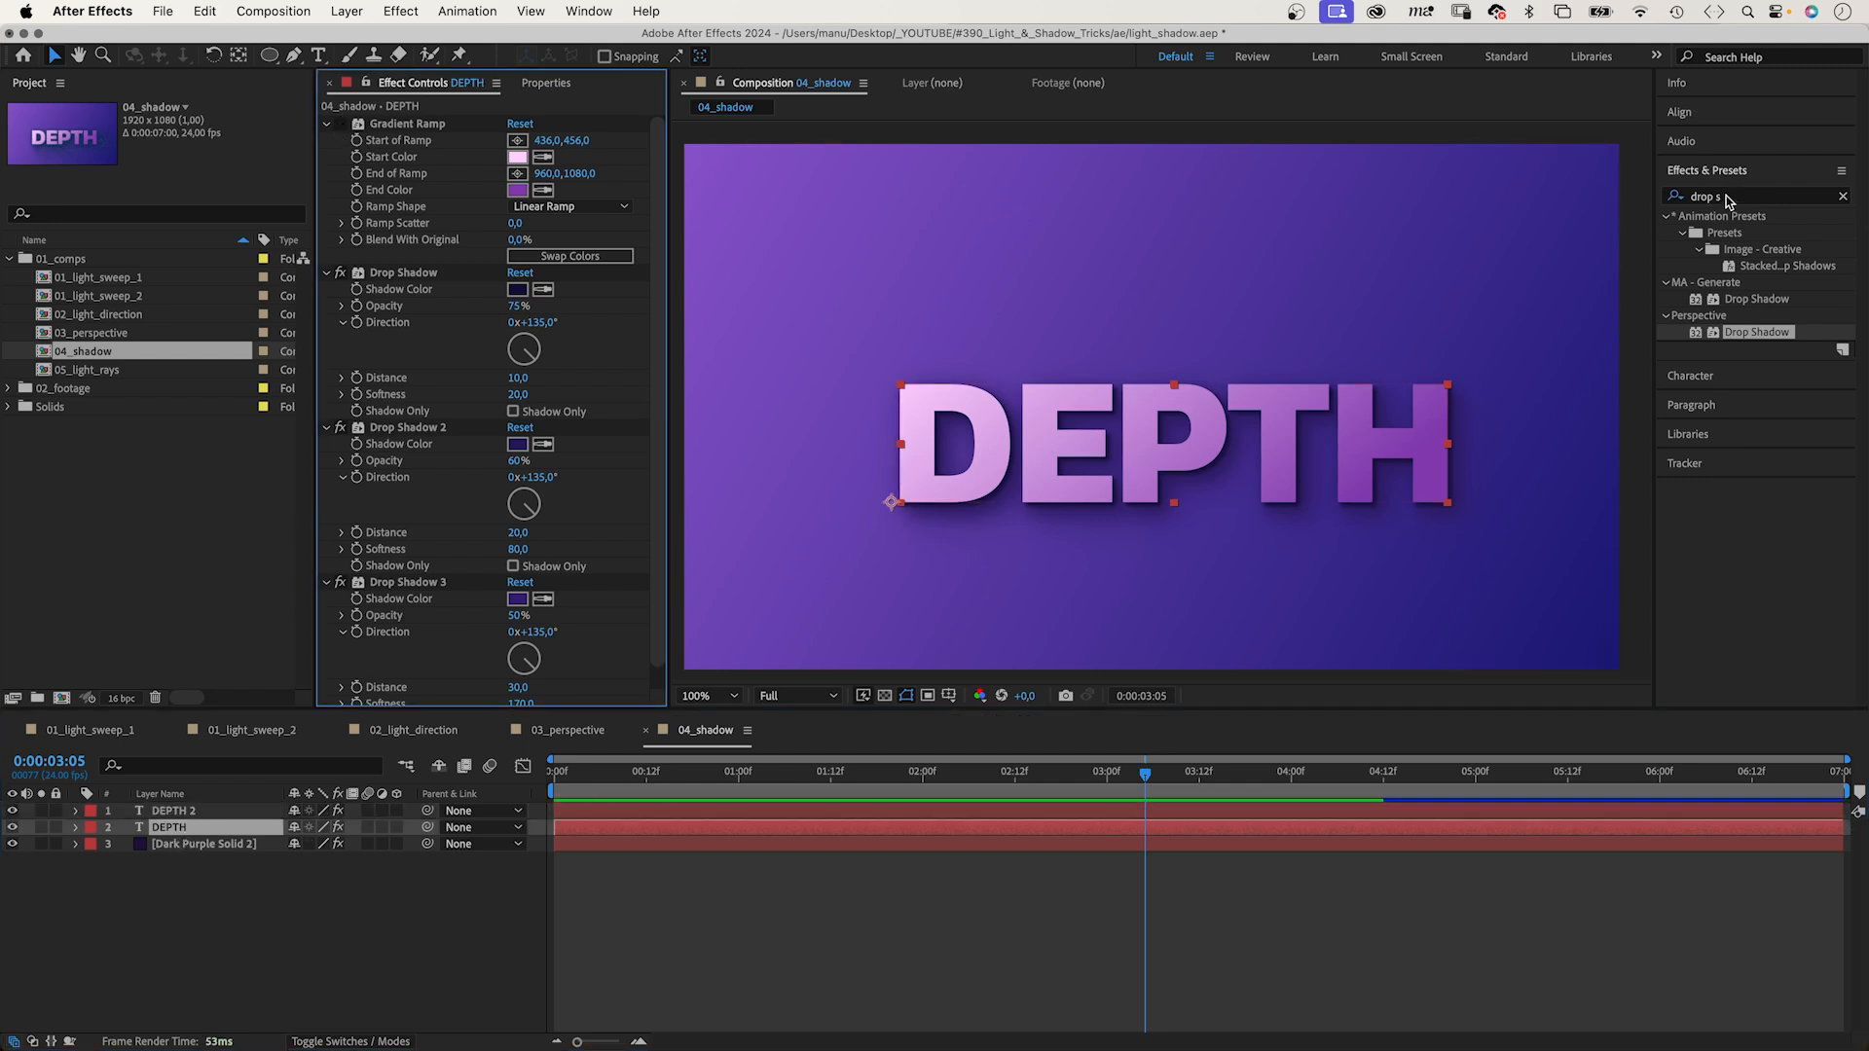
text(cc radial)
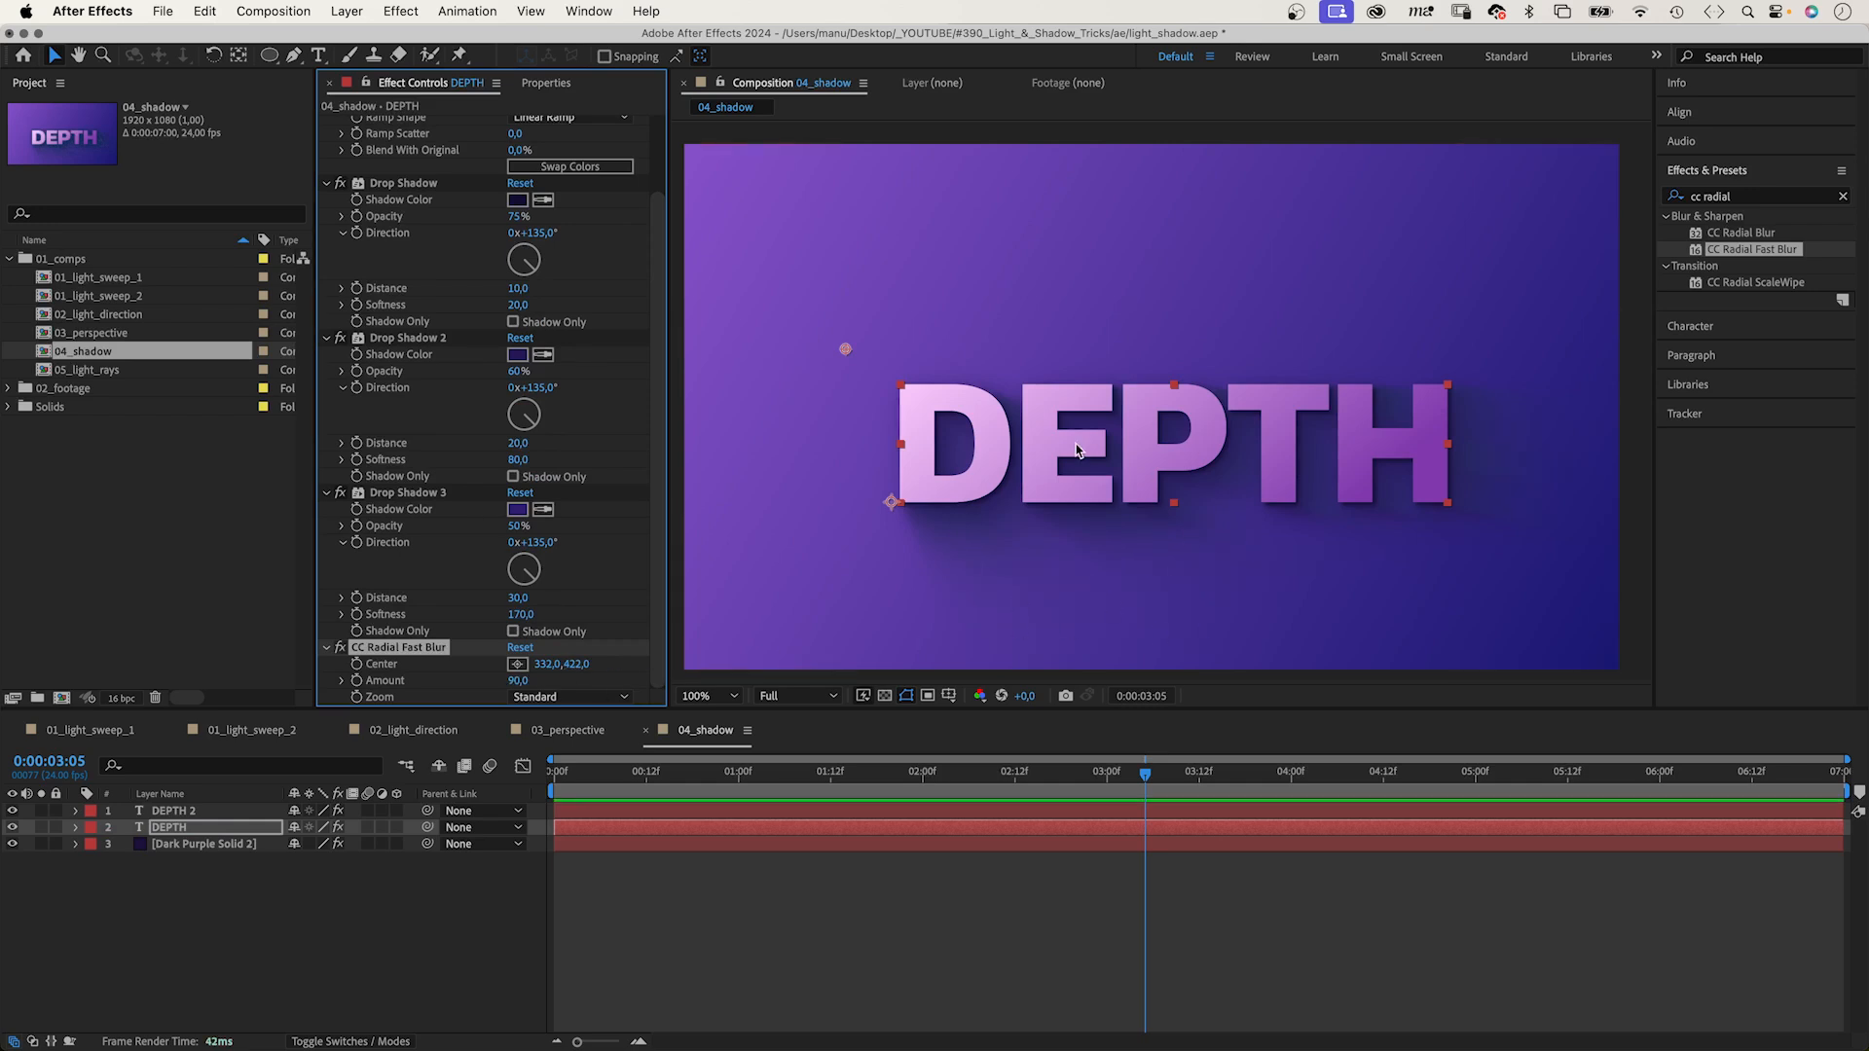
drag(844, 350, 1101, 327)
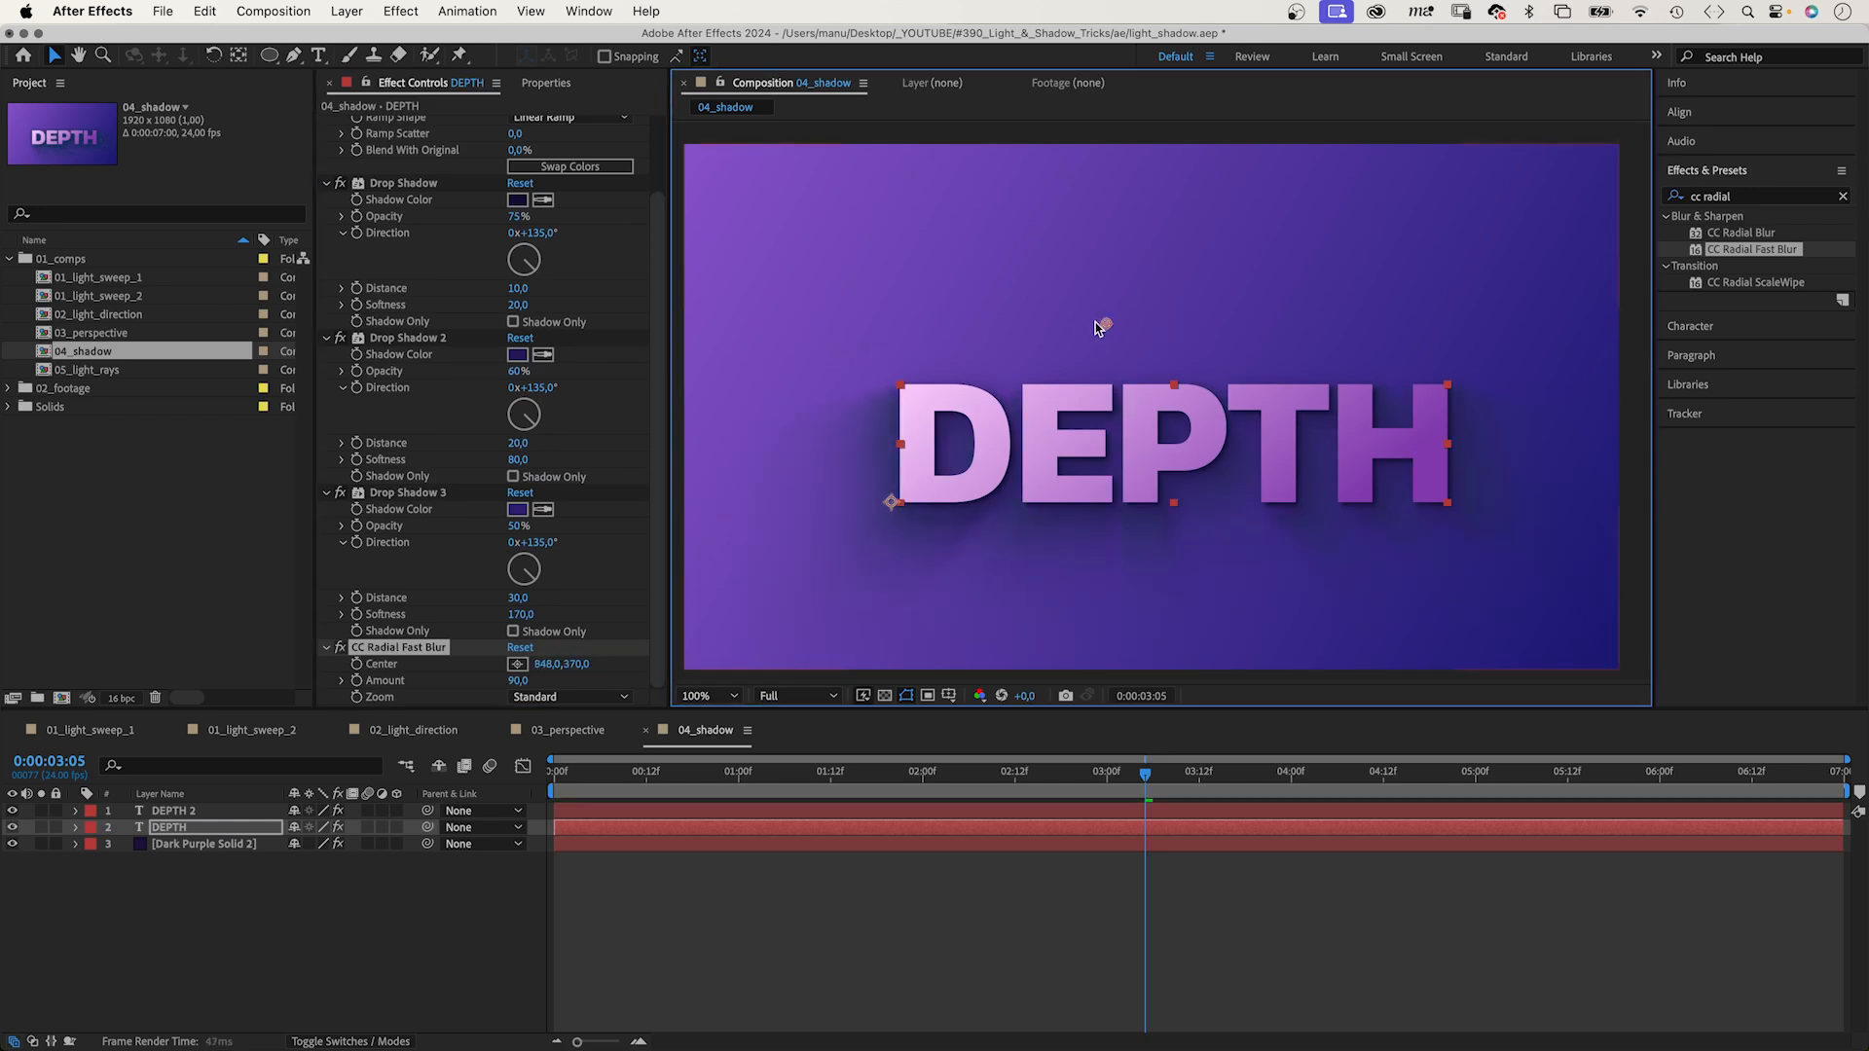
drag(1103, 325, 840, 349)
text(noise)
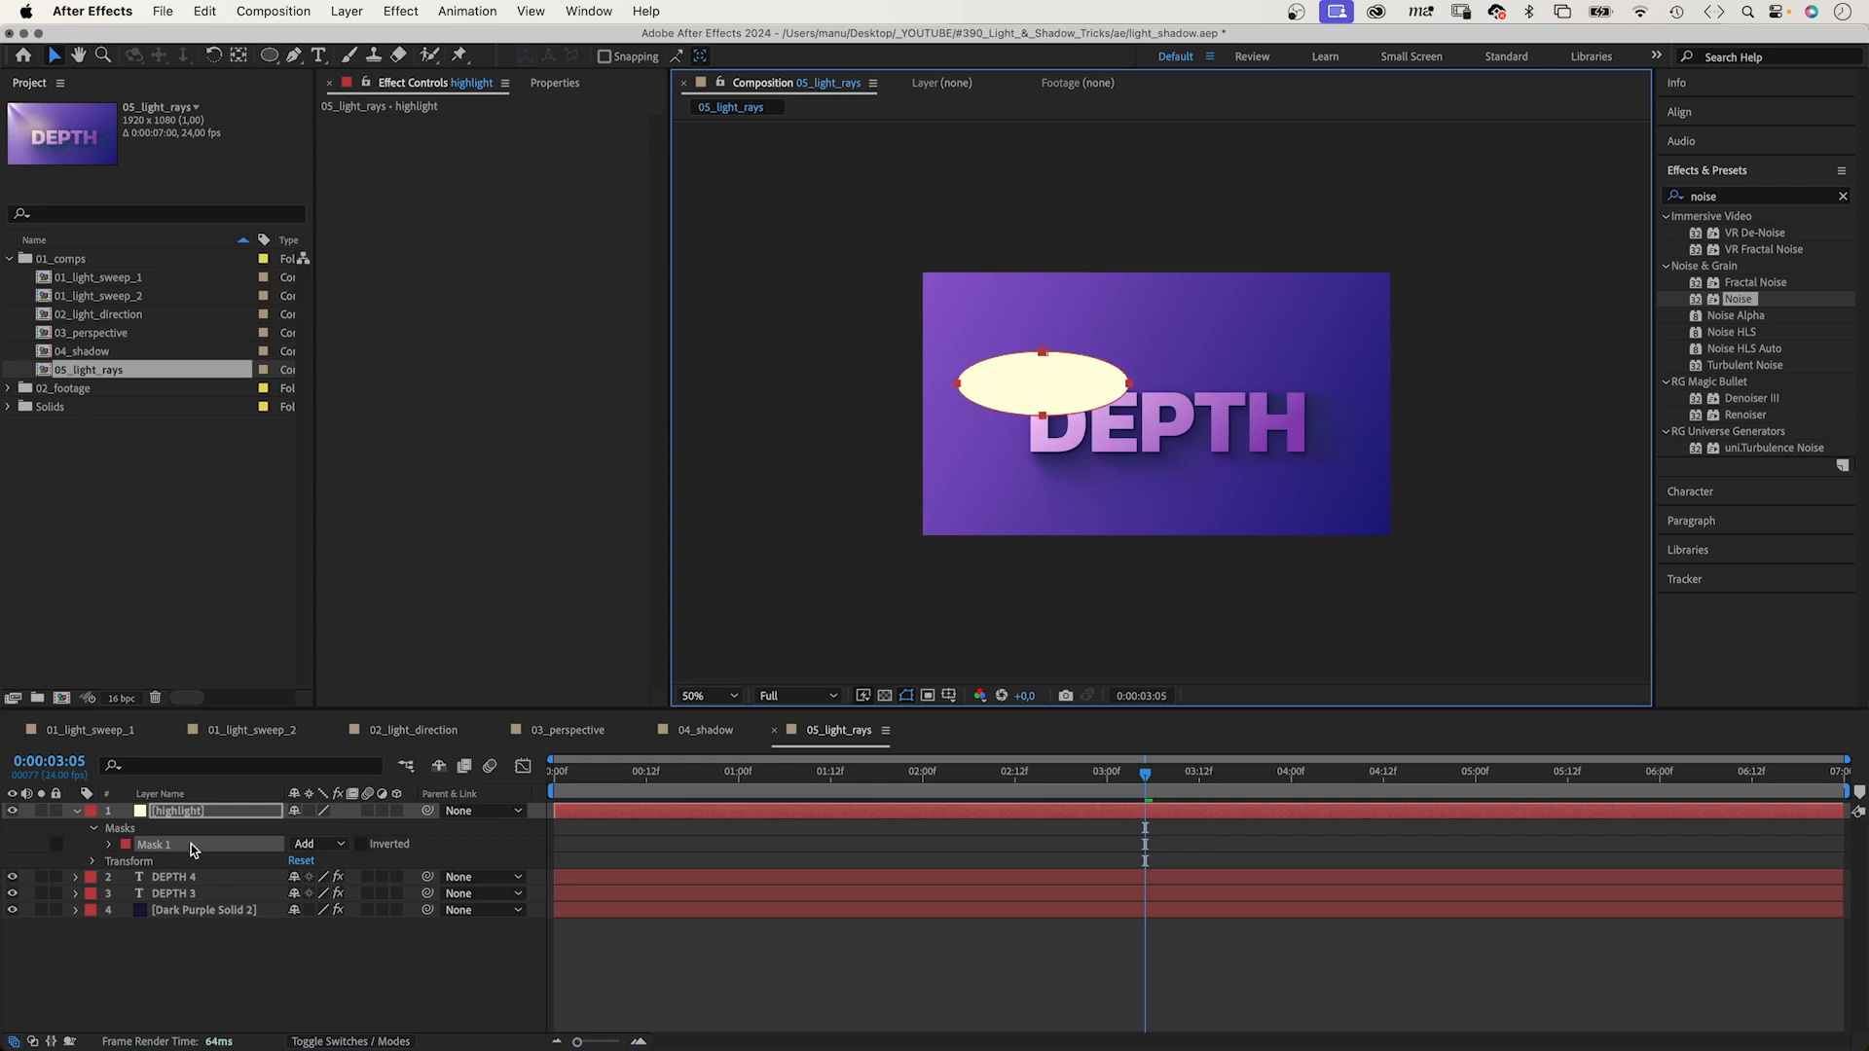
Feather the highlight layer's oval mask to about 427 pixels.
click(93, 844)
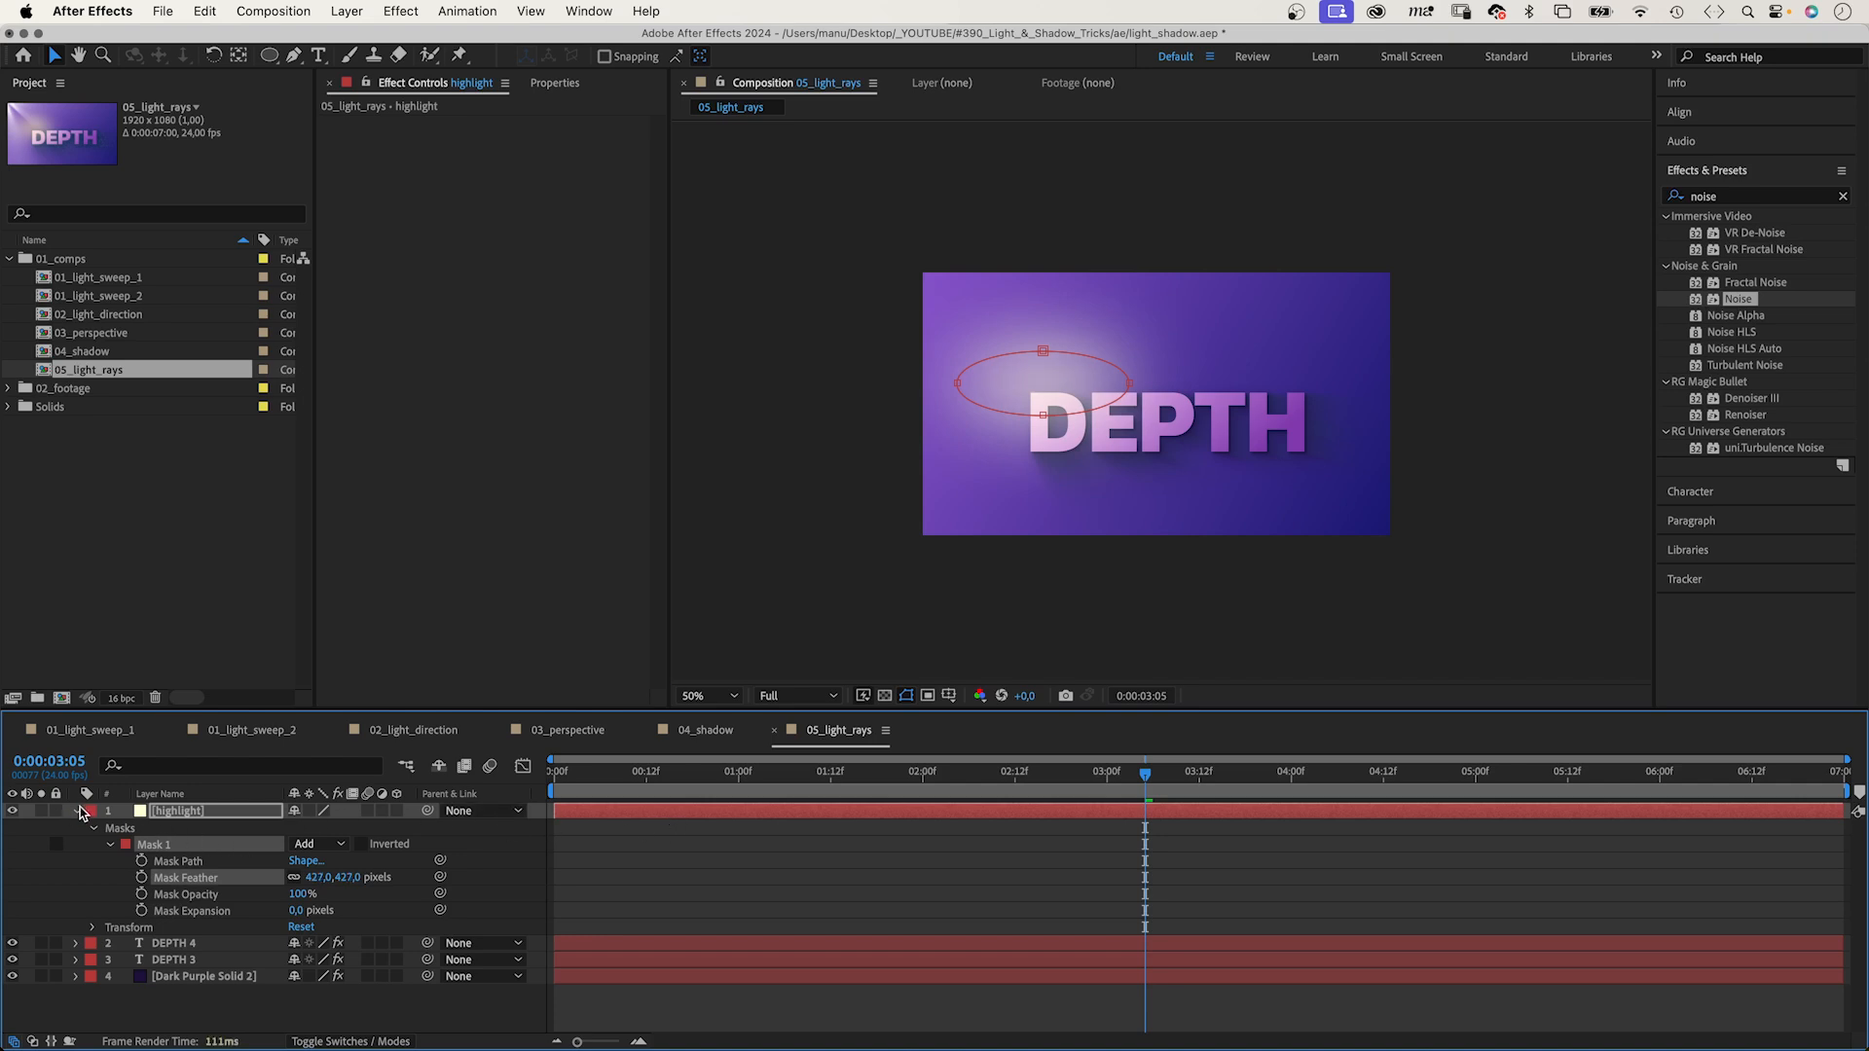
Create a white five-point star with inner radius 71 and outer radius 318.
click(77, 811)
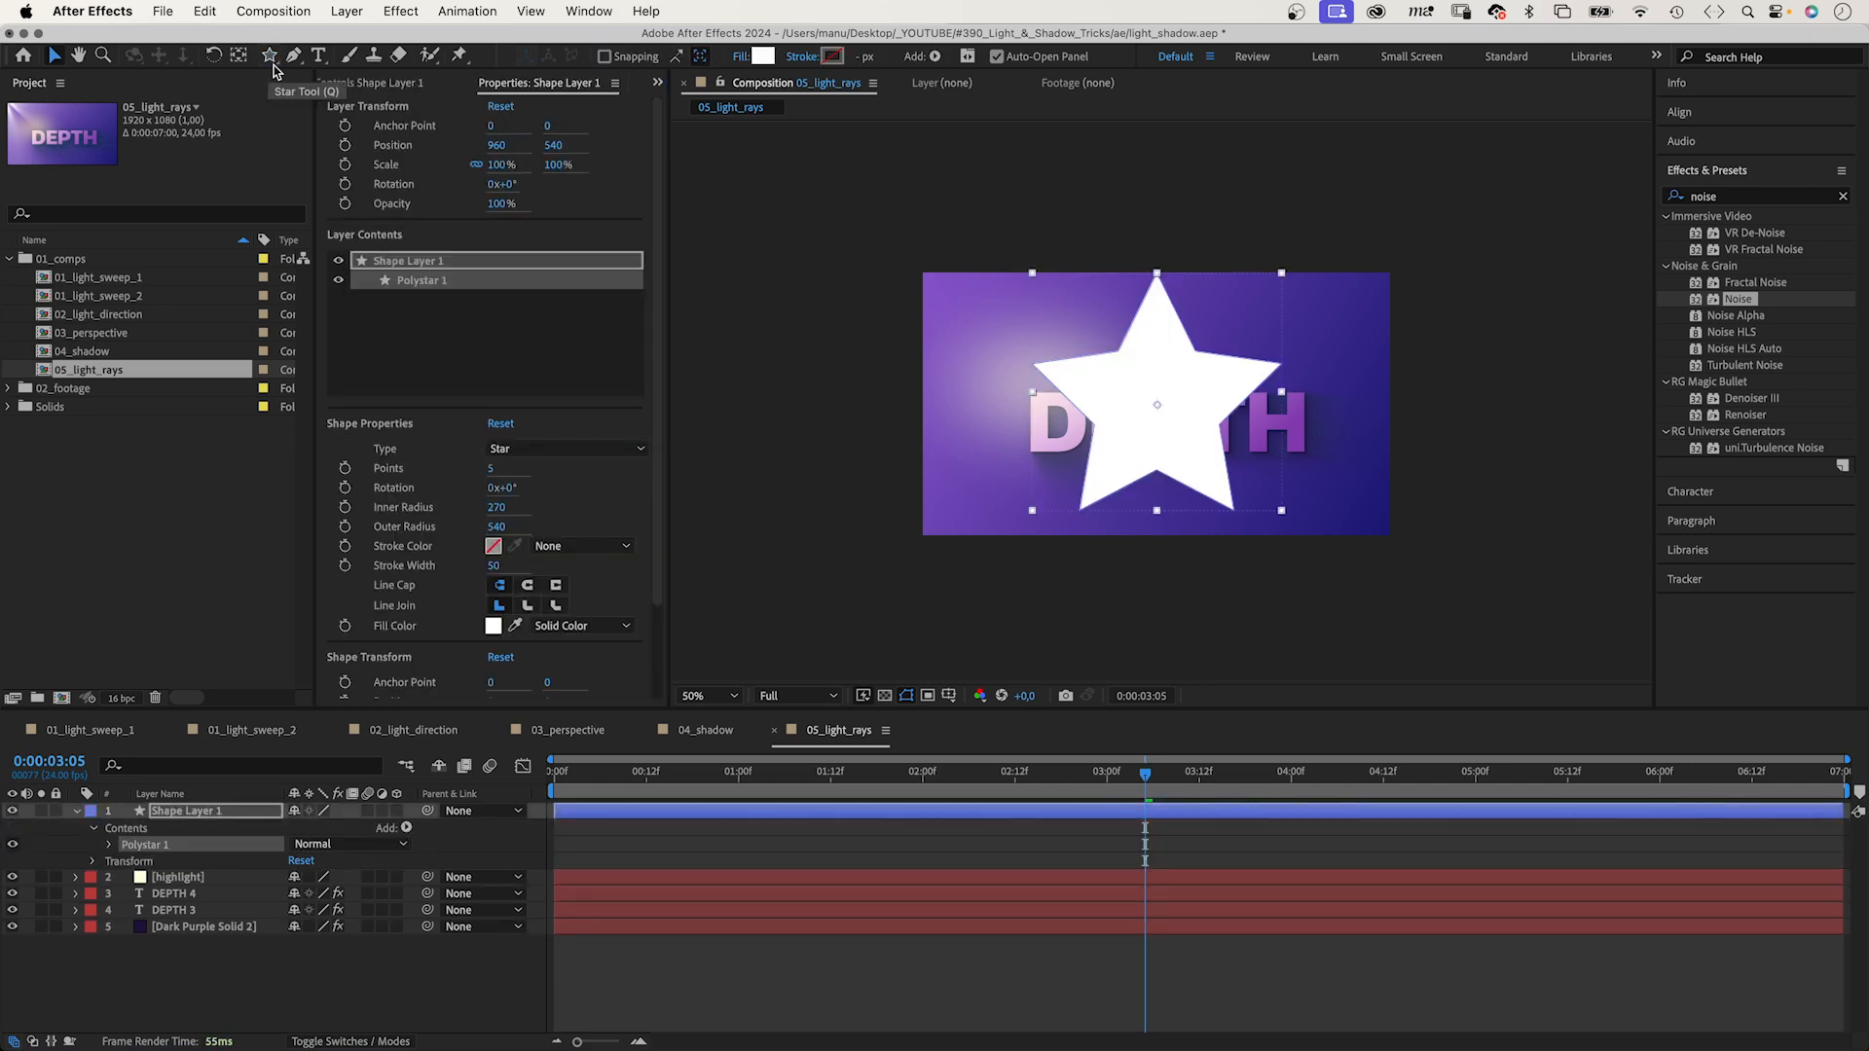
click(99, 843)
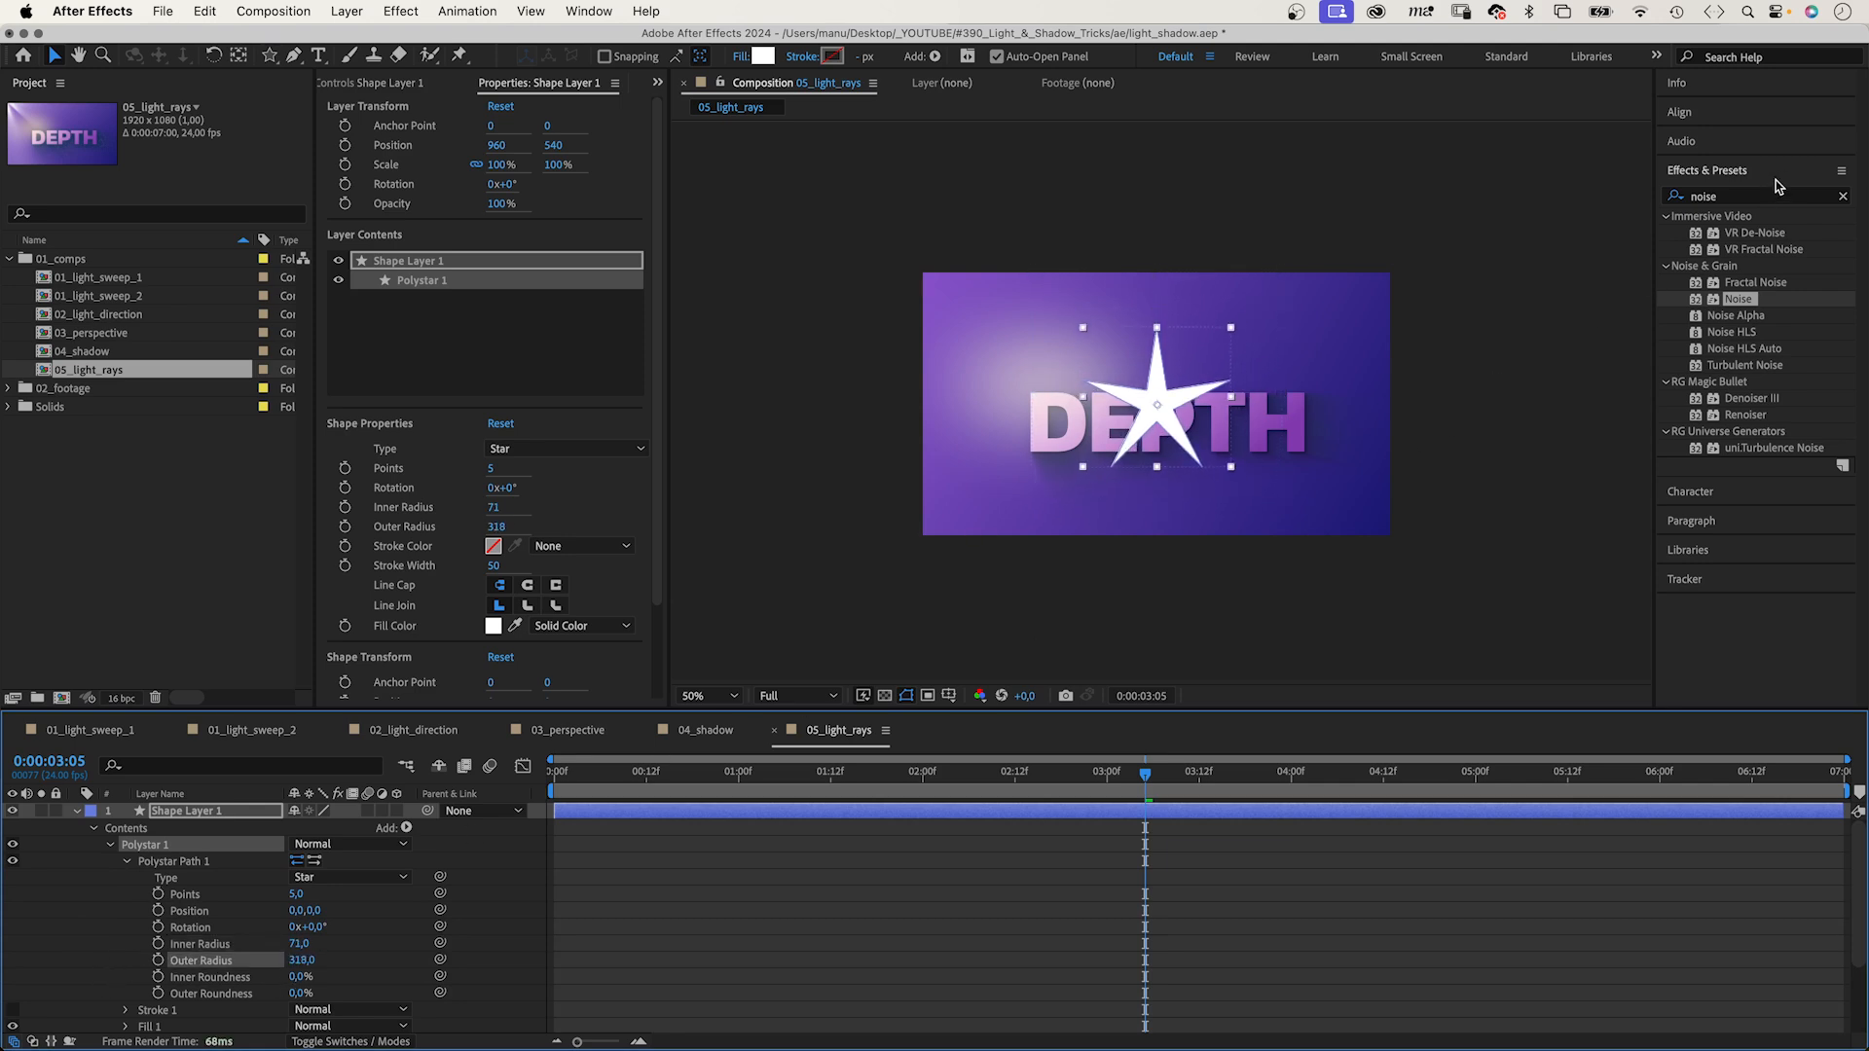
text(cc rad)
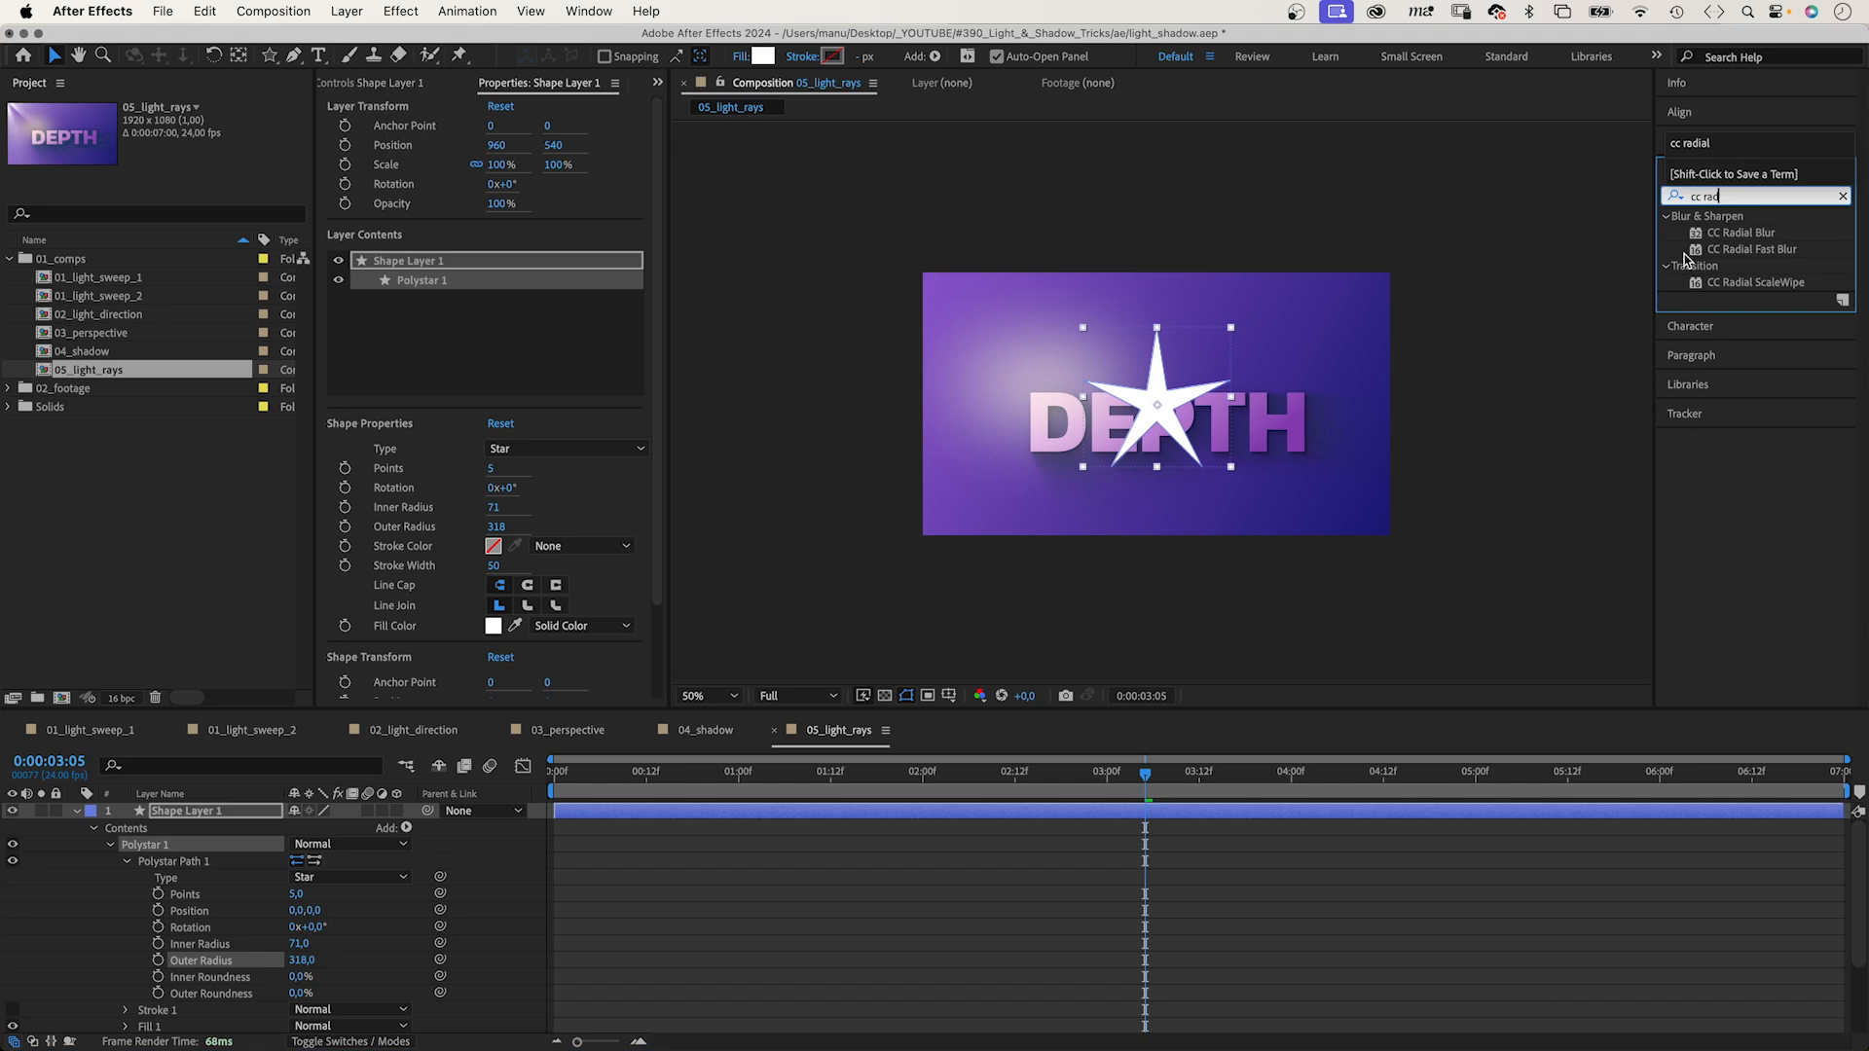
Blur the star with CC Radial Fast Blur at amount 97, centred toward the glow.
double_click(1750, 249)
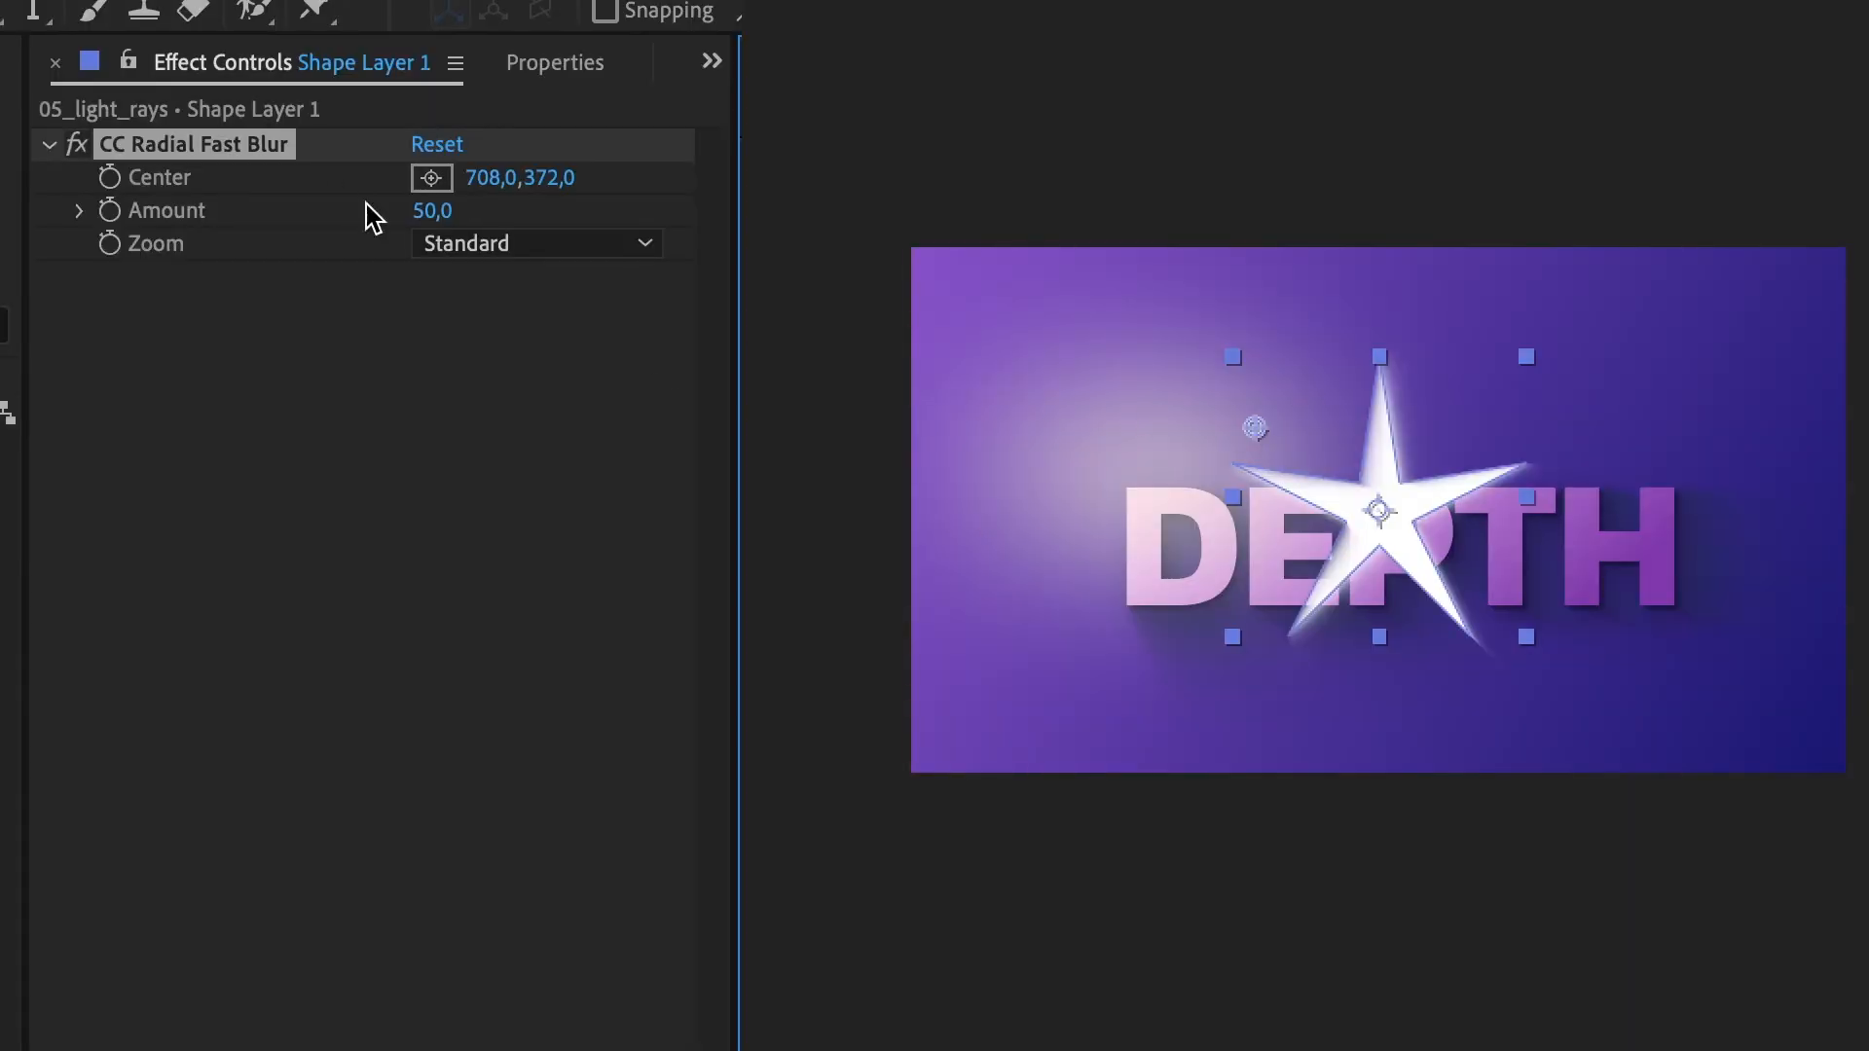
drag(432, 210, 513, 210)
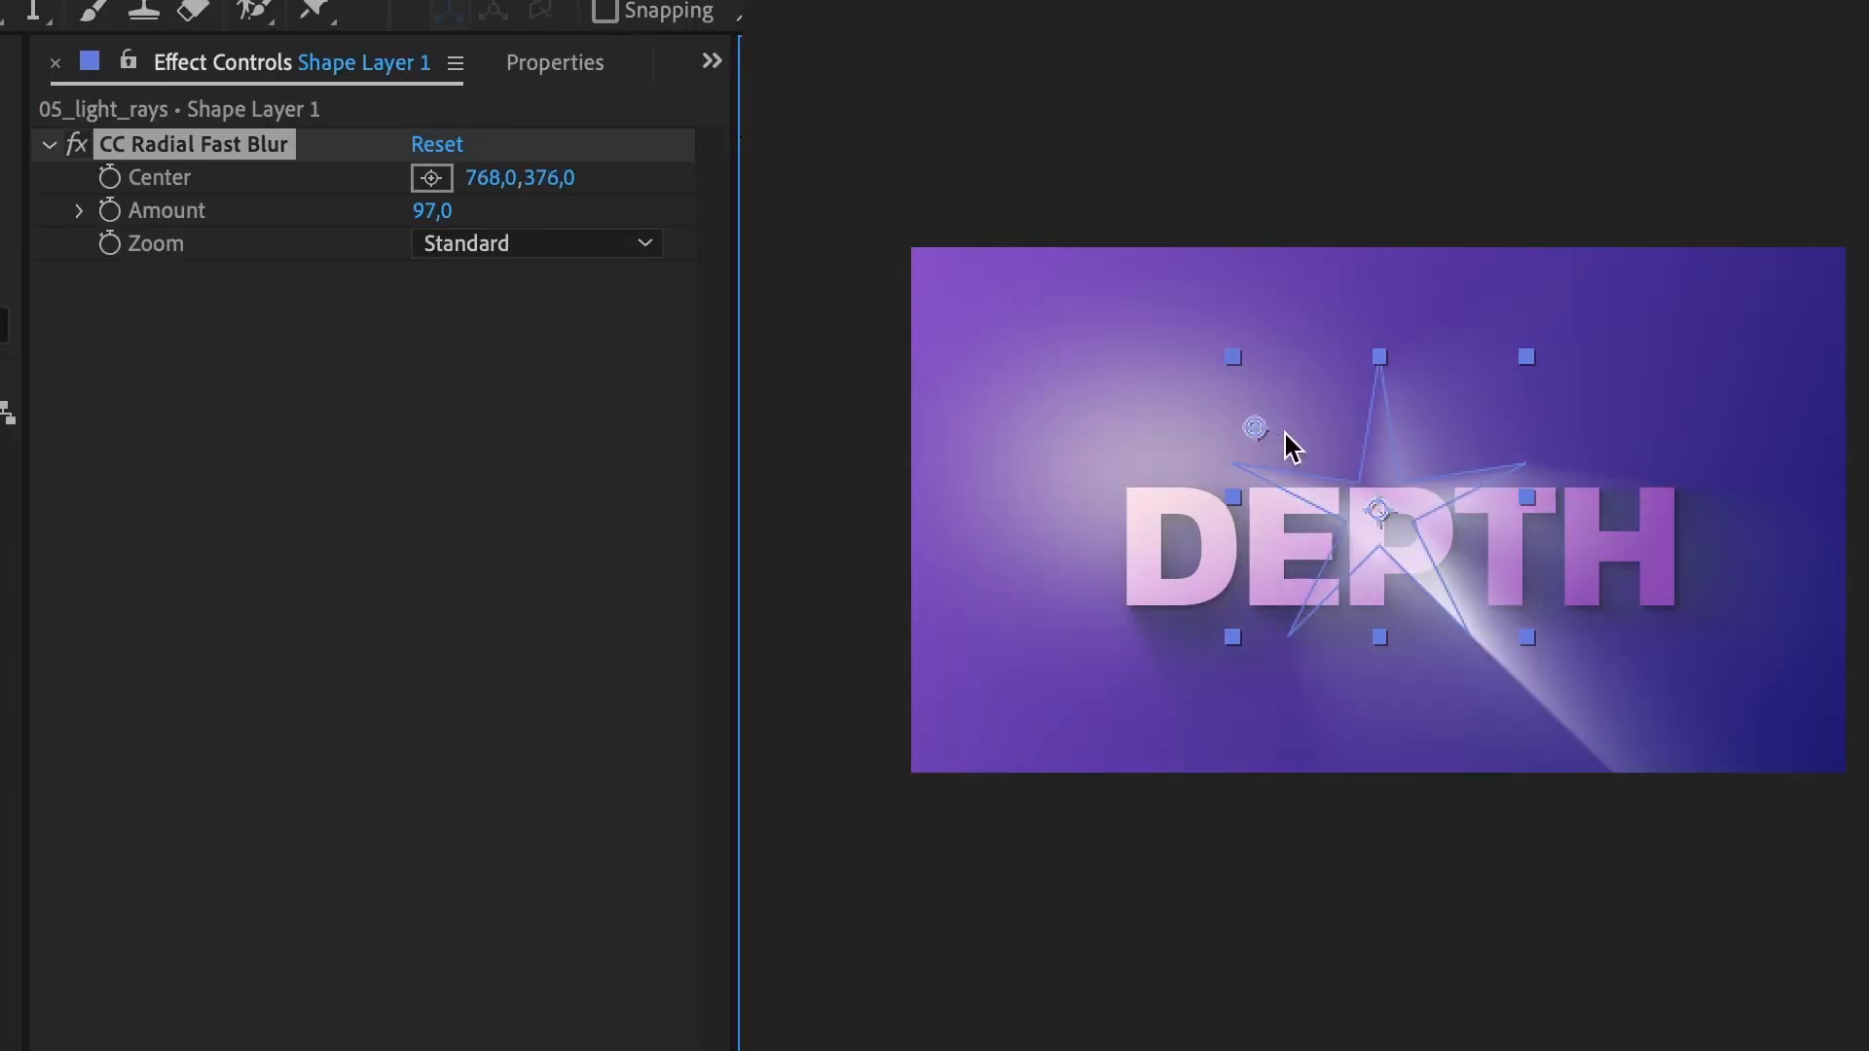
drag(1253, 428, 1265, 420)
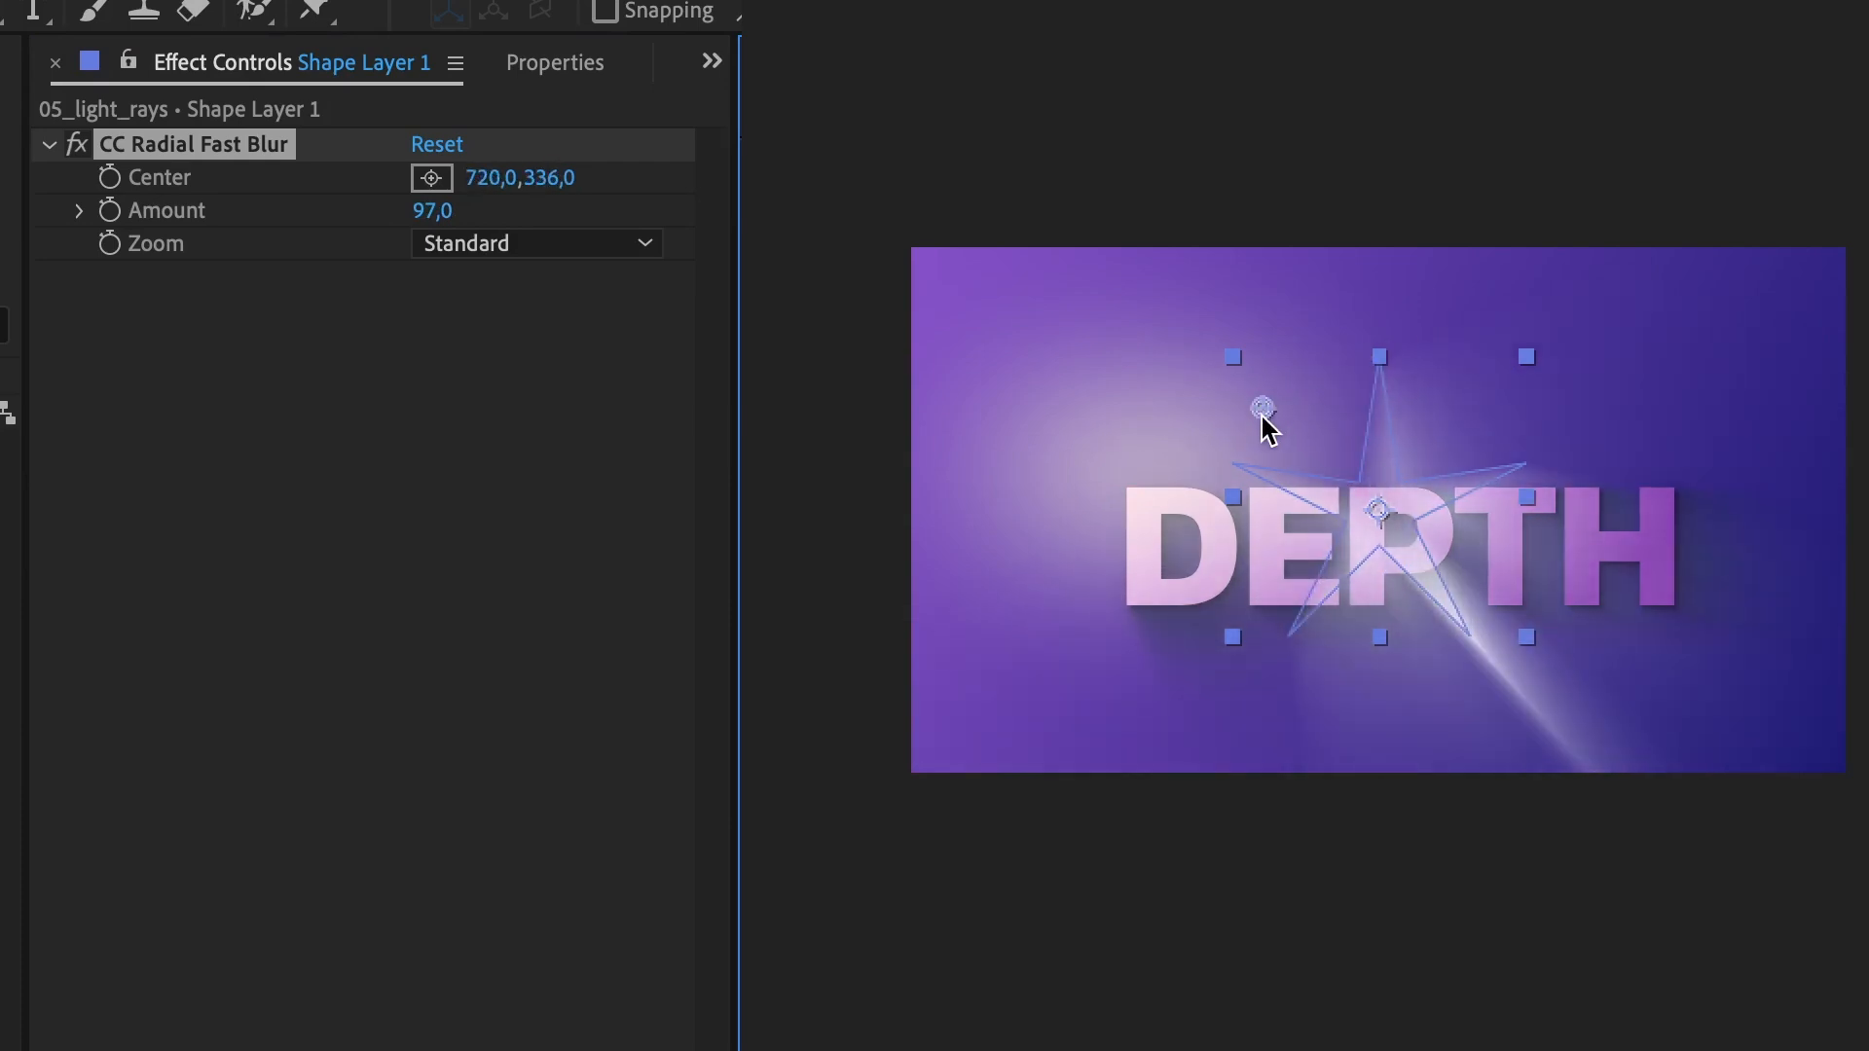